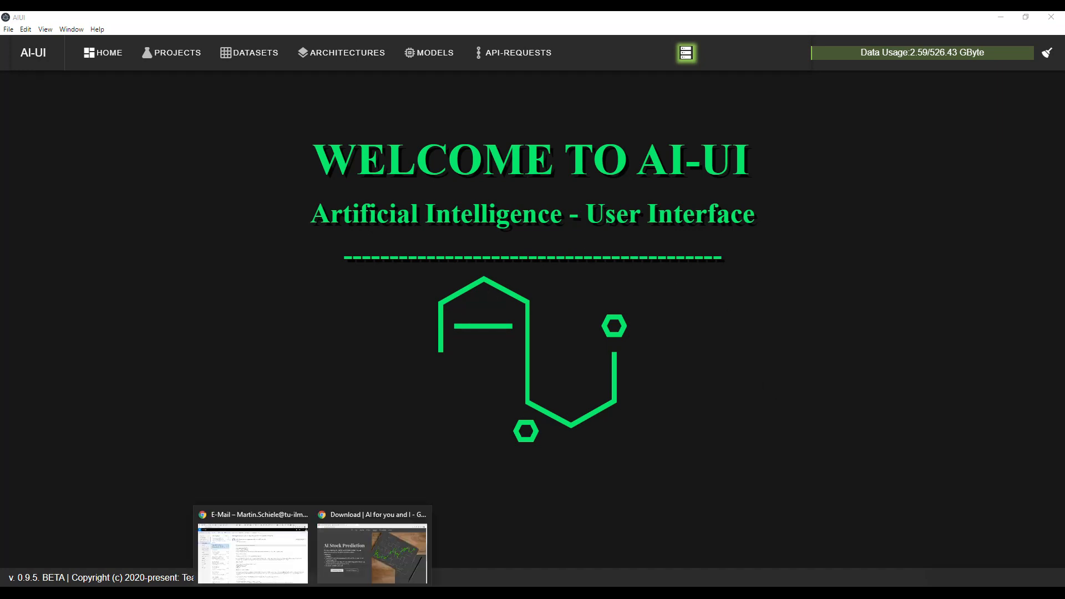
Step: Bring the AIUI download page's AI Stock Prediction section with the MT4 package into view
click(372, 554)
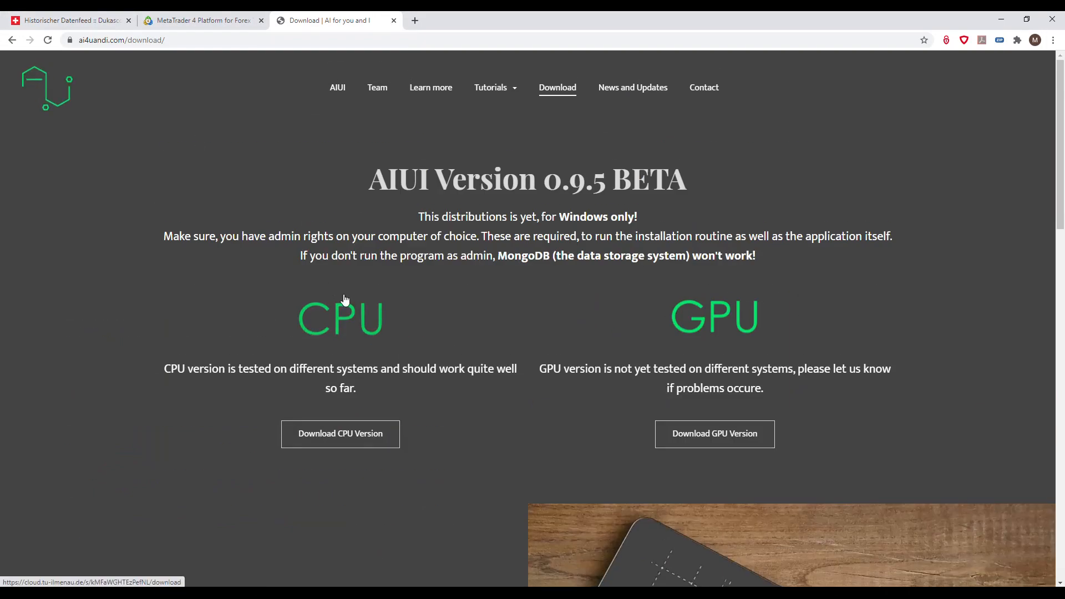
mouse_move(397, 317)
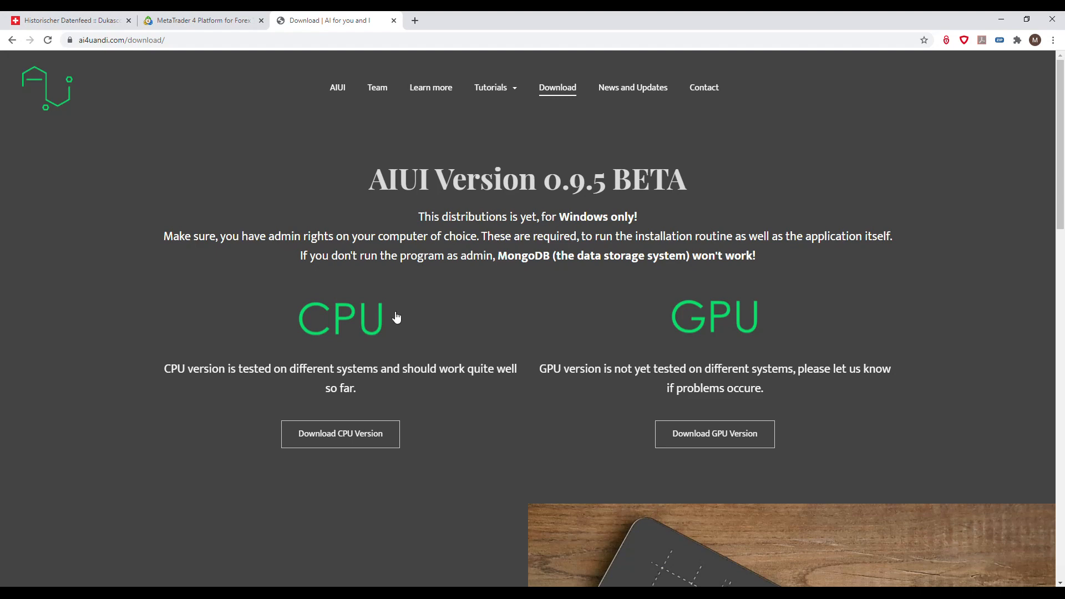
mouse_move(611, 342)
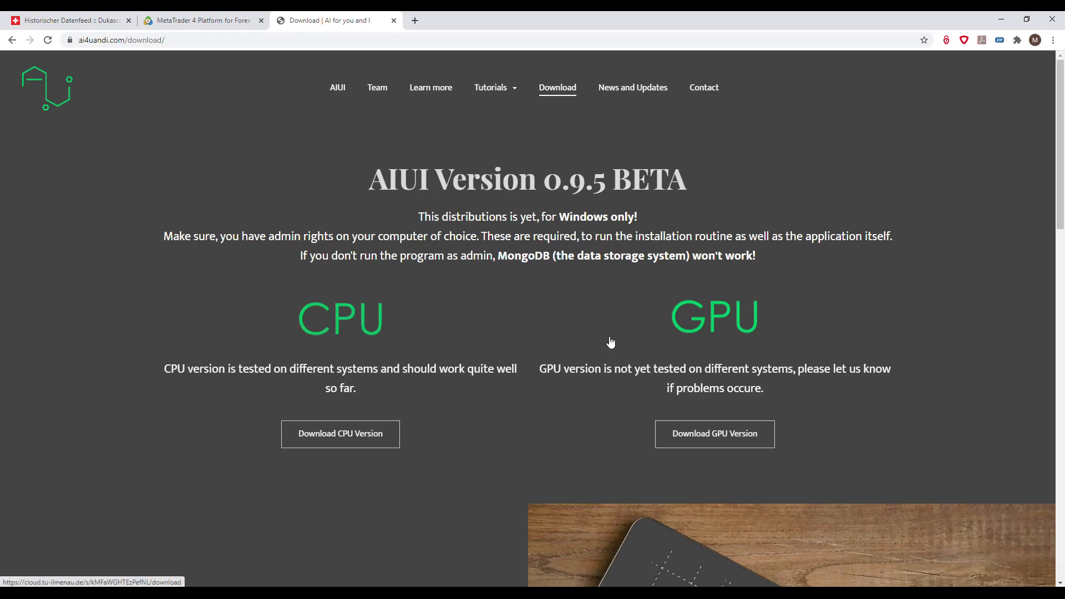
mouse_move(551, 329)
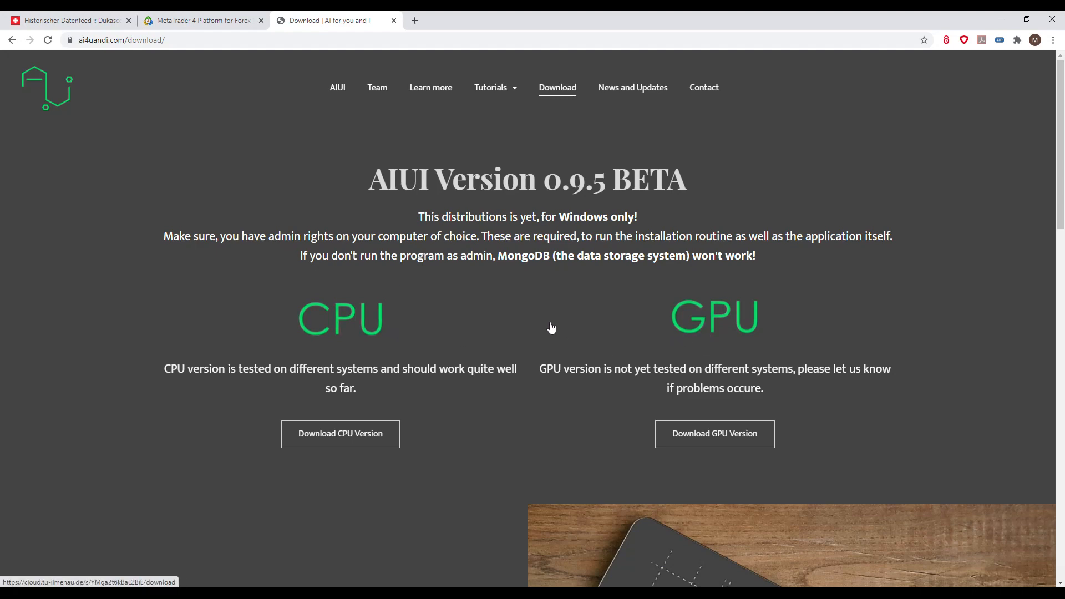
mouse_move(709, 348)
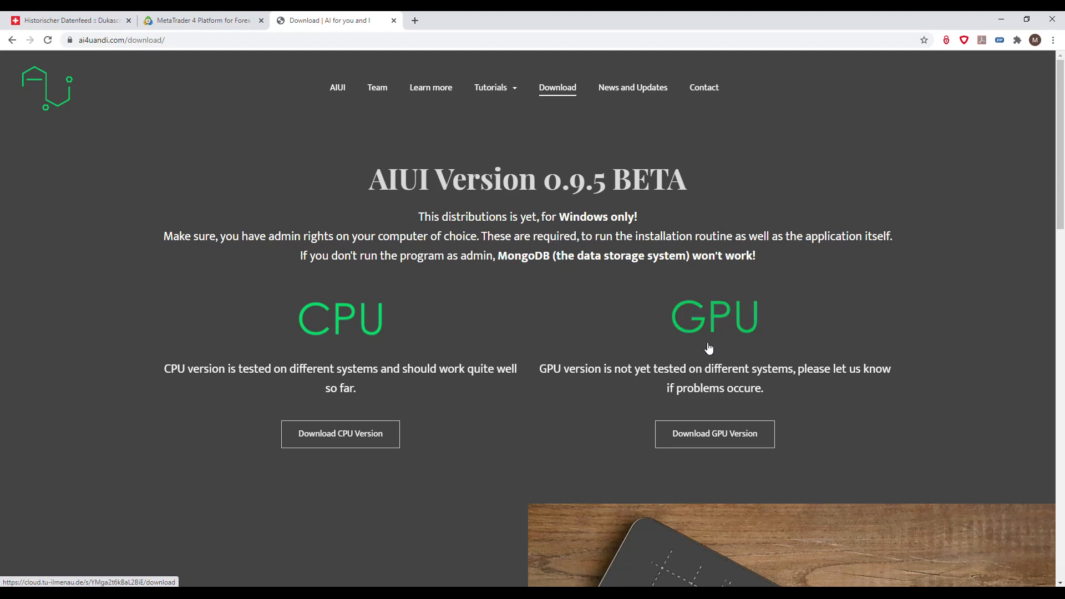
mouse_move(676, 354)
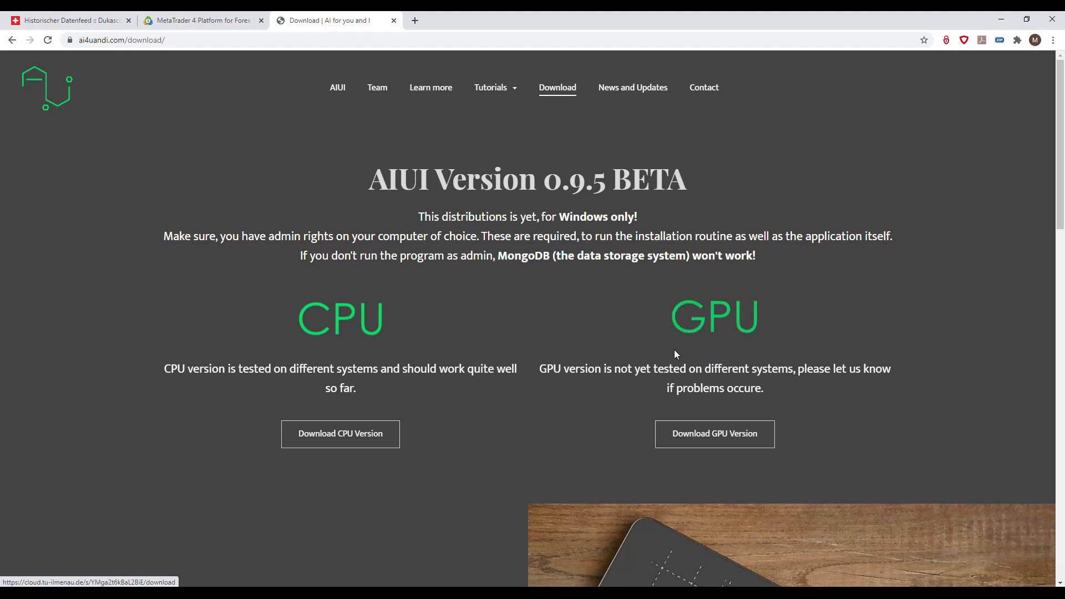
mouse_move(618, 359)
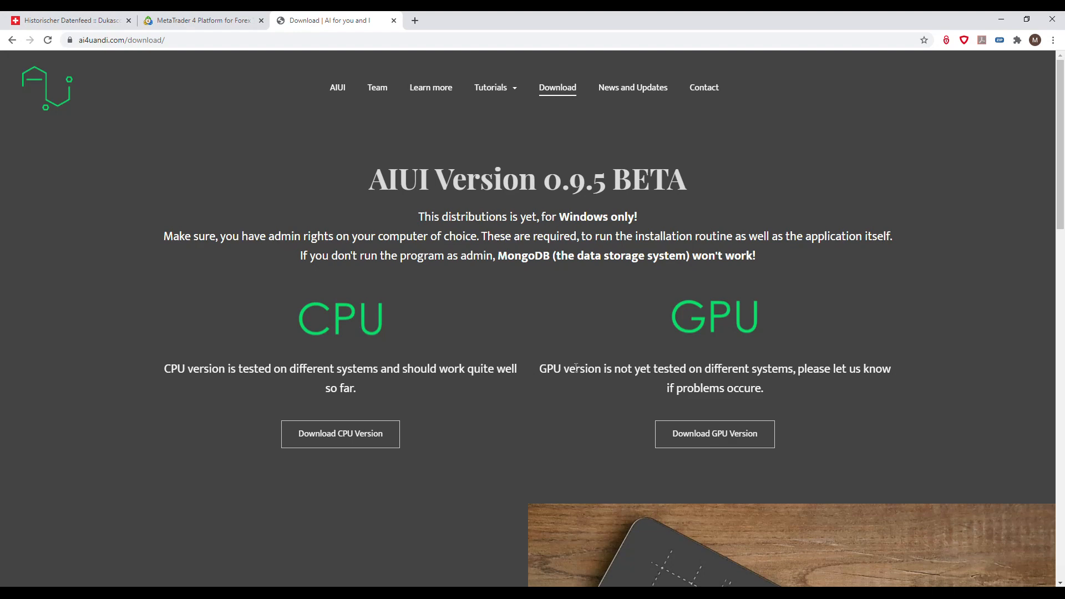
mouse_move(492, 389)
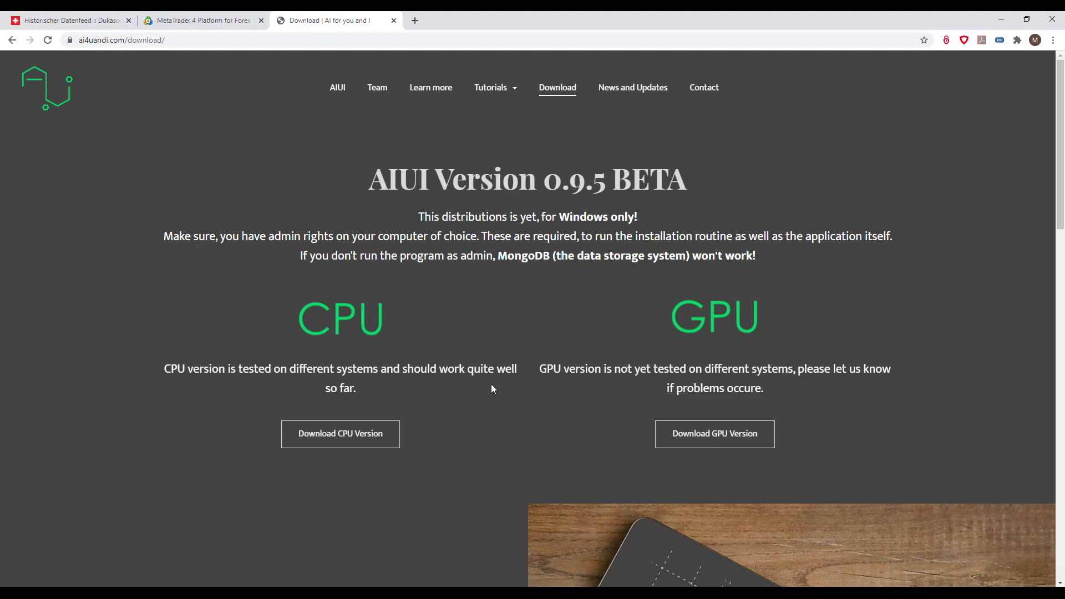
scroll(down, 3)
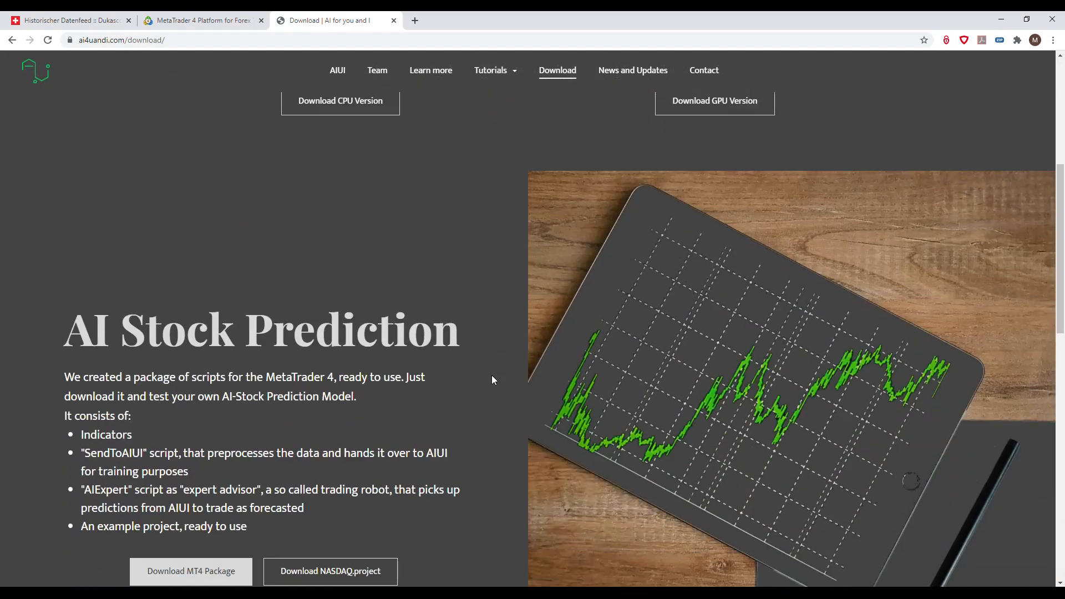
scroll(down, 3)
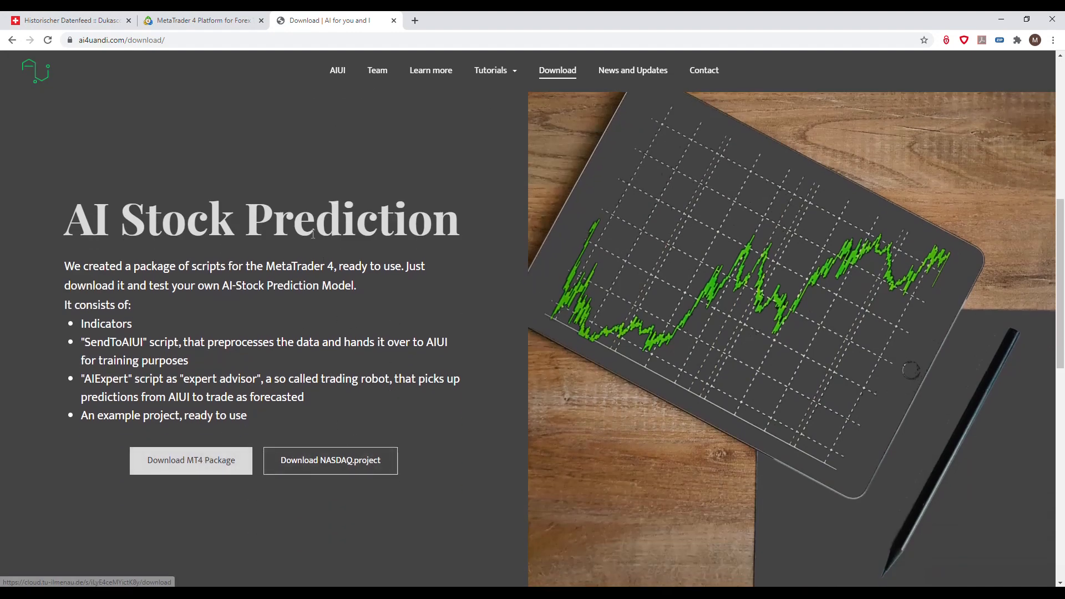
mouse_move(68, 20)
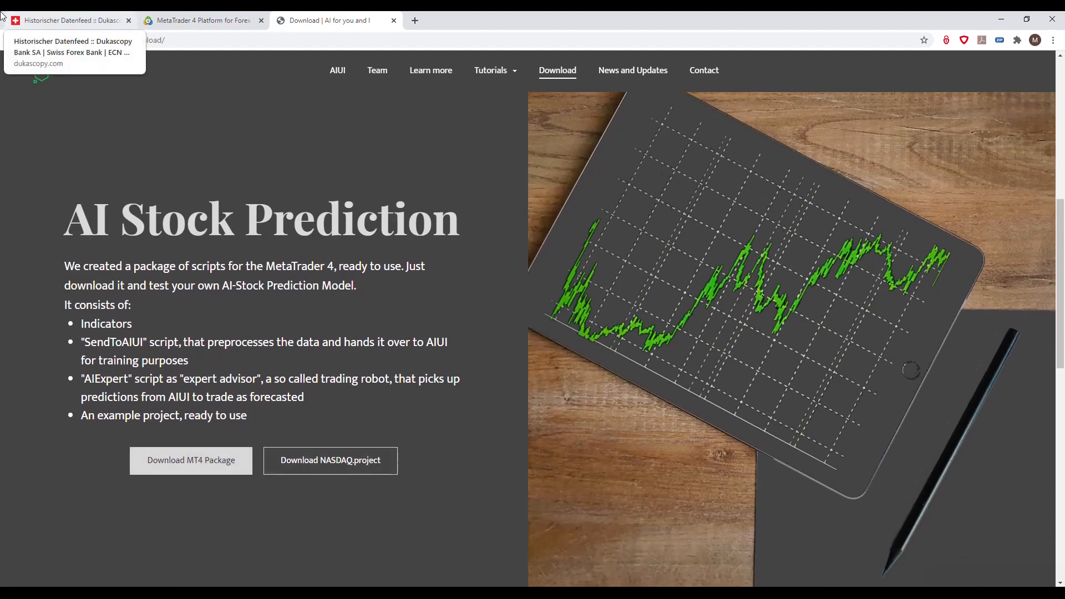
Step: Return to the 'metatrader 4' Google results and locate the official metatrader4.com entry
click(68, 20)
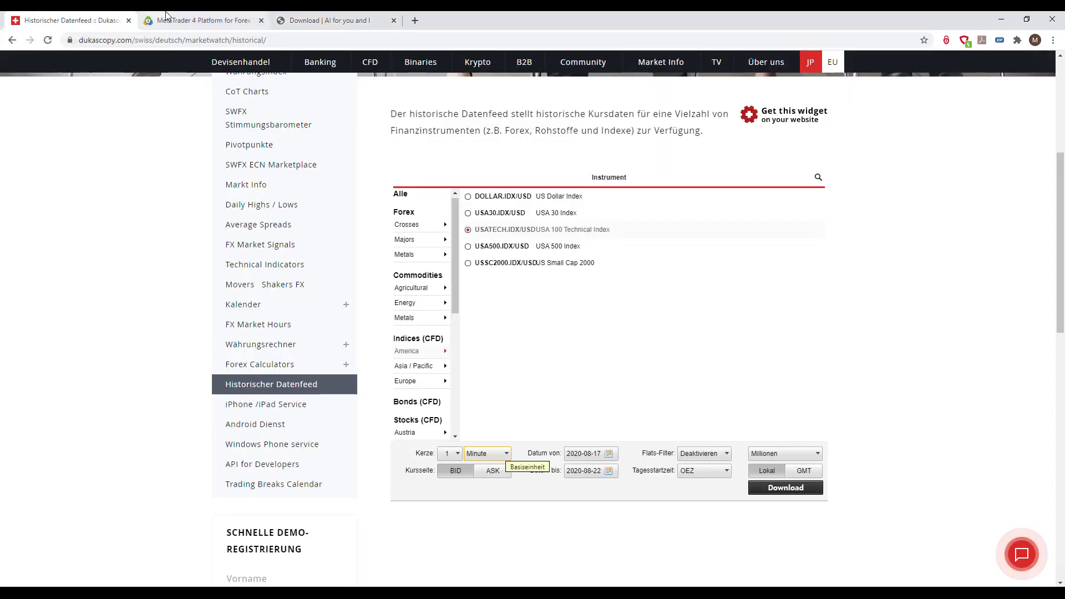
click(204, 20)
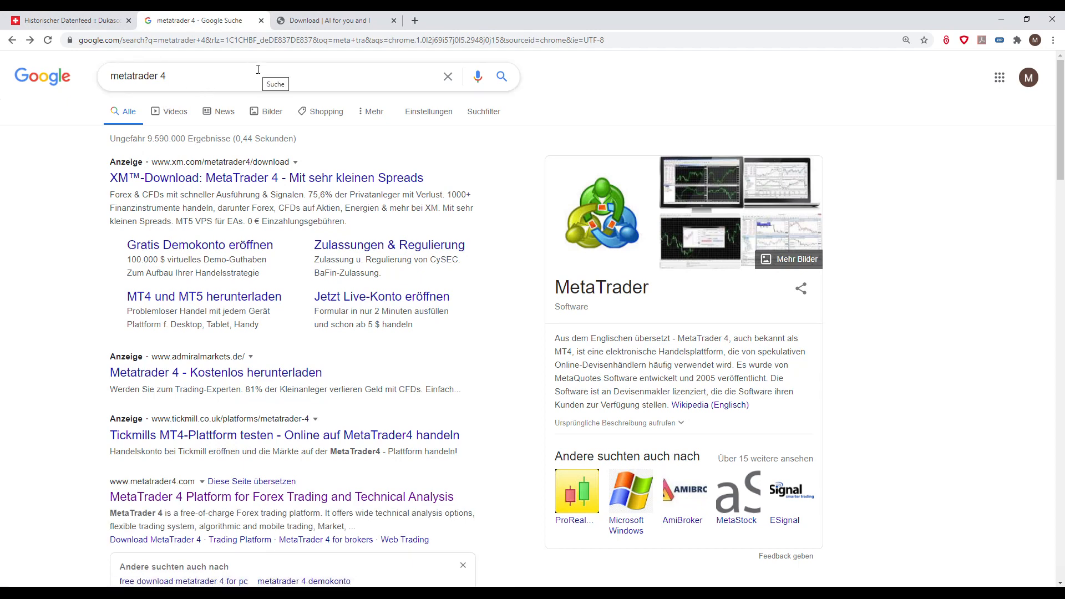
mouse_move(367, 115)
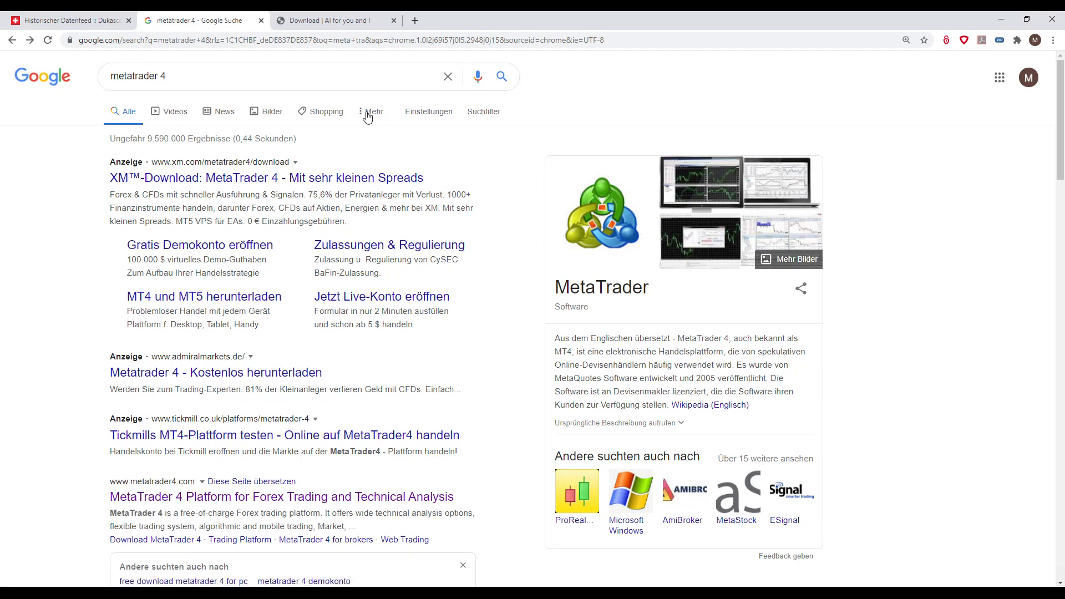
mouse_move(453, 159)
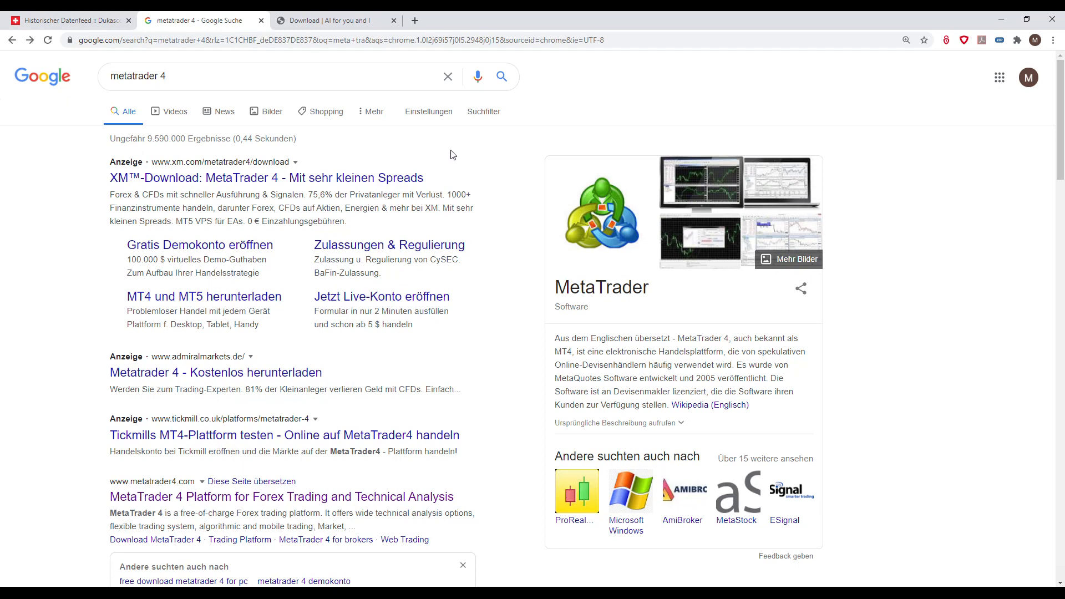
mouse_move(309, 186)
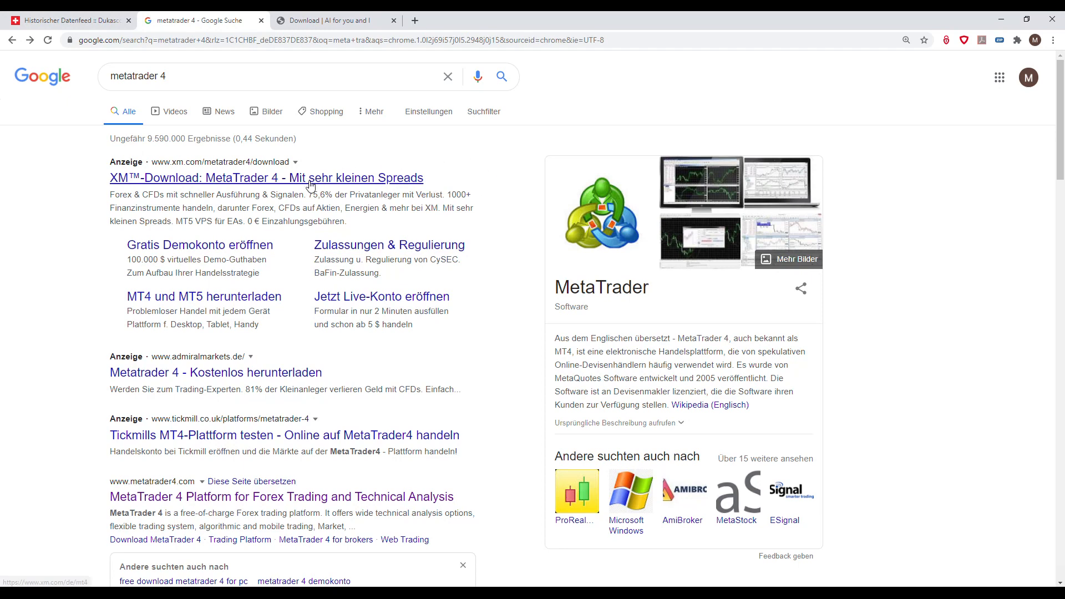
scroll(down, 3)
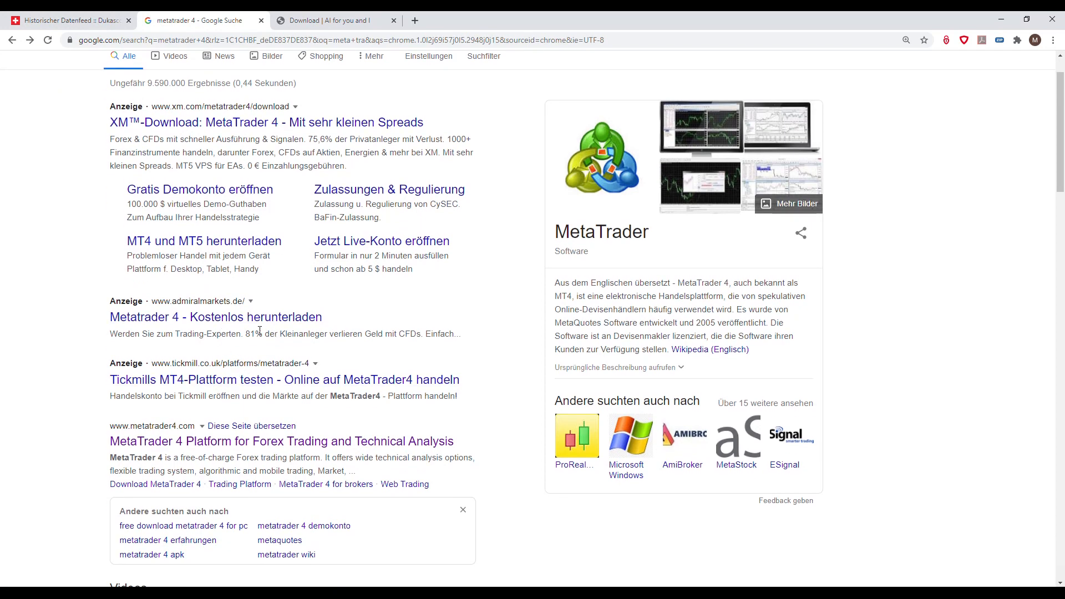
scroll(down, 3)
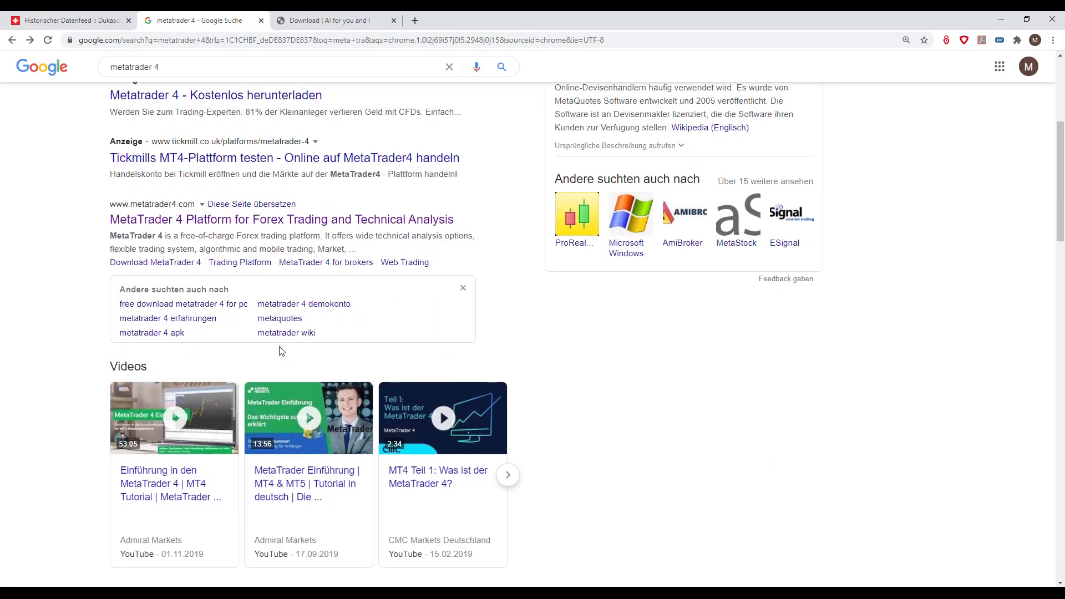
scroll(down, 3)
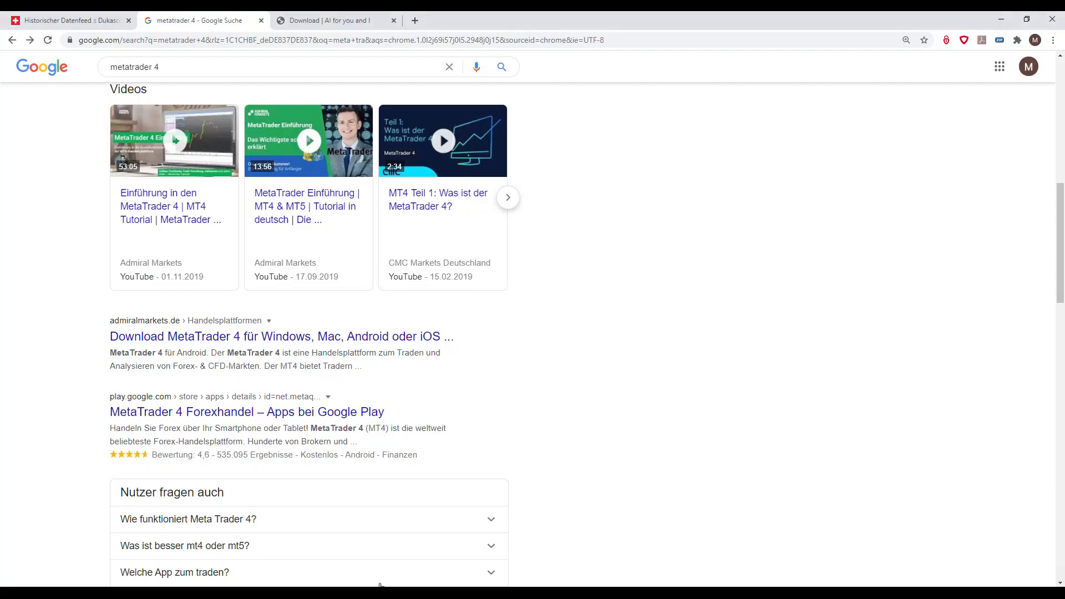
scroll(up, 3)
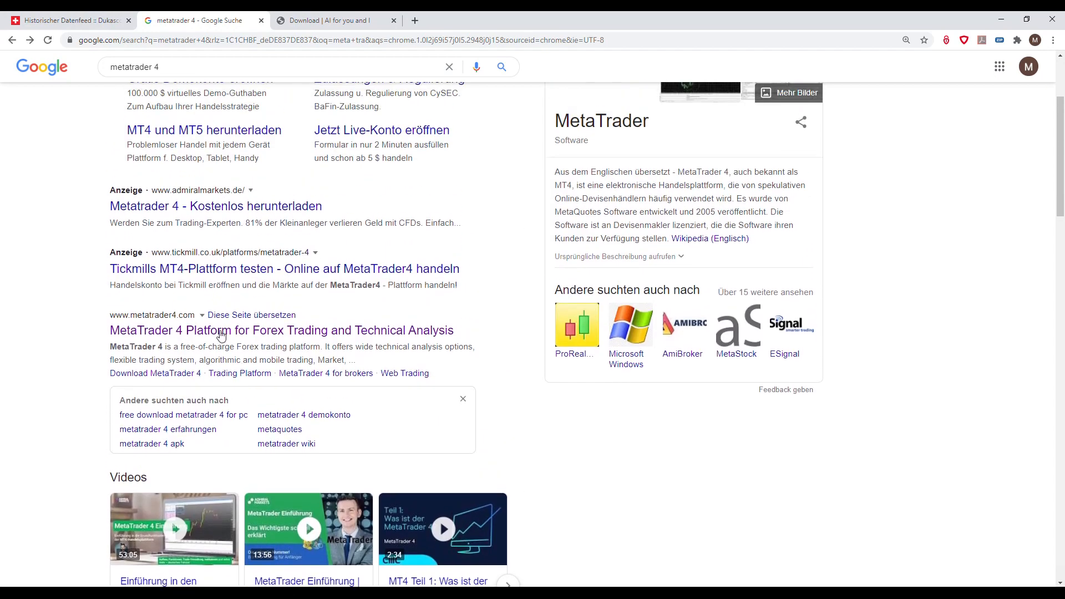
mouse_move(187, 331)
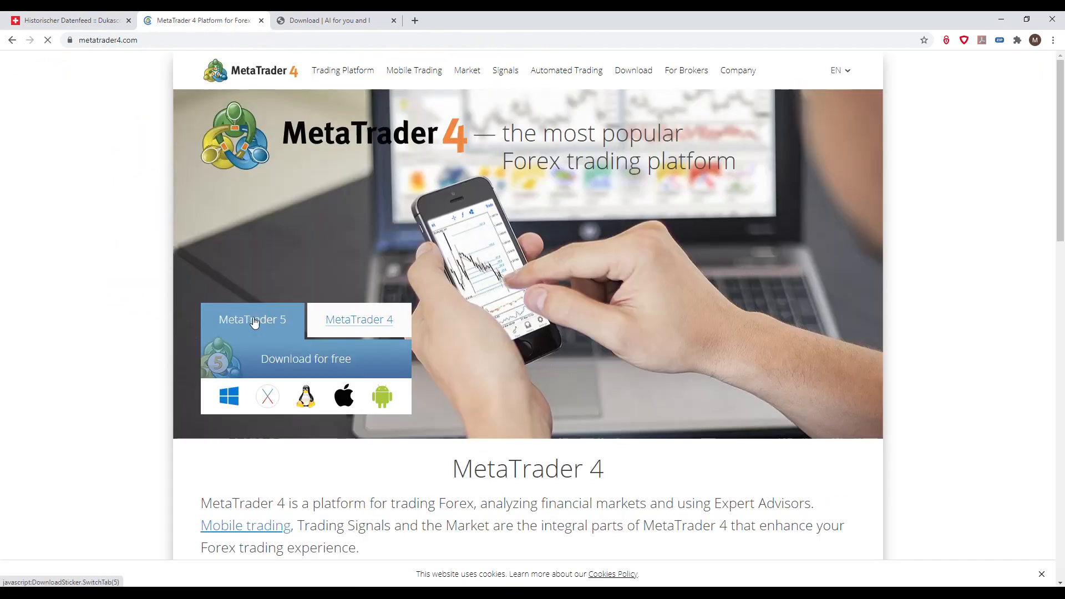
Step: Show the MetaTrader 4 download section for Windows, Mac OS, Linux and smartphones
click(252, 320)
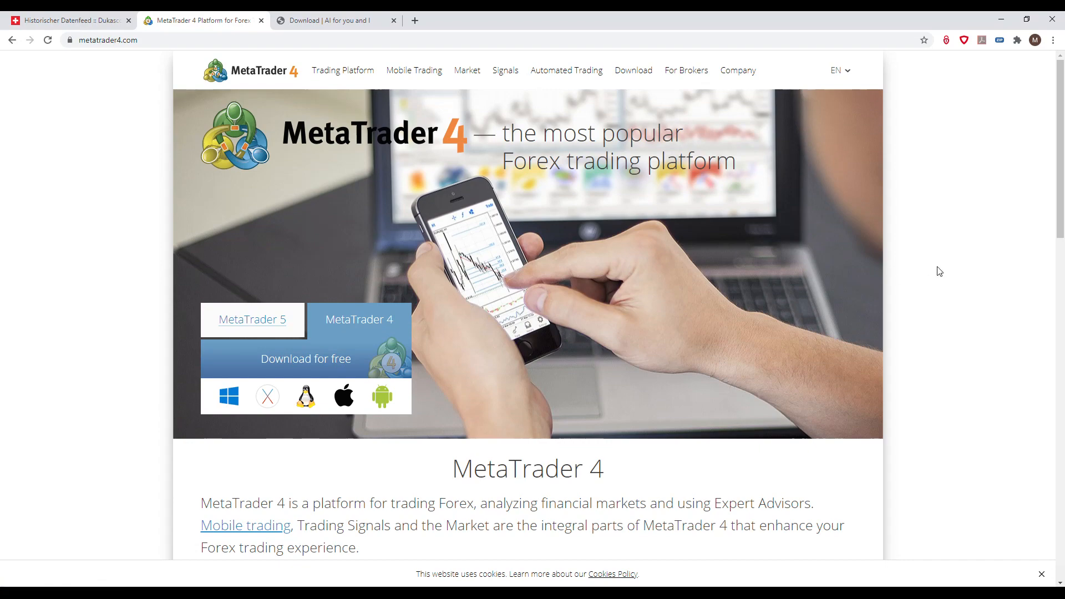
mouse_move(976, 246)
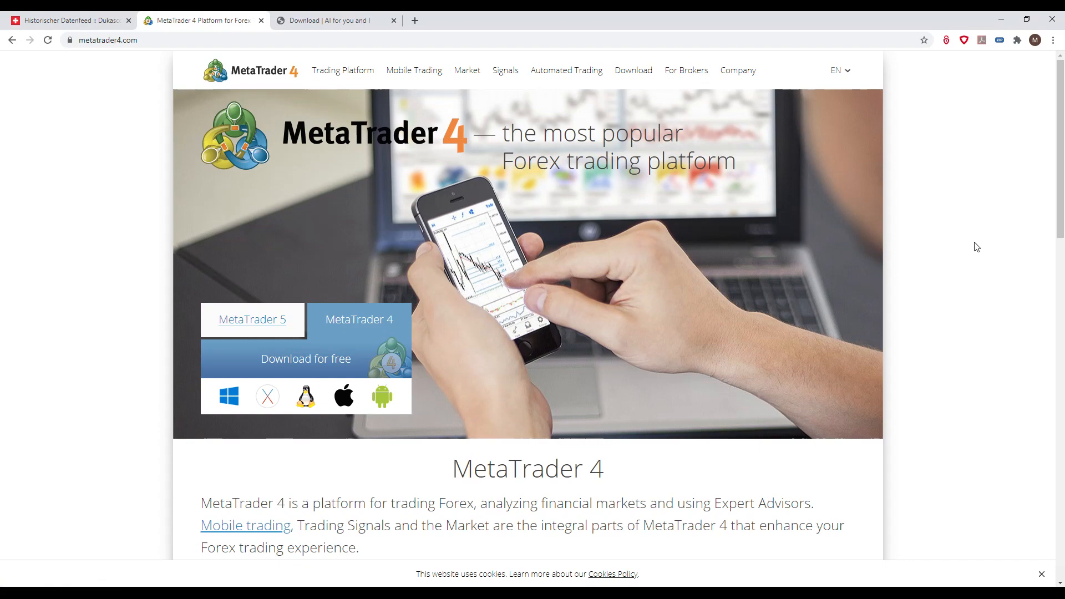
scroll(down, 3)
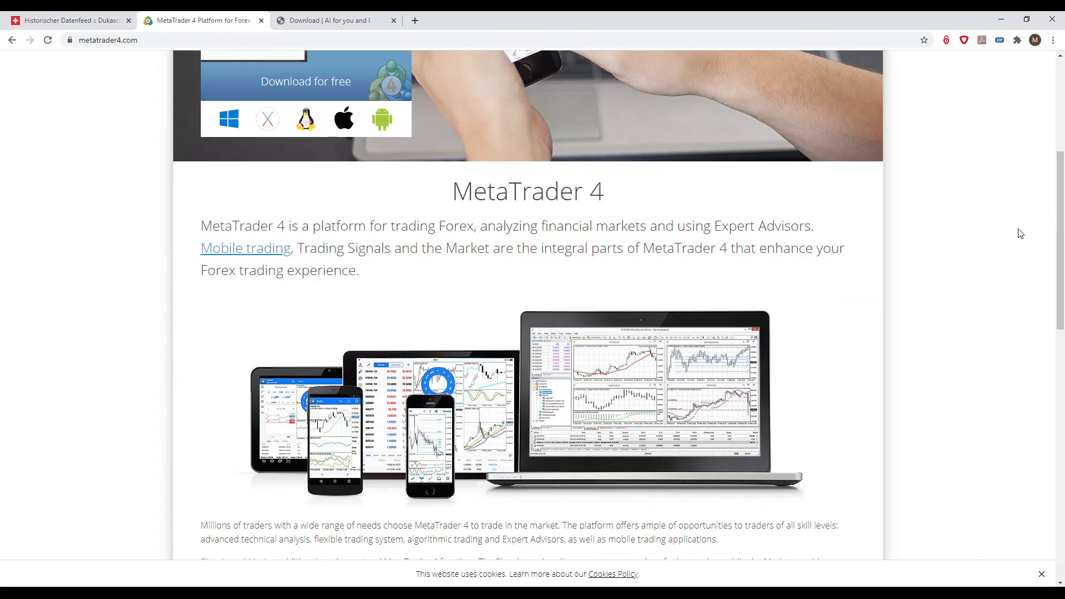
scroll(down, 3)
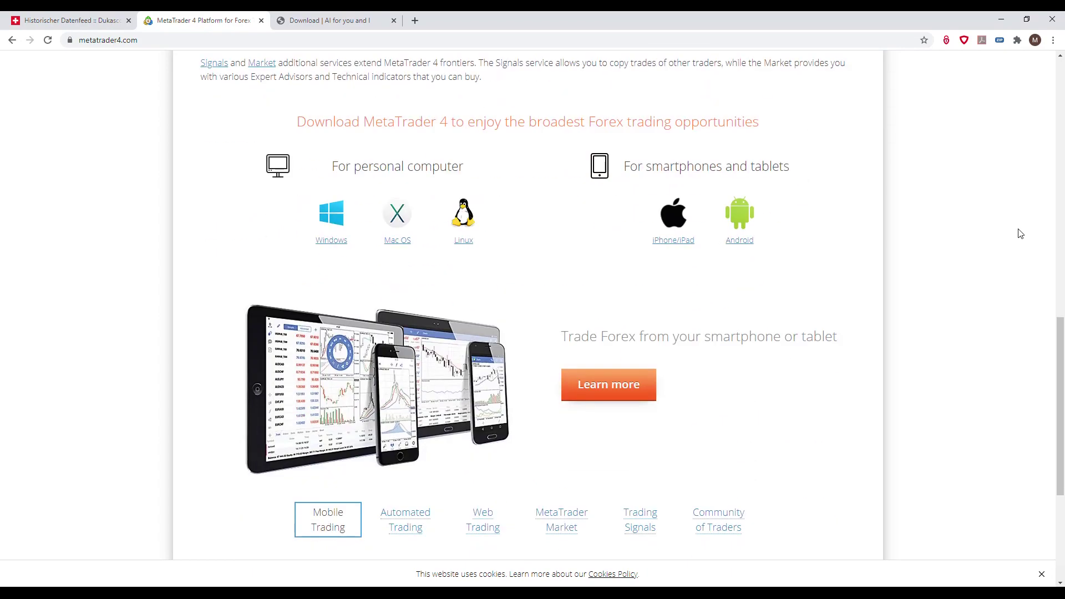
mouse_move(695, 313)
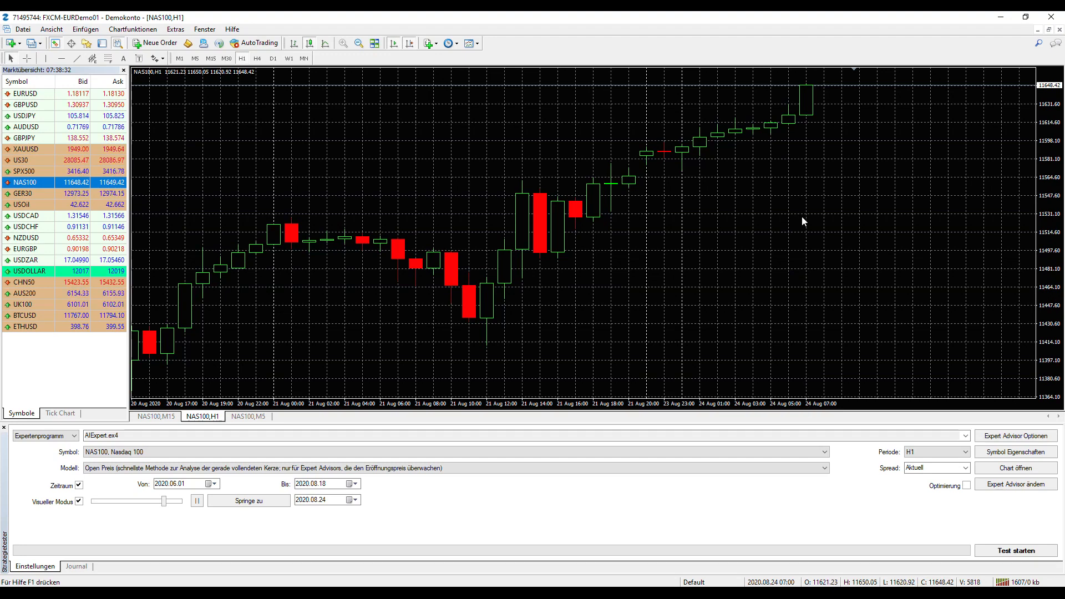
mouse_move(60, 361)
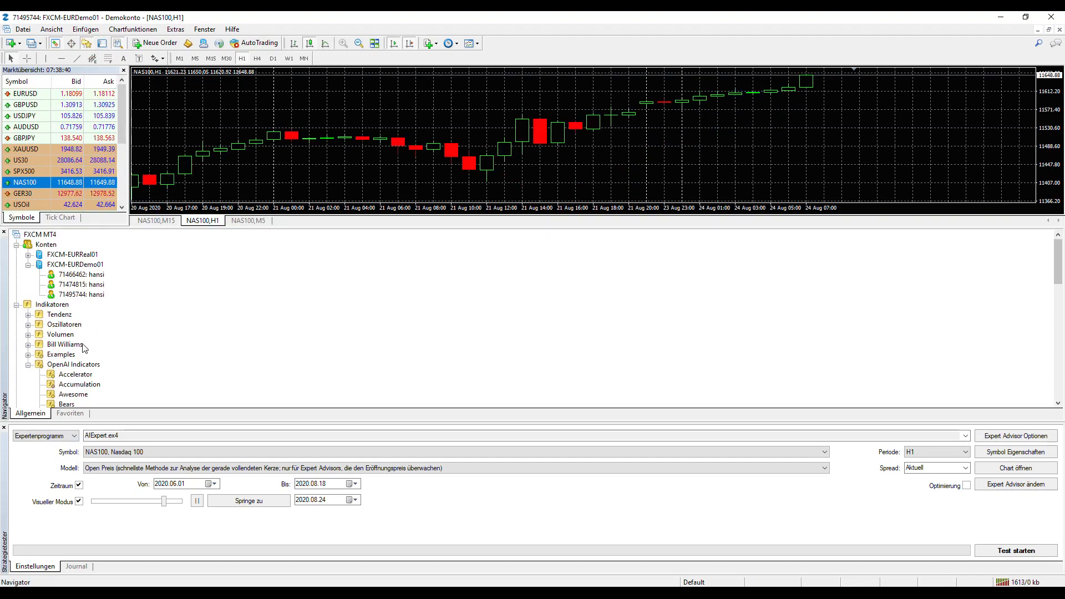
Step: View the trading account actions in the Navigator and reach the OpenAI Indicators folder
right_click(46, 244)
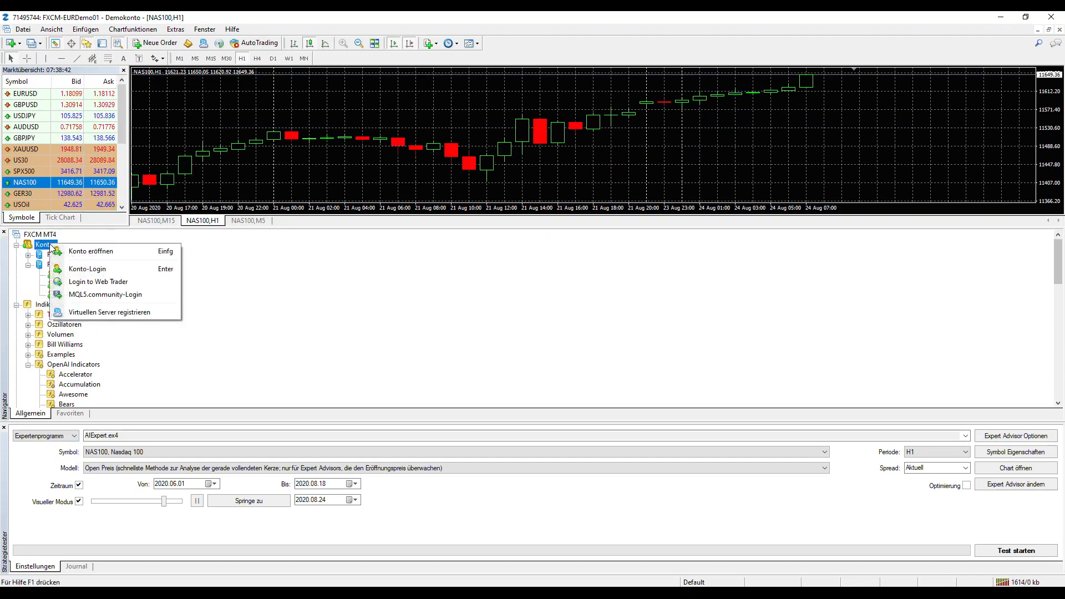
mouse_move(90, 250)
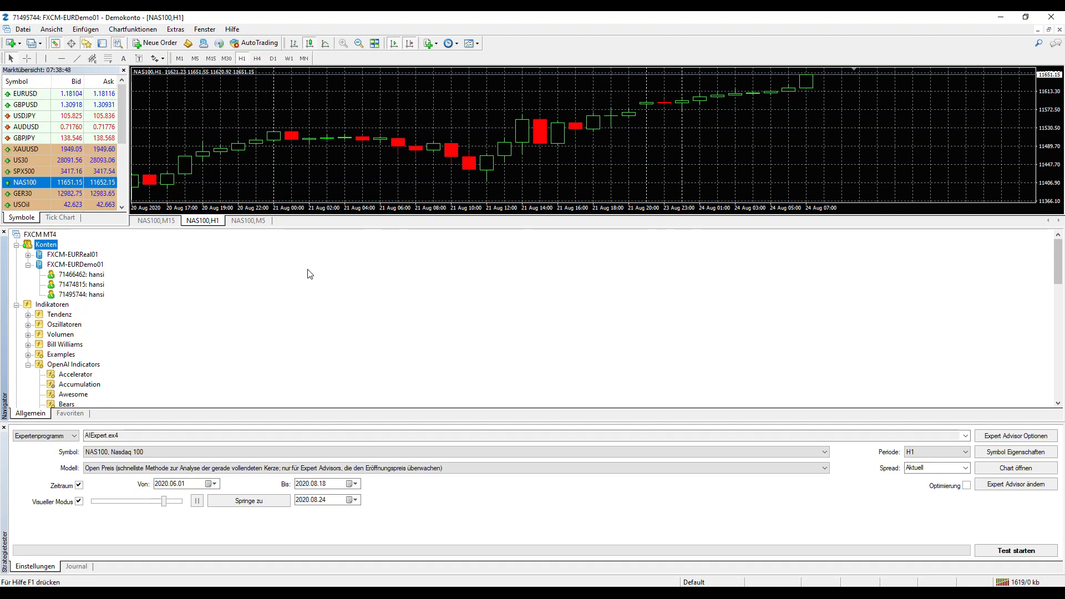
scroll(down, 3)
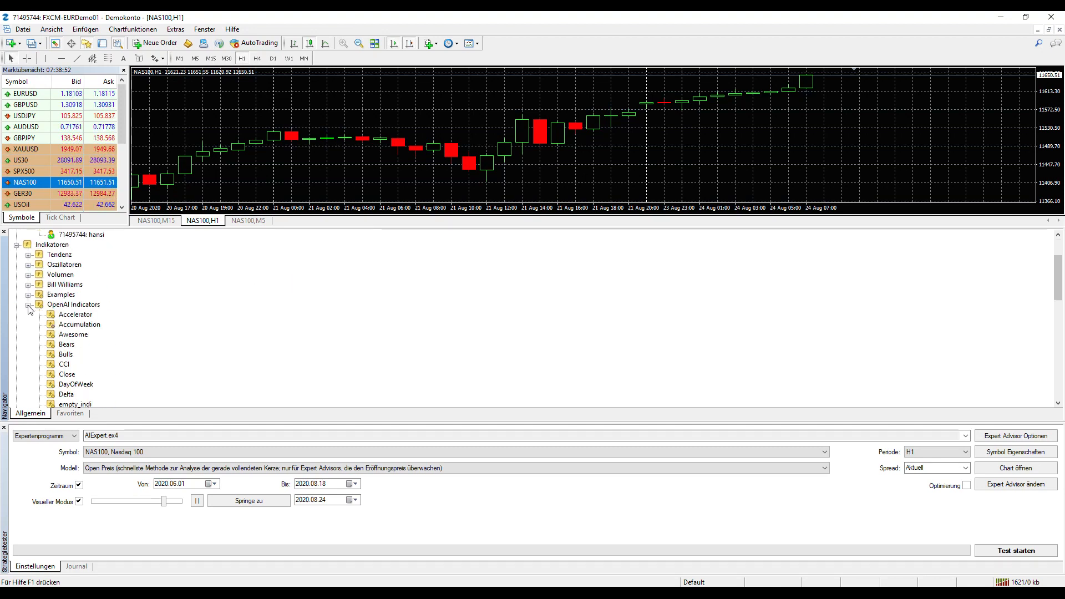
click(29, 304)
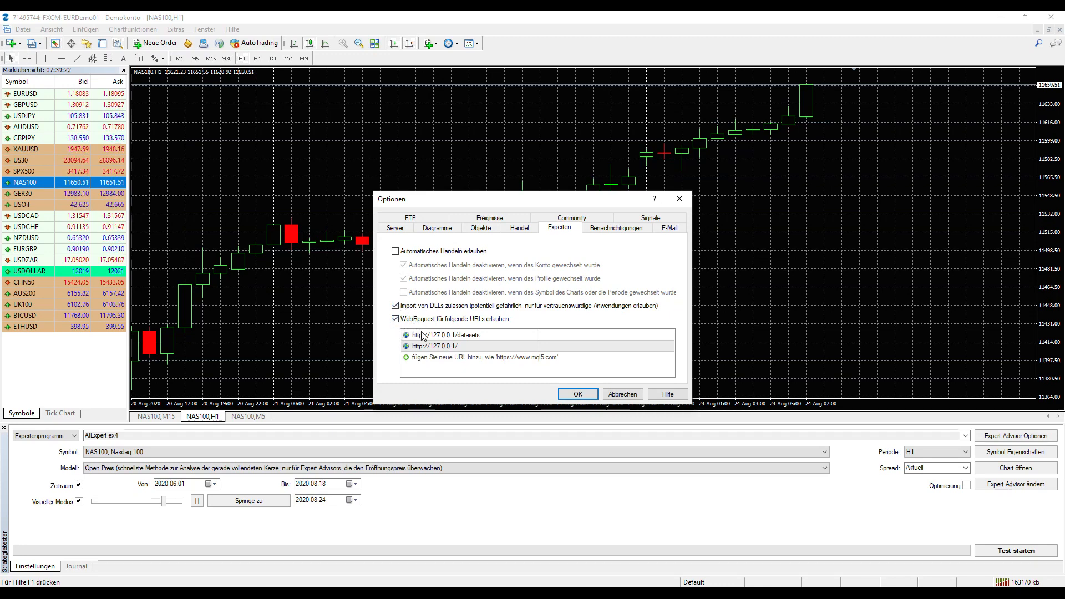
mouse_move(481, 355)
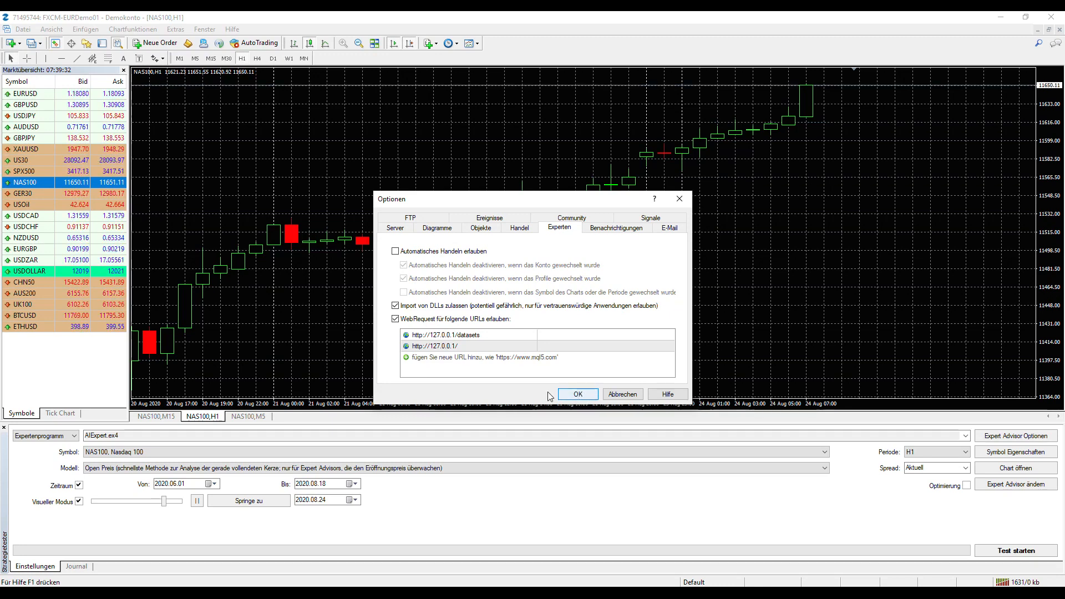
mouse_move(578, 394)
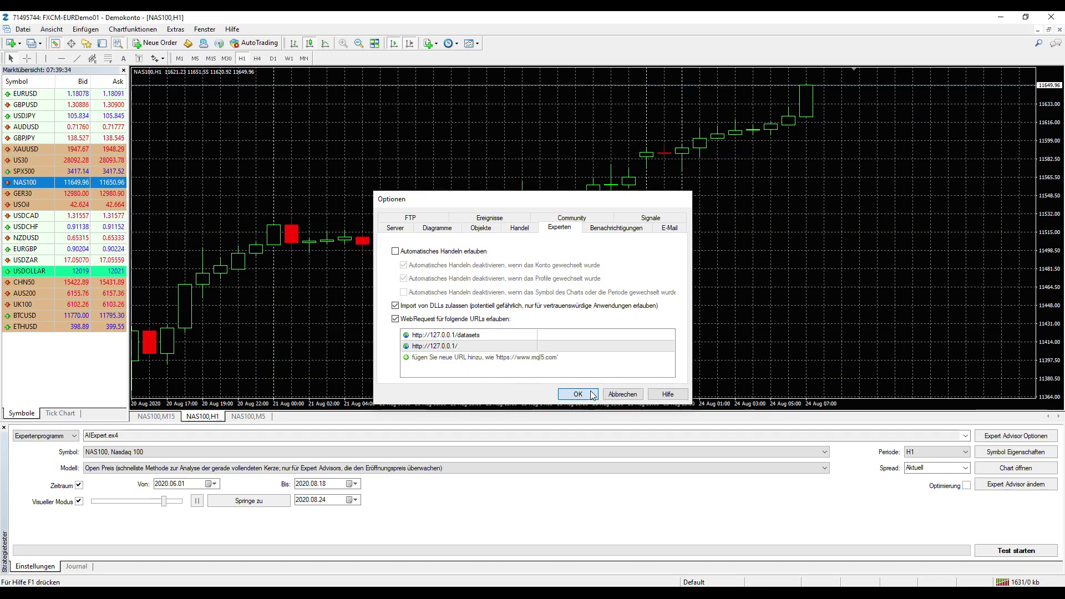
Step: Confirm the Expert Advisors options allowing DLL imports and 127.0.0.1 WebRequests
click(577, 394)
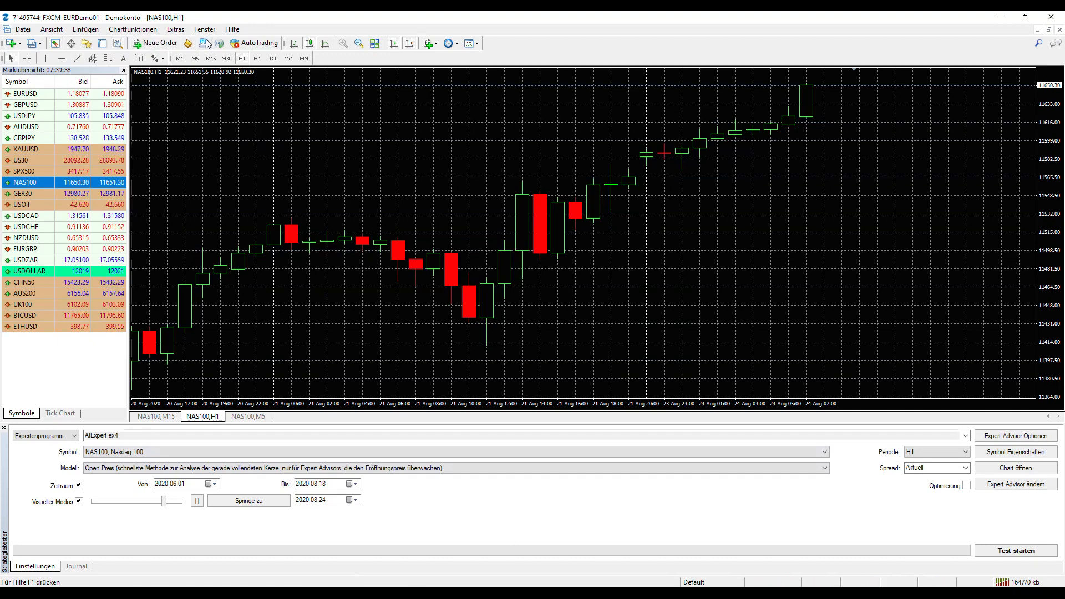
Step: Check the History Center briefly, then open a new NAS100 chart from Market Watch
click(174, 28)
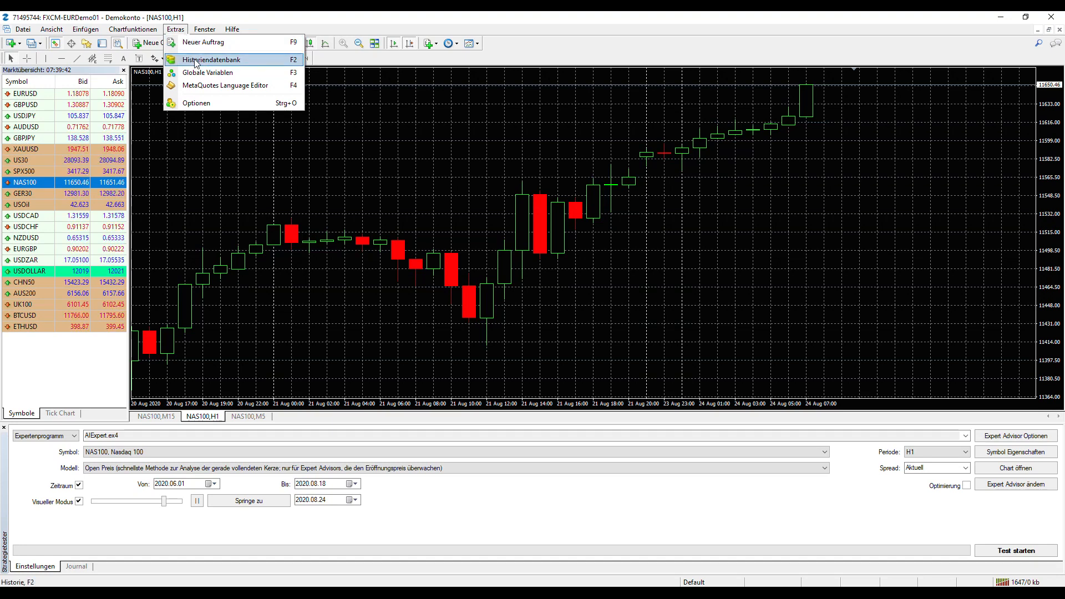
click(210, 60)
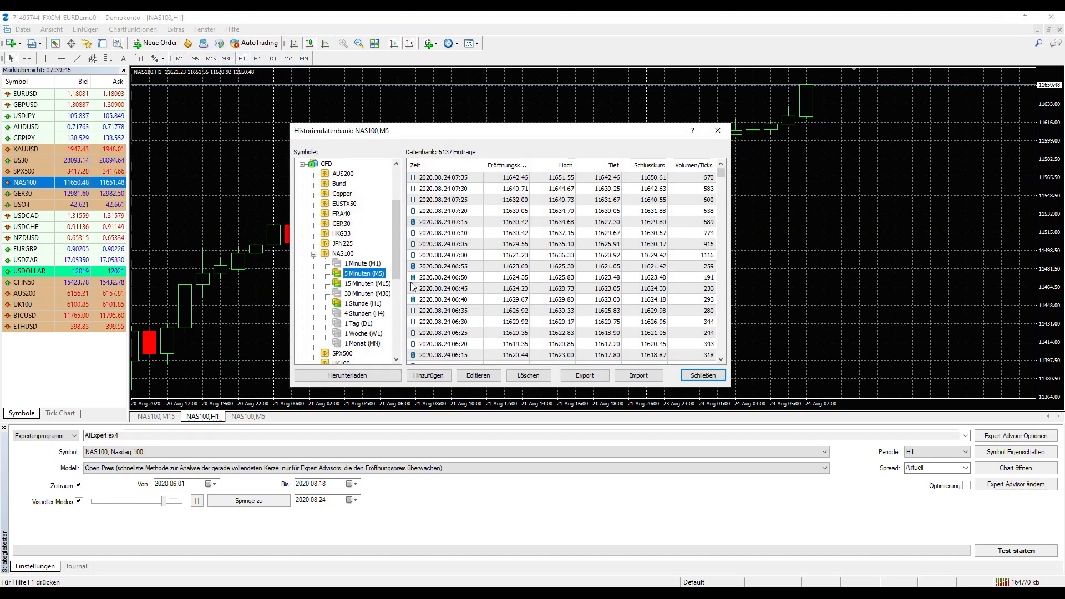
mouse_move(419, 29)
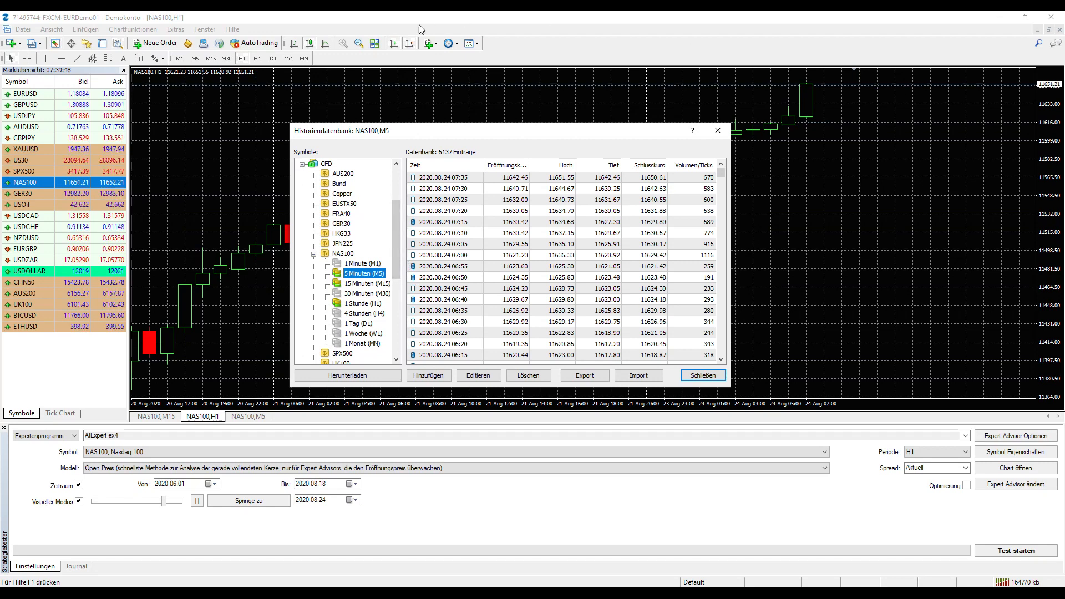
click(703, 375)
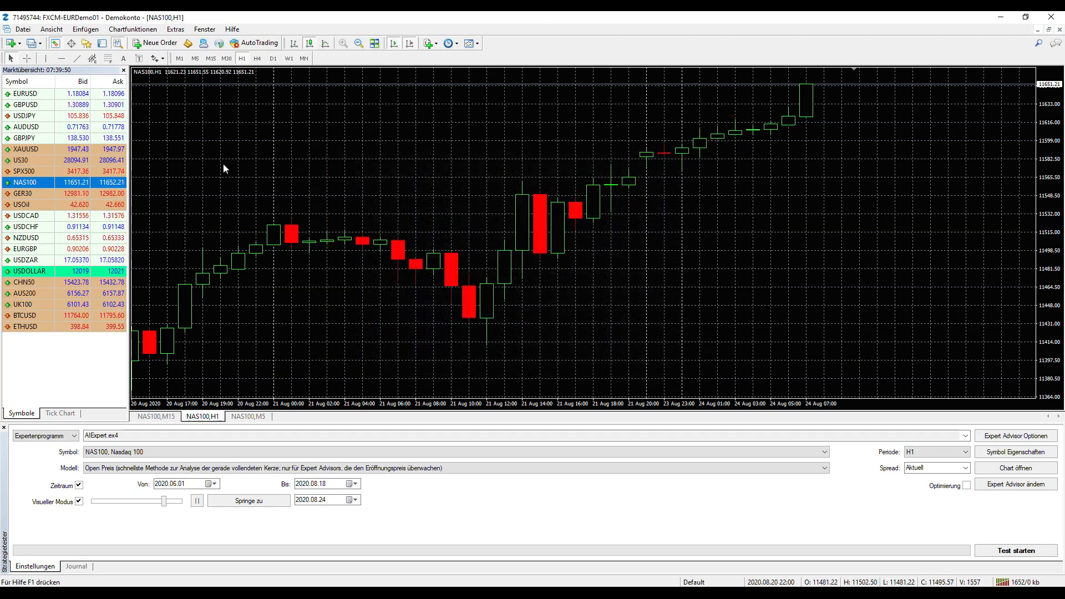
mouse_move(29, 183)
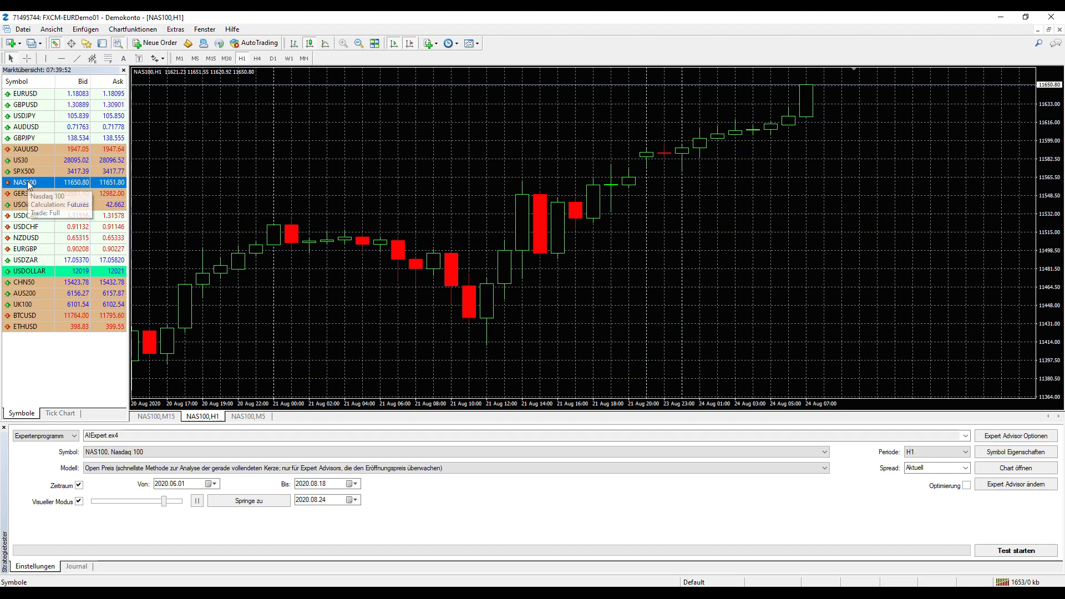
double_click(26, 182)
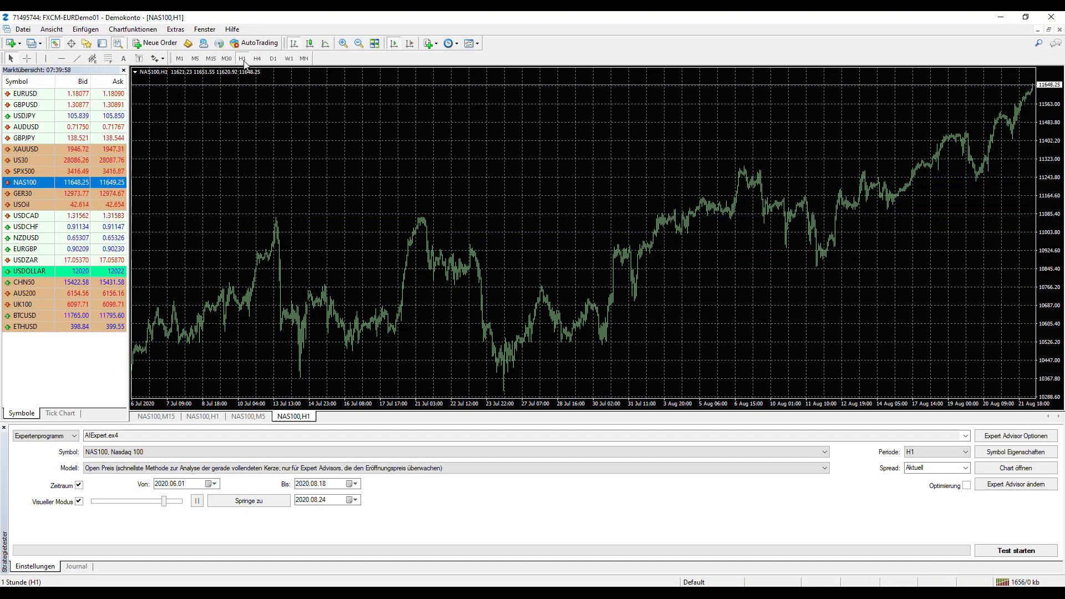
mouse_move(264, 86)
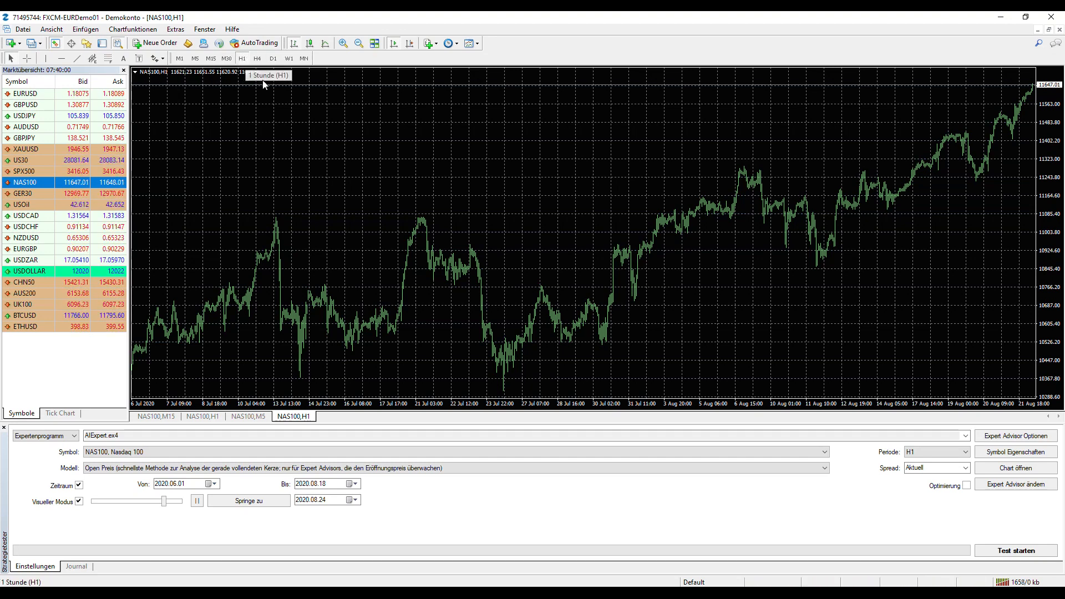
Step: Review the NAS100 1 Hour records in the History Center and close it
click(175, 29)
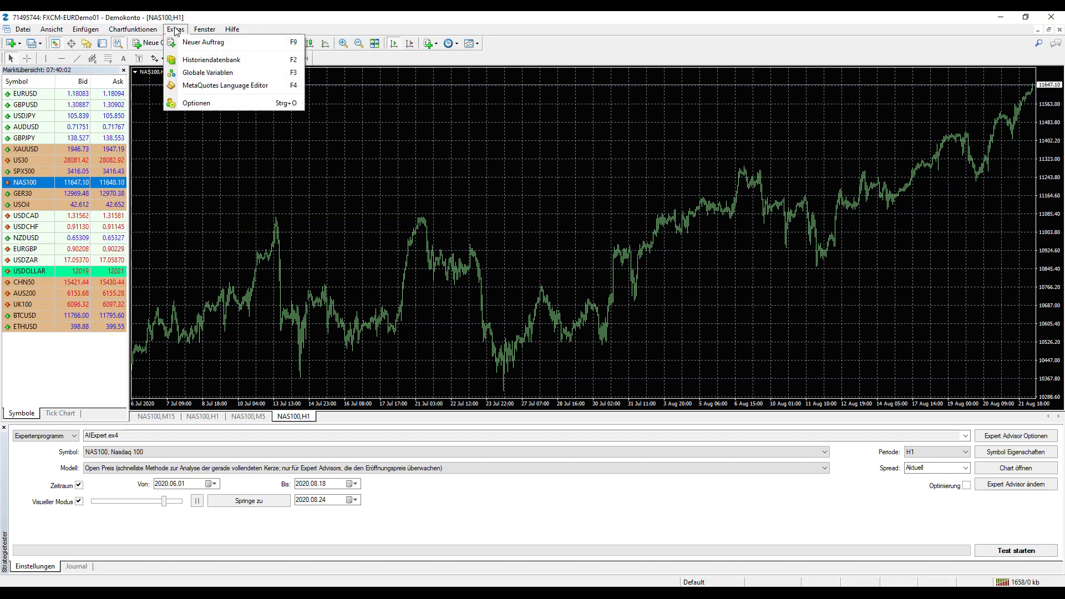
click(211, 58)
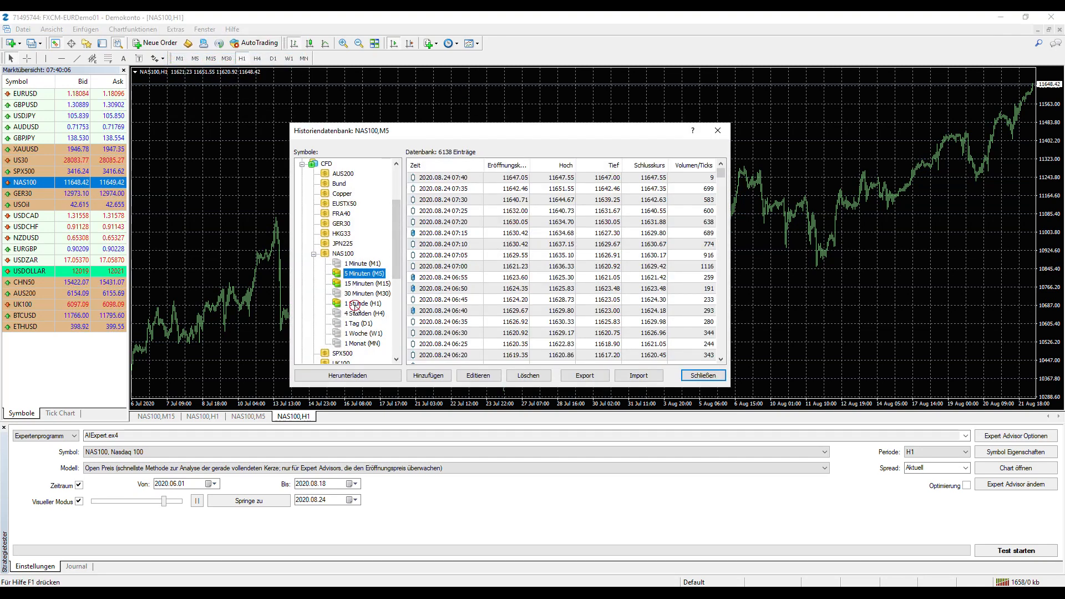
click(362, 303)
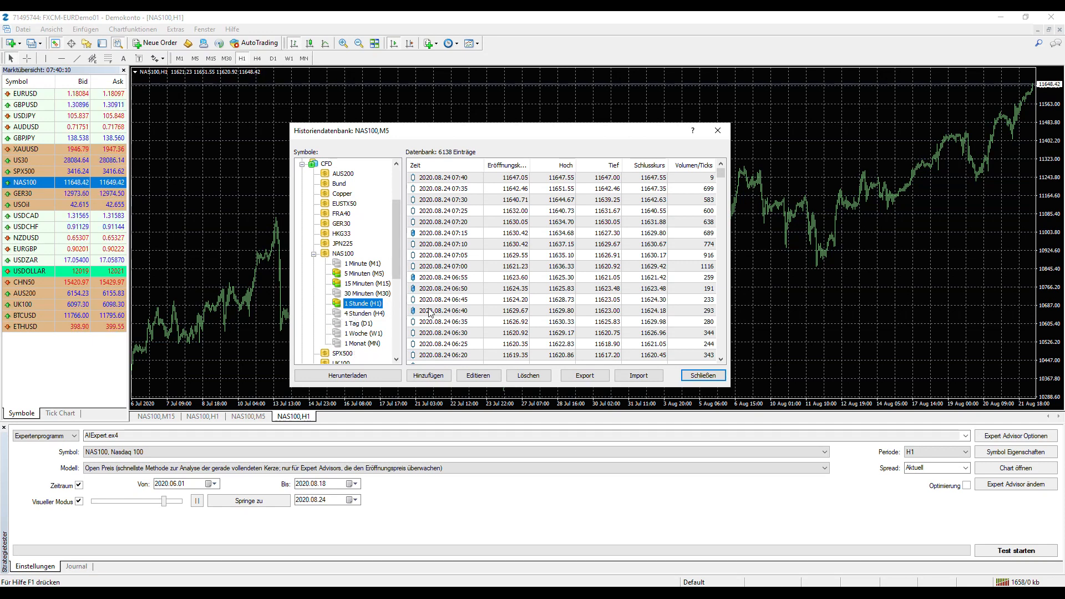
click(702, 375)
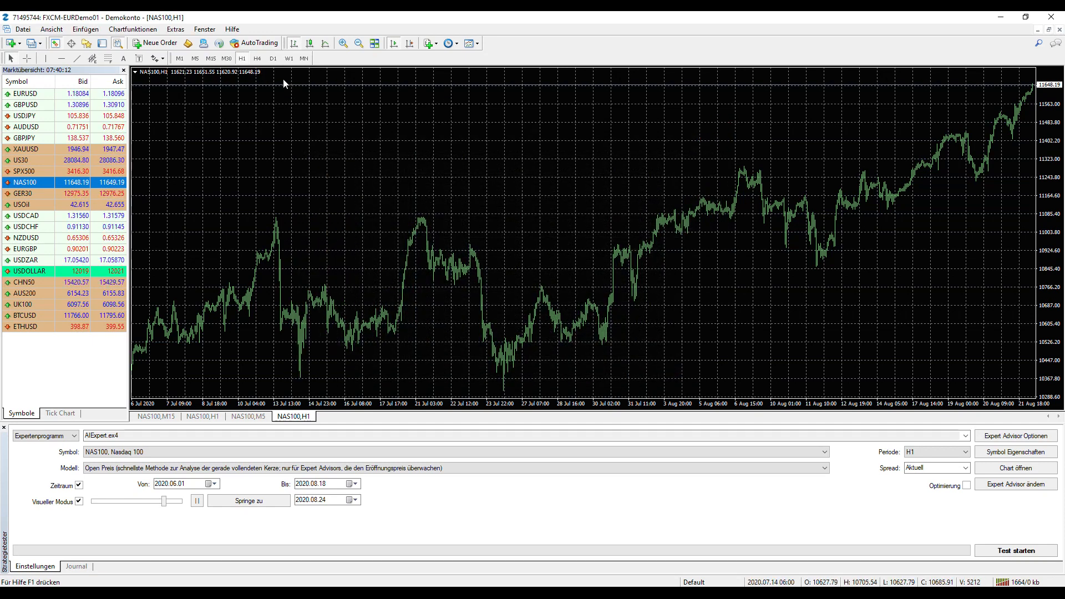
Step: Switch the NAS100 chart to H4 and review its 4-hour history back to May 2019
click(256, 58)
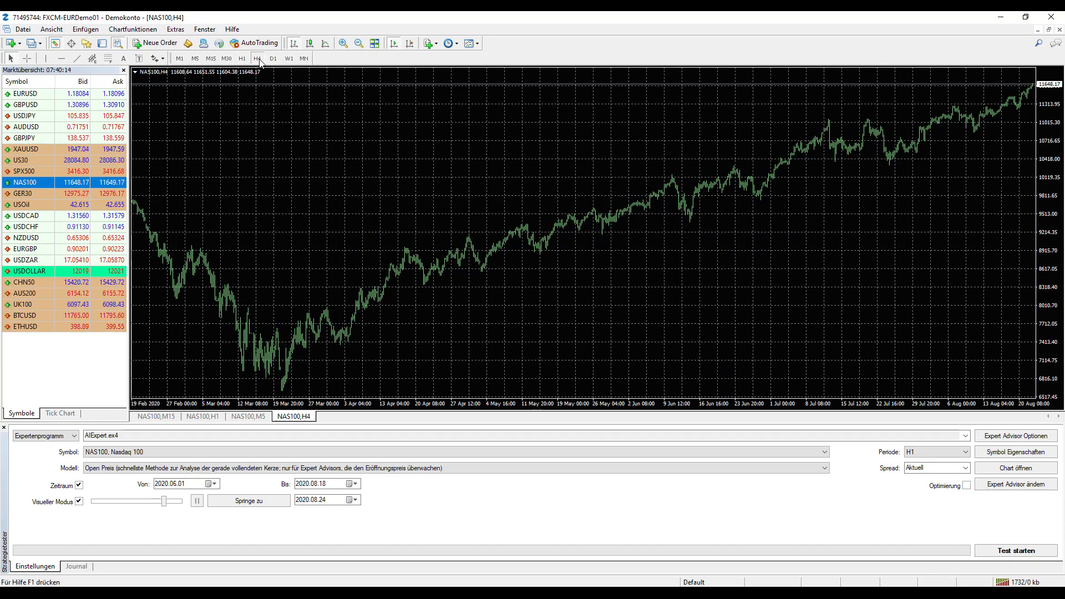
click(175, 29)
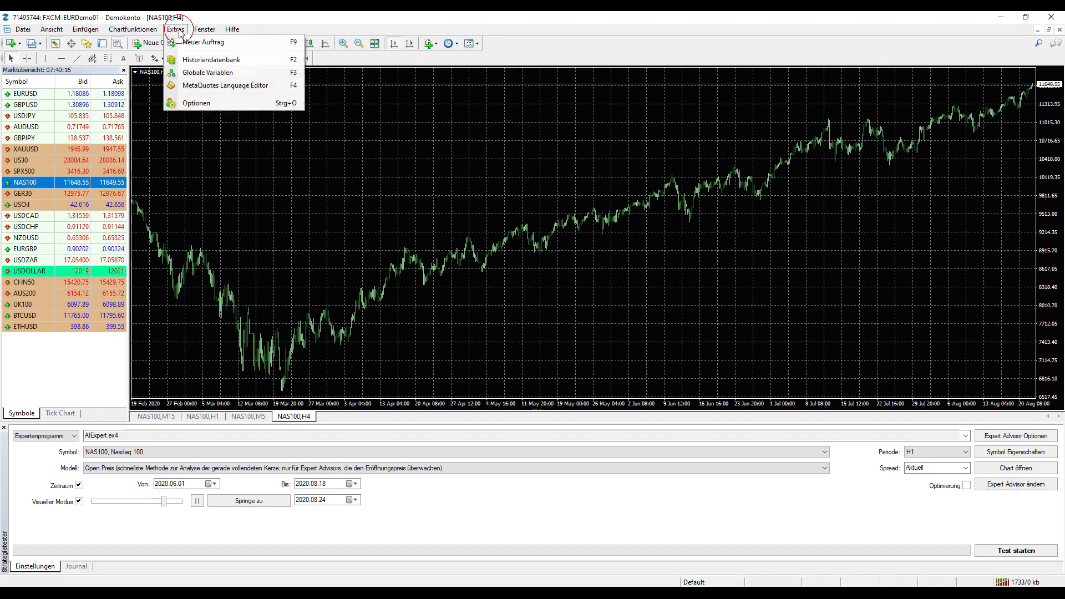
click(210, 59)
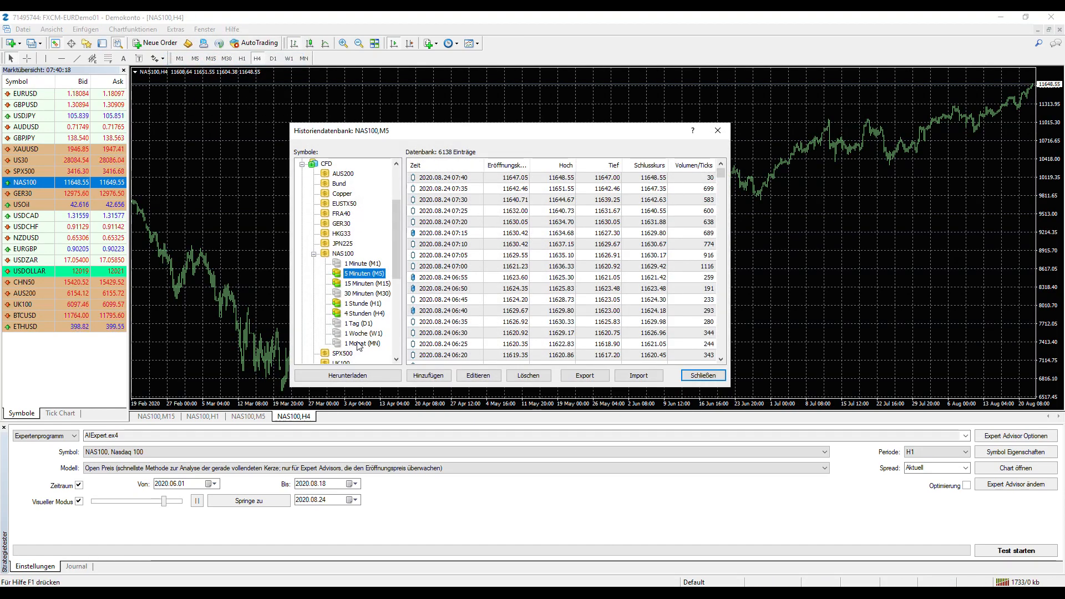
click(364, 313)
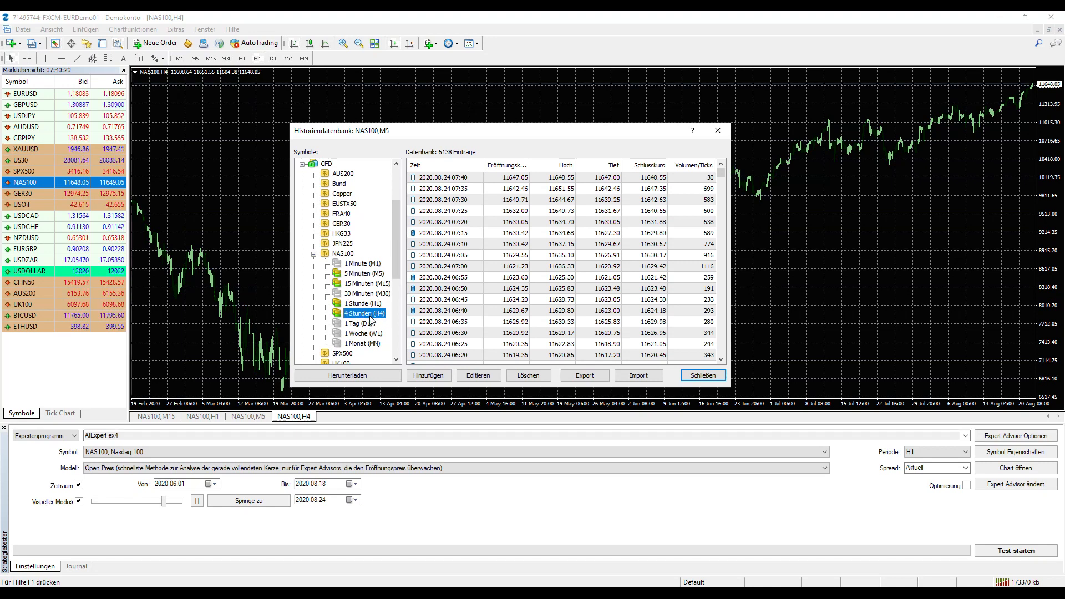
click(363, 313)
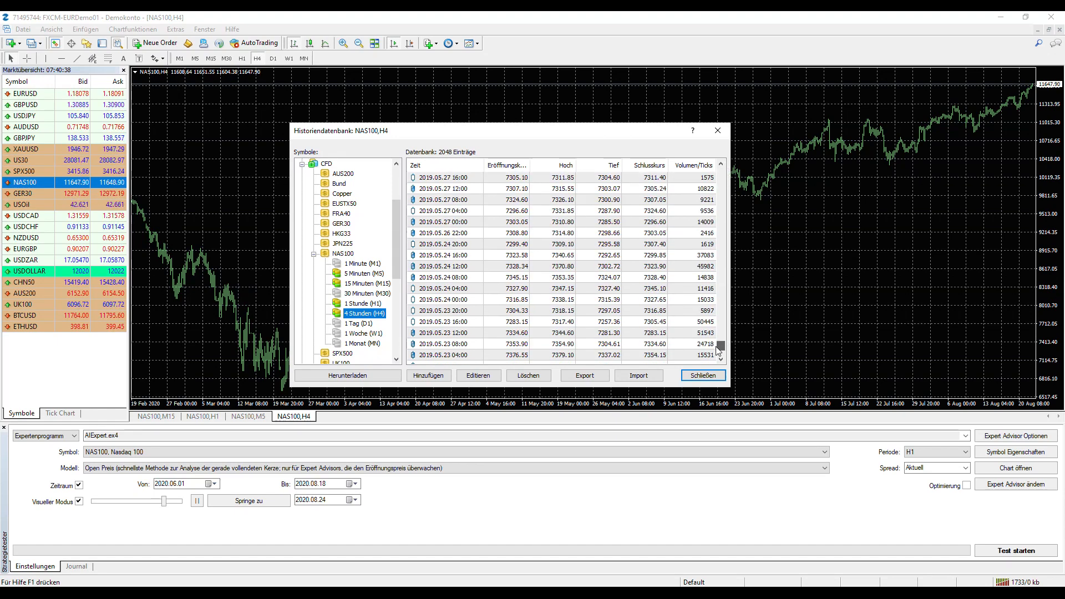
scroll(down, 3)
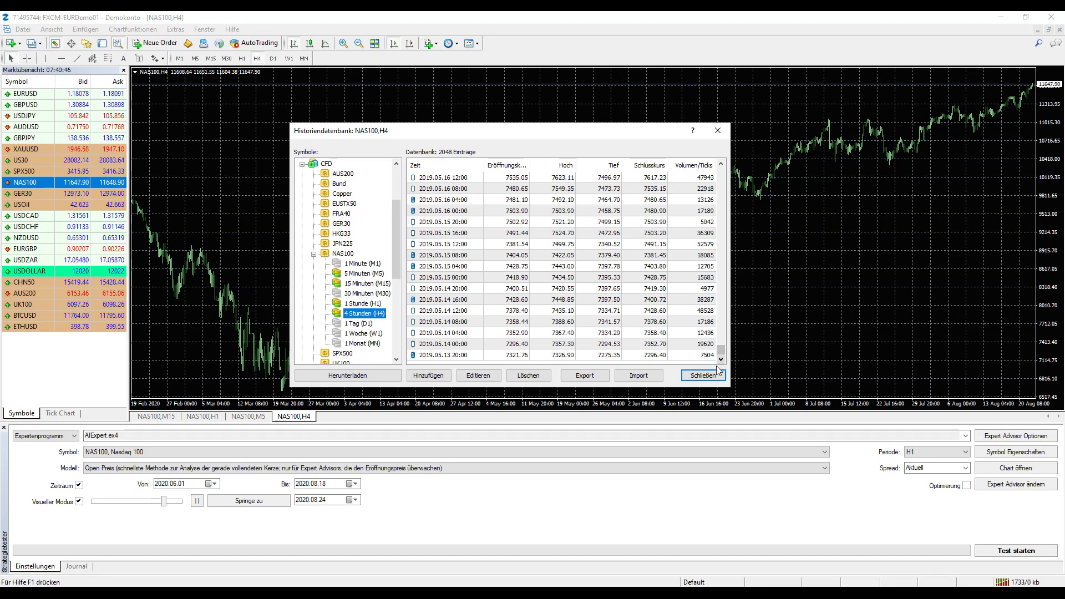
click(704, 375)
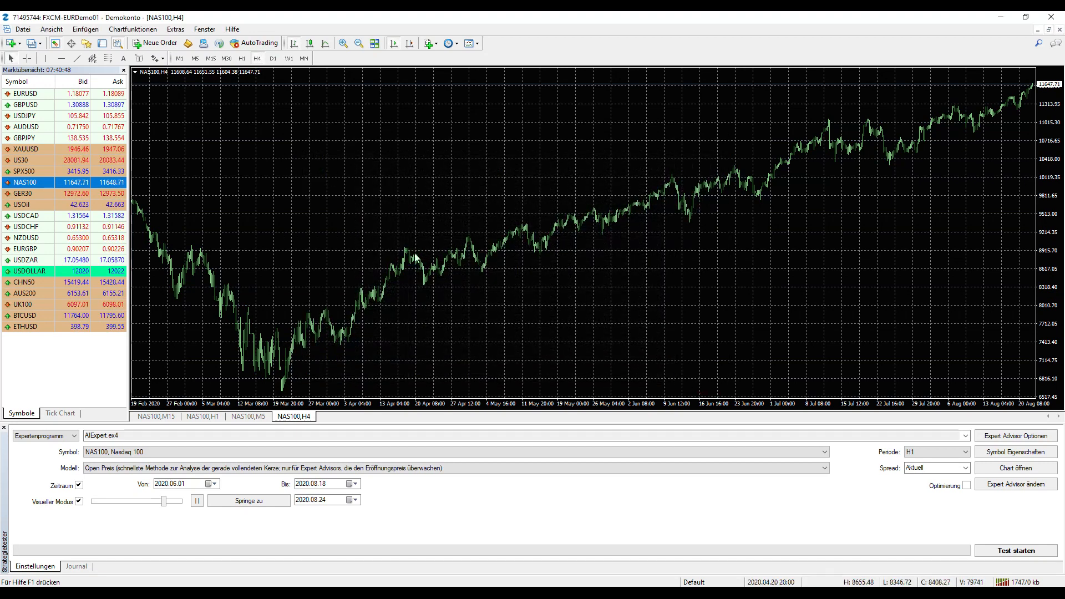
Step: Switch to the Dukascopy historical data feed page and bring the Instrument widget into view
right_click(293, 416)
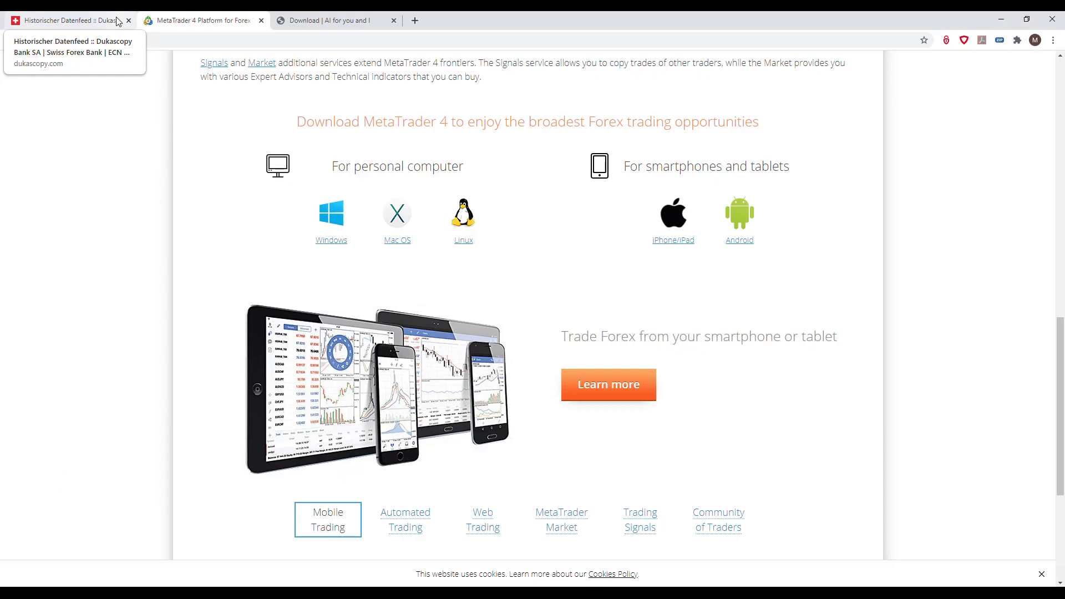
click(65, 20)
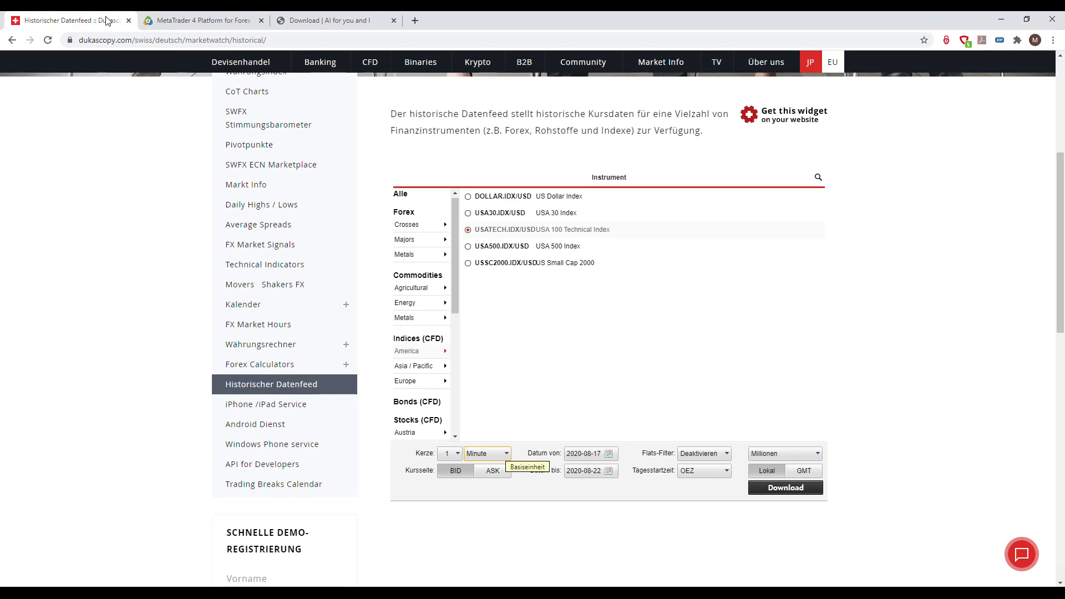
scroll(up, 3)
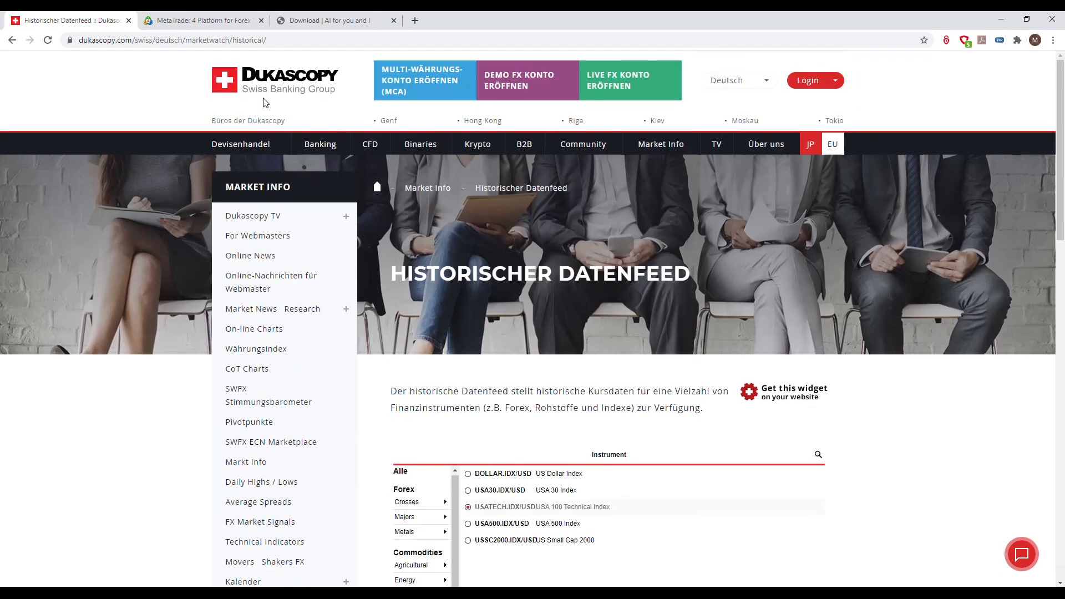
mouse_move(829, 214)
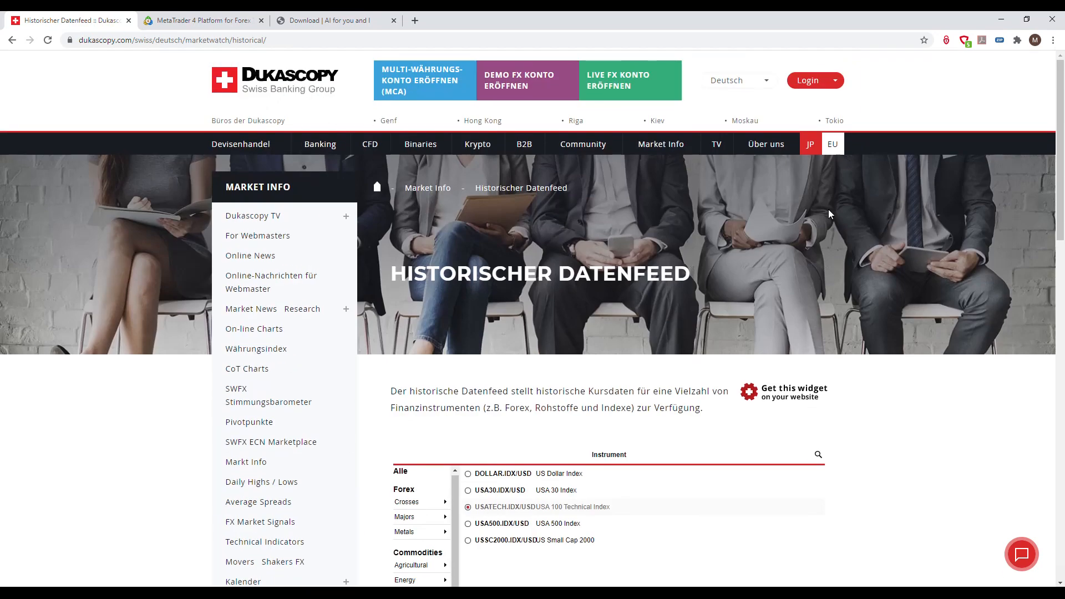
mouse_move(857, 274)
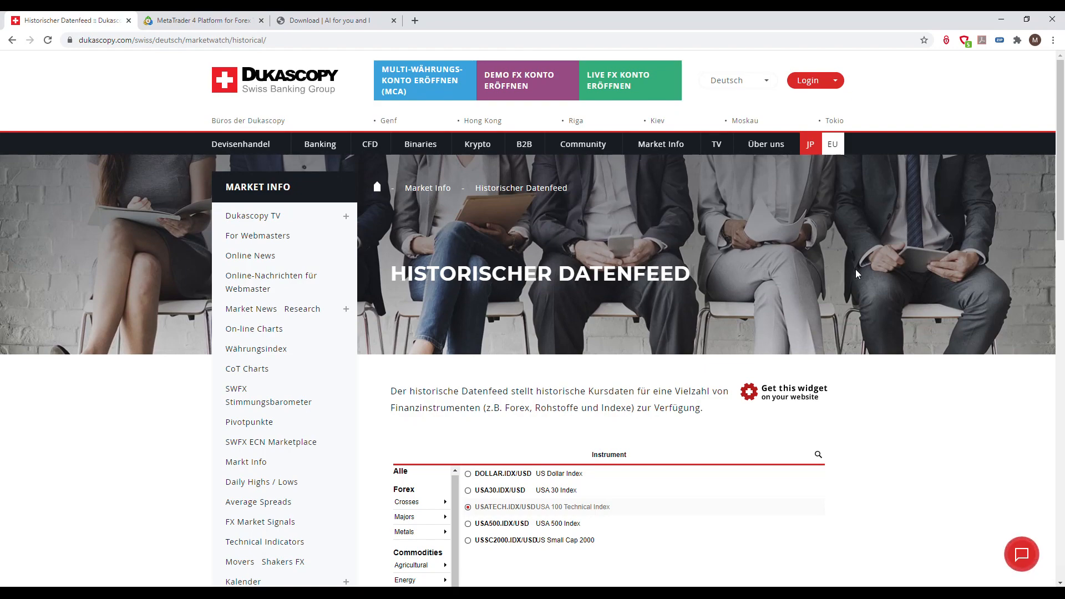
mouse_move(352, 128)
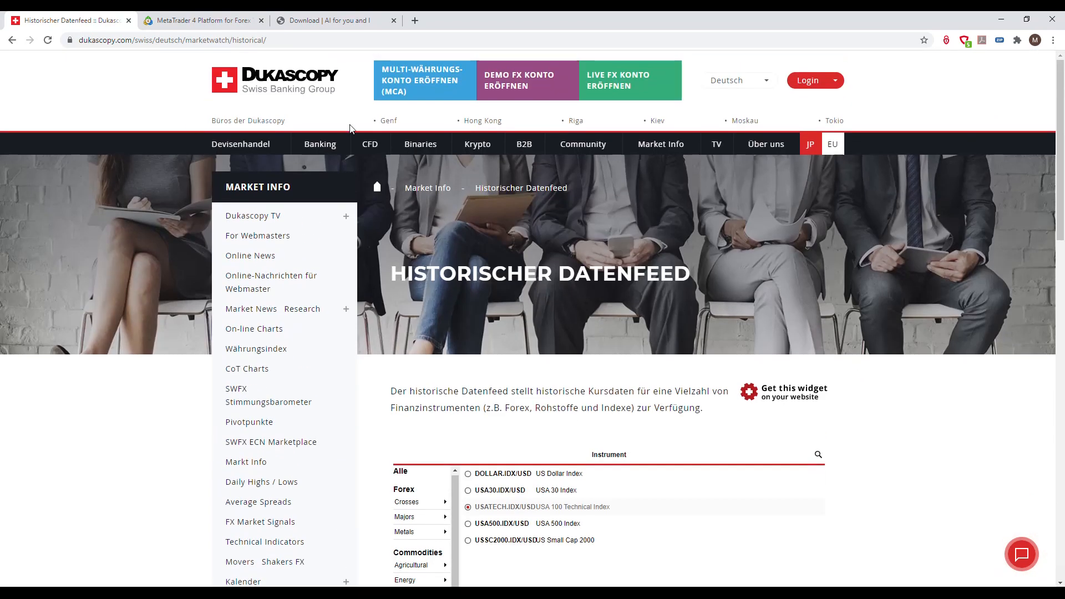
scroll(down, 3)
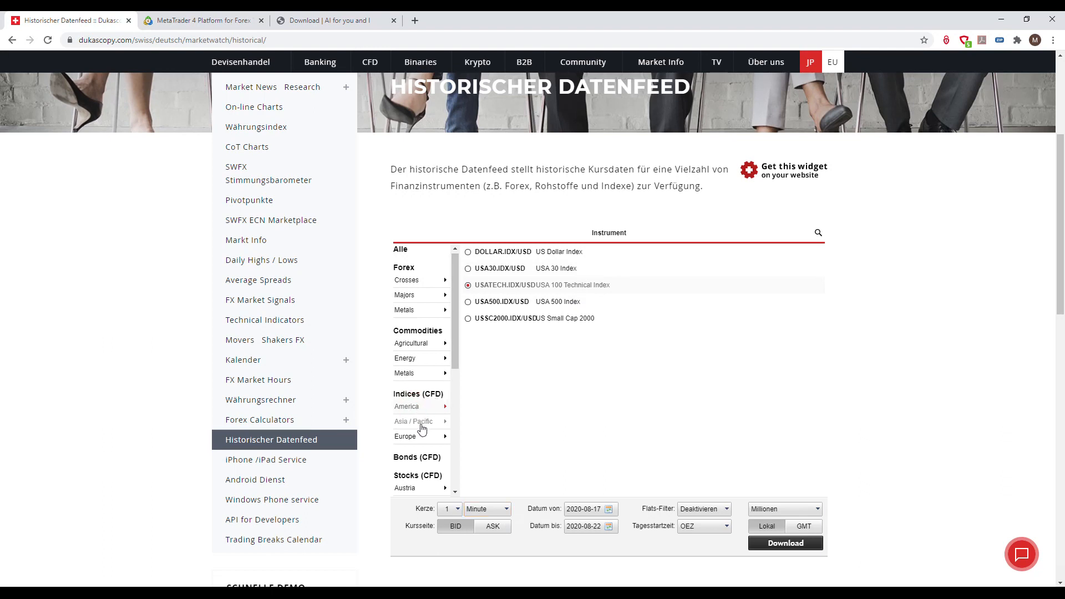
Step: Choose USATECH.IDX/USD from the Indices (CFD) > America instruments
click(405, 436)
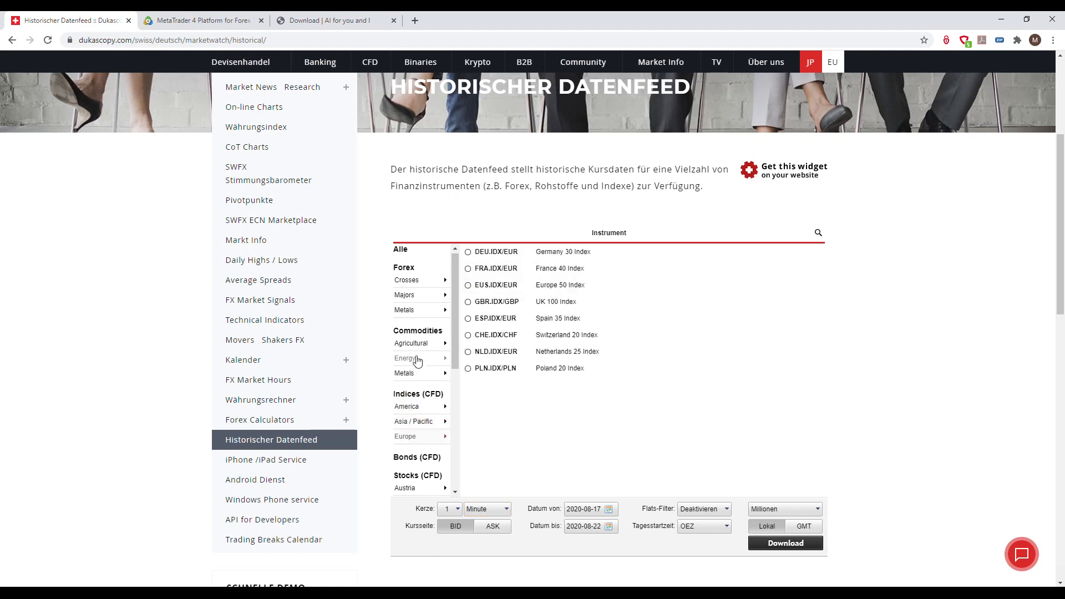
click(411, 343)
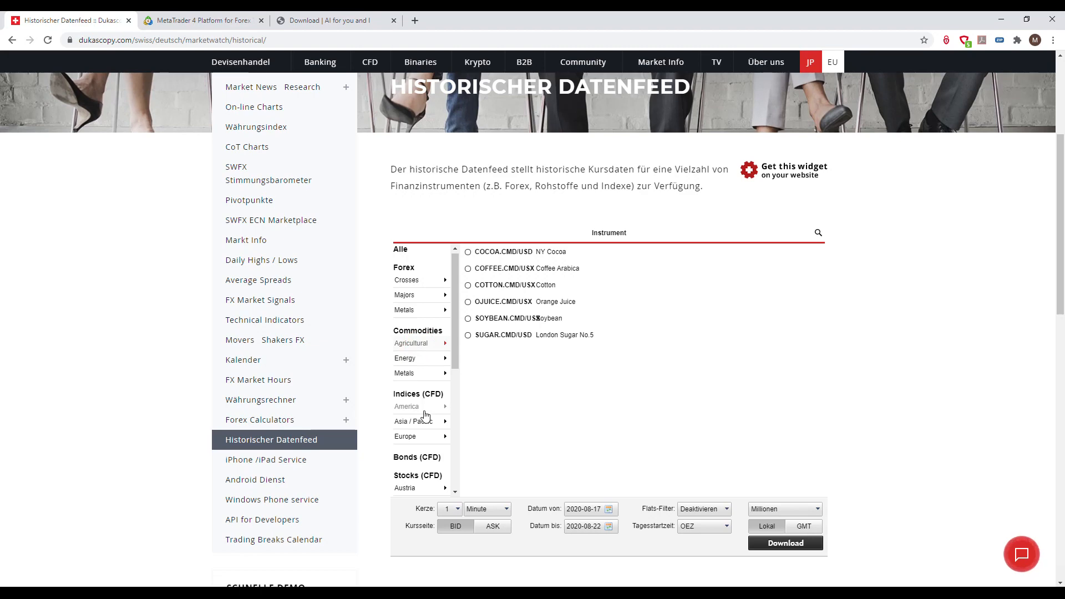
mouse_move(876, 295)
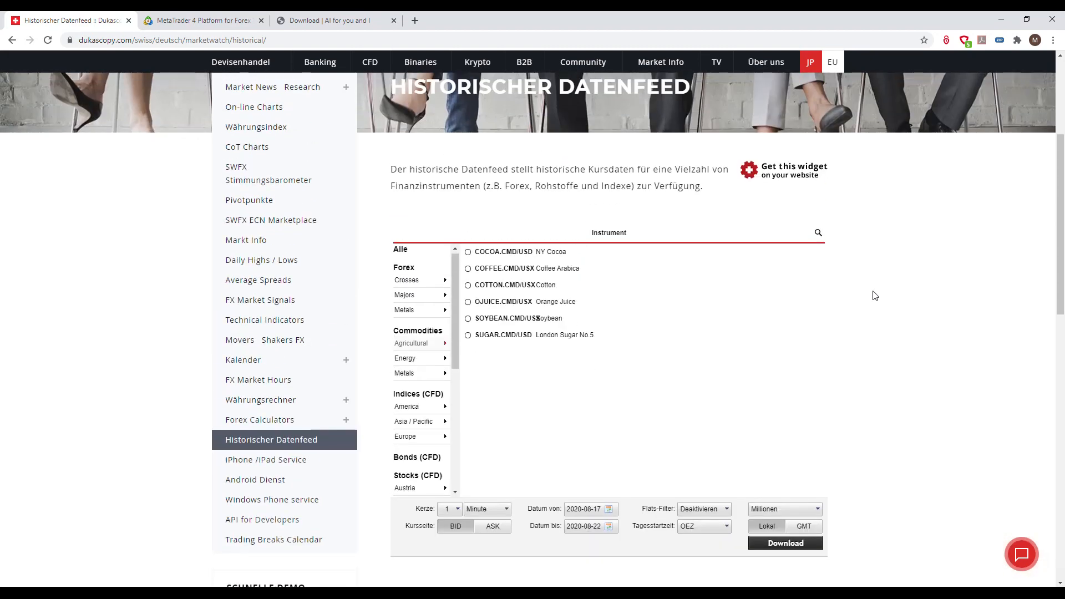
mouse_move(589, 347)
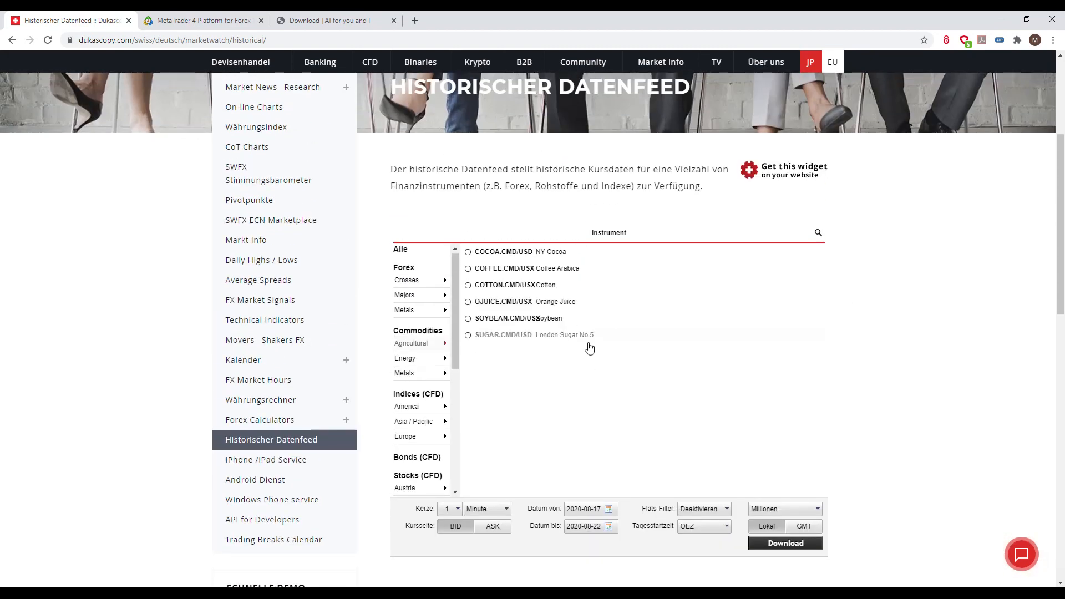
mouse_move(661, 314)
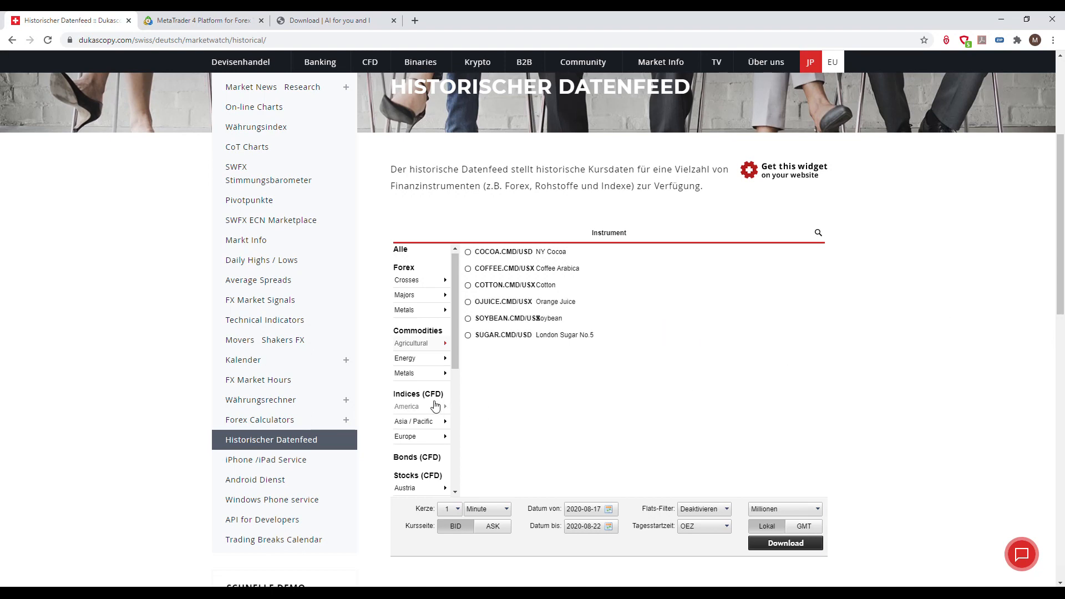
click(407, 406)
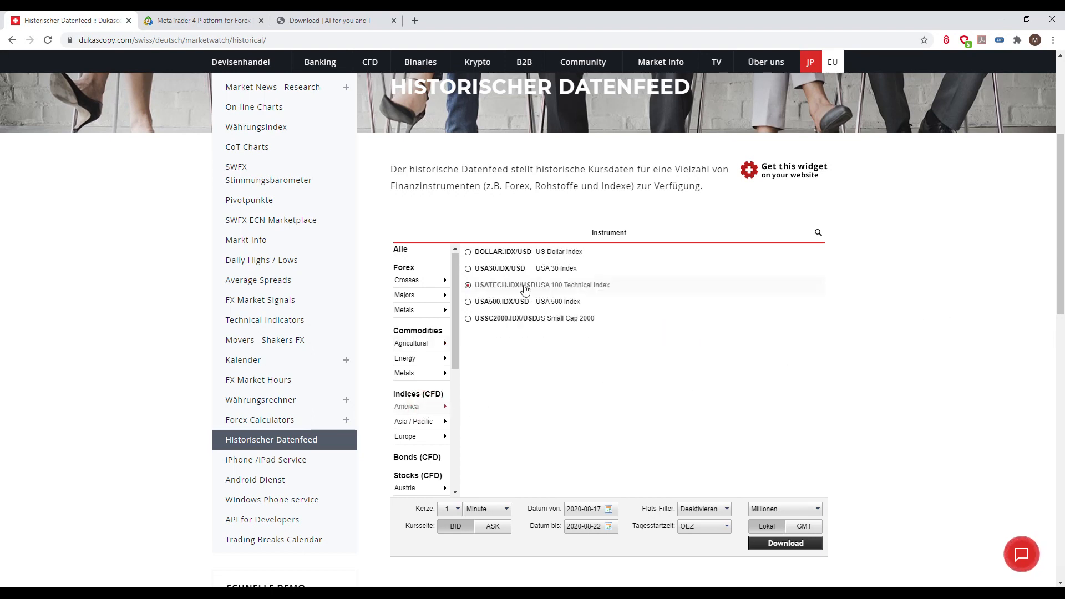
mouse_move(536, 298)
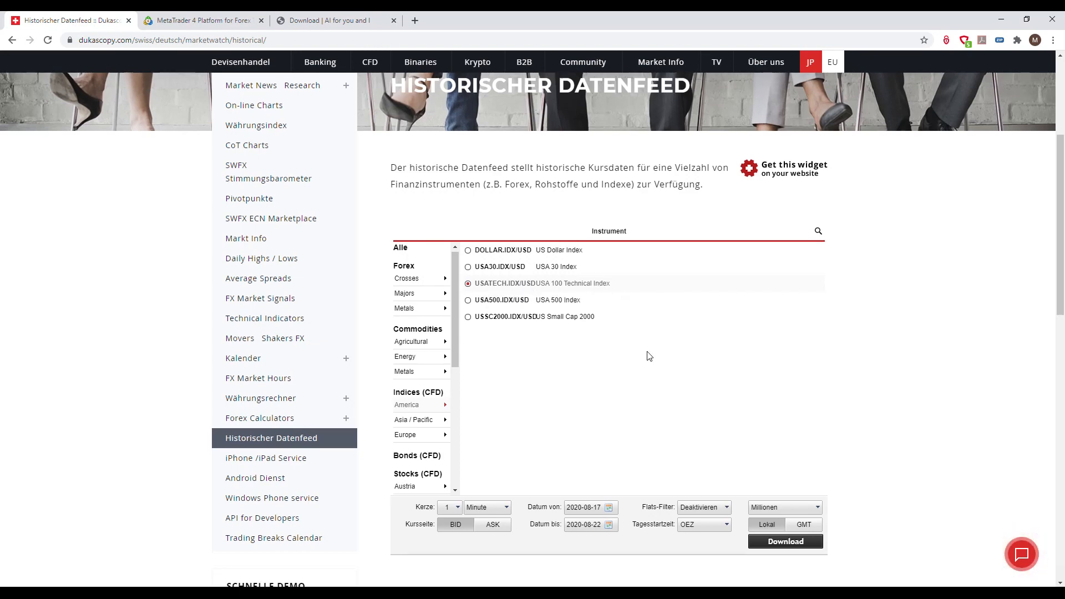
Step: Change the Kerze candle period from Minute to Stunde
scroll(down, 3)
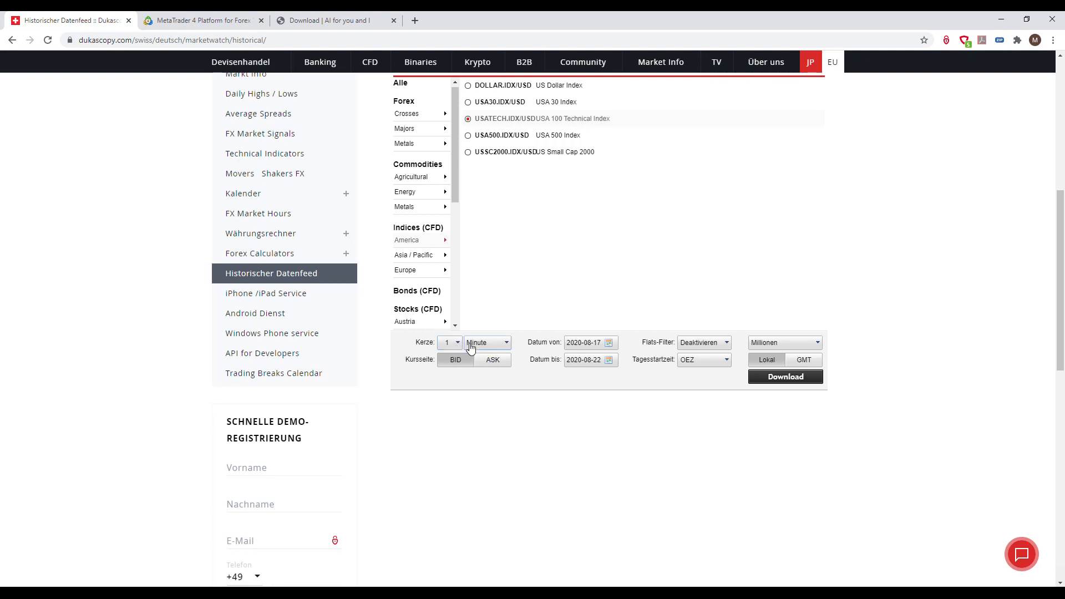
mouse_move(487, 342)
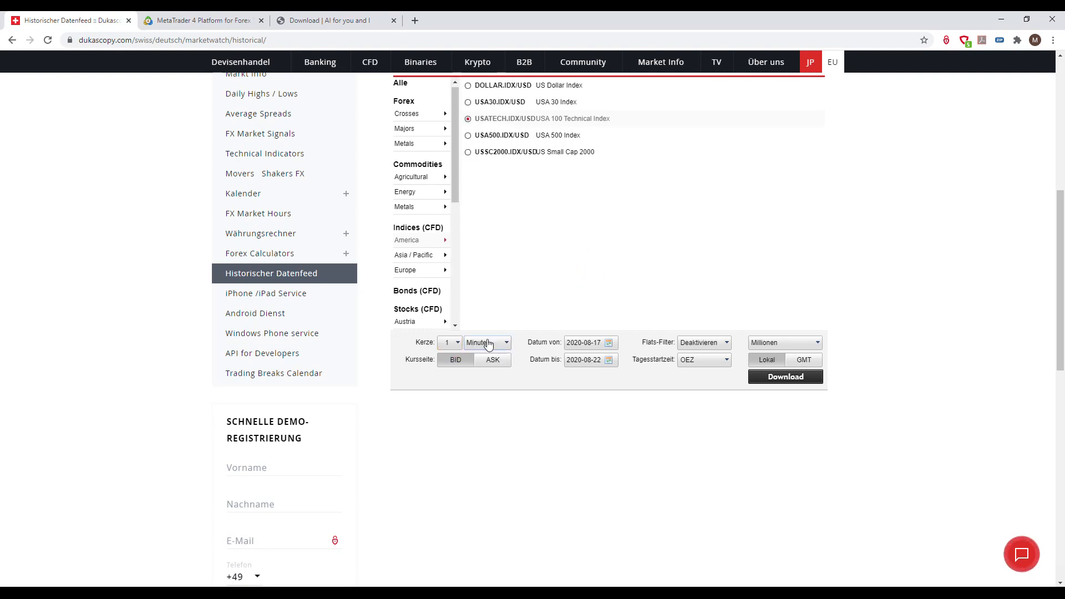
click(485, 343)
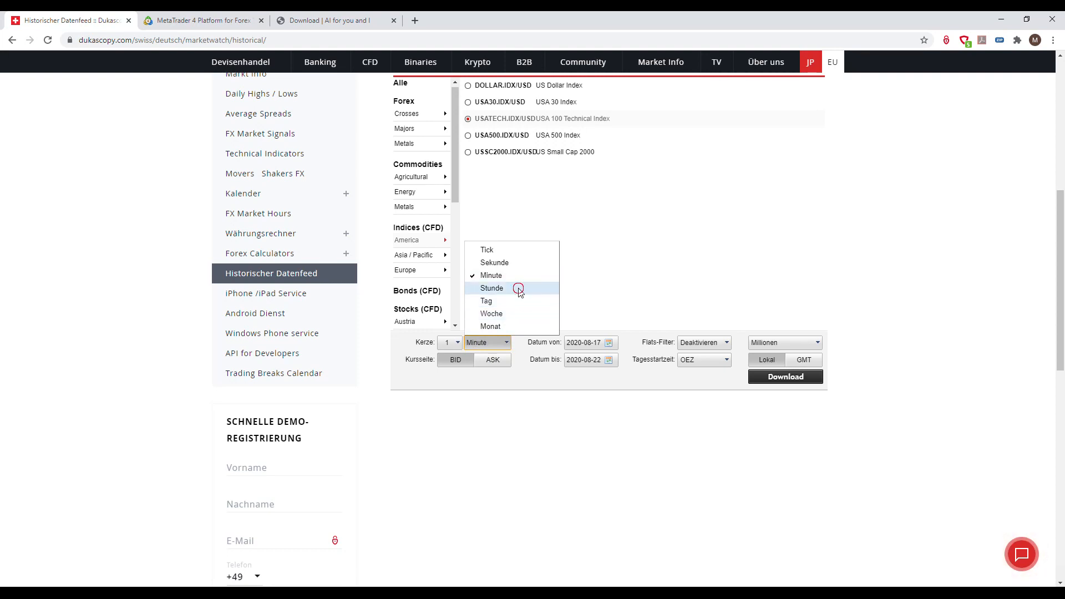
click(491, 288)
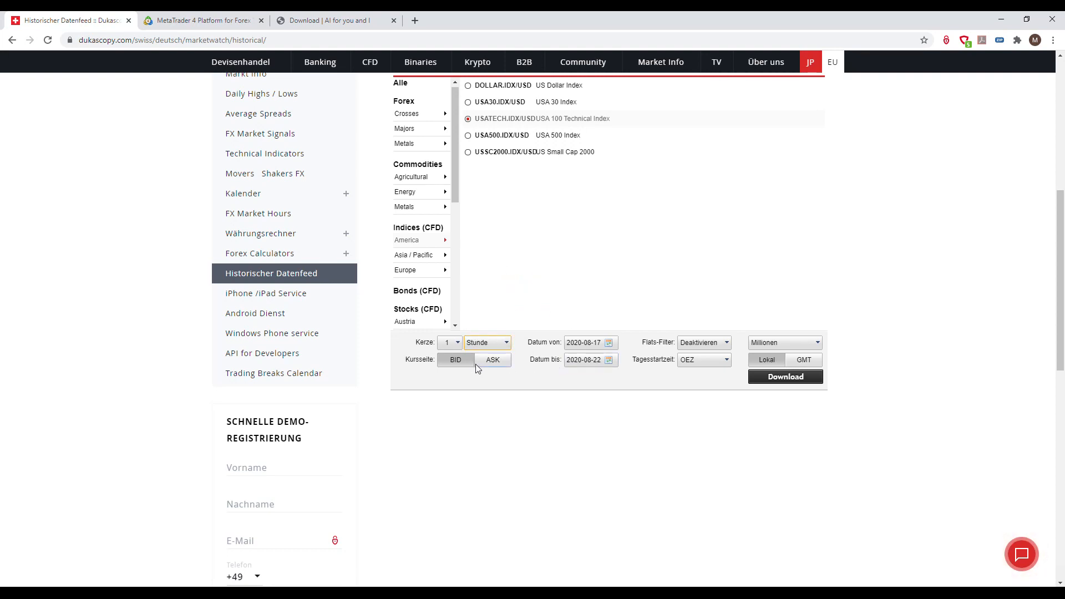
mouse_move(704, 342)
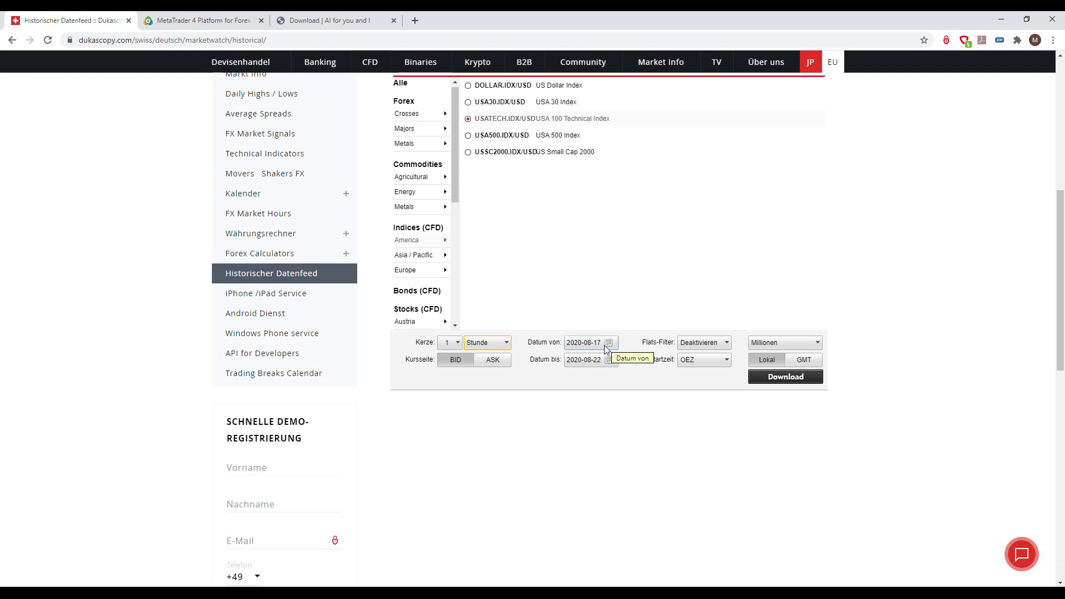
mouse_move(682, 269)
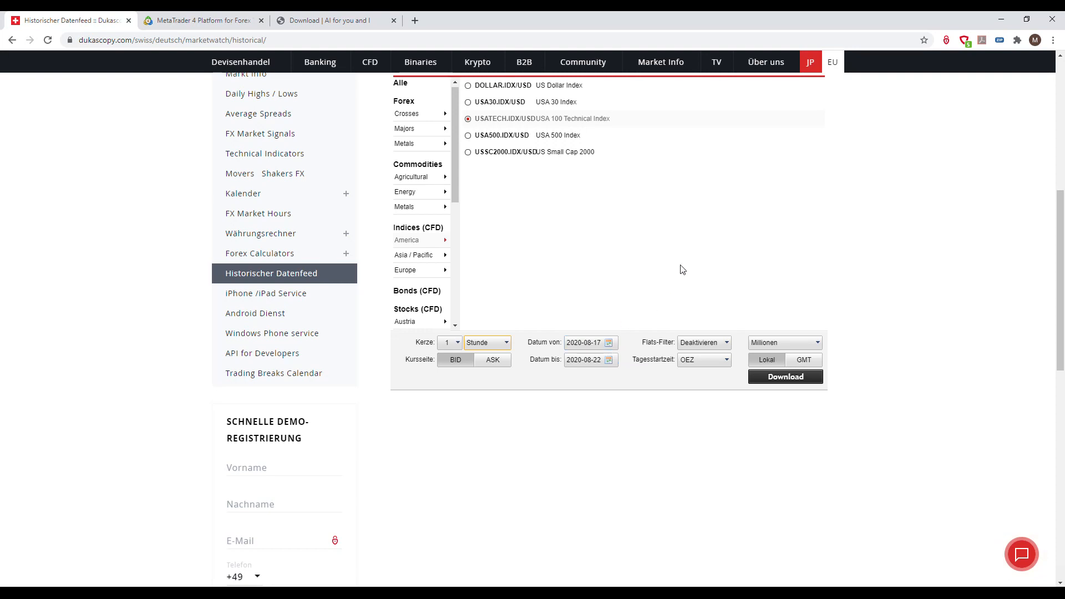
mouse_move(573, 385)
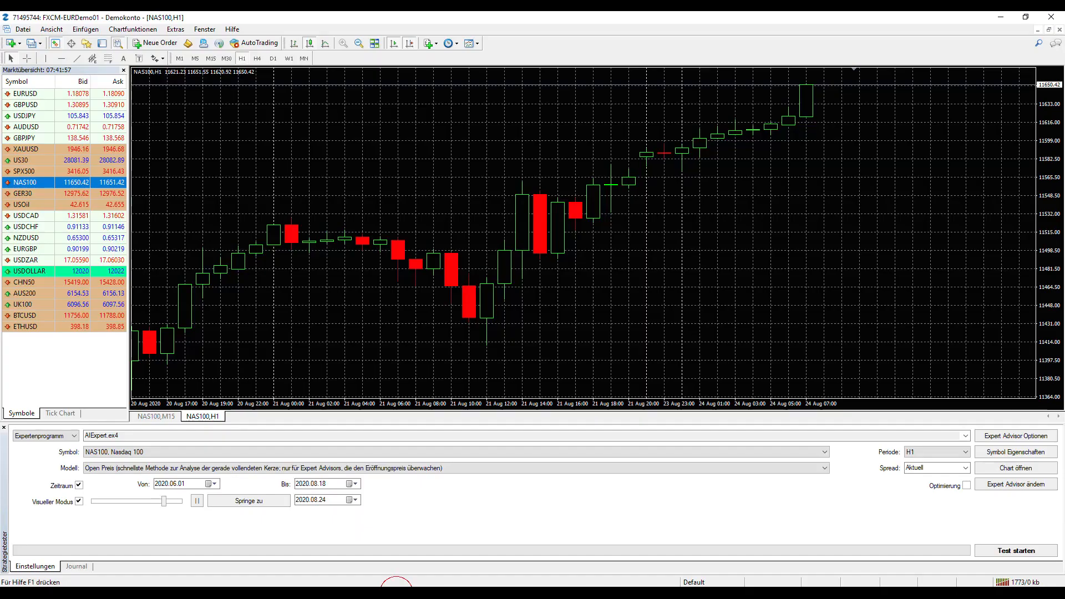
mouse_move(205, 29)
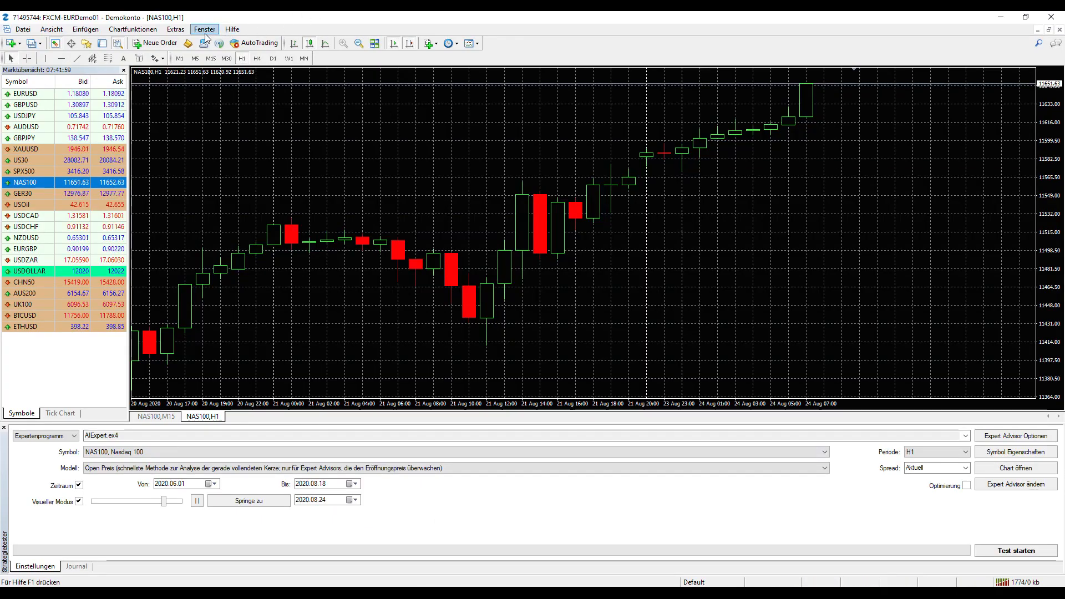
click(175, 29)
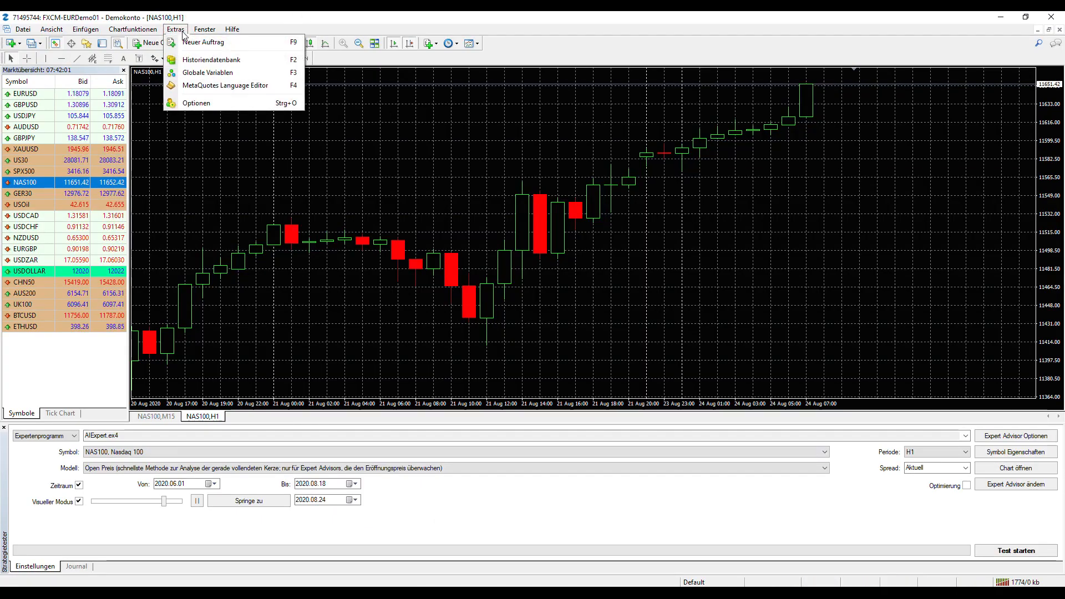
click(211, 60)
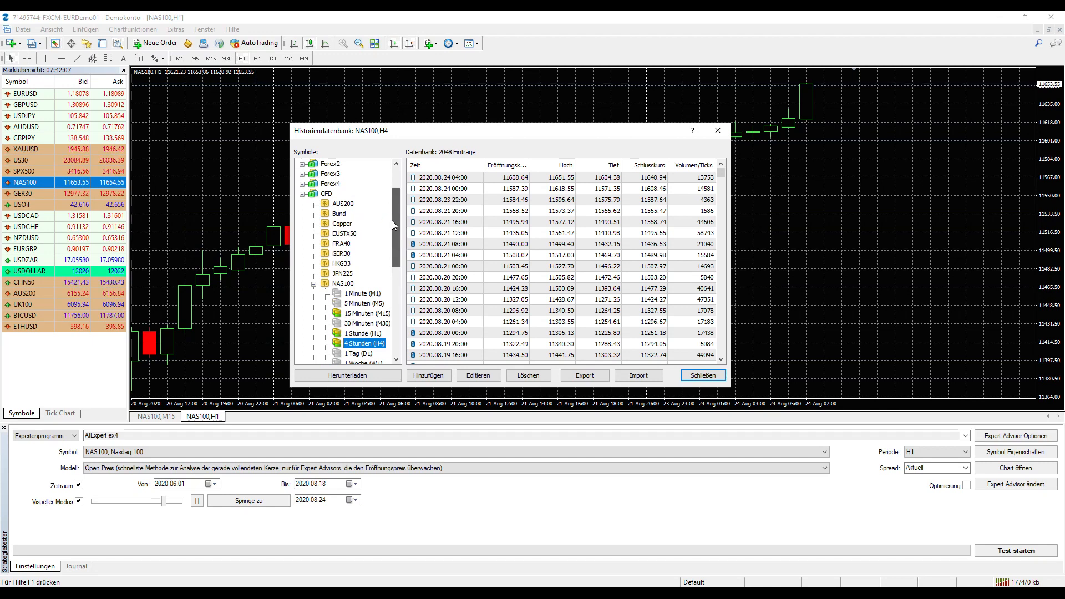
scroll(up, 3)
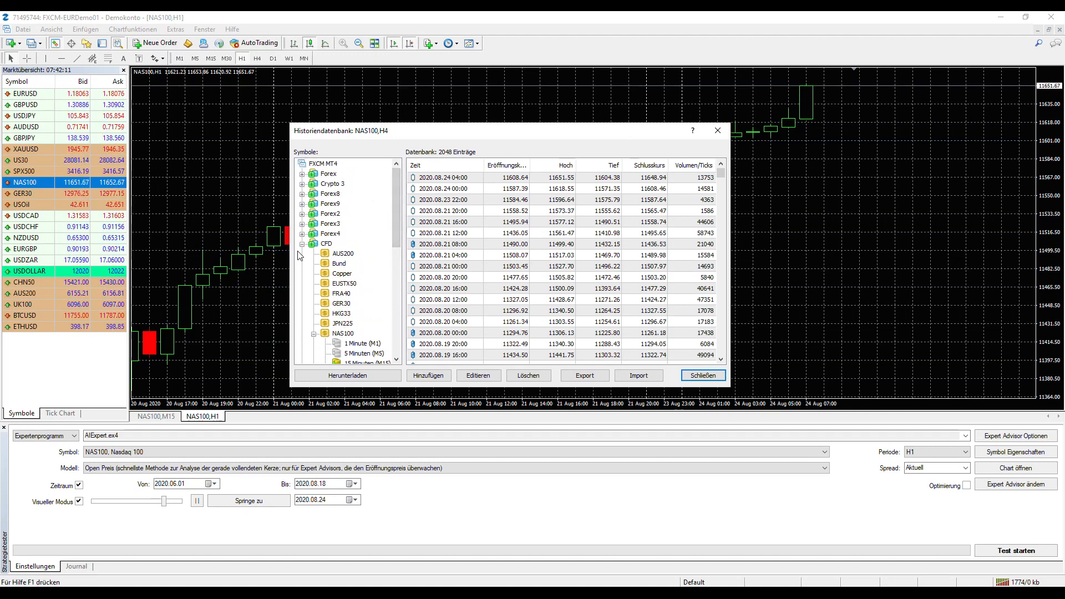
click(359, 343)
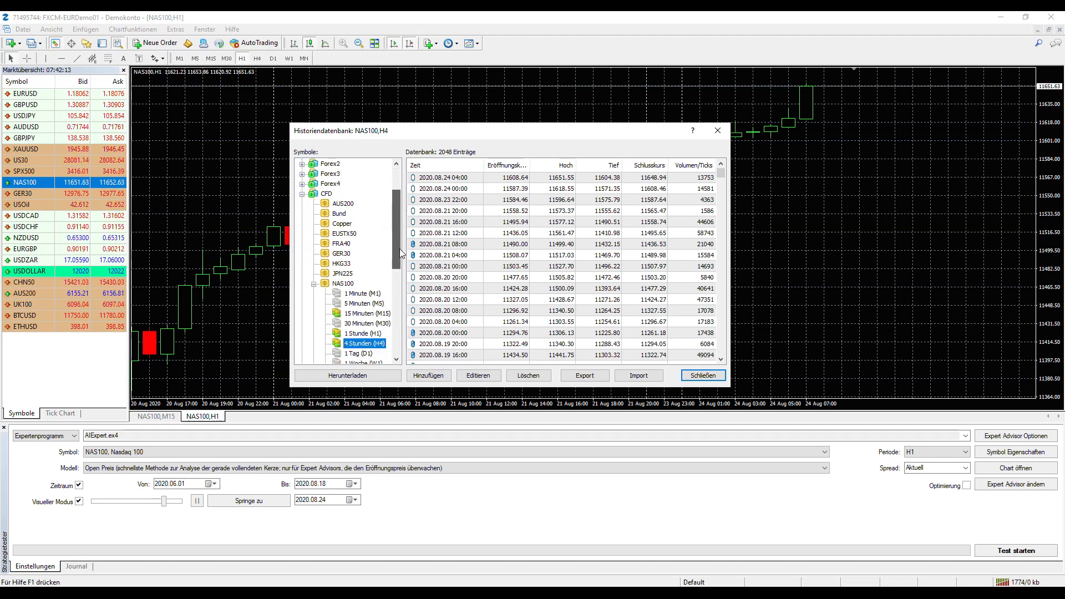
scroll(down, 3)
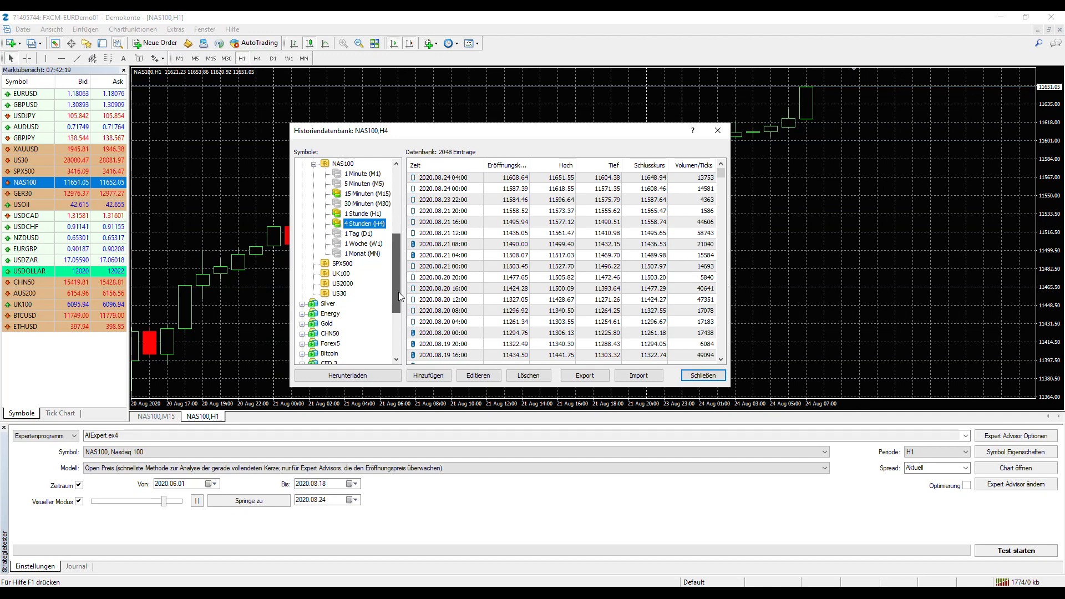
scroll(down, 3)
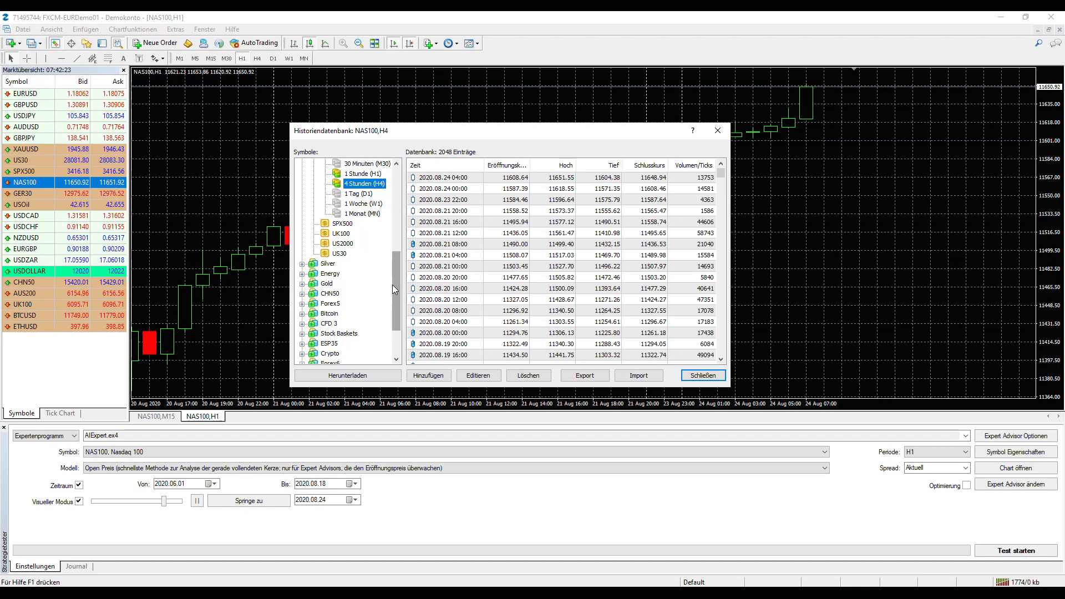
scroll(up, 3)
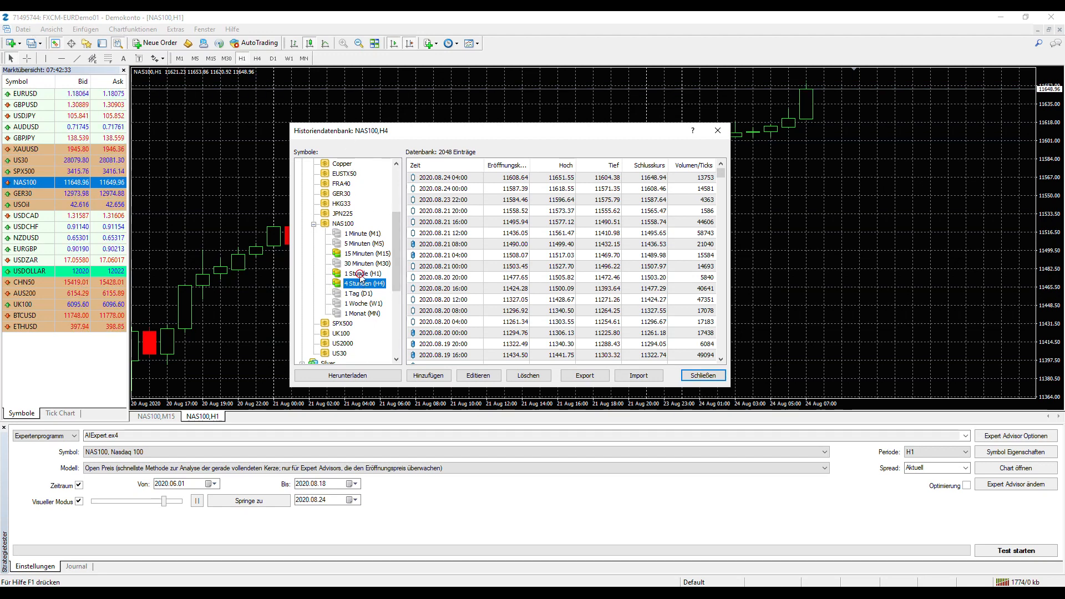
click(361, 273)
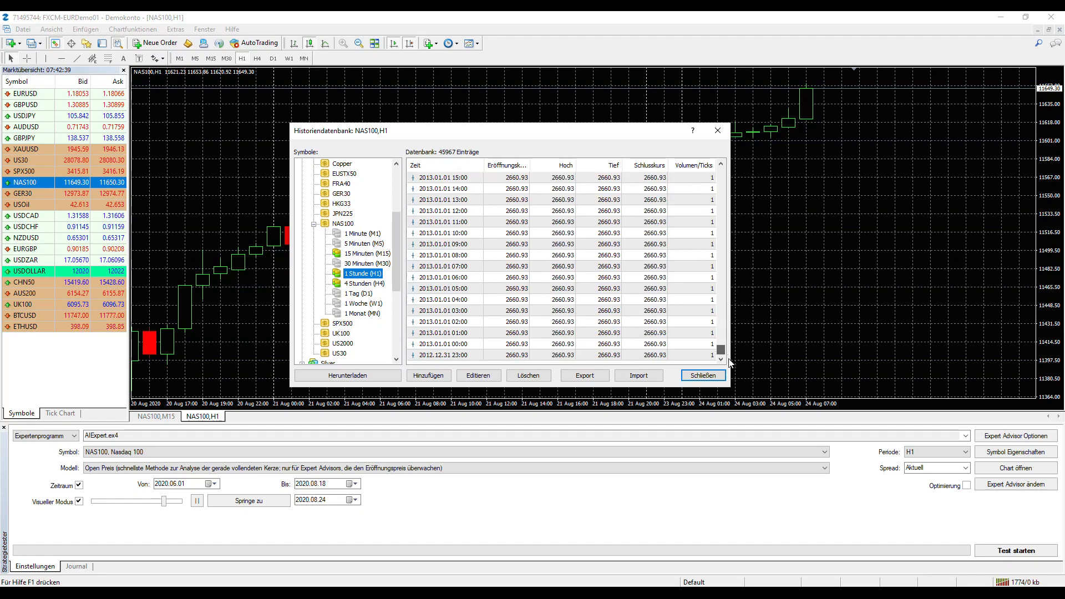
scroll(up, 3)
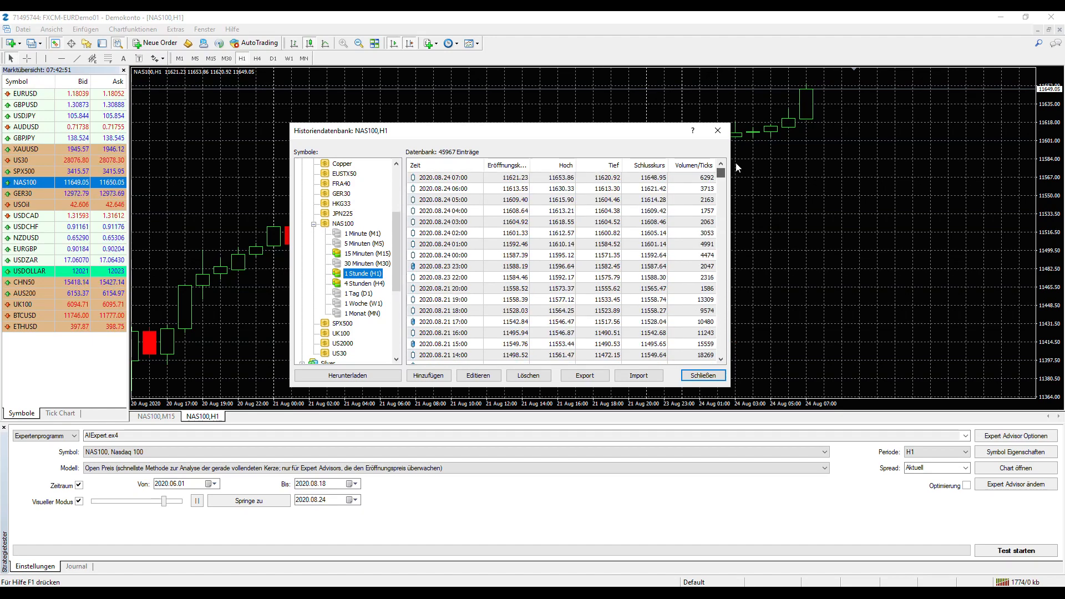
mouse_move(630, 258)
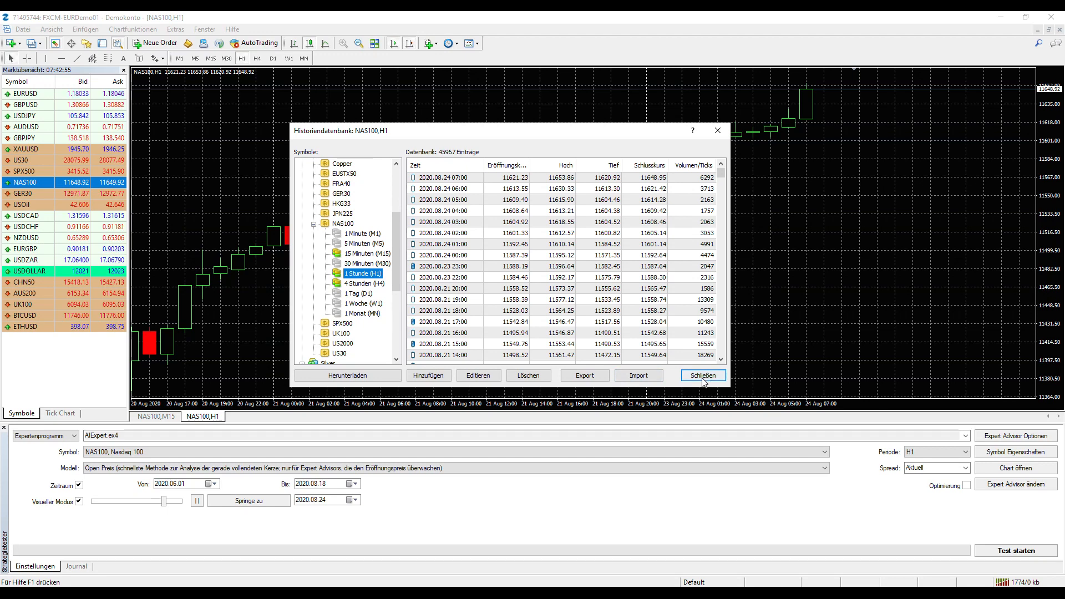
click(702, 375)
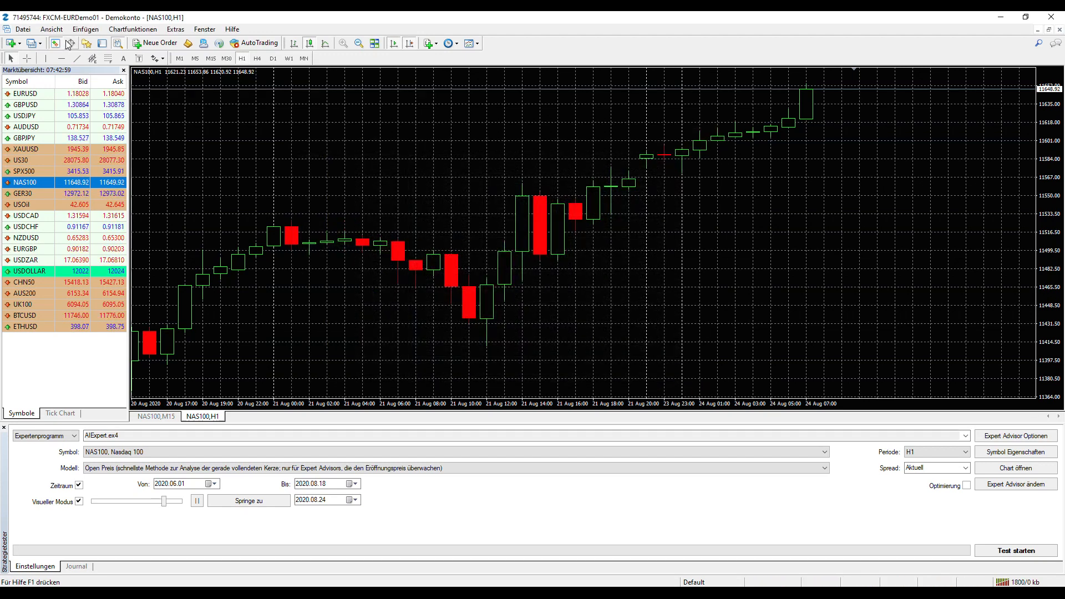
mouse_move(84, 43)
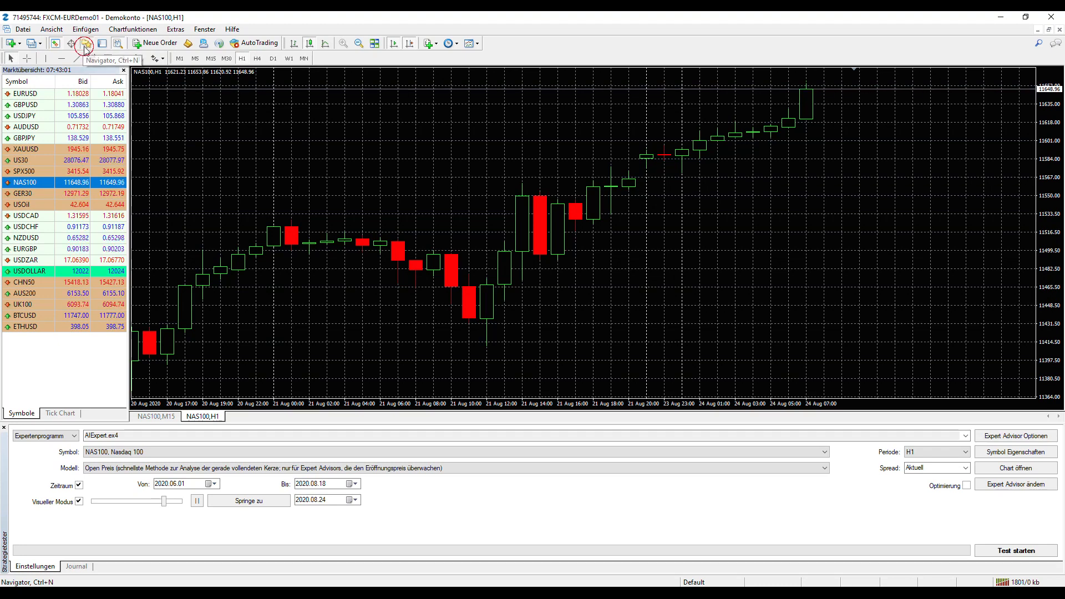
Step: Show the Navigator panel listing indicators, AIExpert and the SendToAIUI script
click(83, 44)
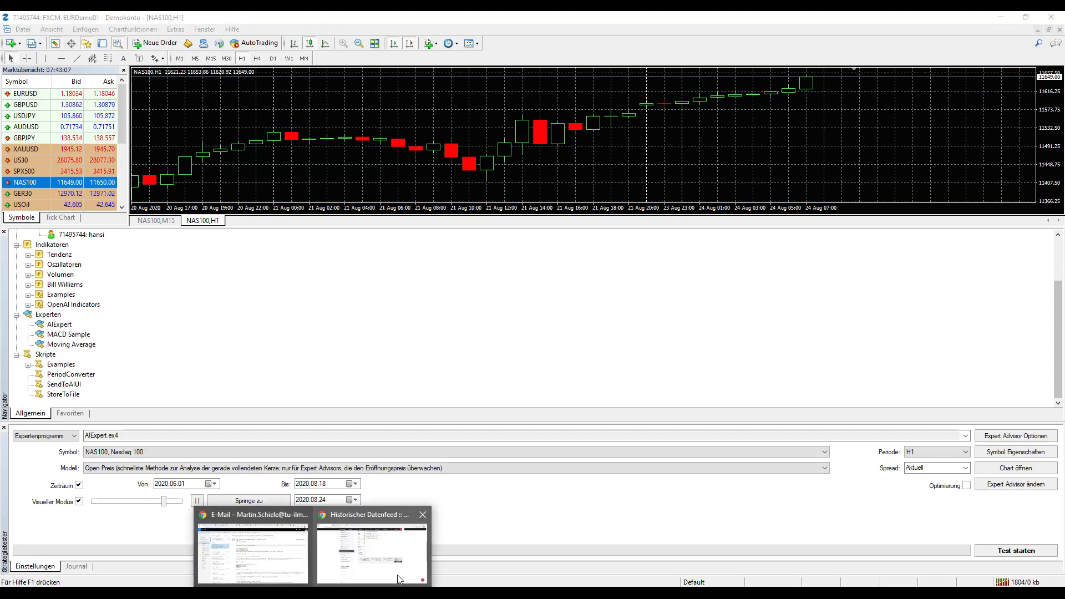
Step: Bring the browser forward showing the AIUI download page with MT4 Package and NASDAQ.project
click(372, 551)
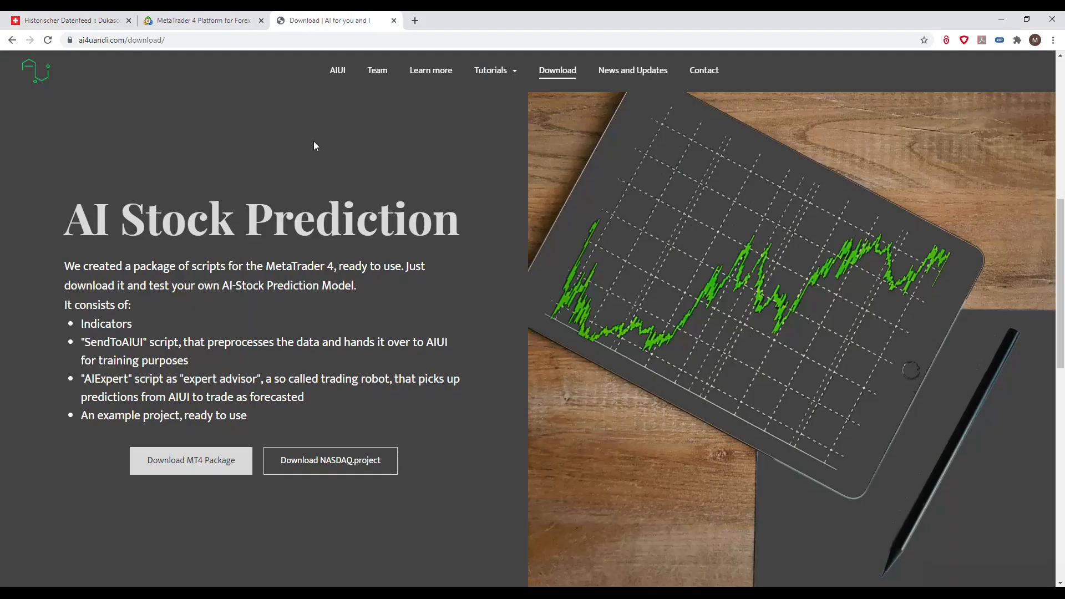
mouse_move(236, 358)
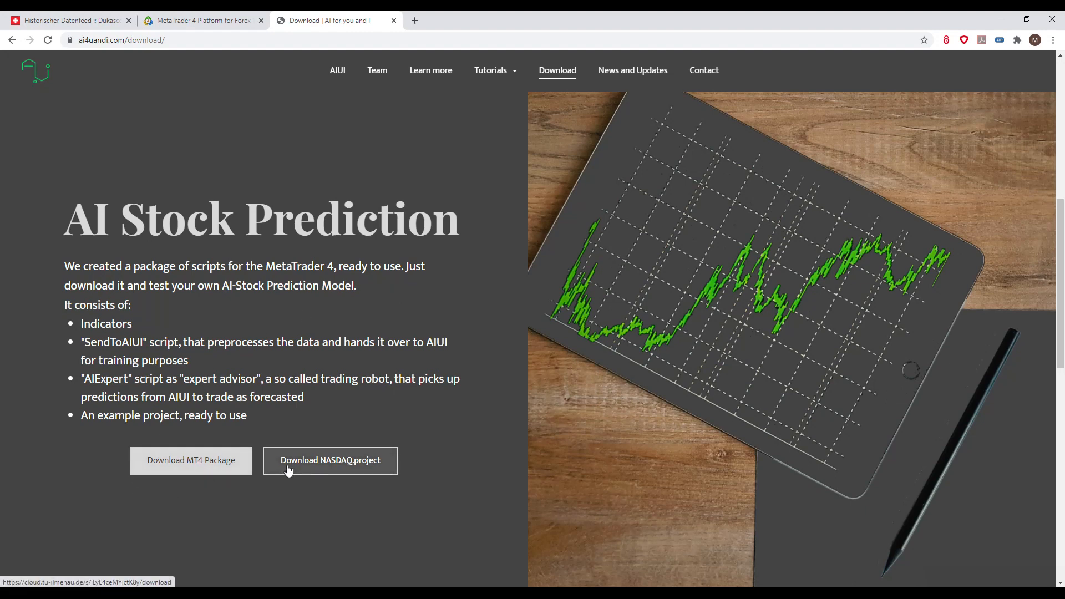
mouse_move(350, 474)
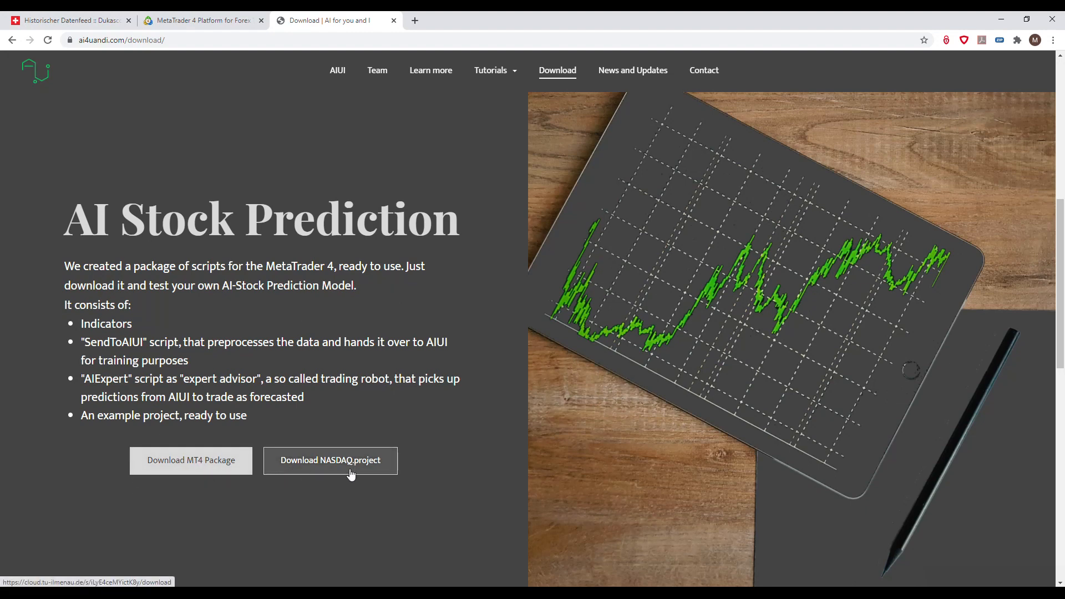
mouse_move(400, 457)
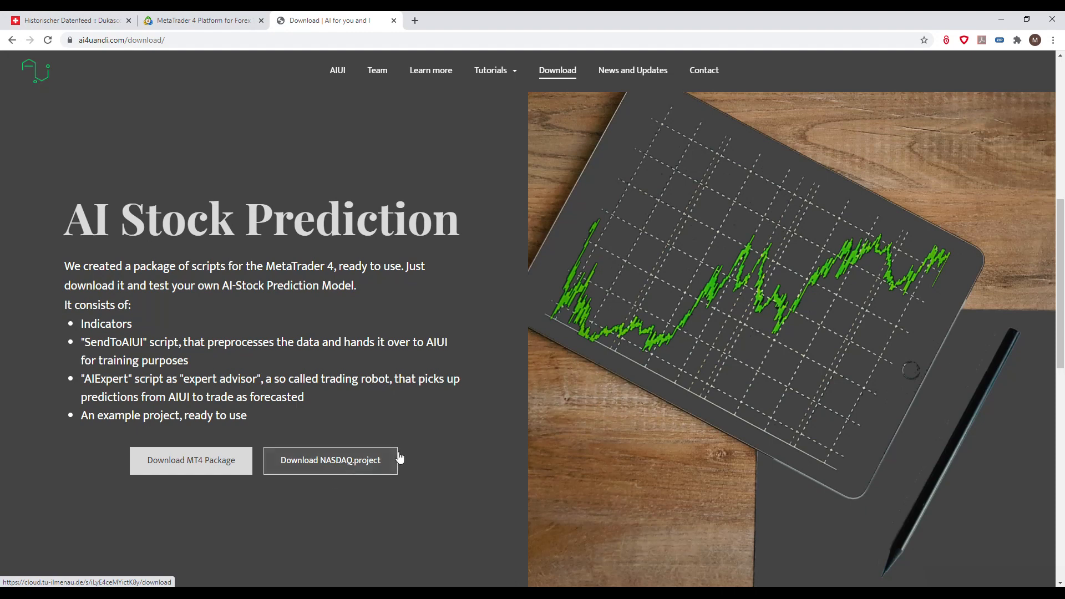
mouse_move(405, 477)
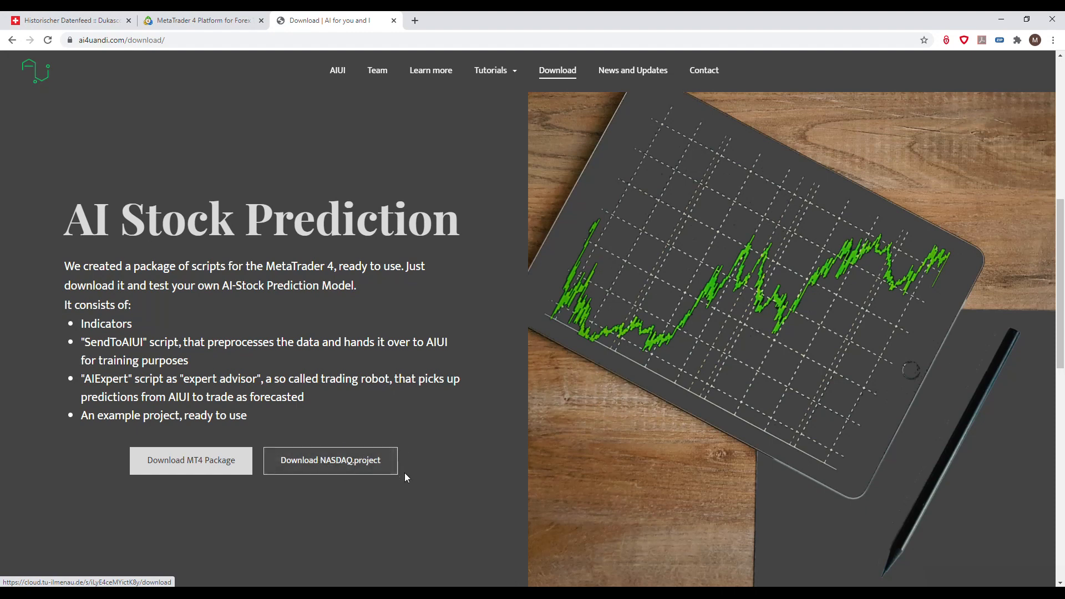
mouse_move(382, 483)
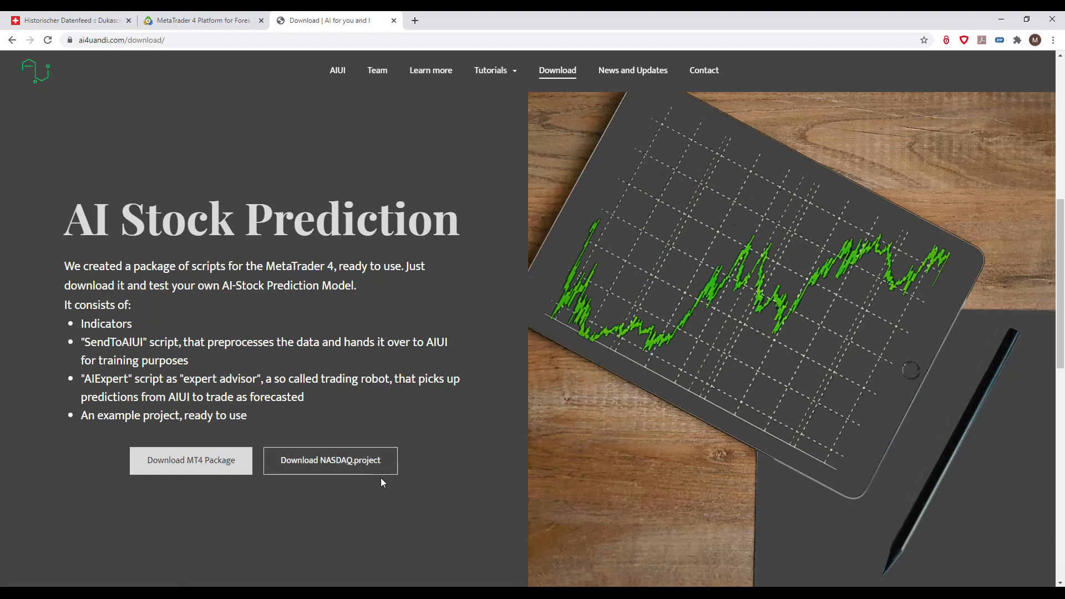
mouse_move(351, 393)
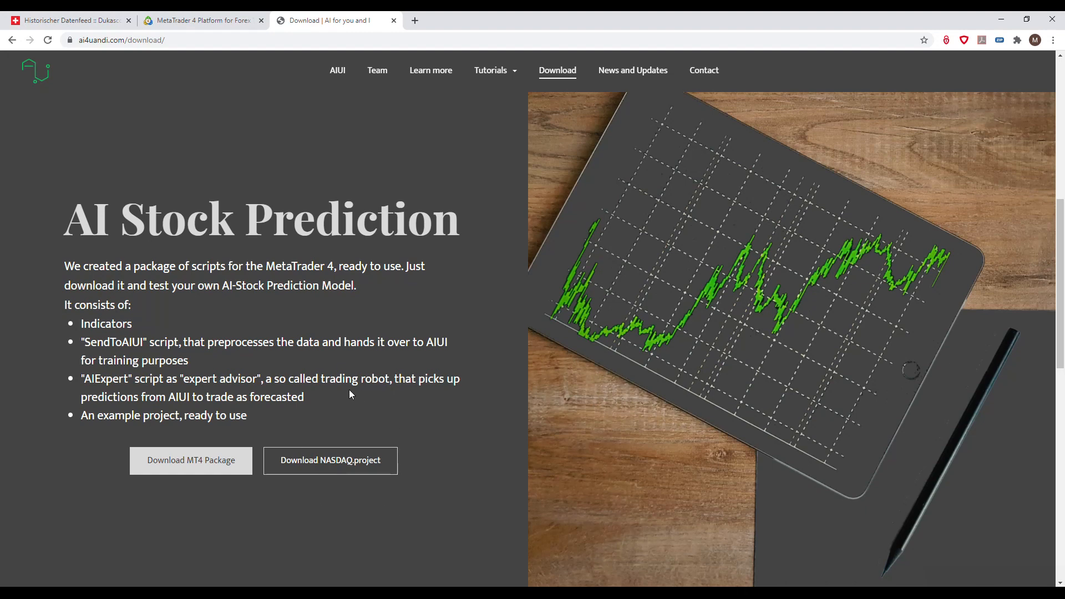
mouse_move(326, 411)
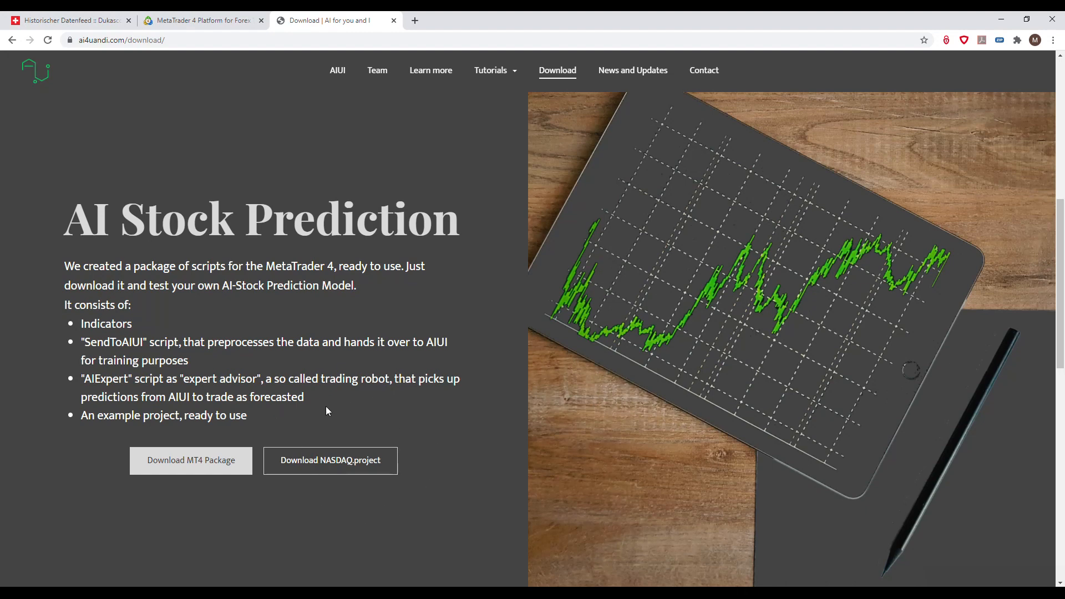
mouse_move(423, 500)
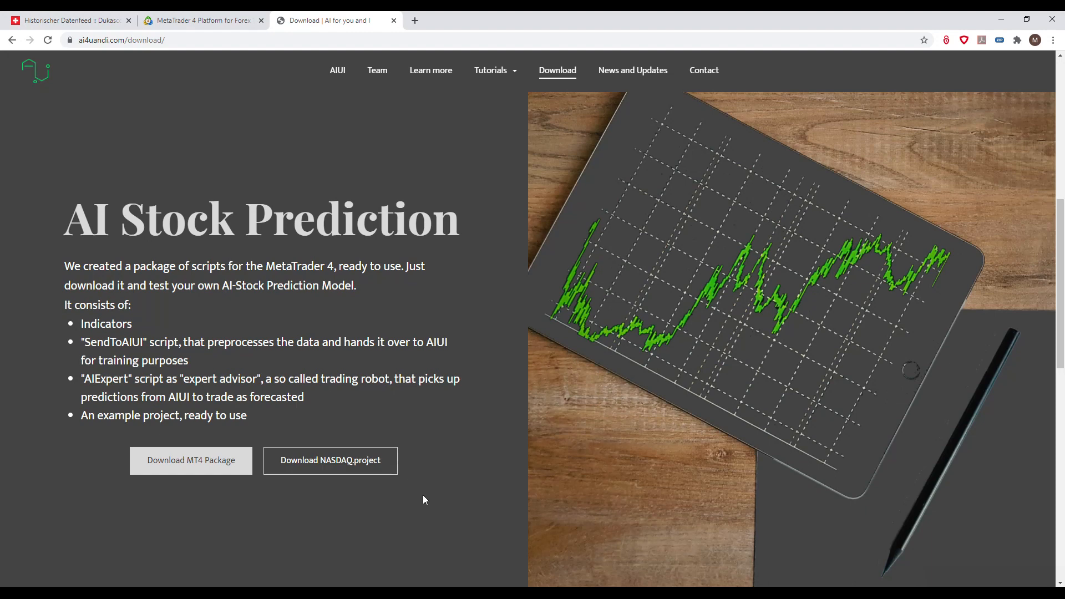
mouse_move(350, 483)
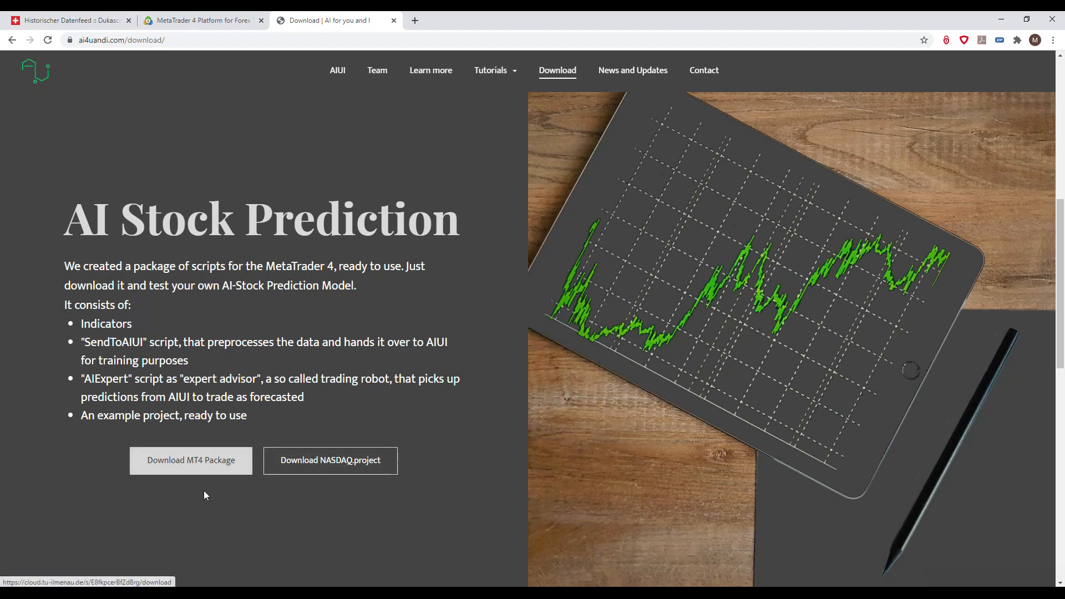
mouse_move(430, 566)
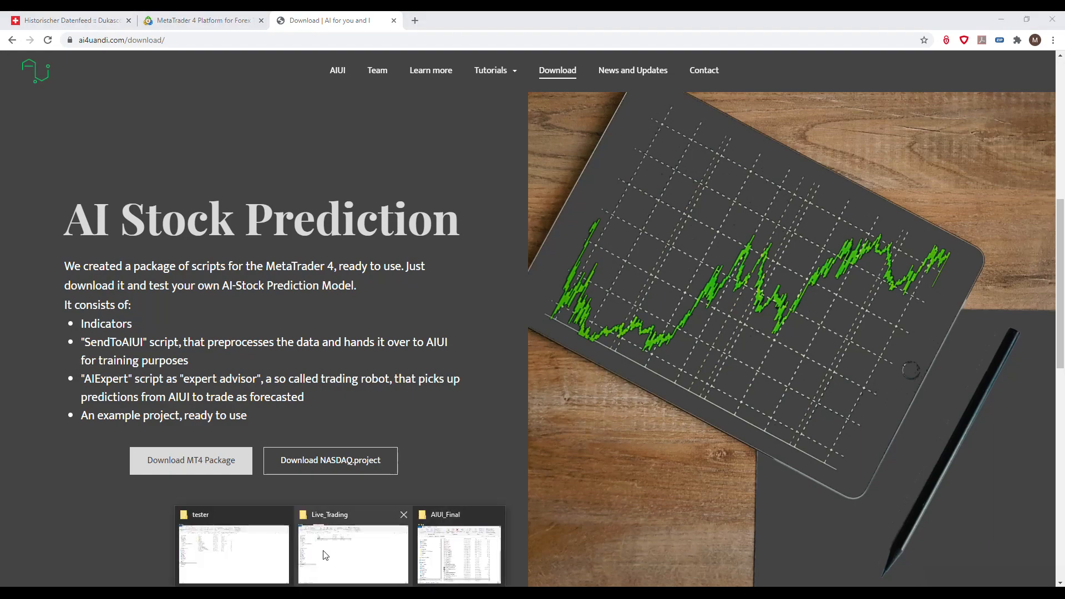
Step: Arrange the terminal data folder and browser, then open MT4_Package.zip from Live_Trading in WinRAR
click(233, 554)
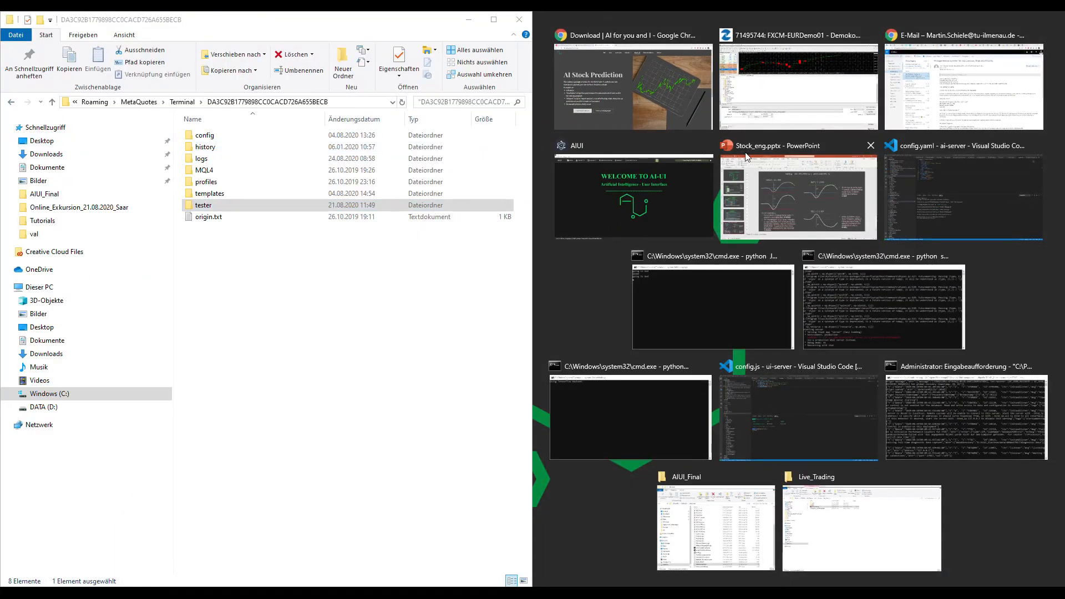
mouse_move(758, 531)
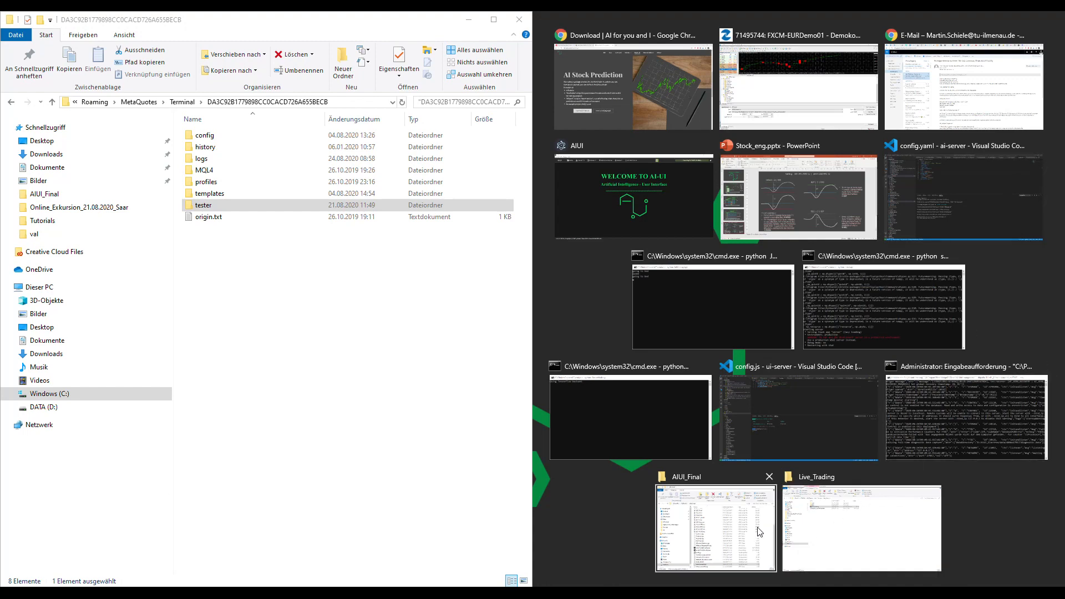
click(714, 526)
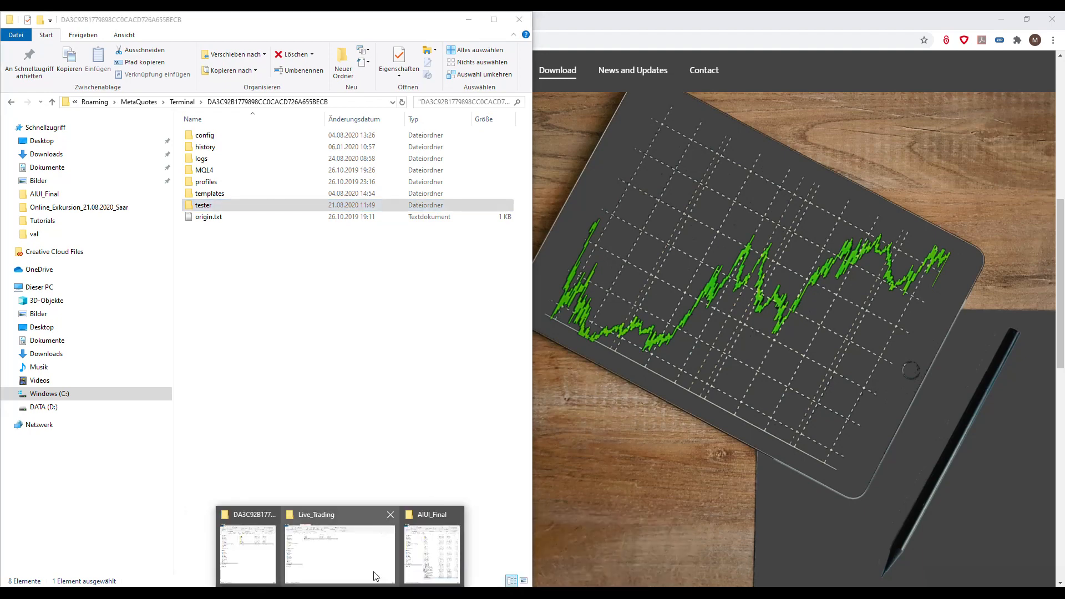
click(340, 551)
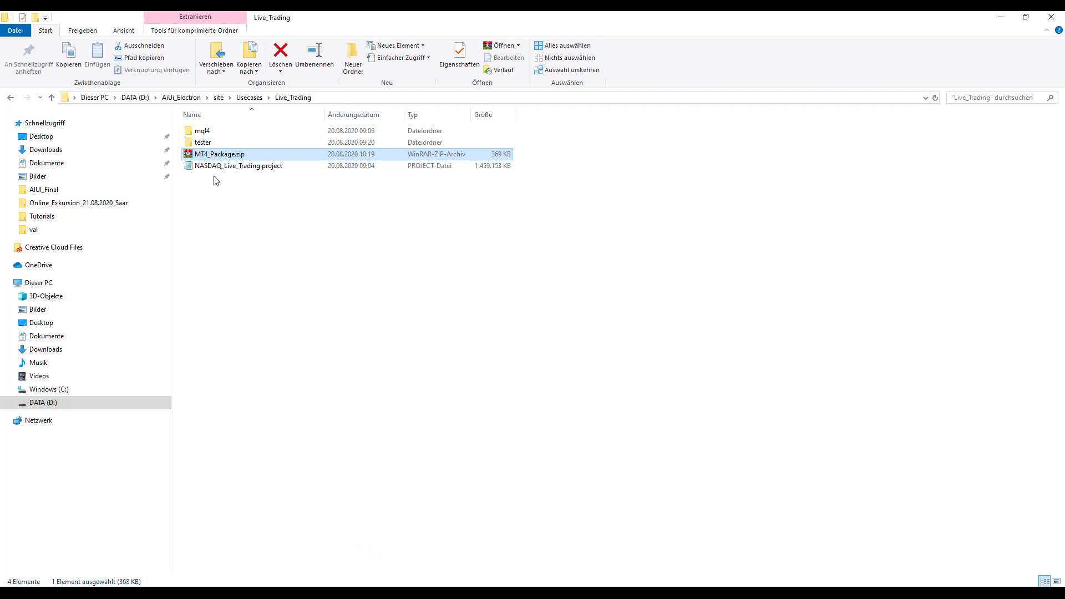
double_click(220, 153)
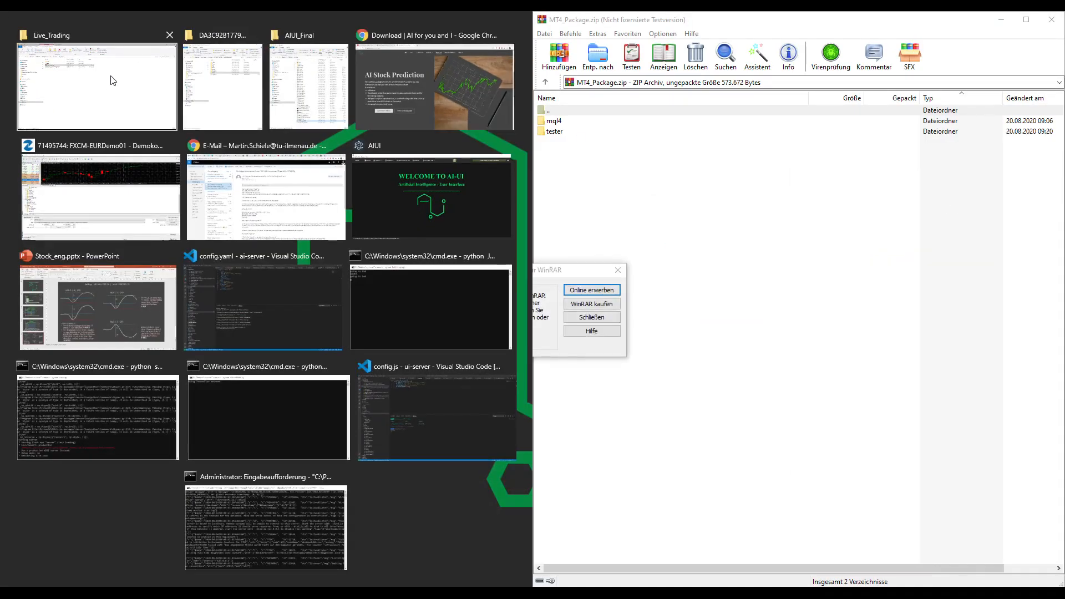
Step: Snap Explorer beside WinRAR, dismiss the trial notice, and open mql4 in both archive and terminal
click(222, 86)
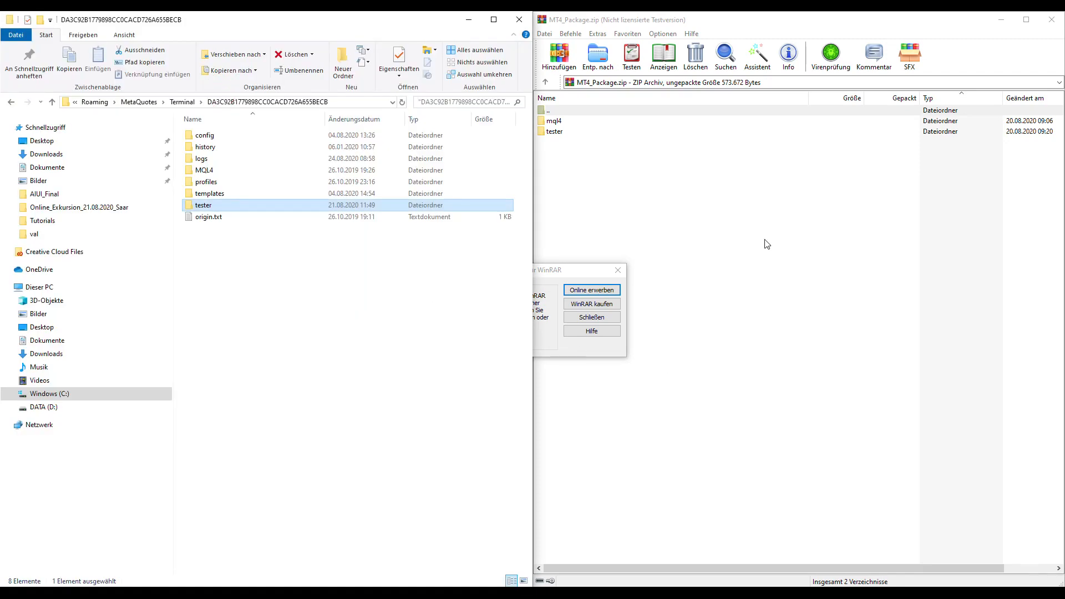
click(590, 317)
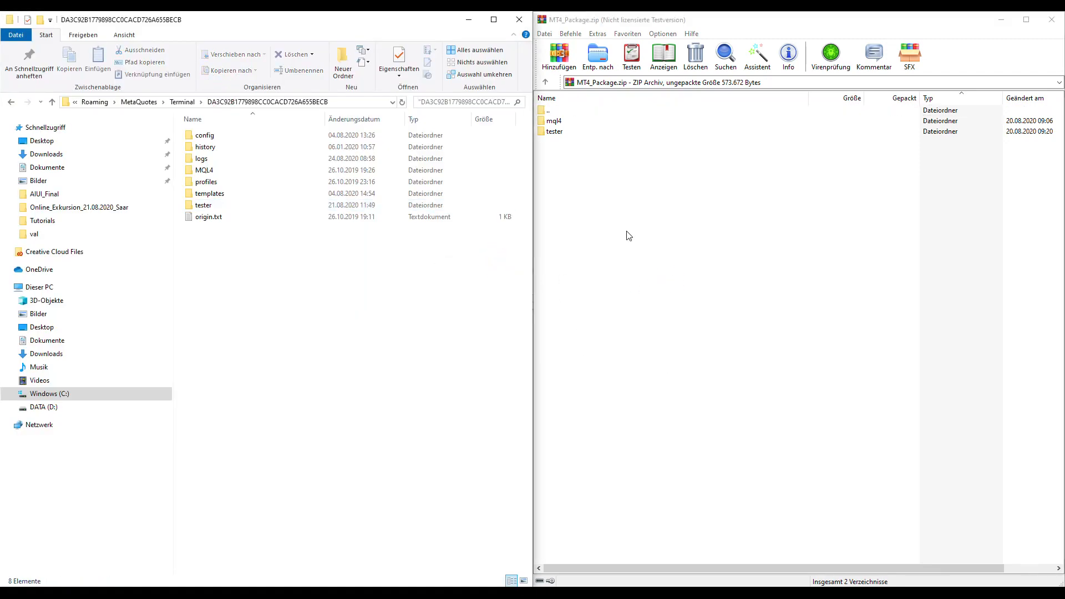
mouse_move(639, 166)
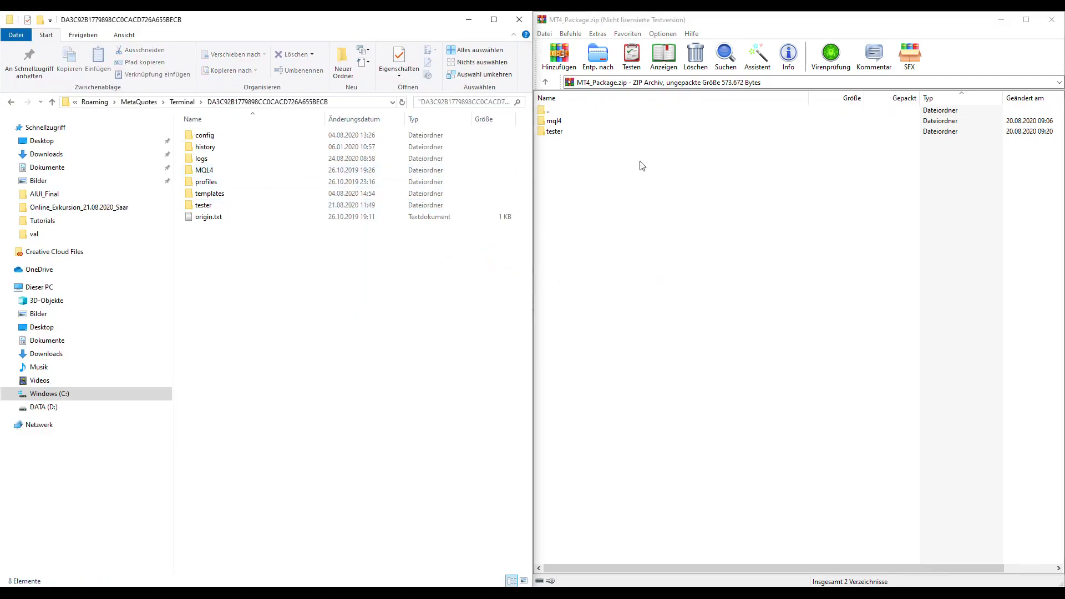
click(555, 120)
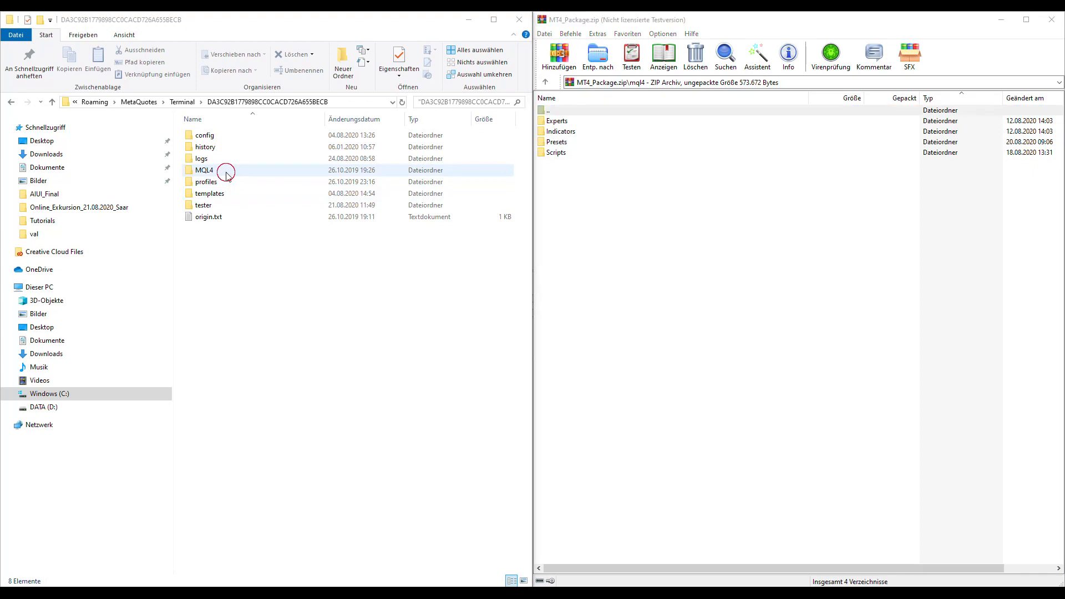
double_click(204, 169)
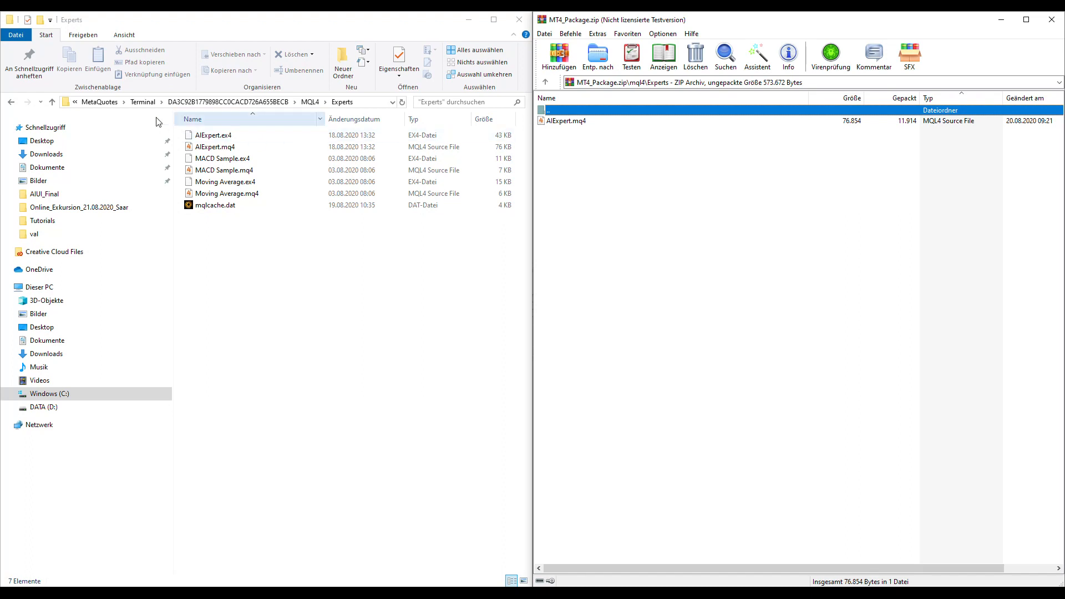
Step: Compare the package's Indicators folder with the terminal's, then head back toward the tester folder
click(51, 102)
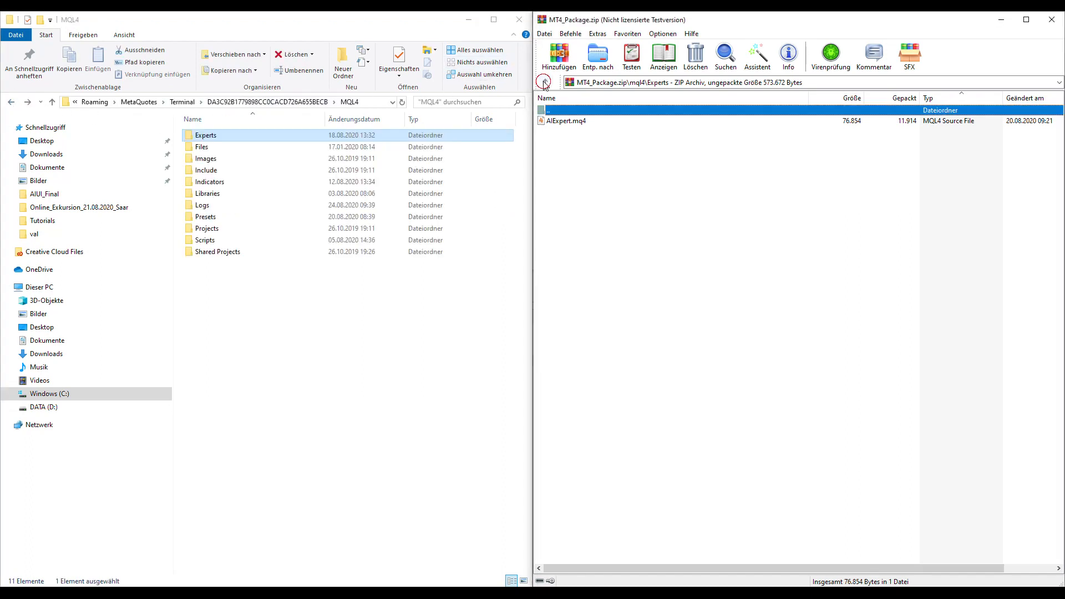
click(544, 82)
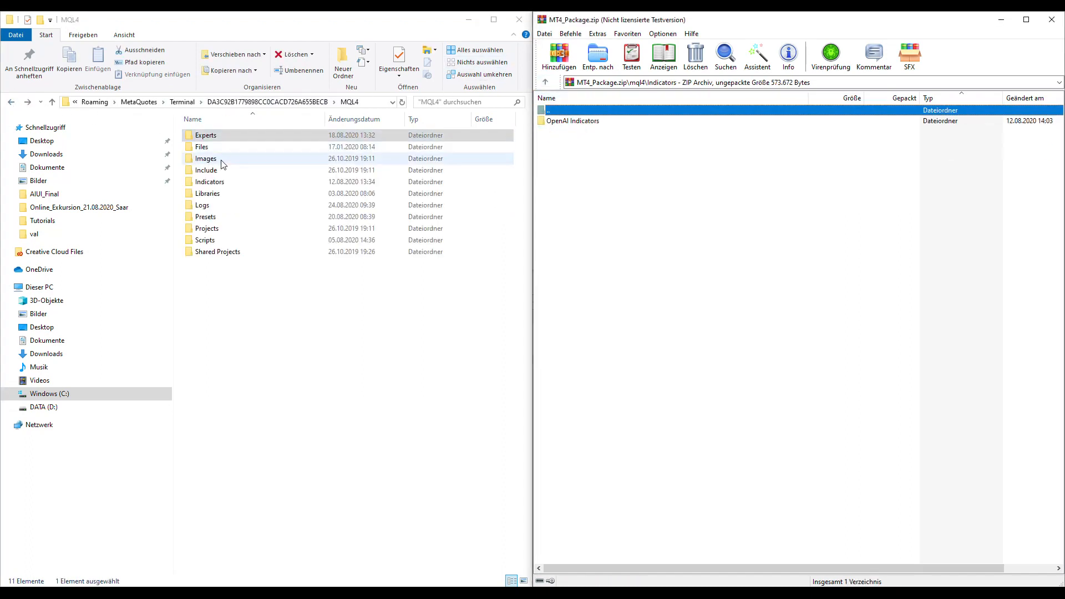
double_click(210, 181)
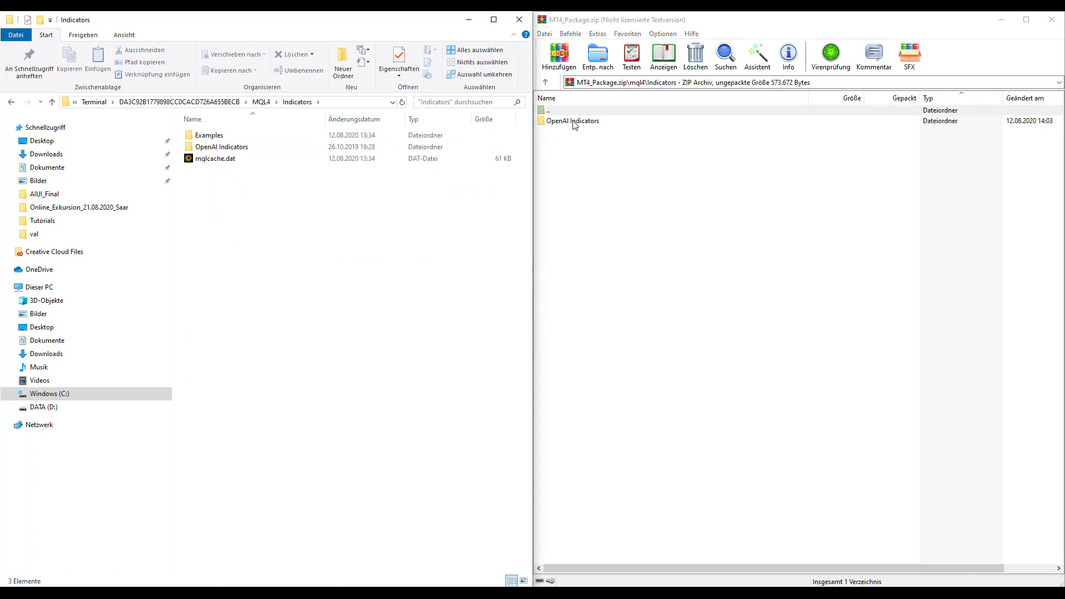
mouse_move(182, 168)
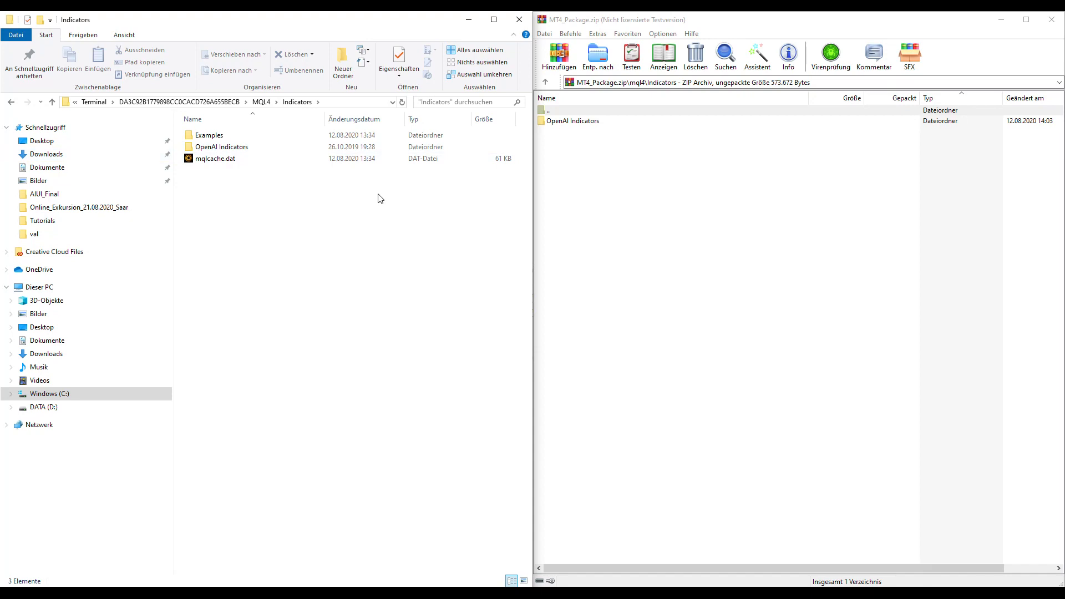
mouse_move(40, 125)
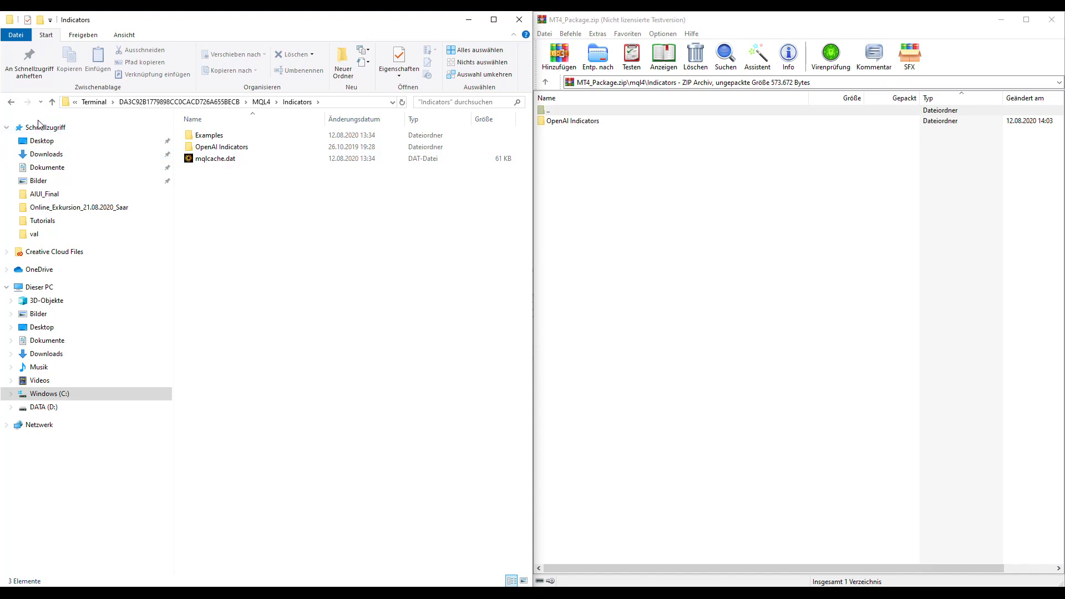
mouse_move(11, 101)
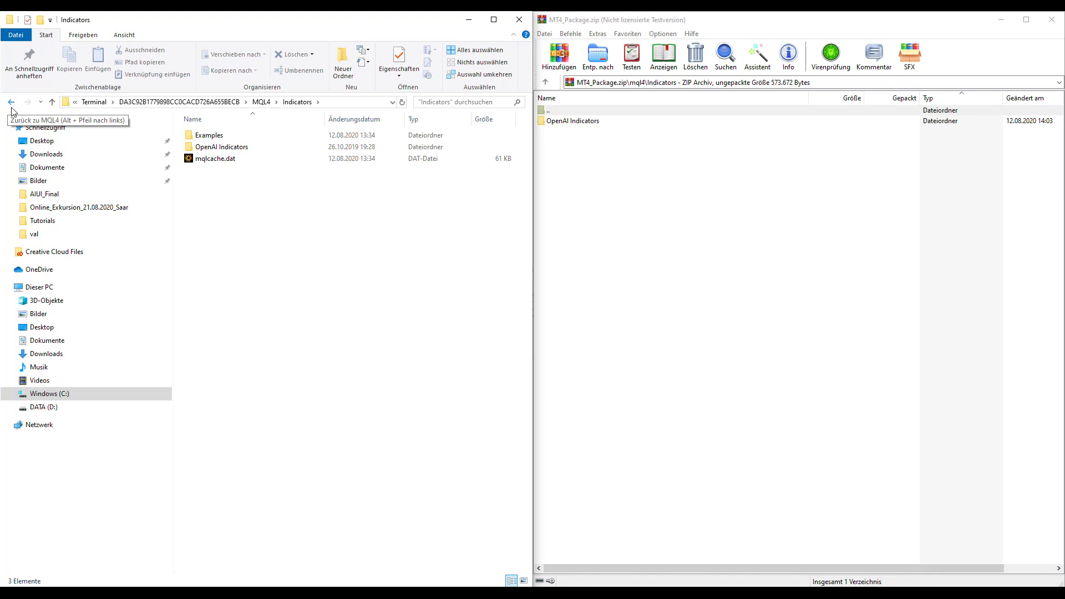
click(11, 103)
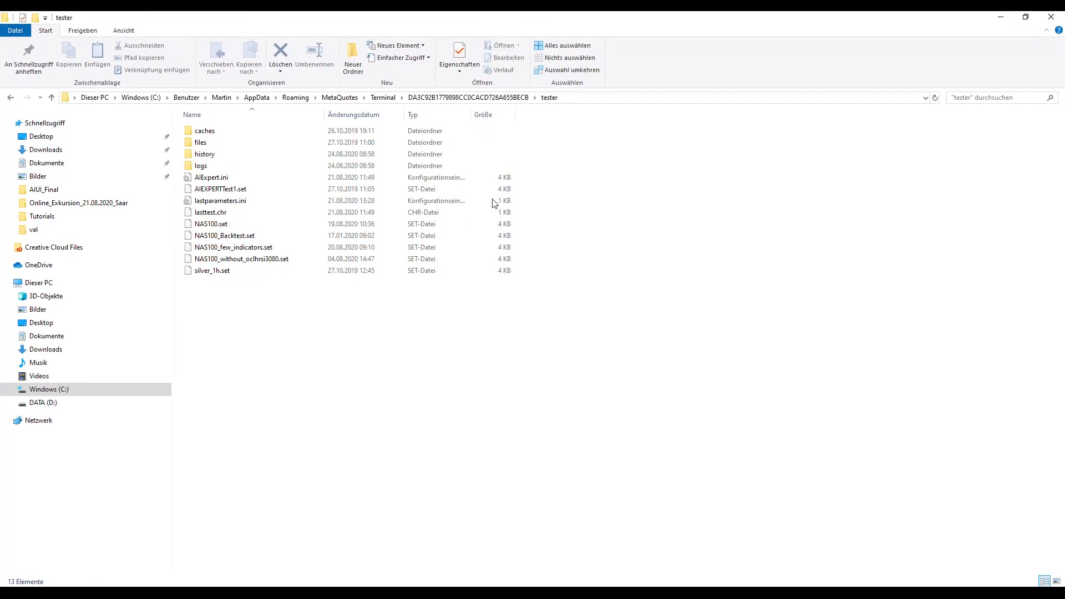
mouse_move(430, 579)
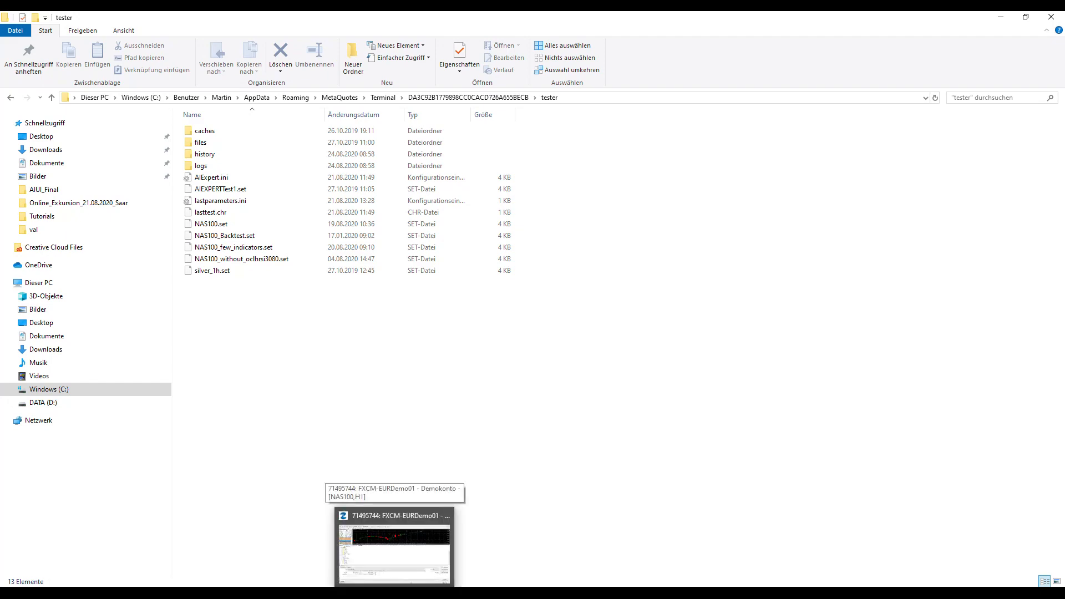
Step: Bring MetaTrader 4 to the front with its Navigator and NAS100 hourly chart
click(393, 543)
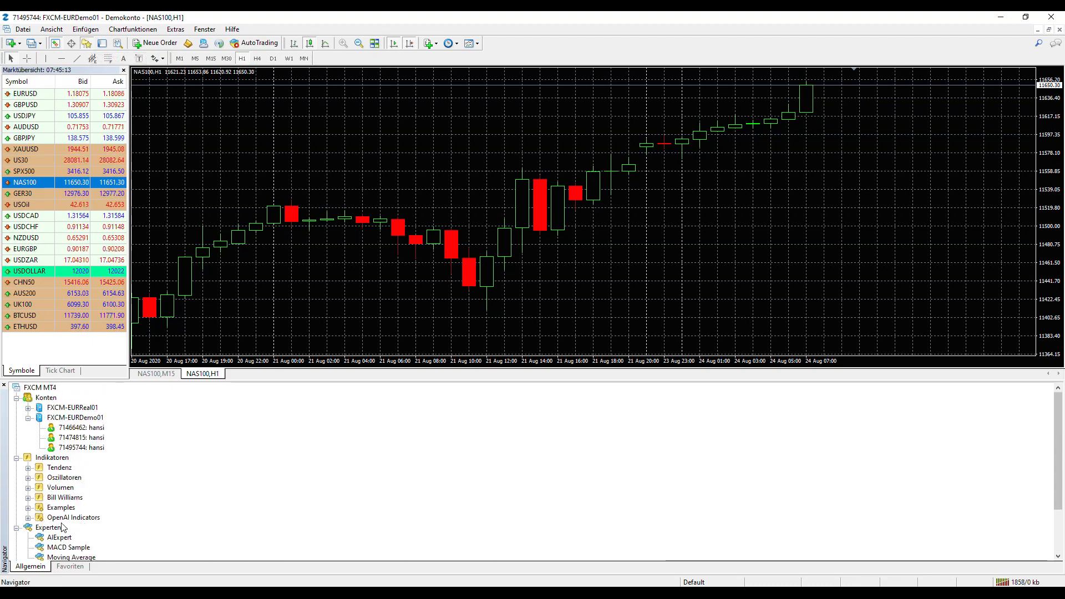
click(59, 477)
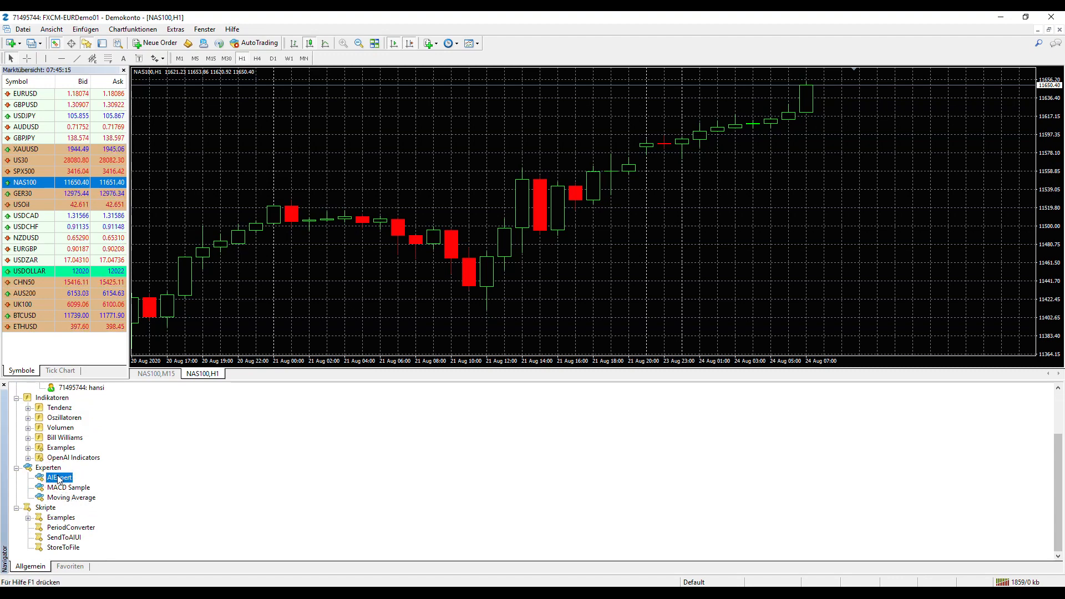
click(64, 537)
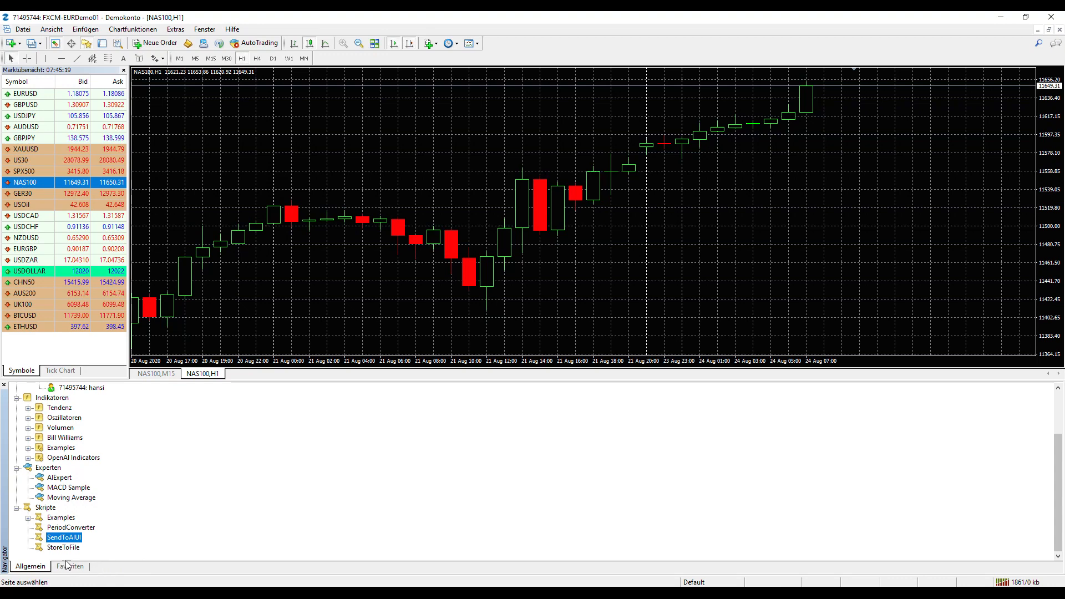
mouse_move(385, 294)
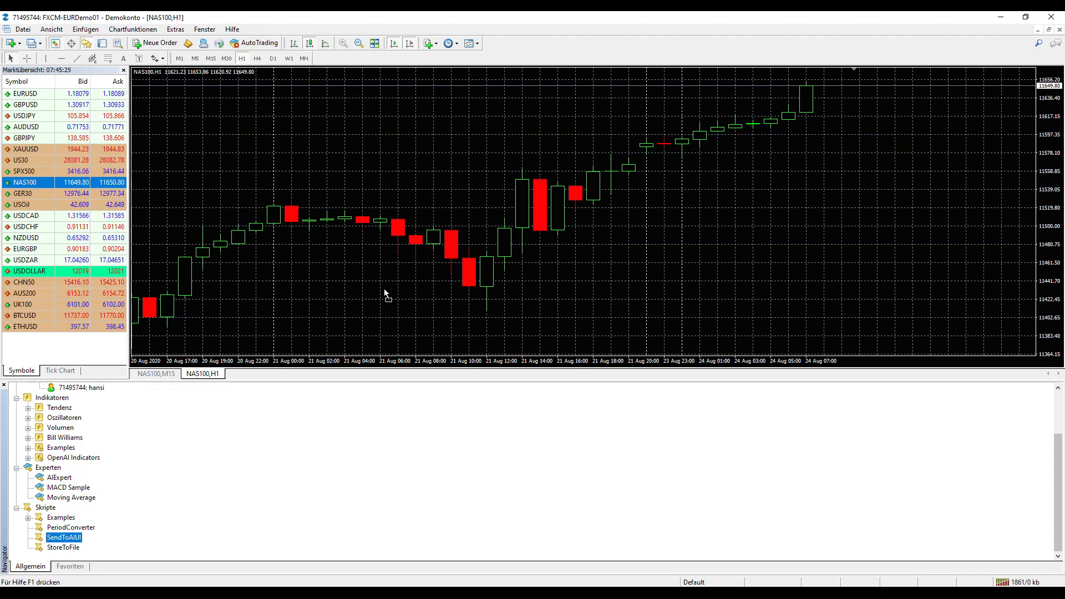
Step: Launch SendToAIUI, load a saved NAS100 preset, and change DatasetName to 'Testing'
double_click(64, 537)
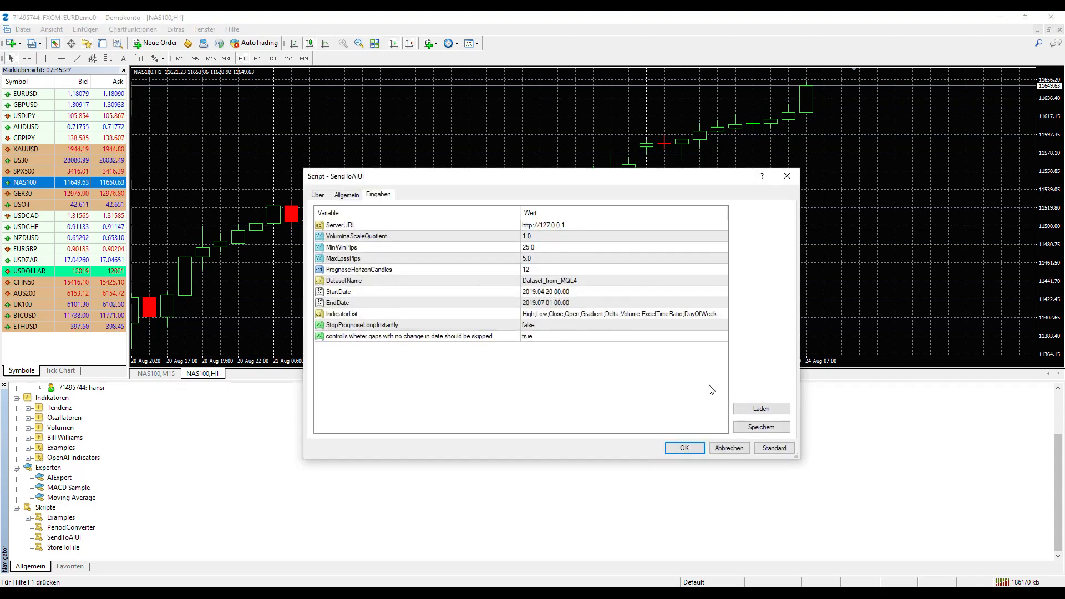
mouse_move(601, 135)
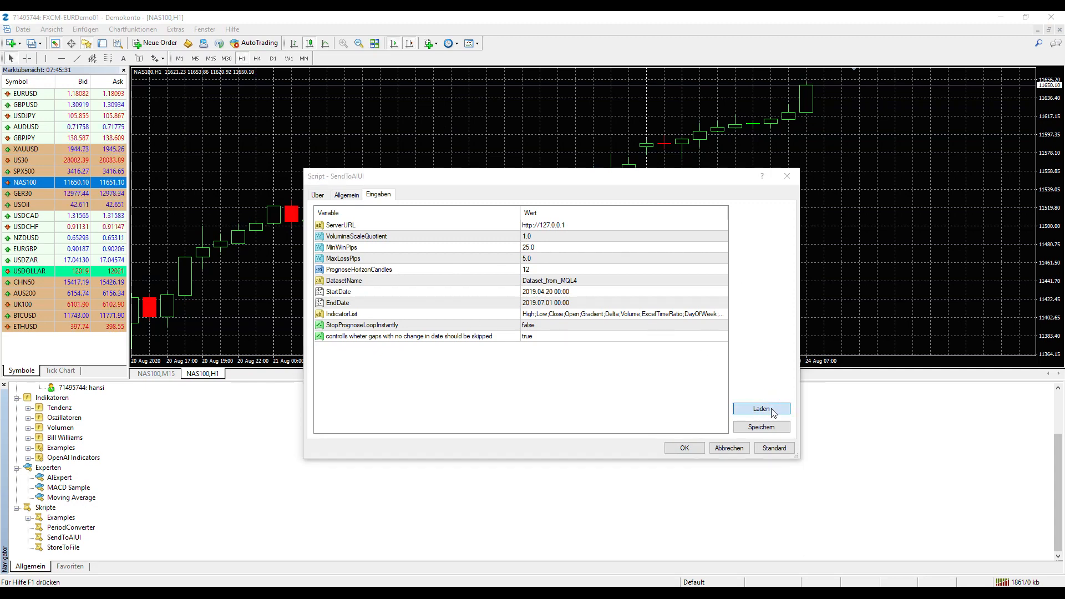
click(761, 408)
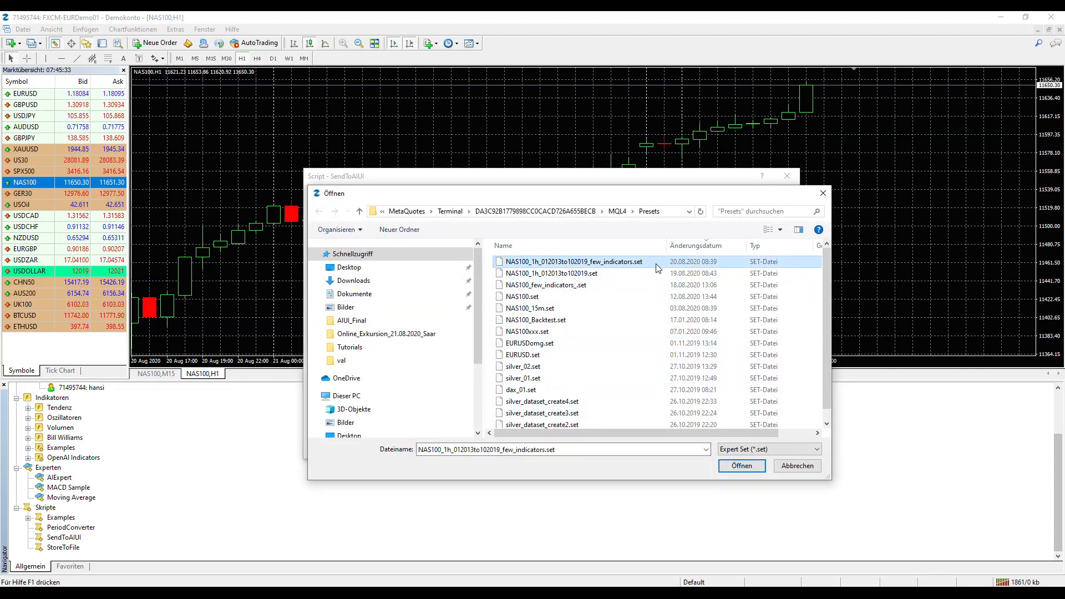
click(741, 465)
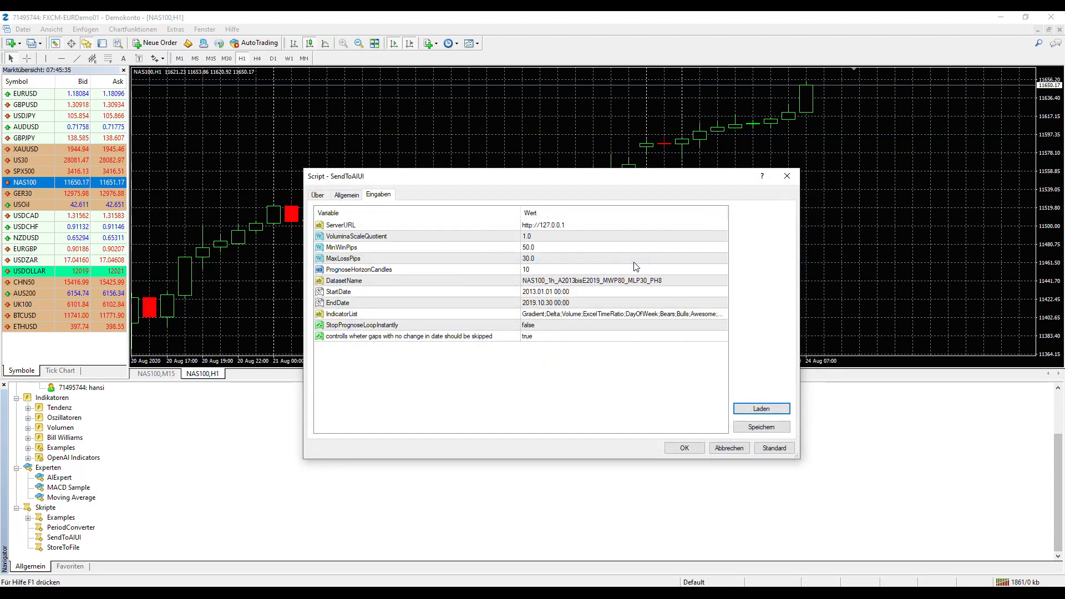
mouse_move(567, 419)
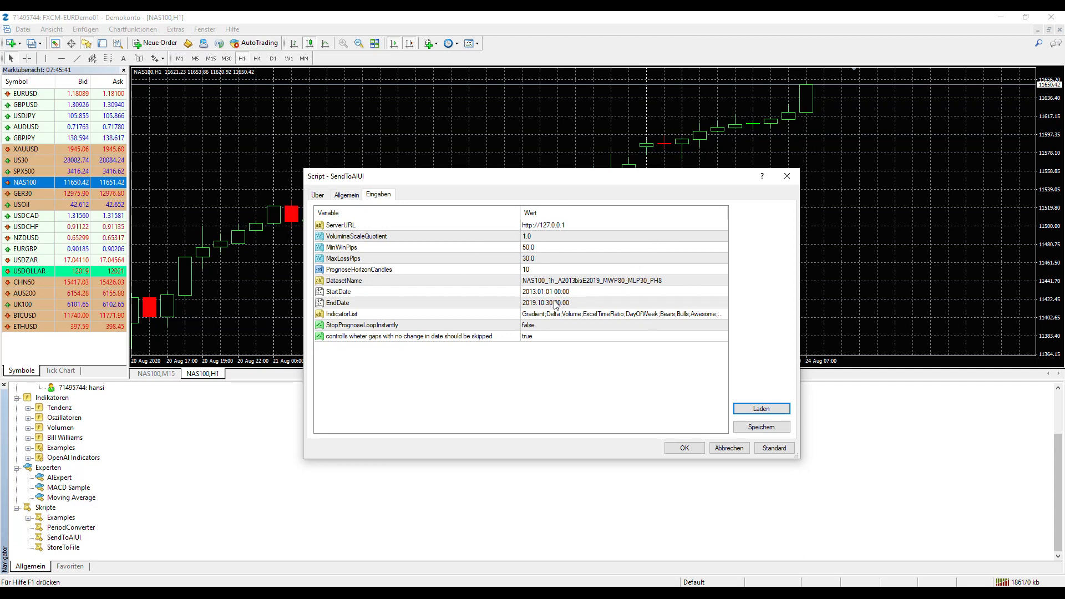
mouse_move(503, 262)
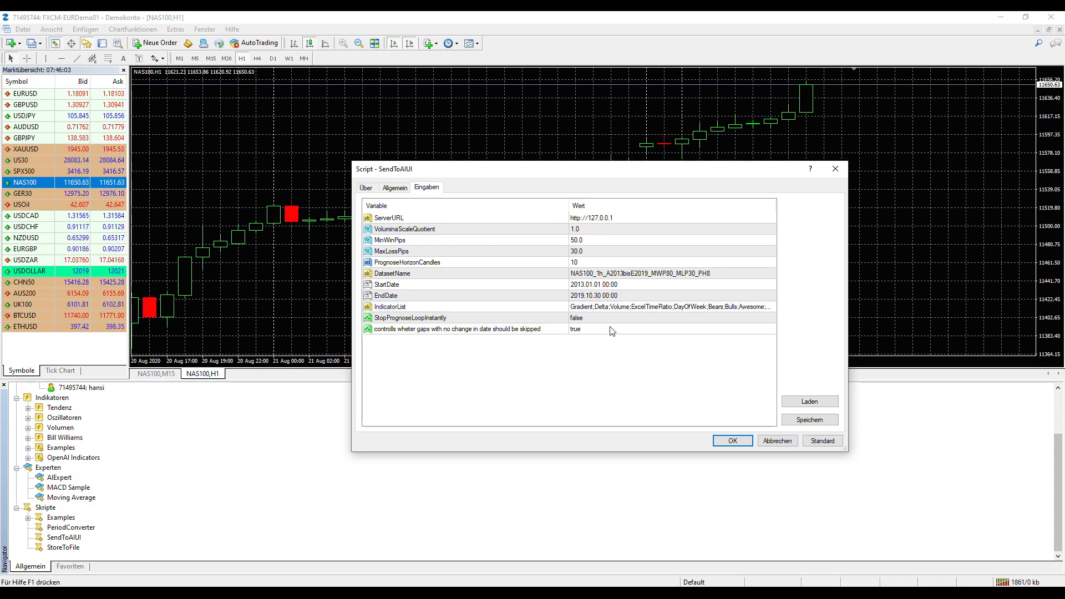
mouse_move(598, 336)
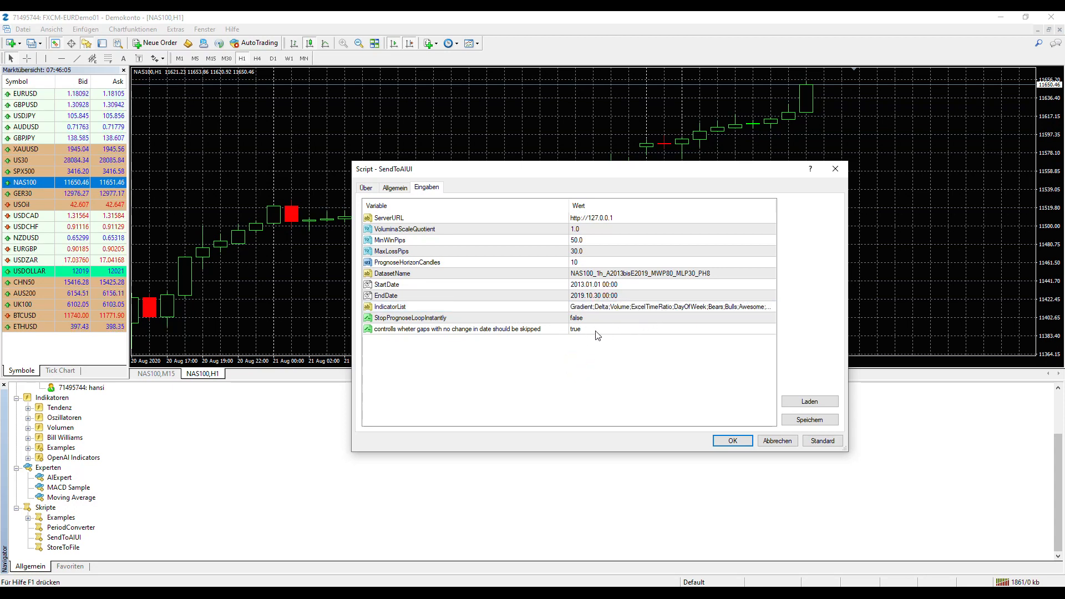
mouse_move(592, 277)
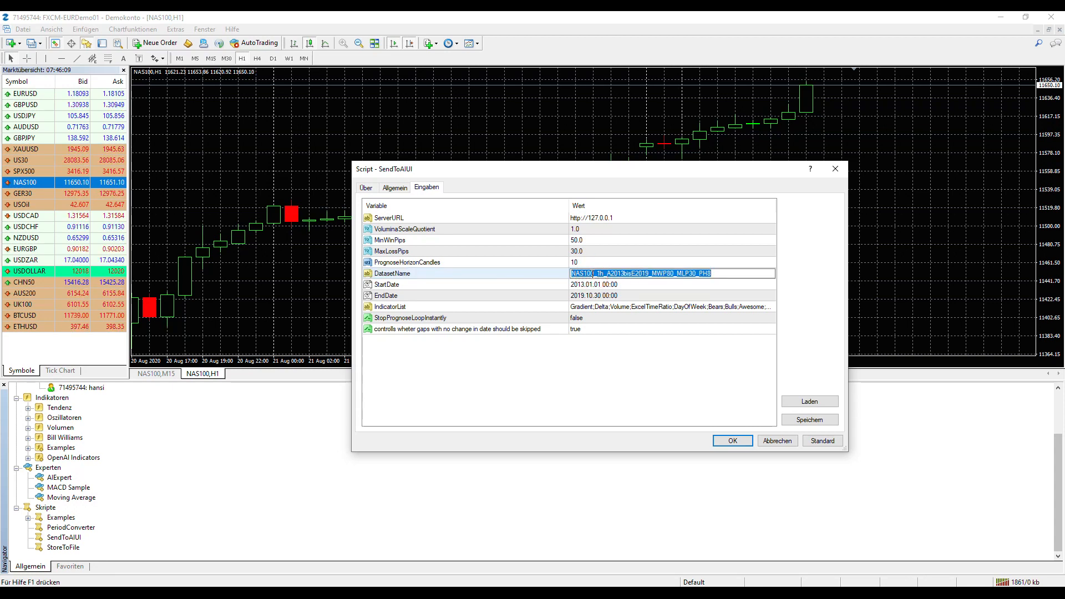
text(Test)
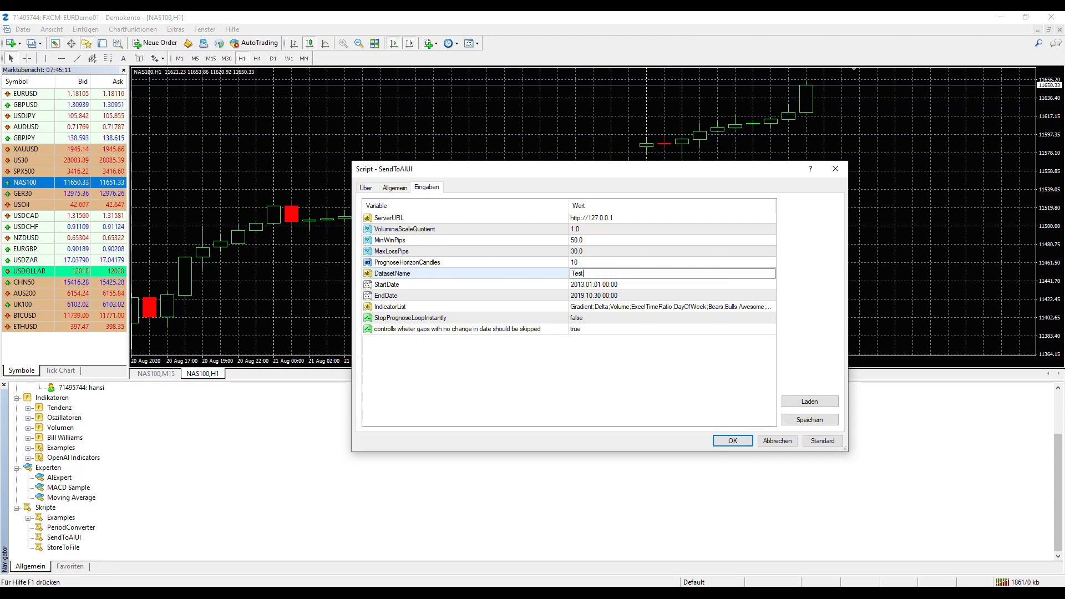
text(ing)
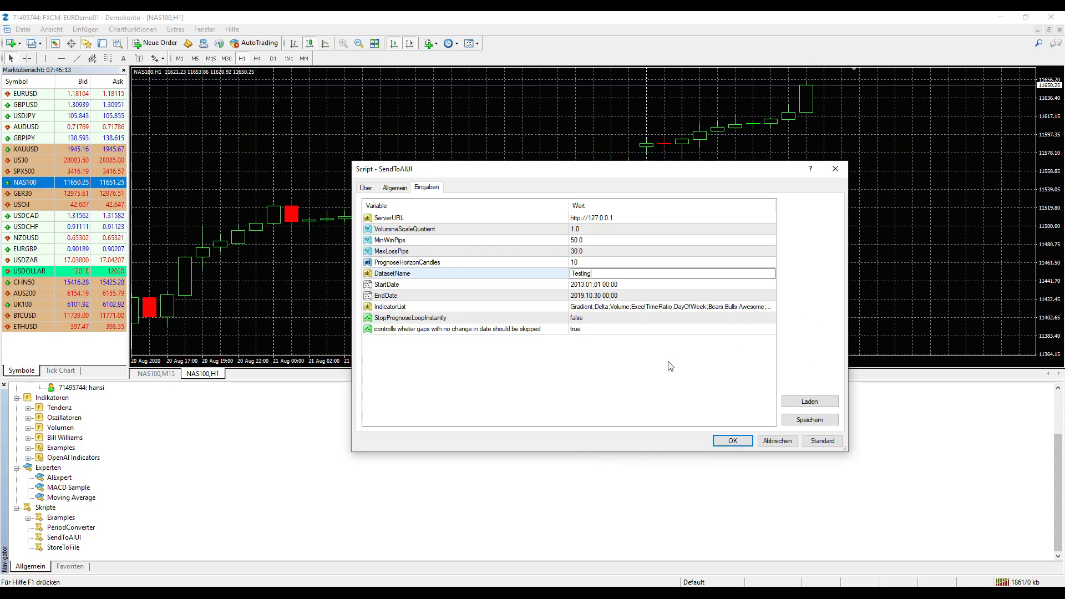
Step: Switch to AI-UI and show the Datasets page listing the four stored datasets
click(732, 441)
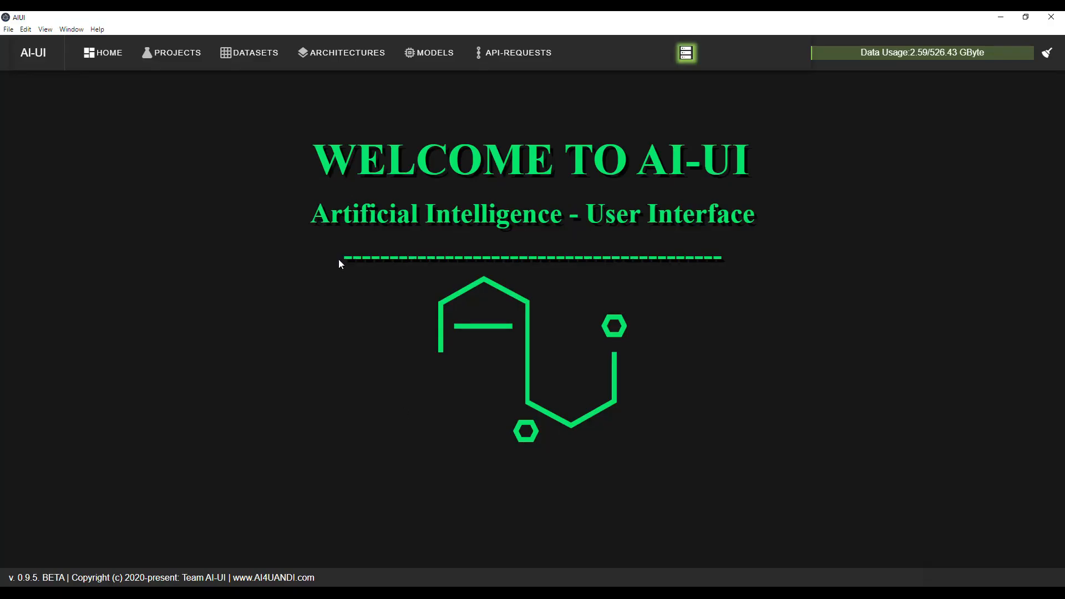
click(255, 52)
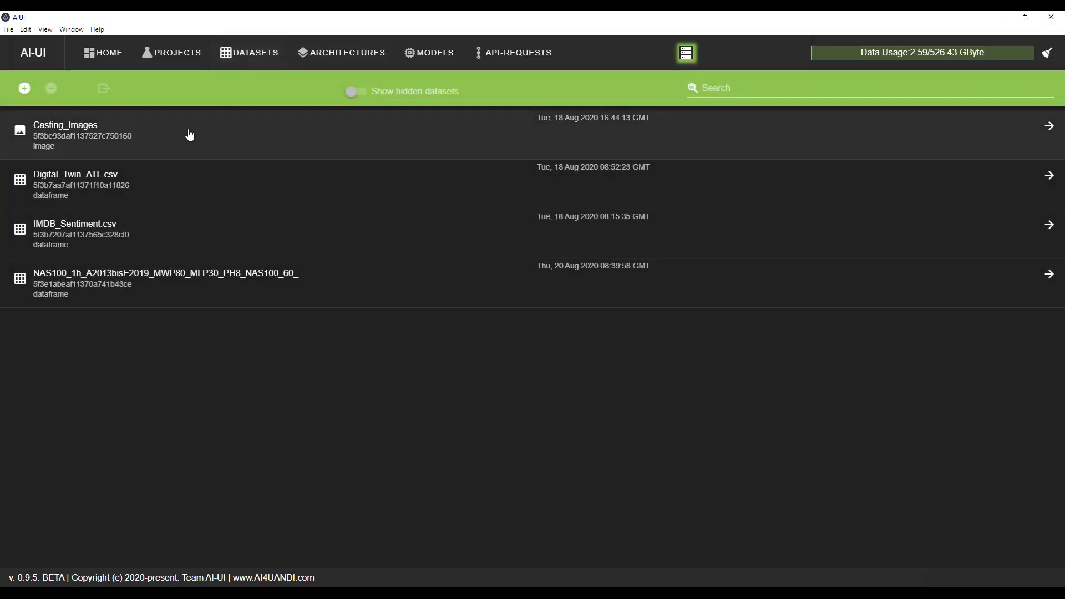
mouse_move(897, 46)
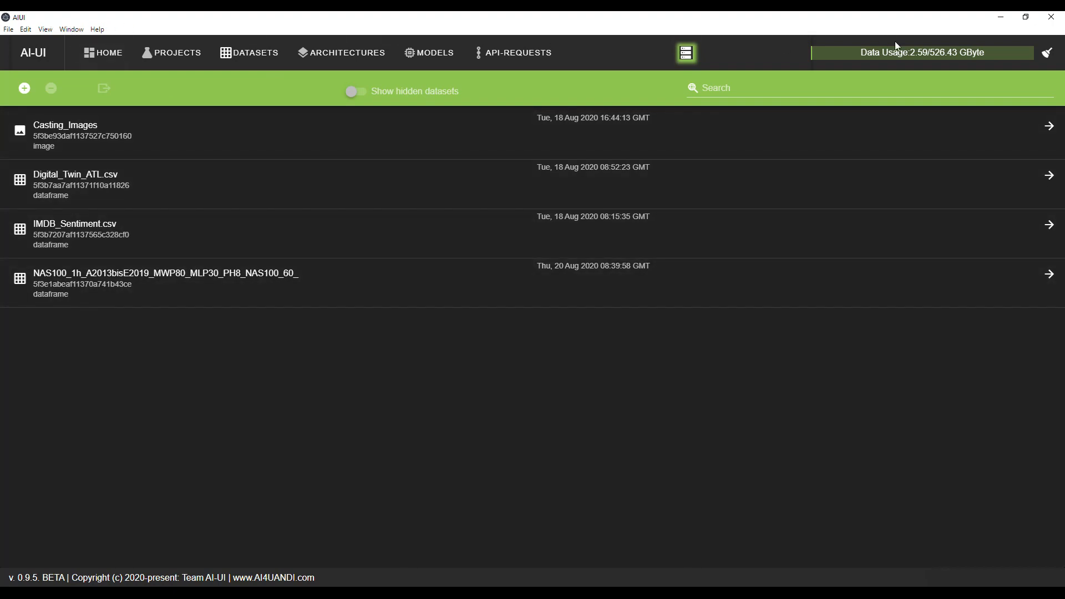
mouse_move(219, 109)
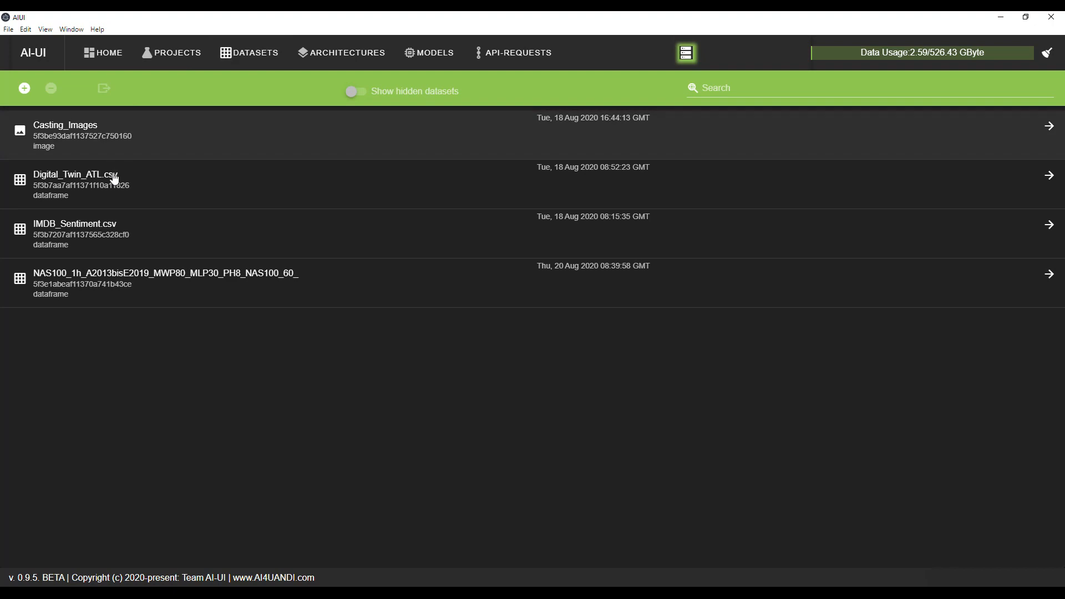
mouse_move(143, 295)
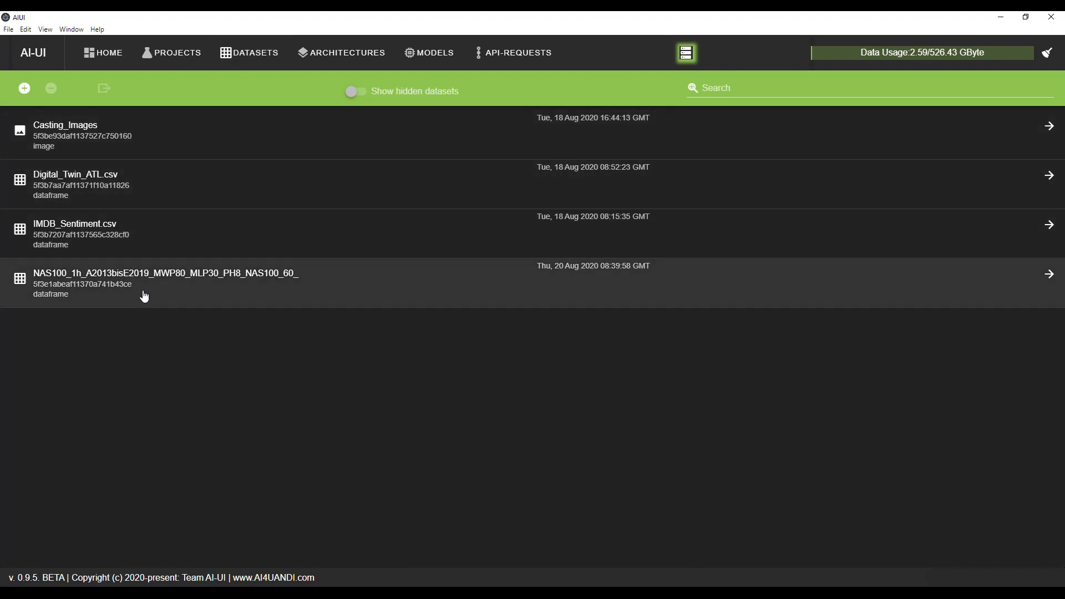
mouse_move(162, 215)
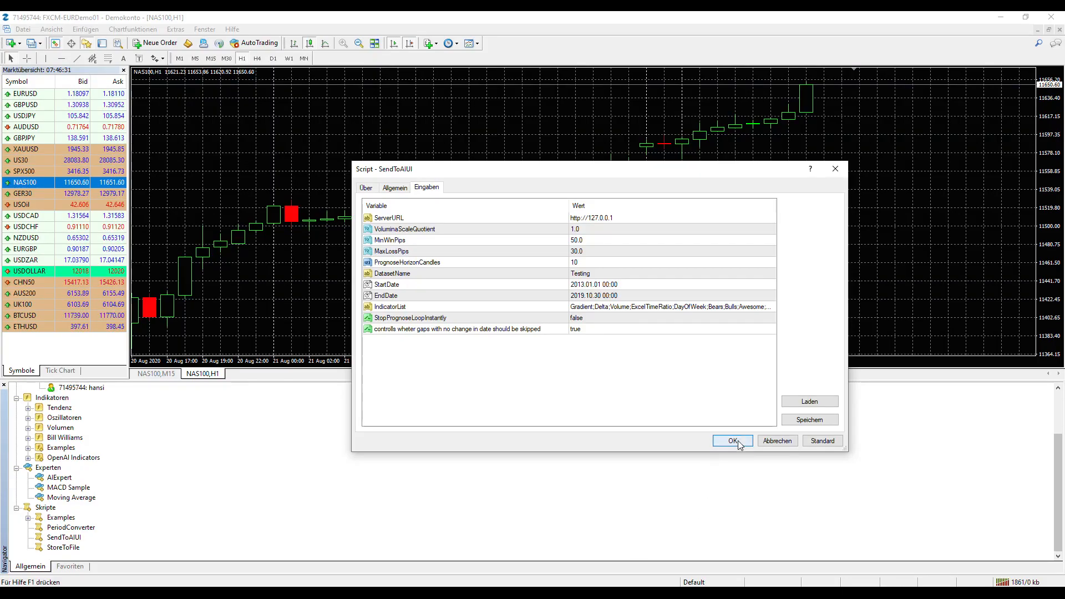
Step: Run SendToAIUI with OK and view its upload messages in the Experts log
click(733, 441)
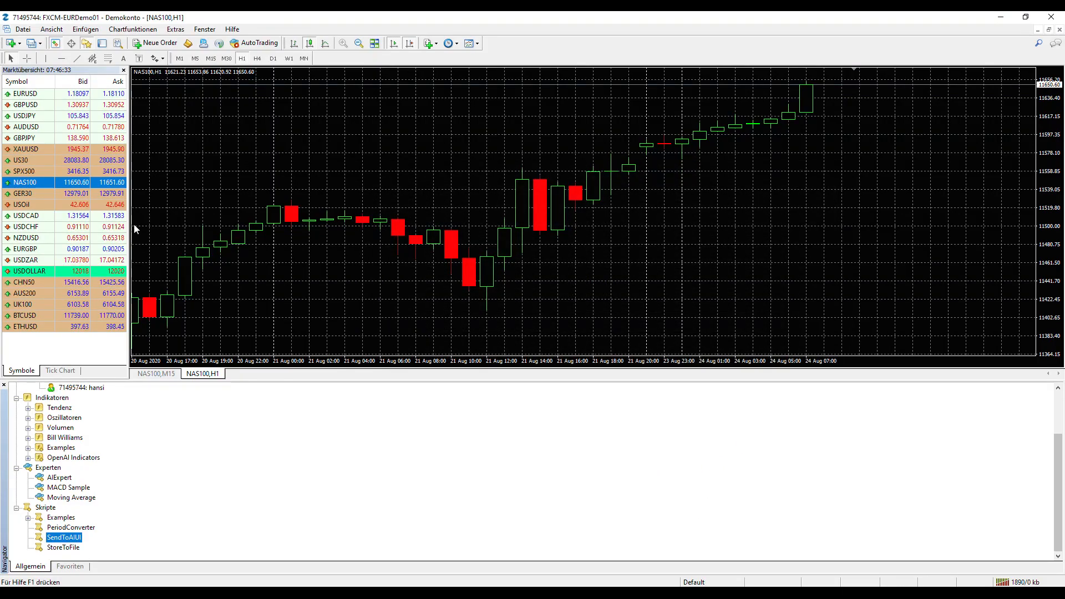
mouse_move(102, 43)
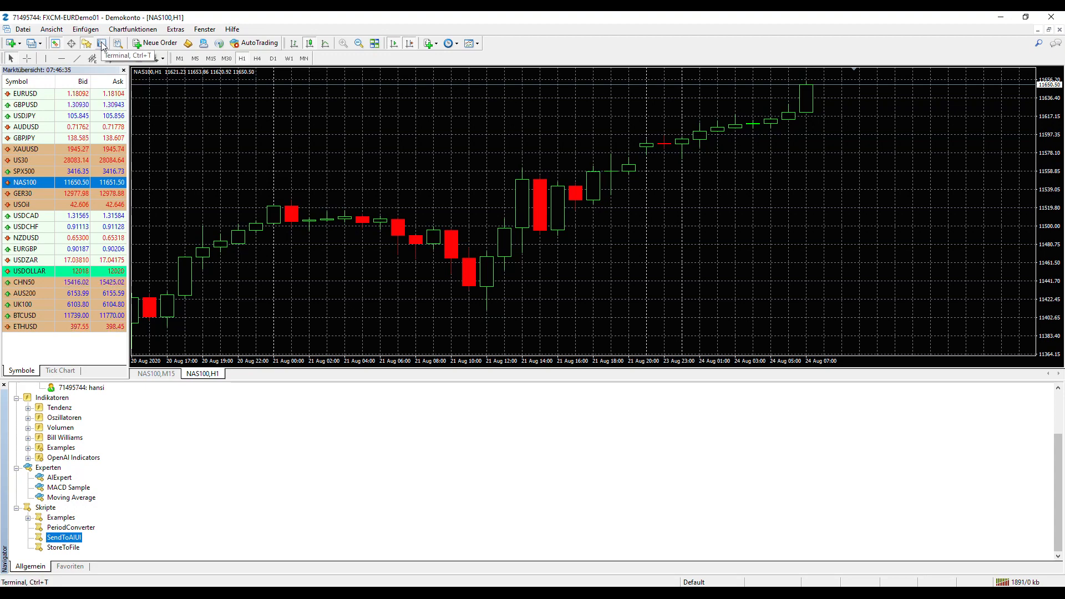
click(101, 43)
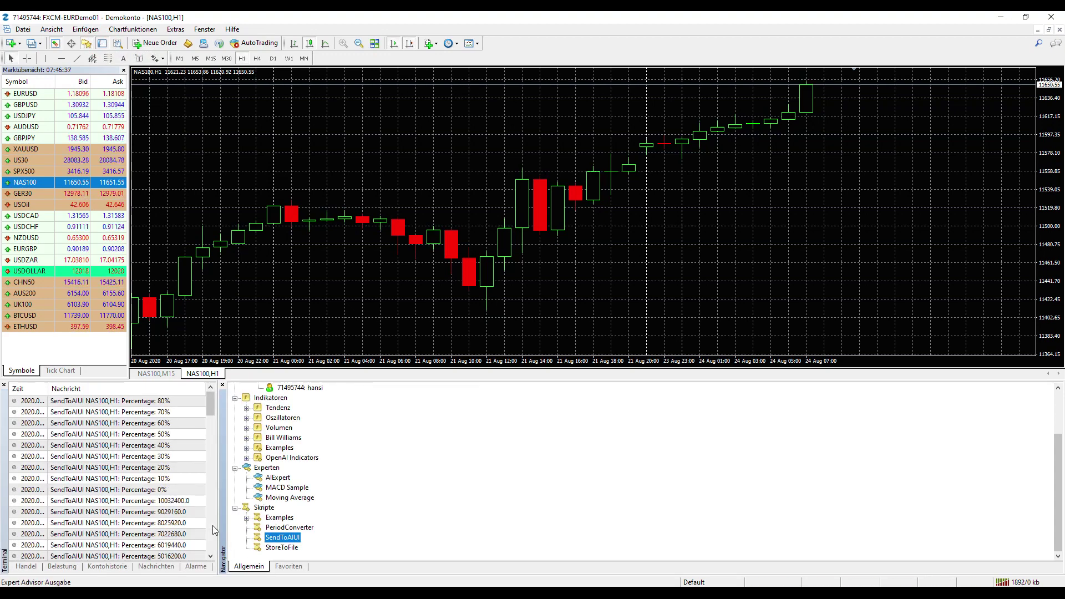
click(414, 567)
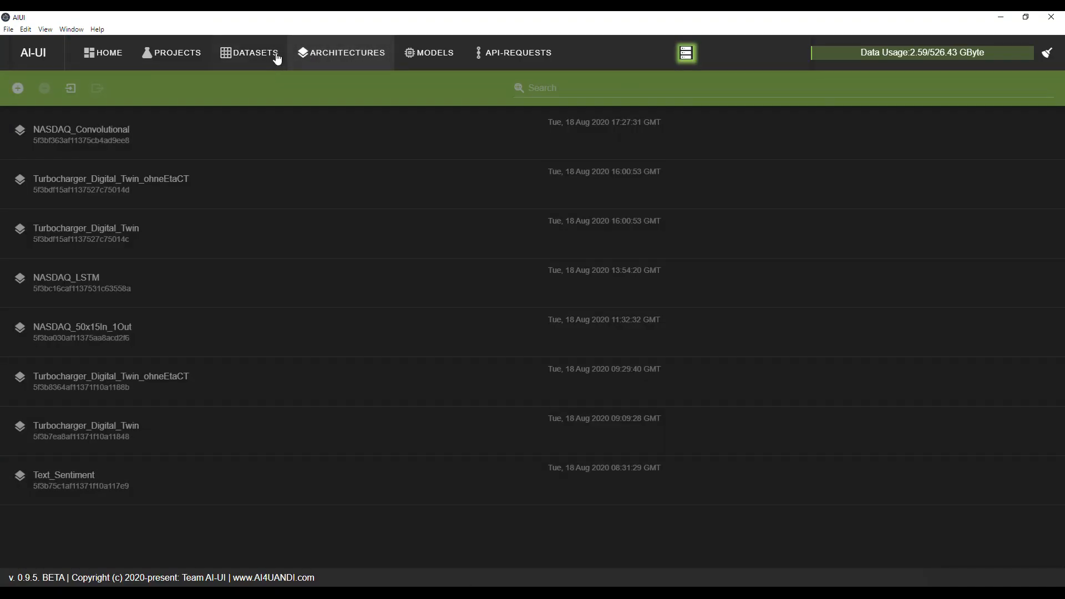
Step: Delete the Testing_NAS100_60_ dataset in AI-UI, confirming with YES, then return to MetaTrader 4
click(254, 52)
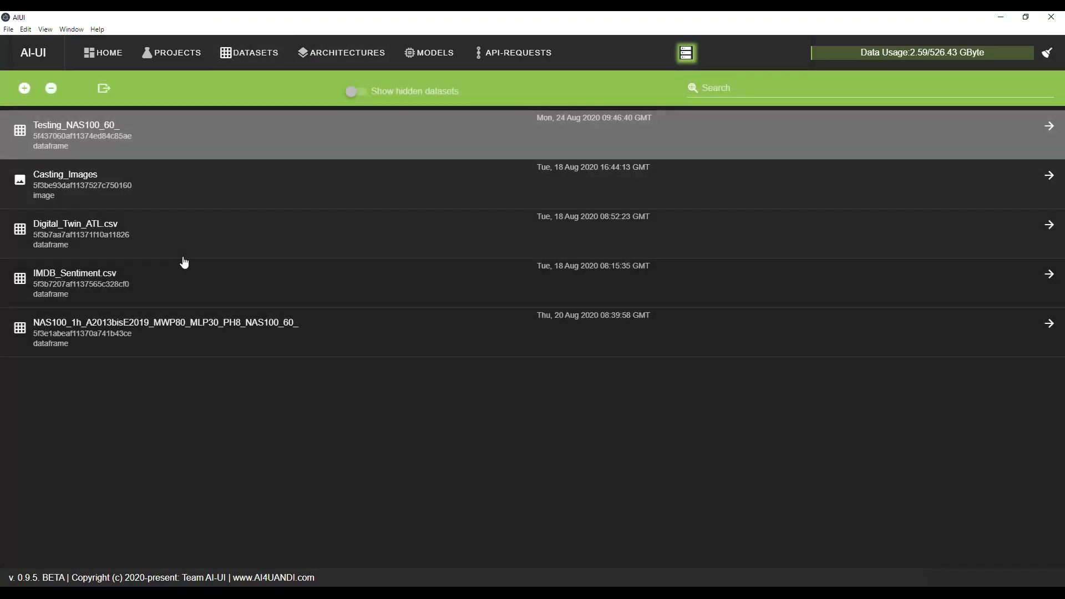
mouse_move(77, 172)
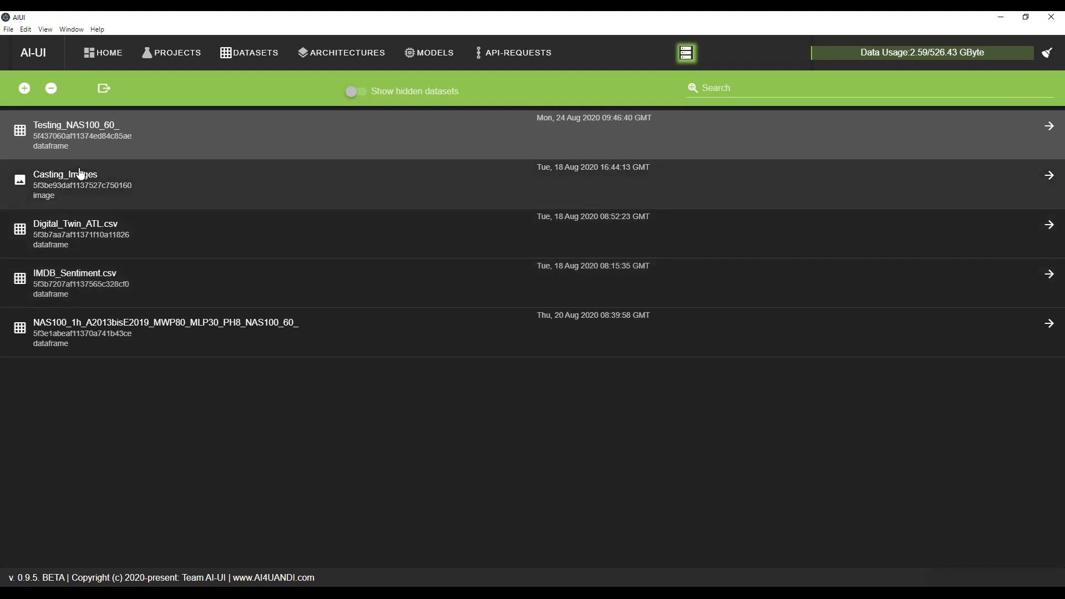
click(50, 89)
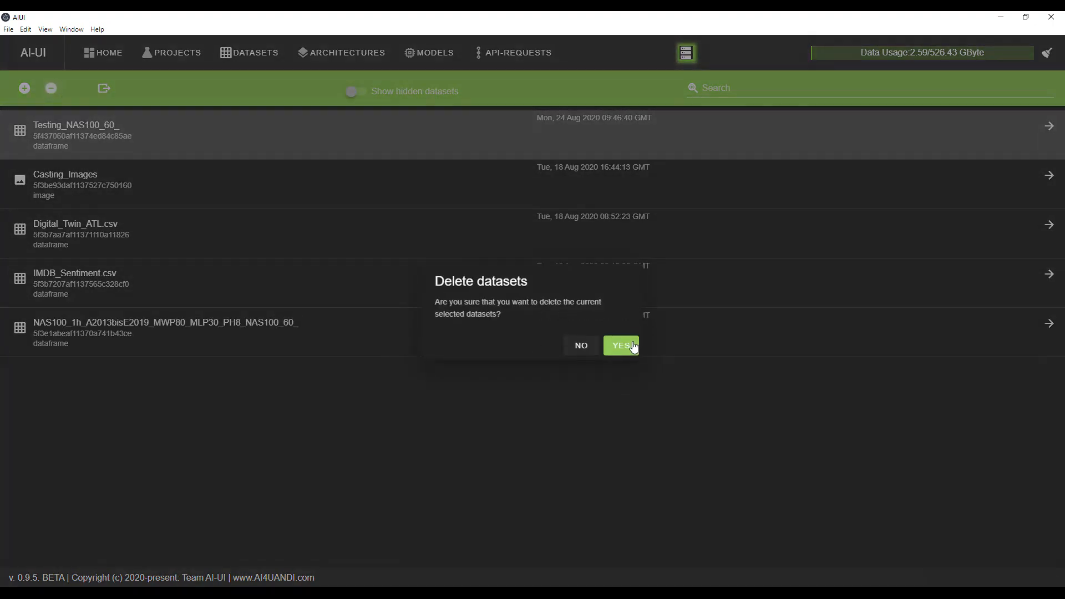
click(621, 345)
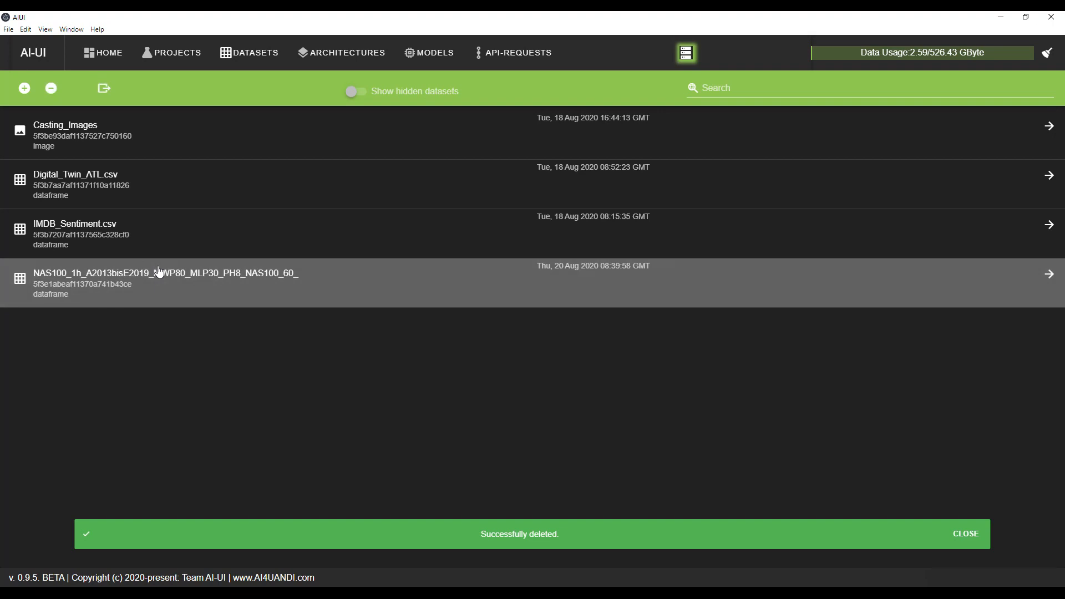
click(964, 534)
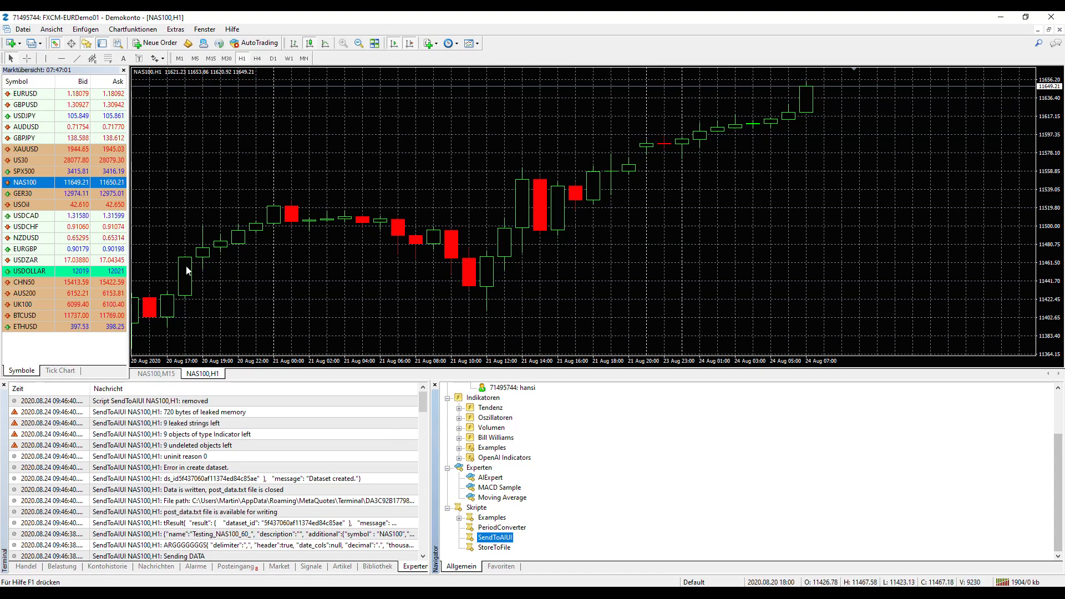
mouse_move(564, 292)
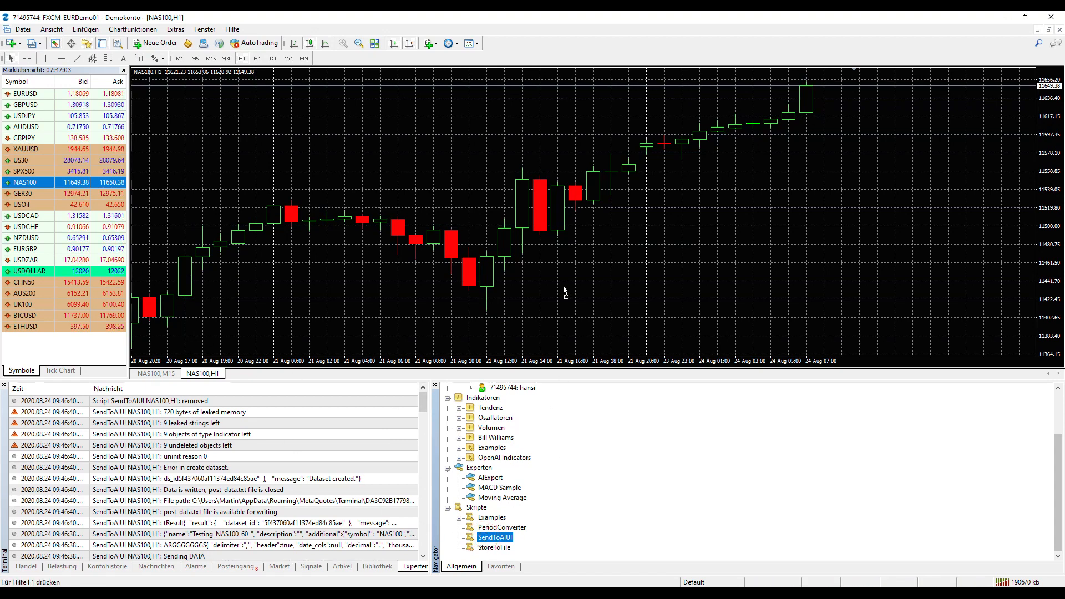
Step: Load NAS100_1h_012013to102019_few_indicators.set into the SendToAIUI inputs via Laden
double_click(495, 537)
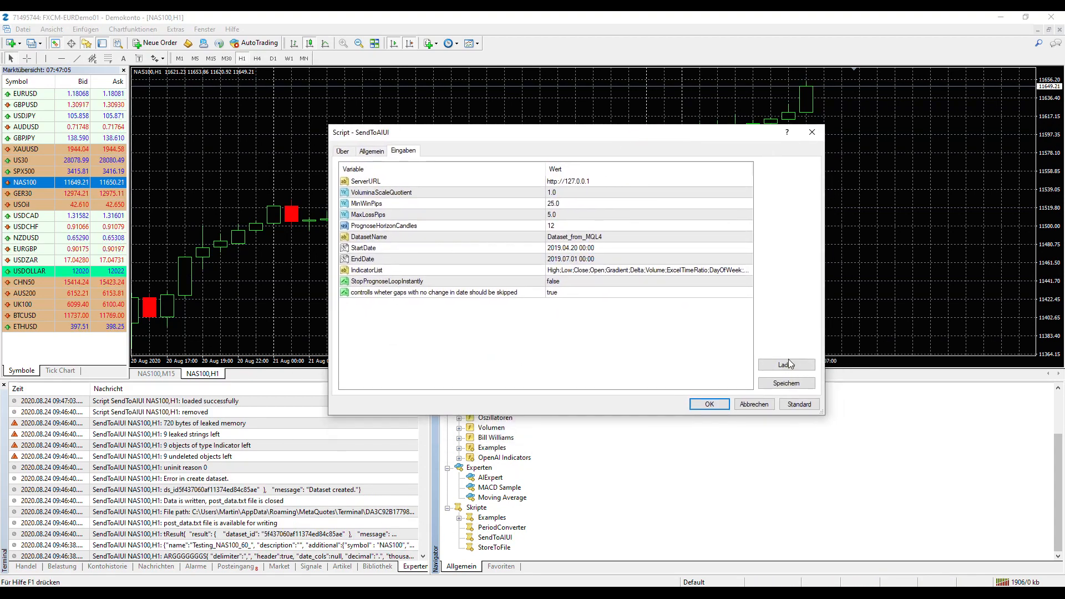
click(786, 365)
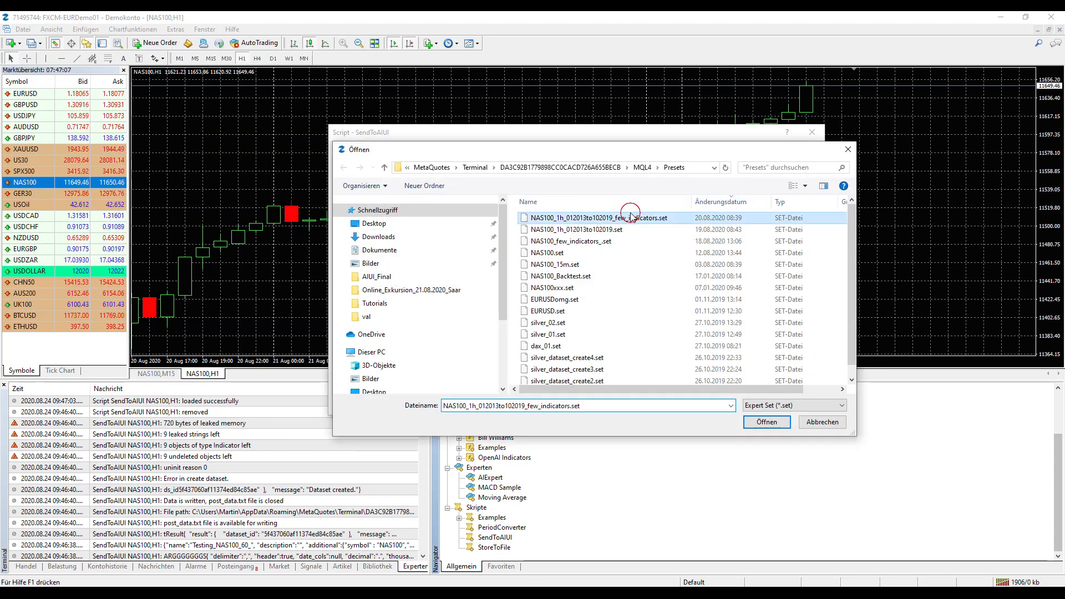
click(767, 422)
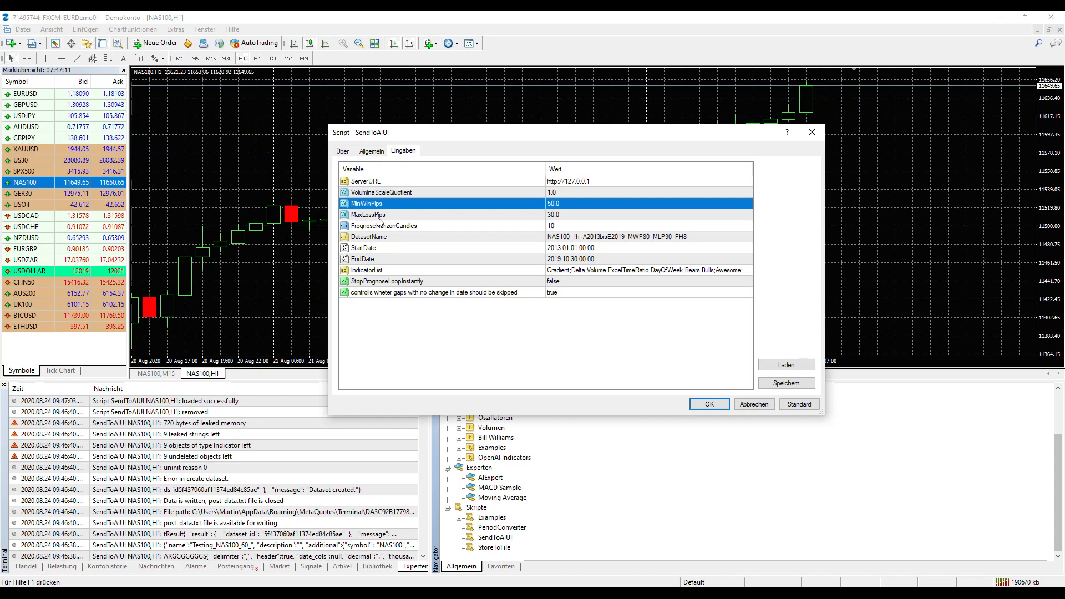
click(384, 226)
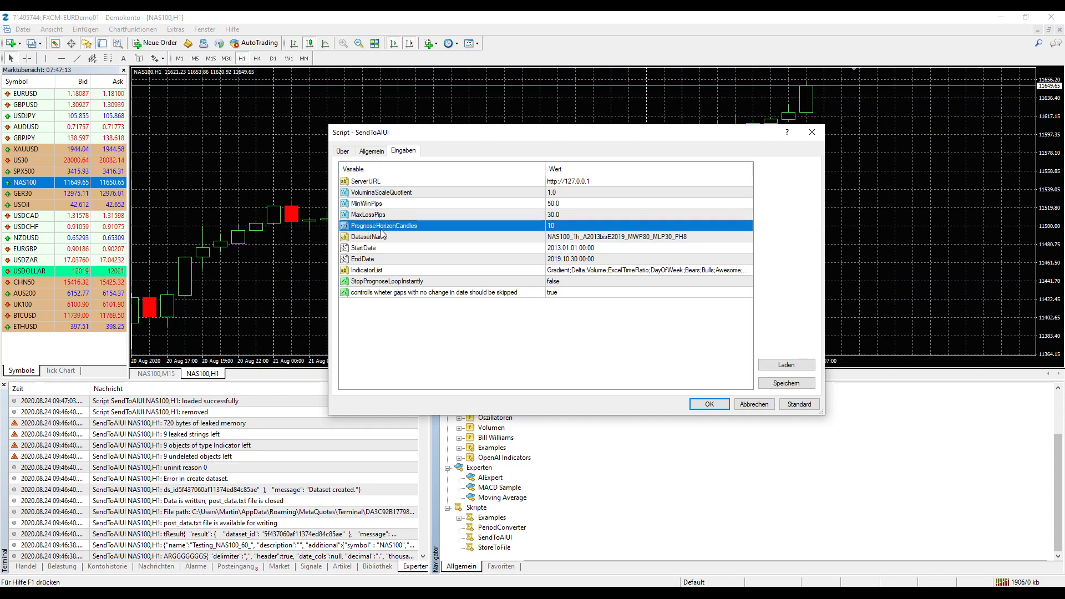
mouse_move(567, 240)
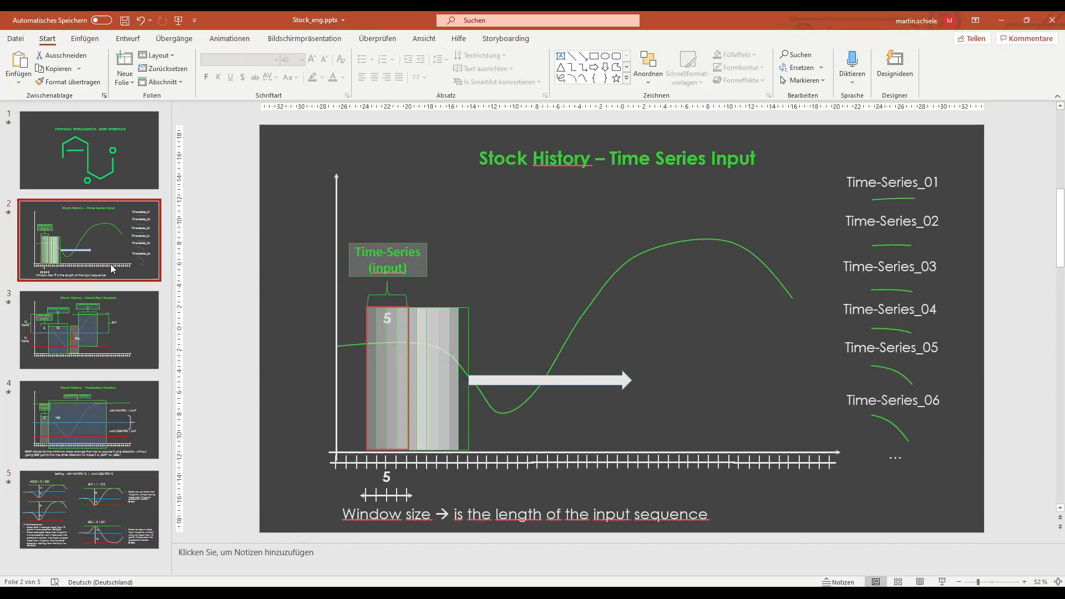
mouse_move(519, 281)
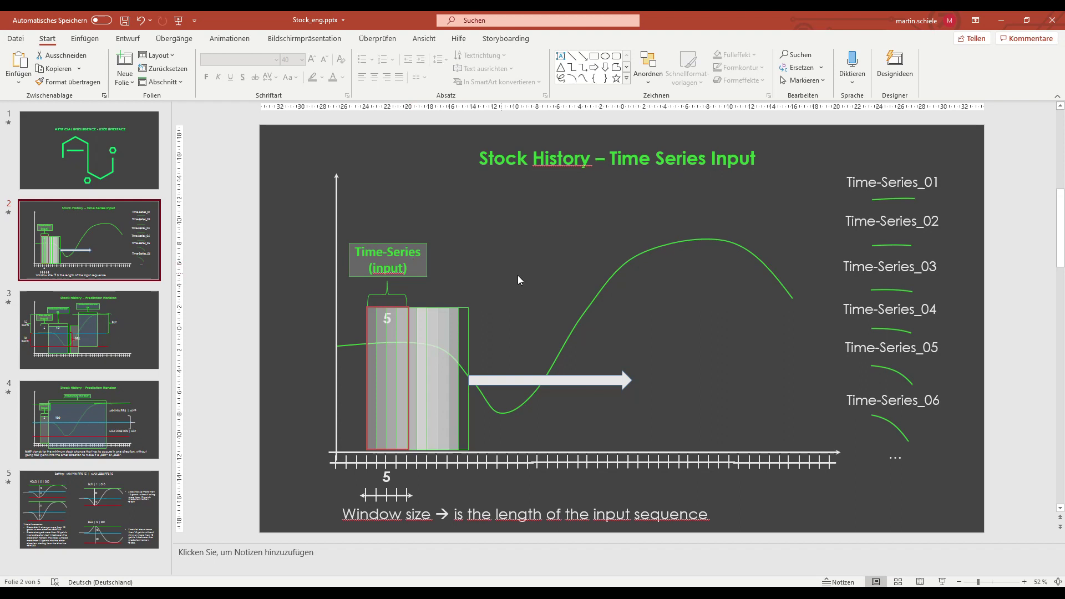
mouse_move(543, 281)
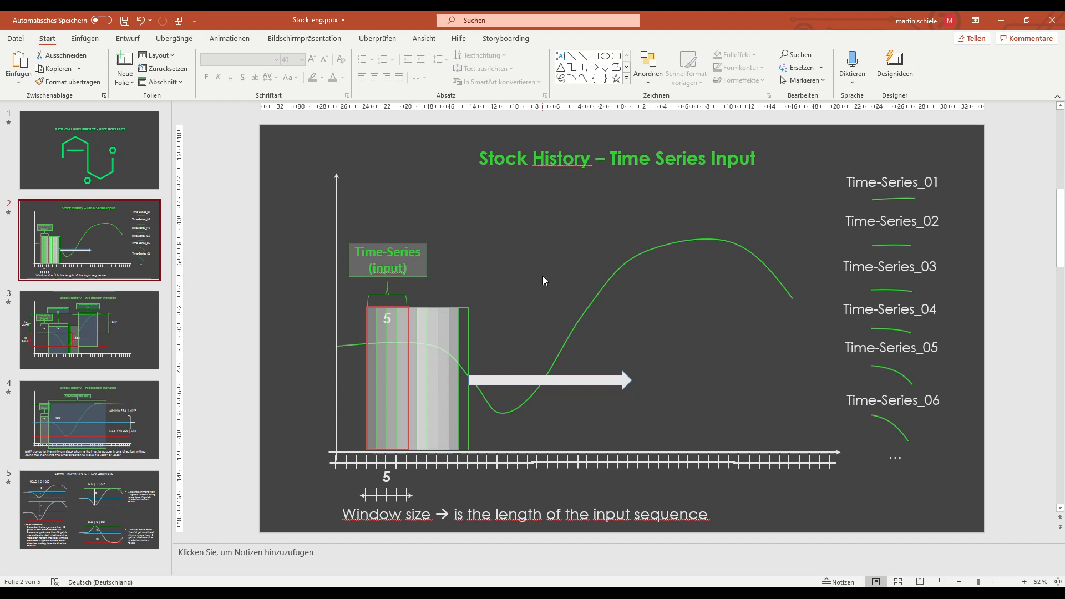
mouse_move(448, 347)
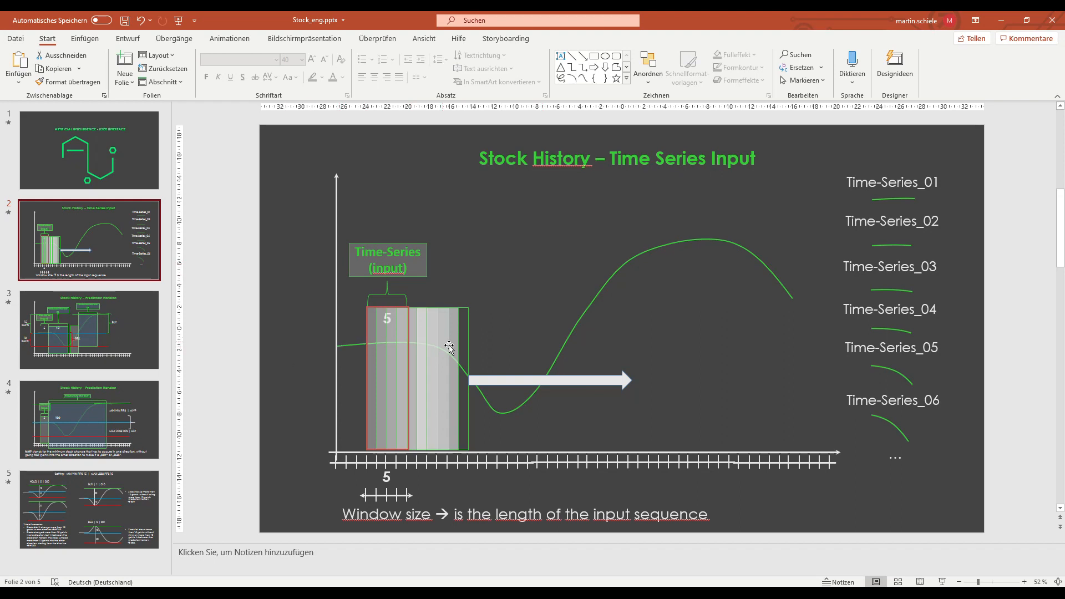
mouse_move(659, 256)
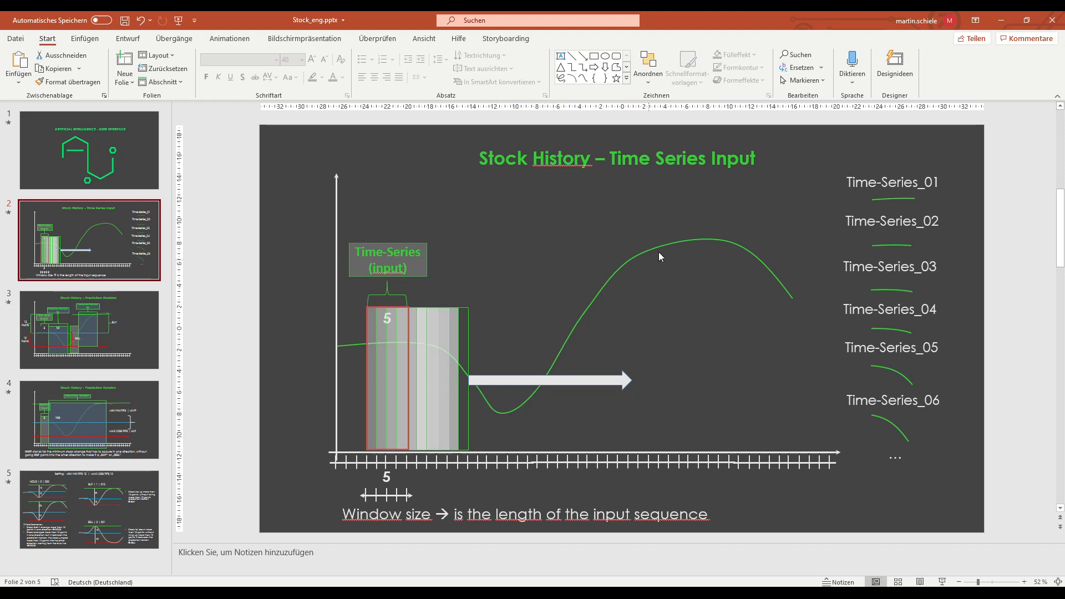
mouse_move(713, 333)
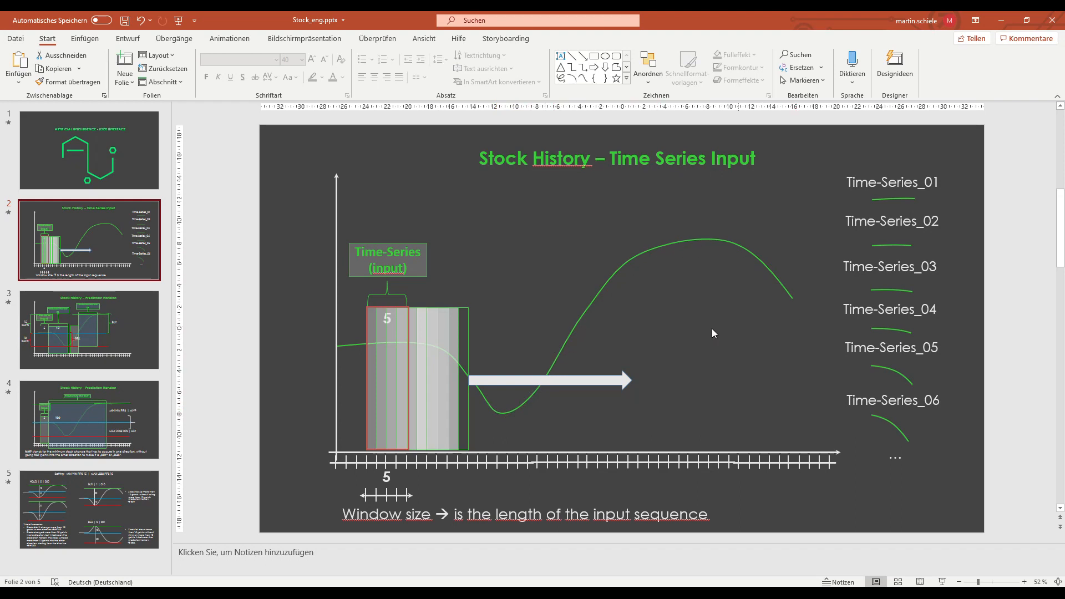
mouse_move(654, 349)
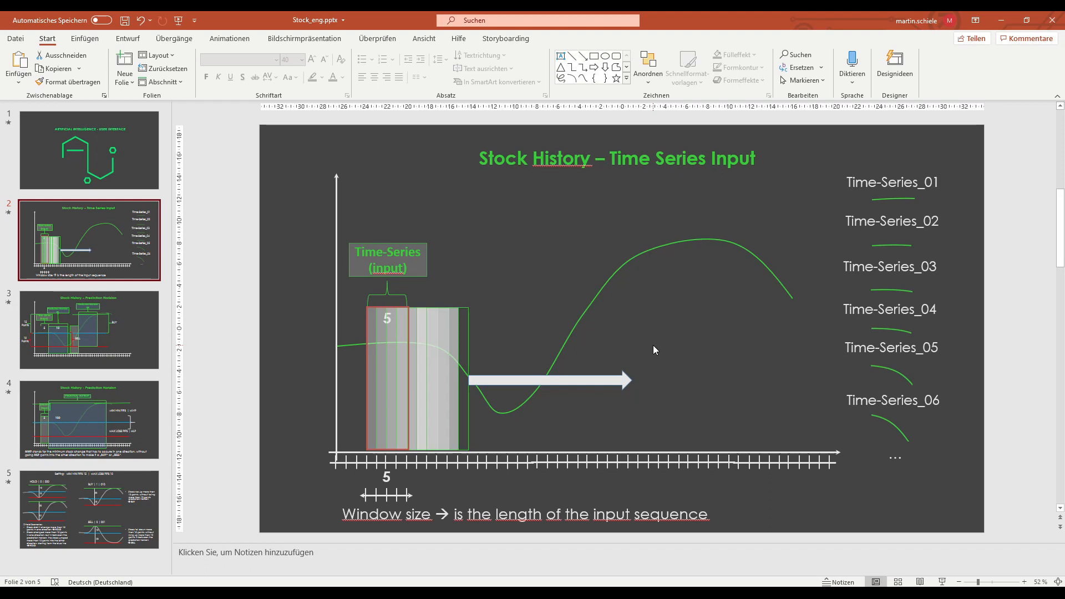
mouse_move(478, 390)
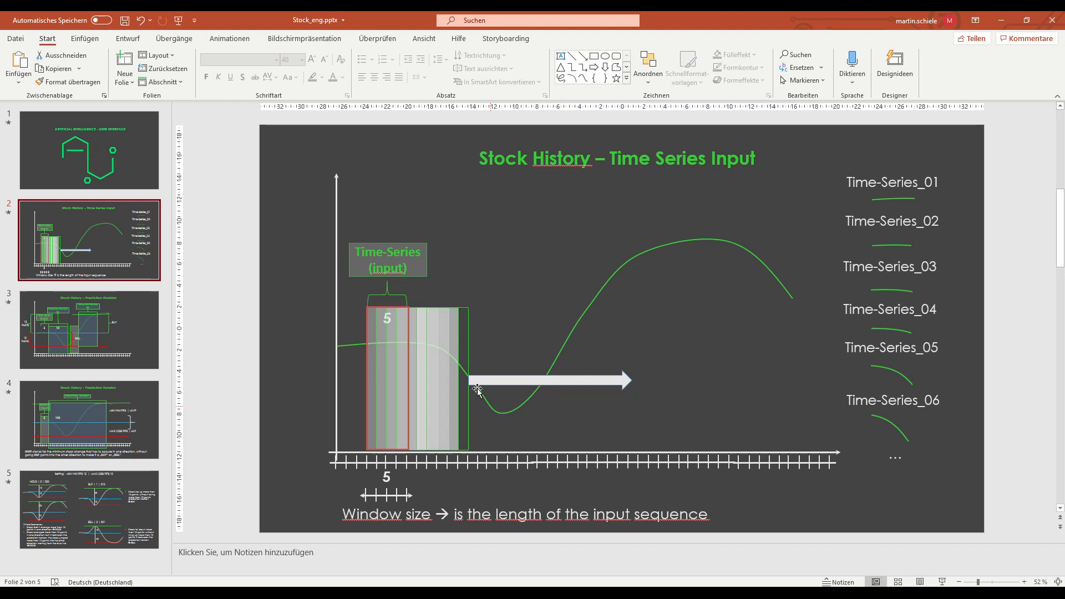
mouse_move(793, 344)
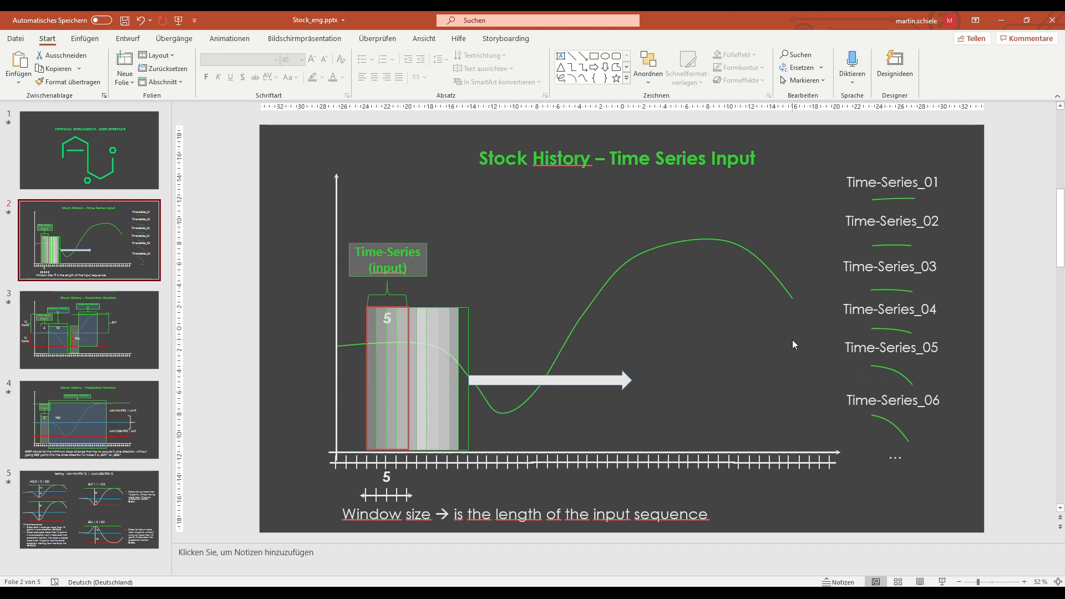
mouse_move(788, 306)
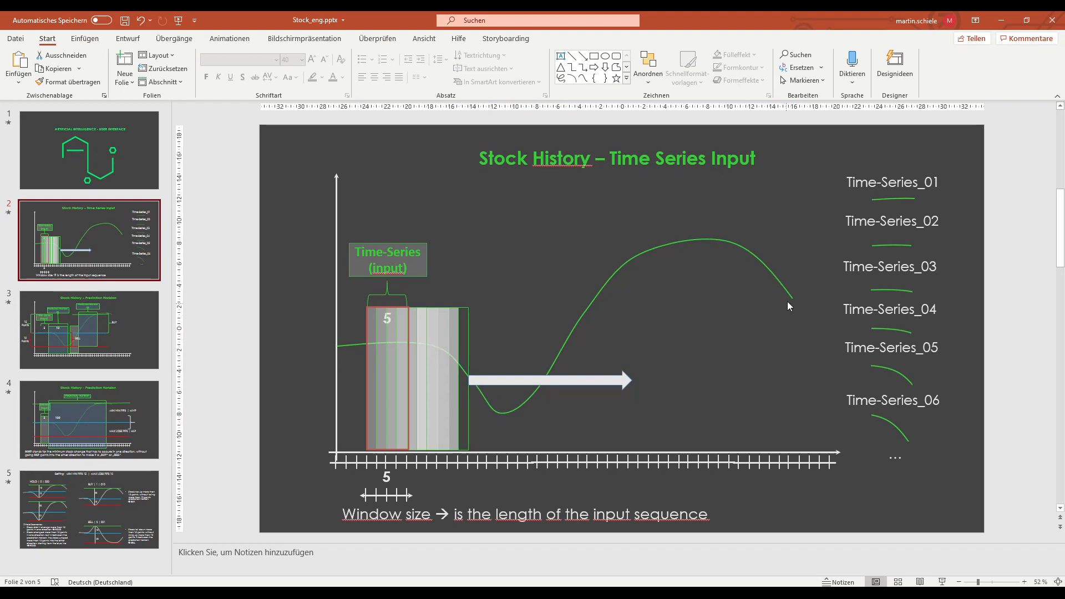
mouse_move(437, 314)
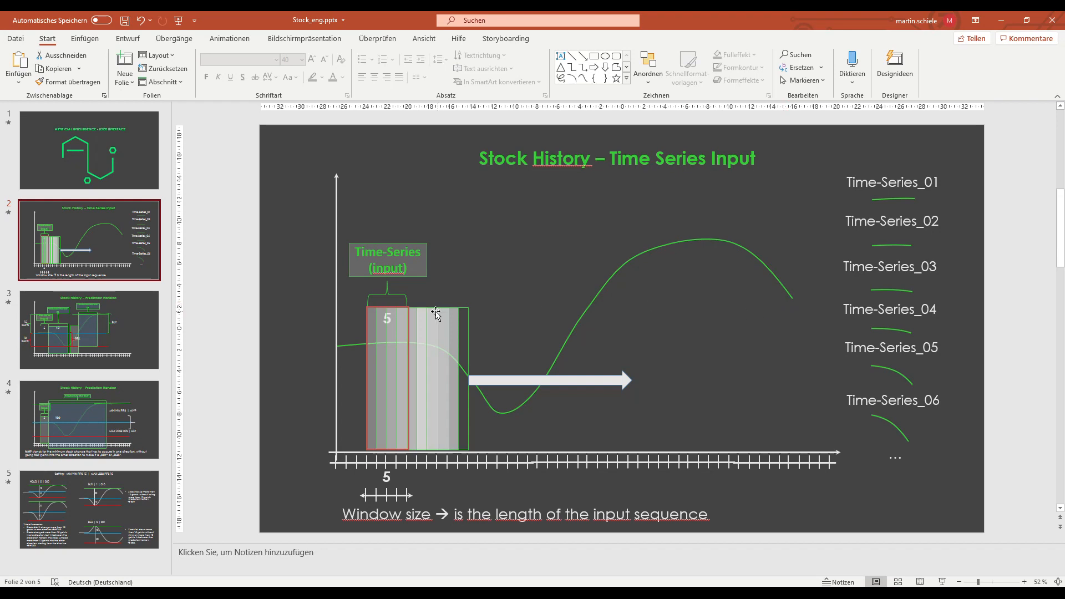
mouse_move(403, 336)
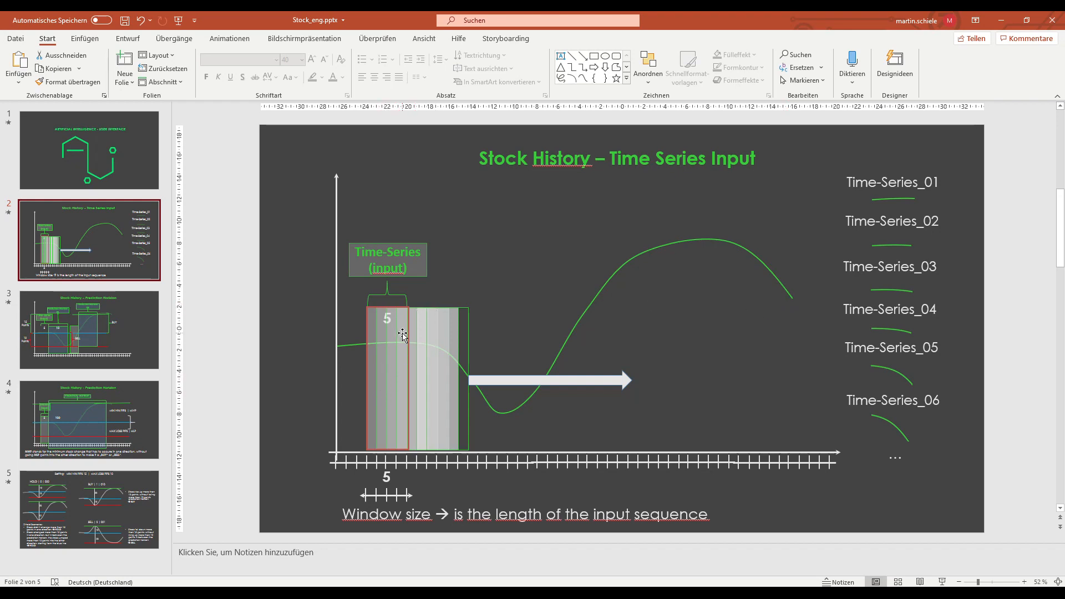
mouse_move(477, 295)
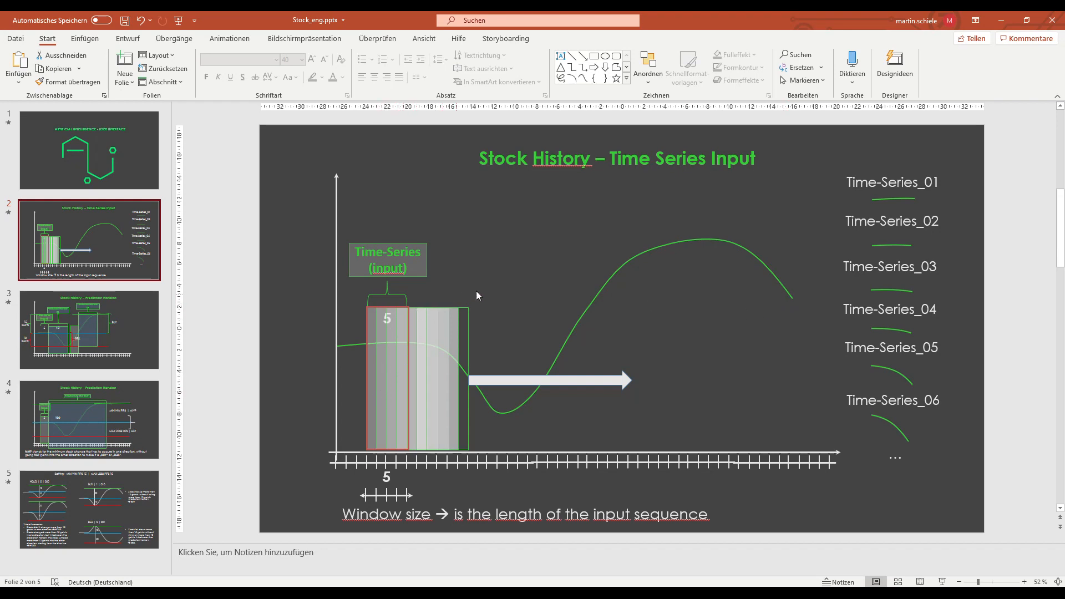
mouse_move(498, 295)
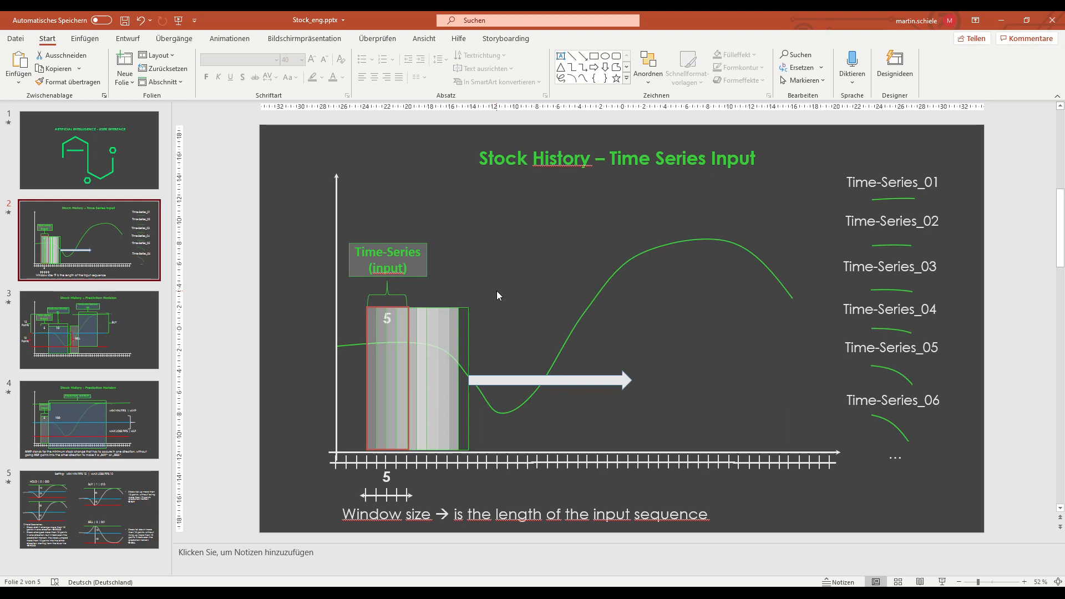
mouse_move(428, 406)
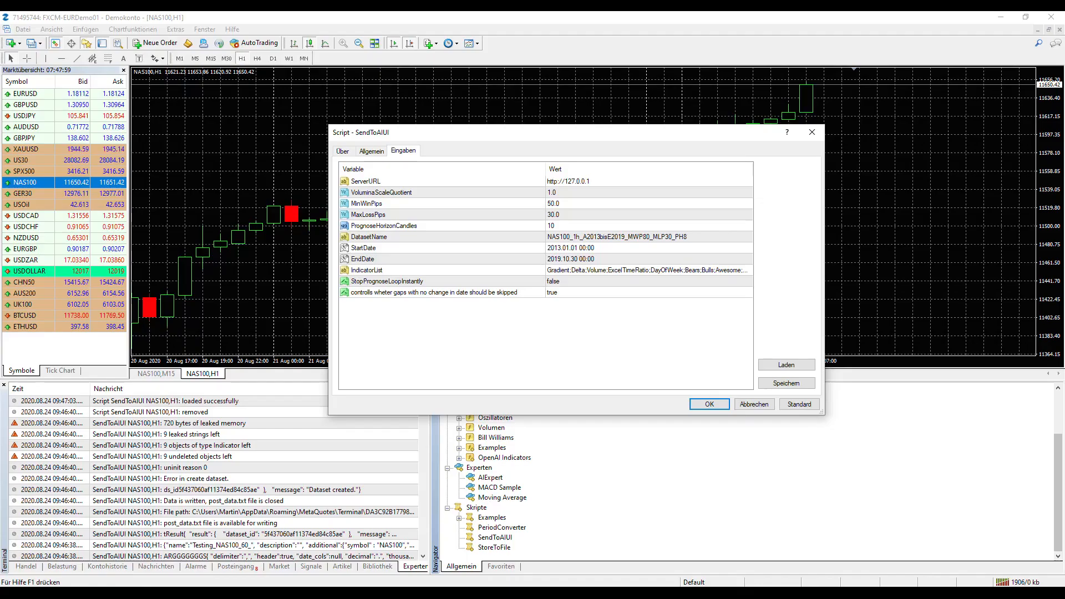
Step: Close the SendToAIUI script dialog, leaving the NAS100,H1 chart in view
click(707, 403)
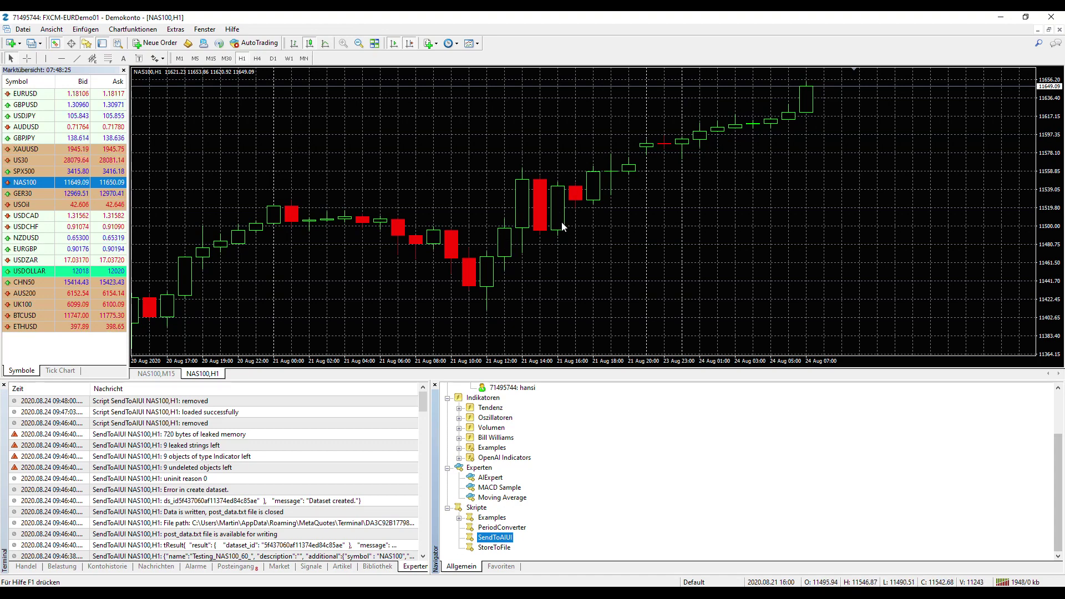
mouse_move(549, 208)
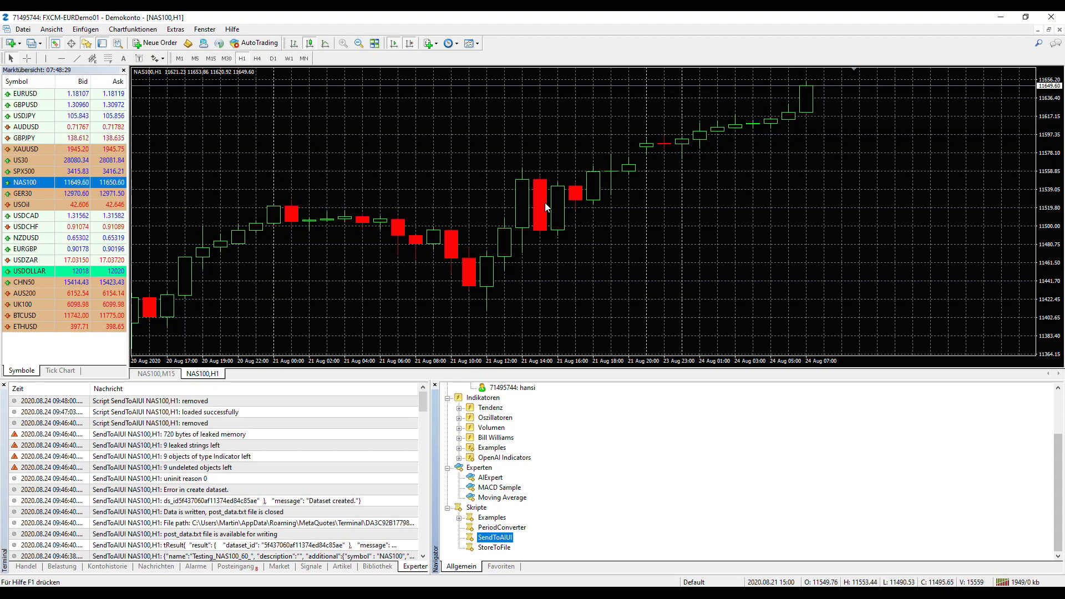
mouse_move(465, 268)
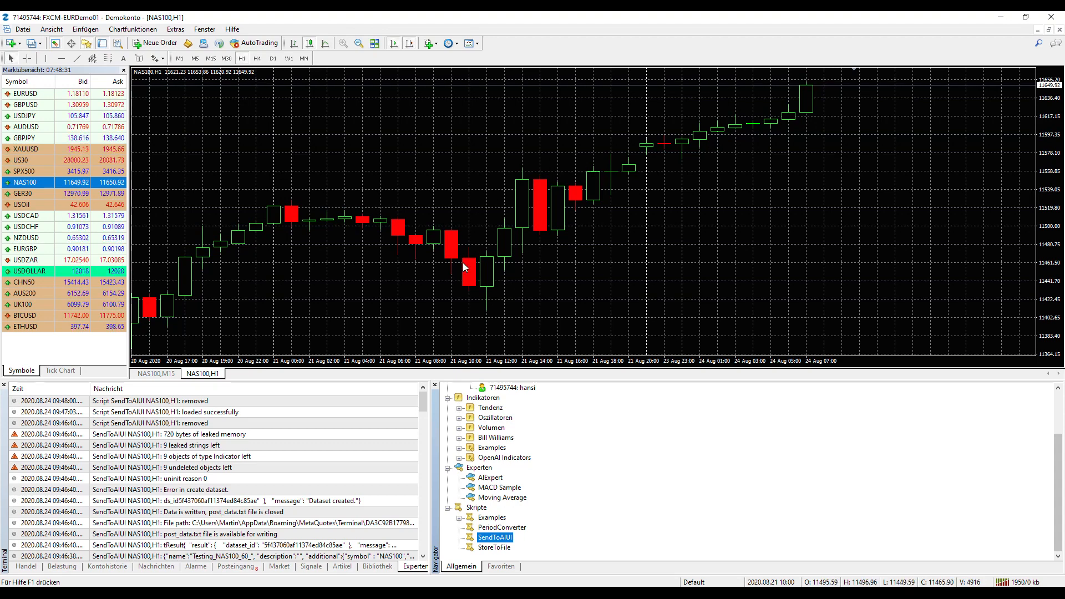
mouse_move(540, 207)
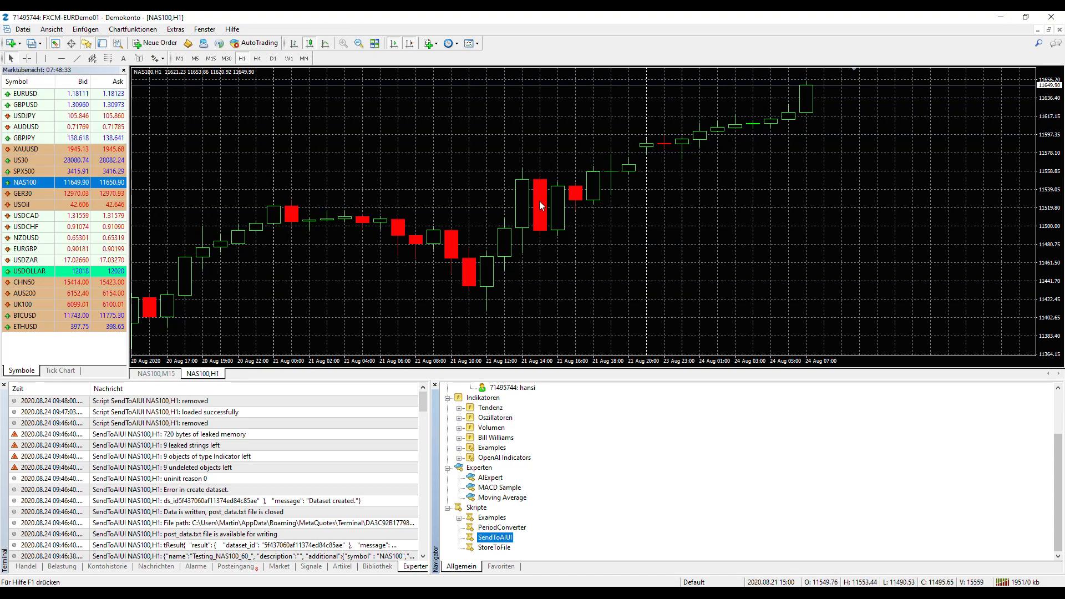
mouse_move(532, 172)
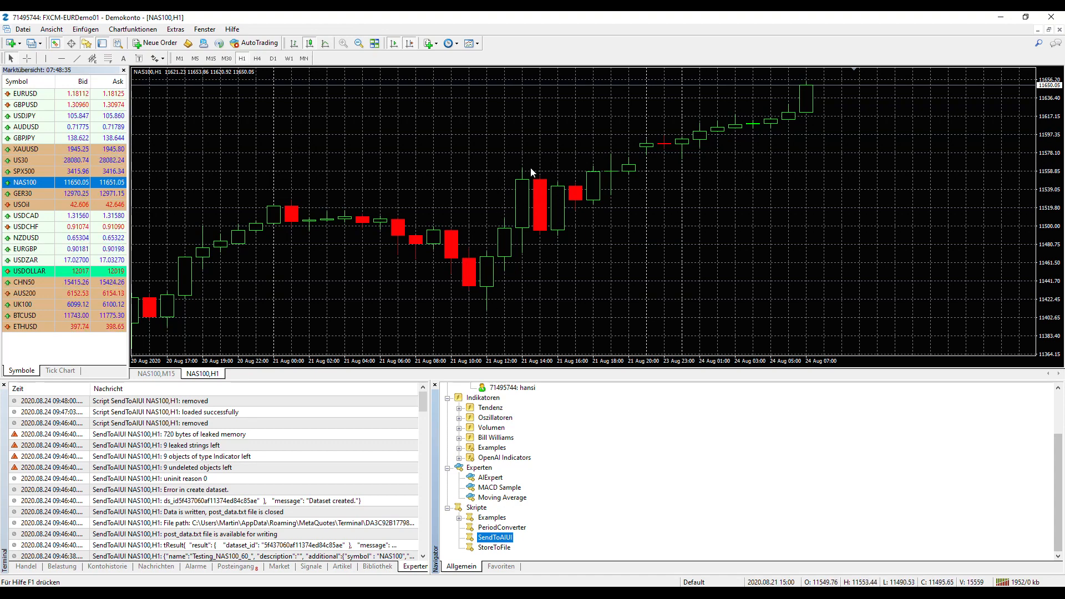
mouse_move(465, 234)
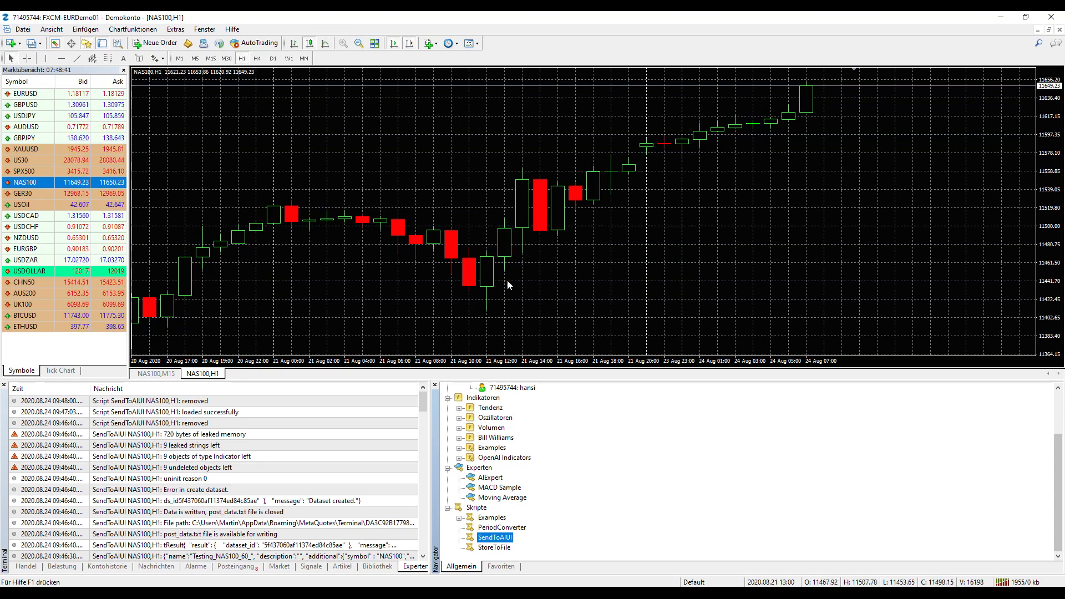
mouse_move(692, 150)
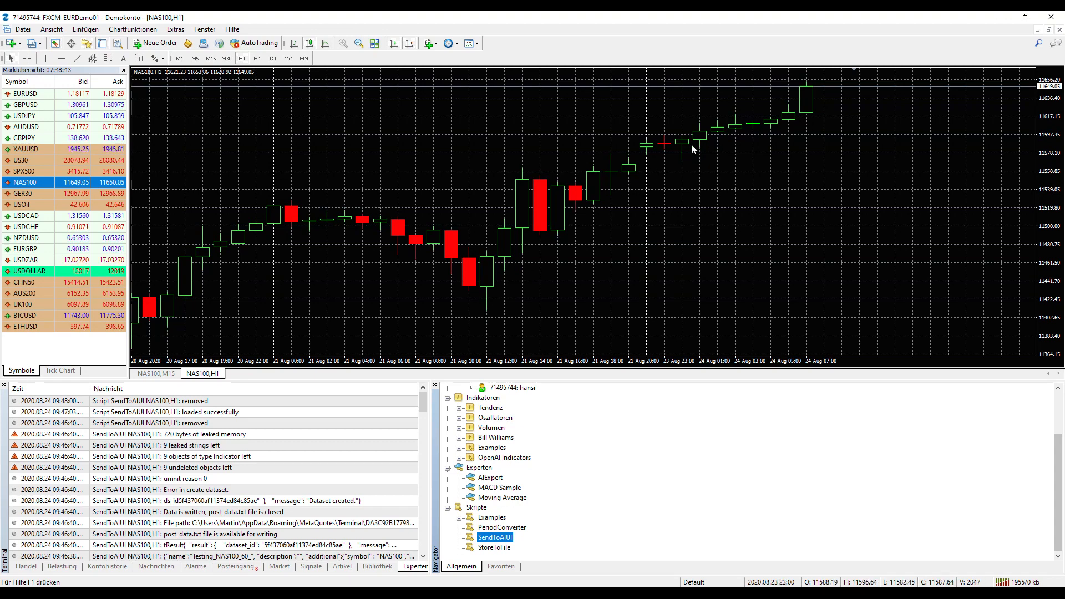
mouse_move(564, 254)
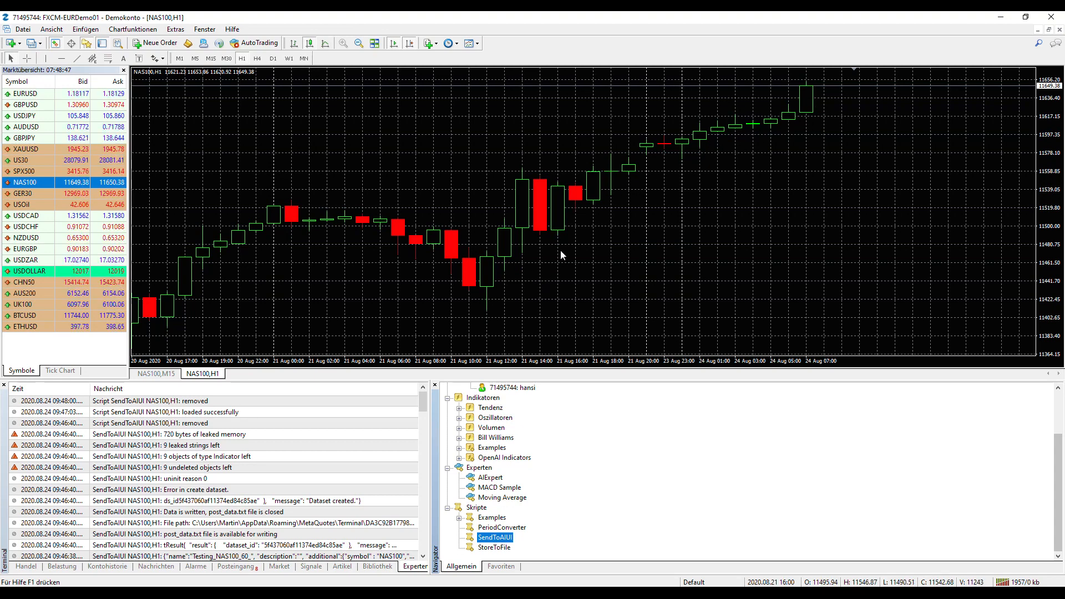
mouse_move(554, 320)
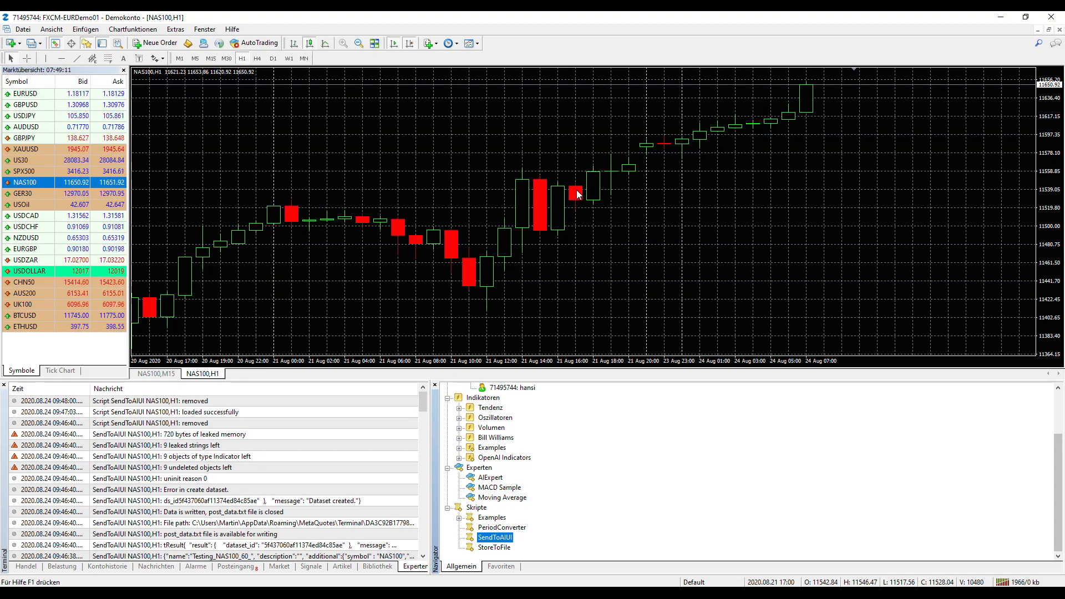
mouse_move(582, 199)
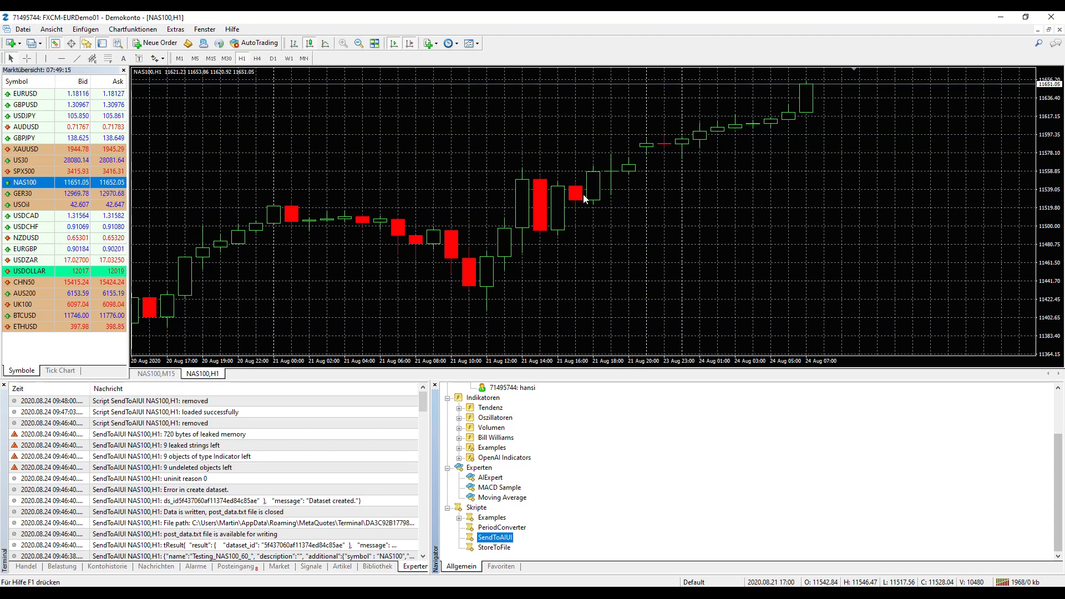
mouse_move(557, 217)
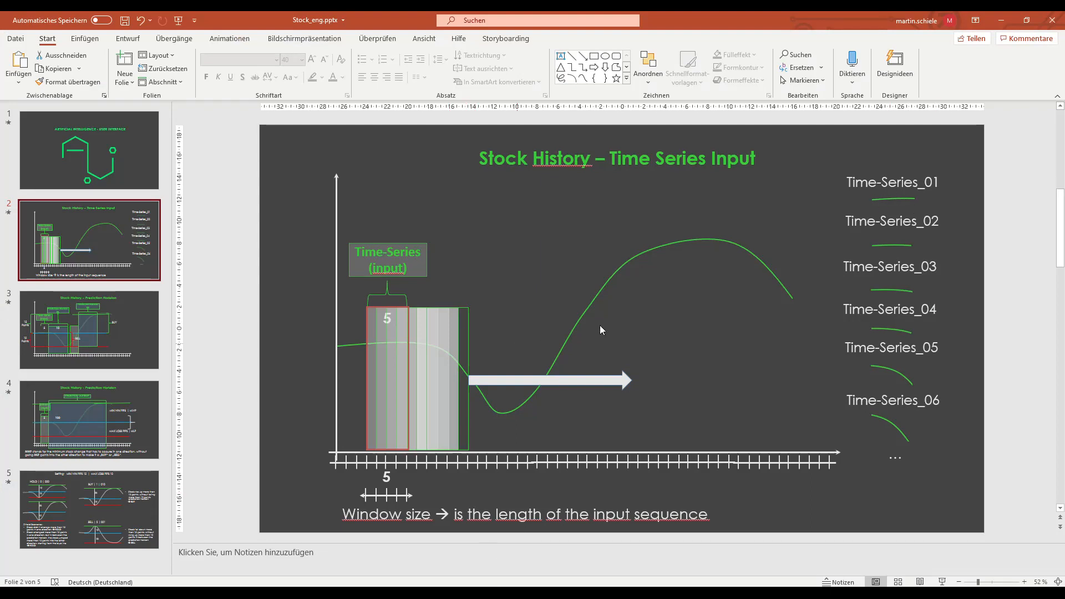
Step: Revisit the Time-Series_06 curve, then show slide 3, 'Stock History – Prediction Horizon'
click(892, 240)
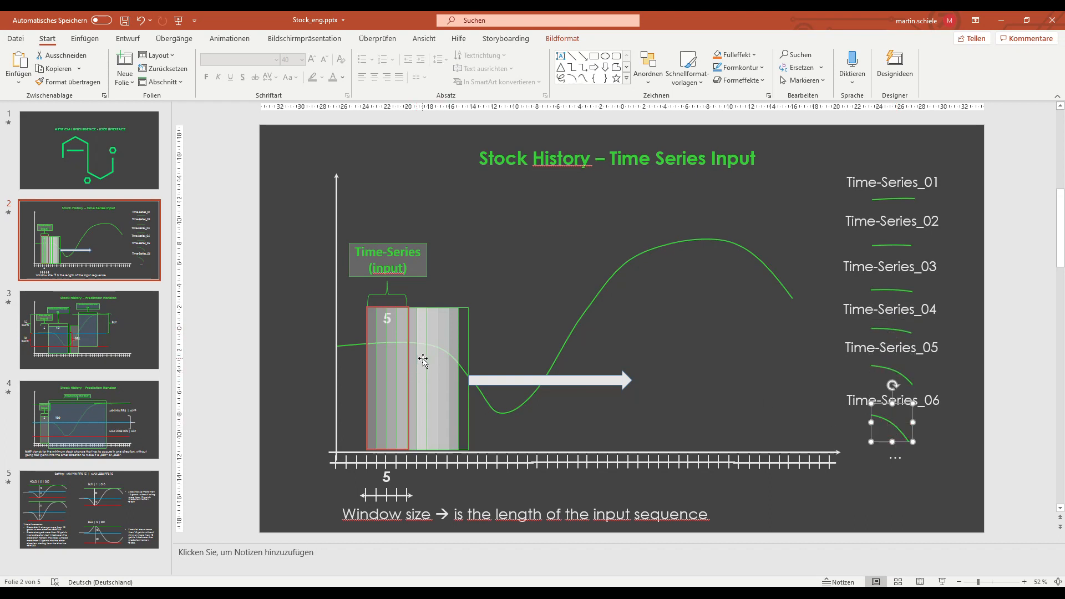
click(666, 359)
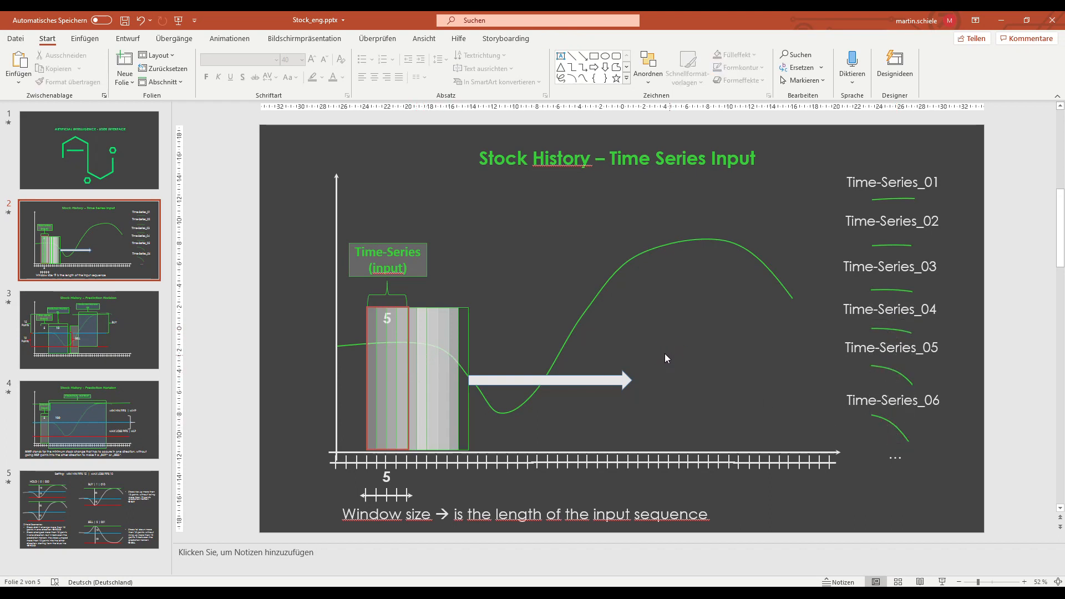
mouse_move(272, 329)
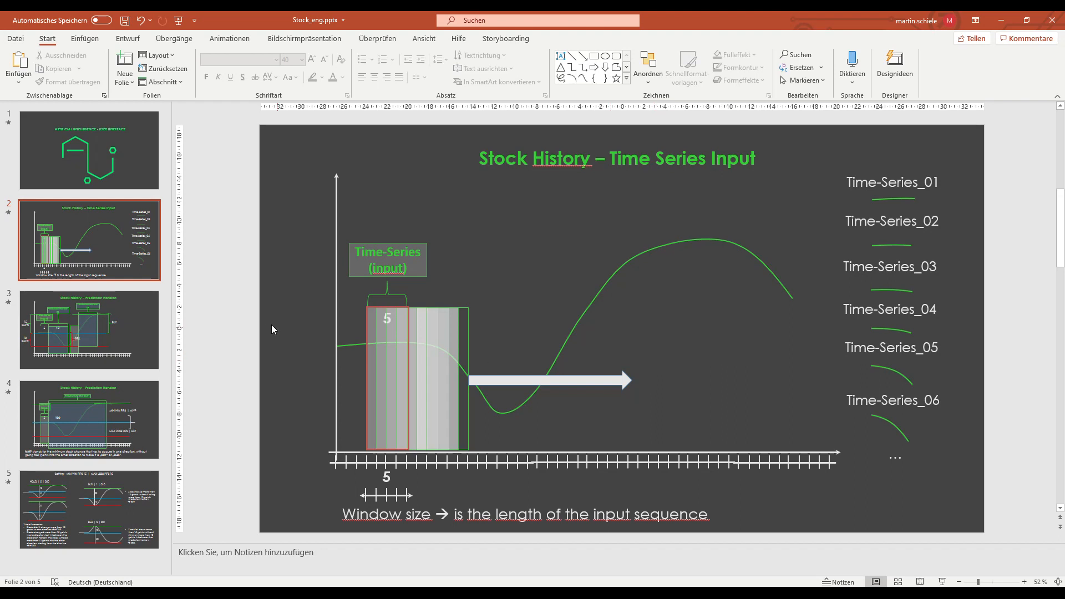
click(88, 330)
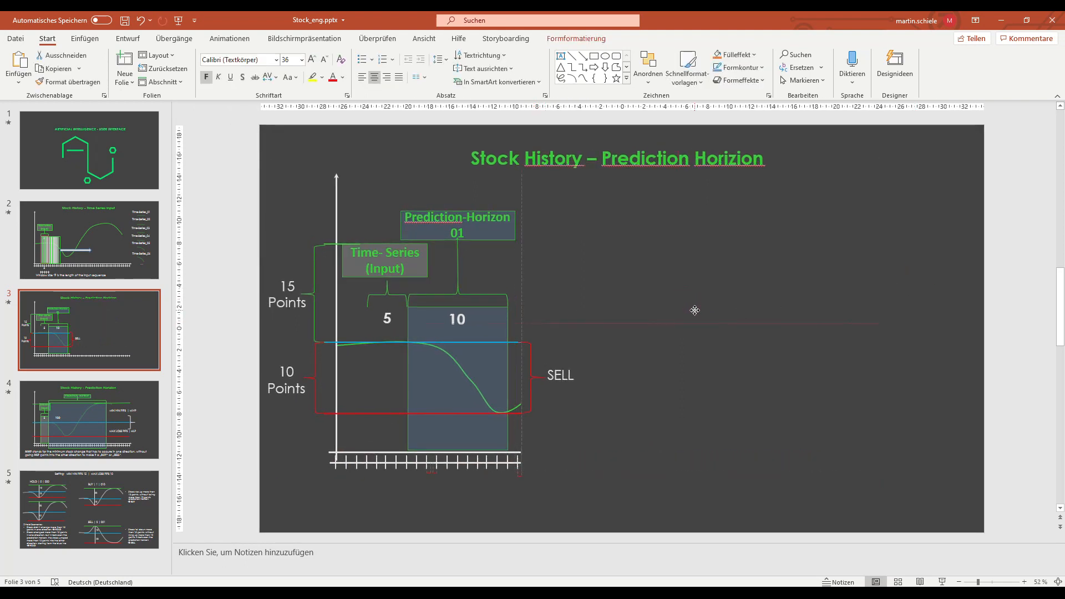
Step: Reveal the BUY scenario with the Prediction-Horizon XX box beside the SELL example
click(696, 310)
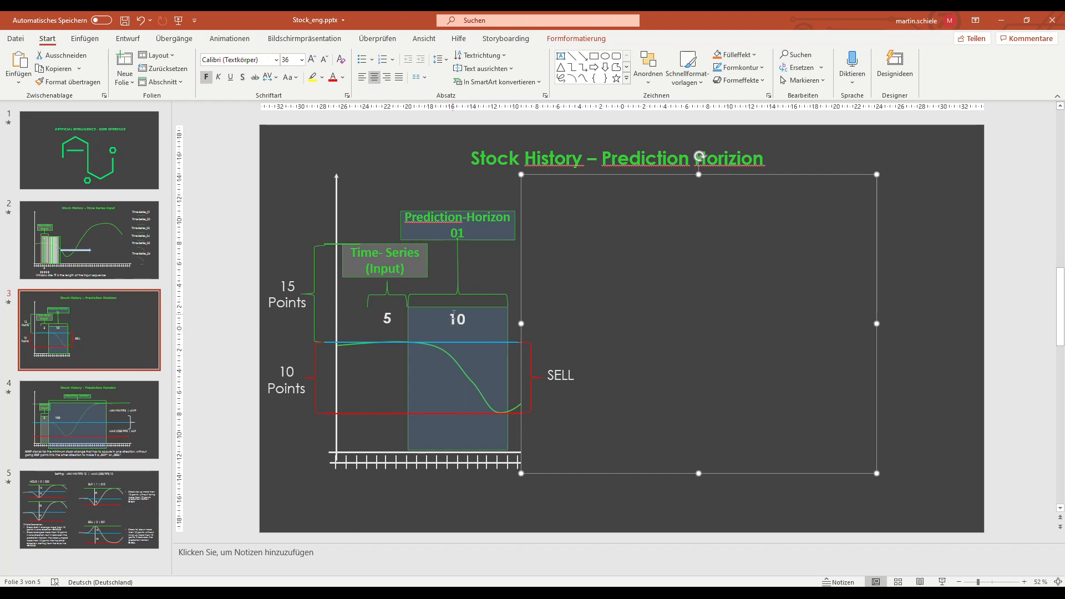
click(397, 417)
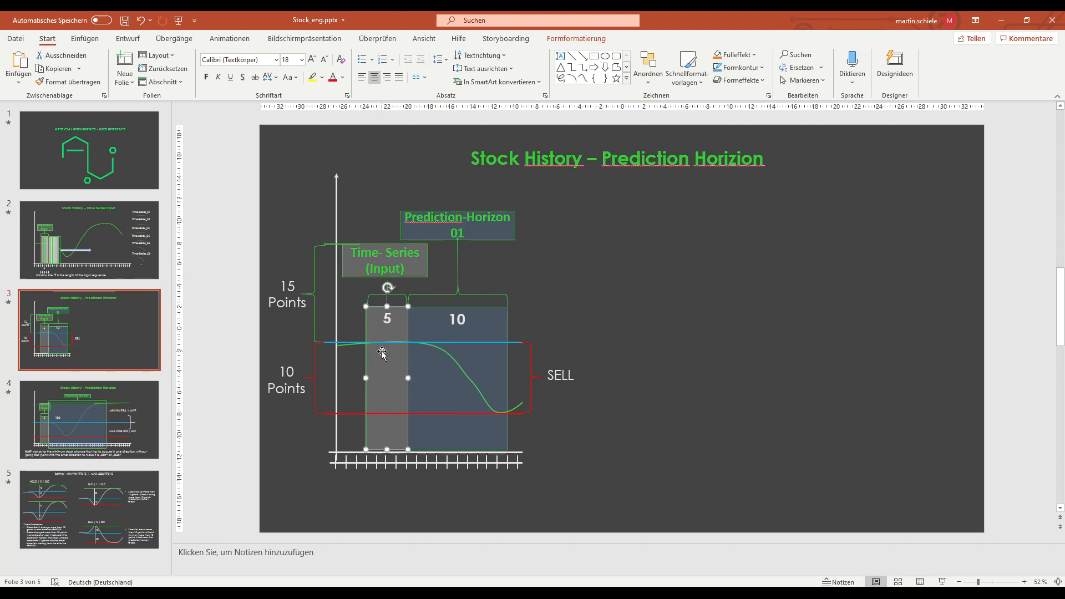
mouse_move(460, 341)
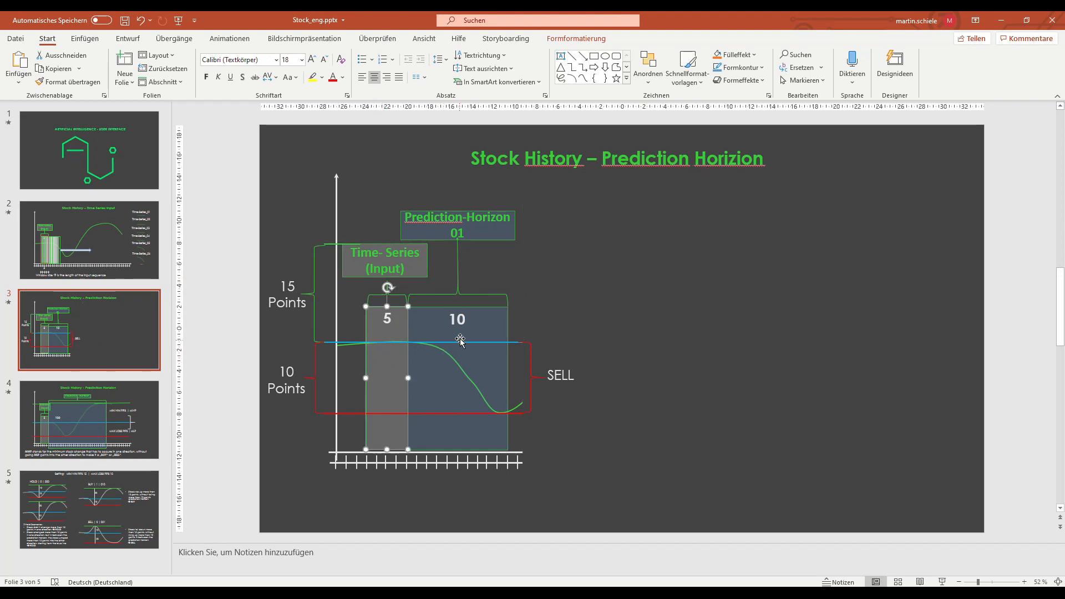
mouse_move(453, 348)
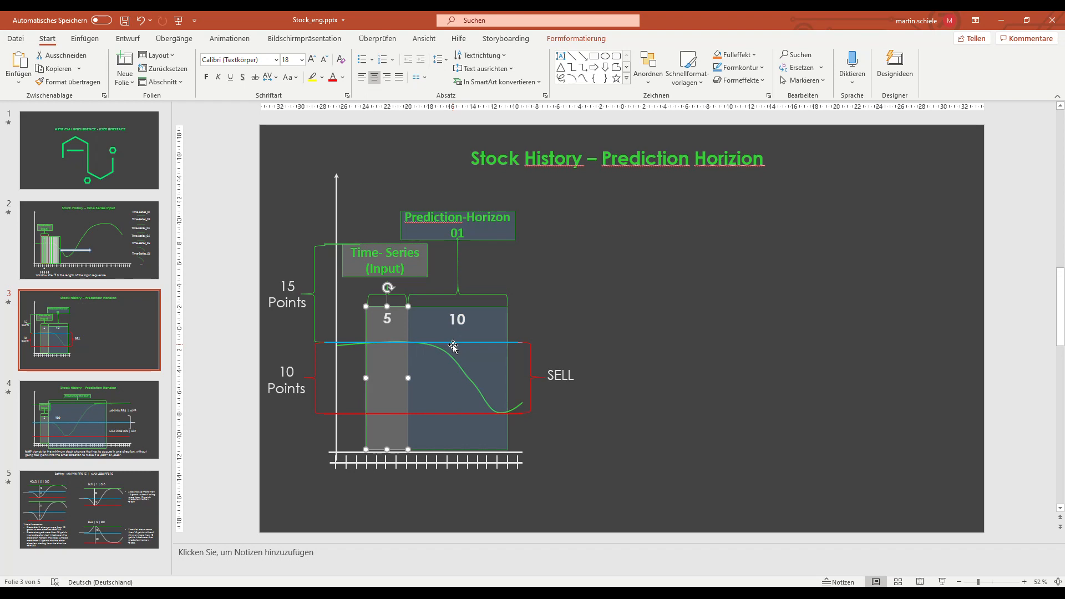
mouse_move(462, 359)
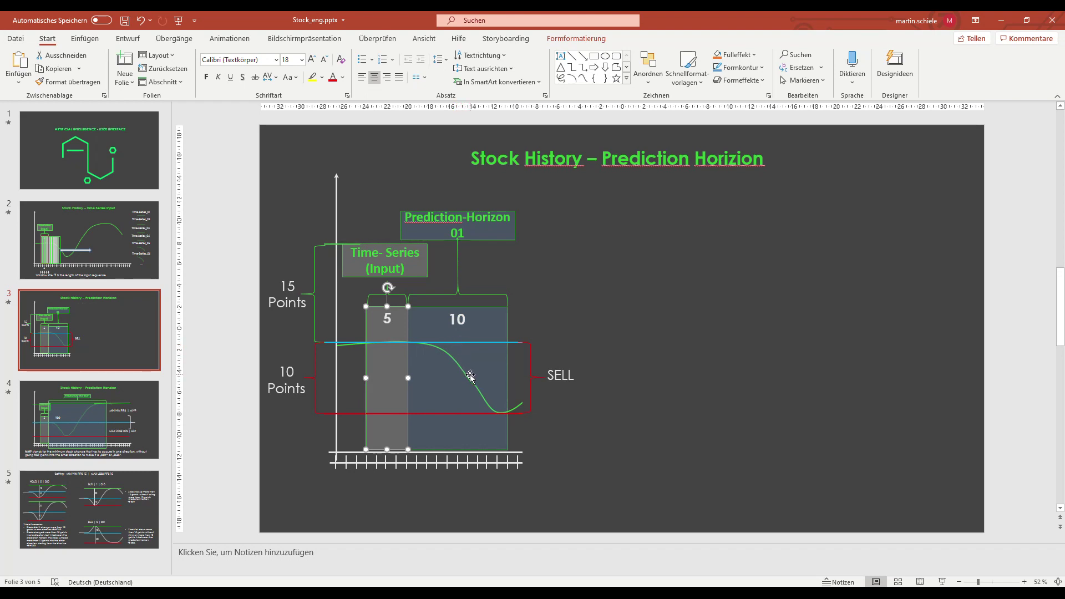
mouse_move(468, 392)
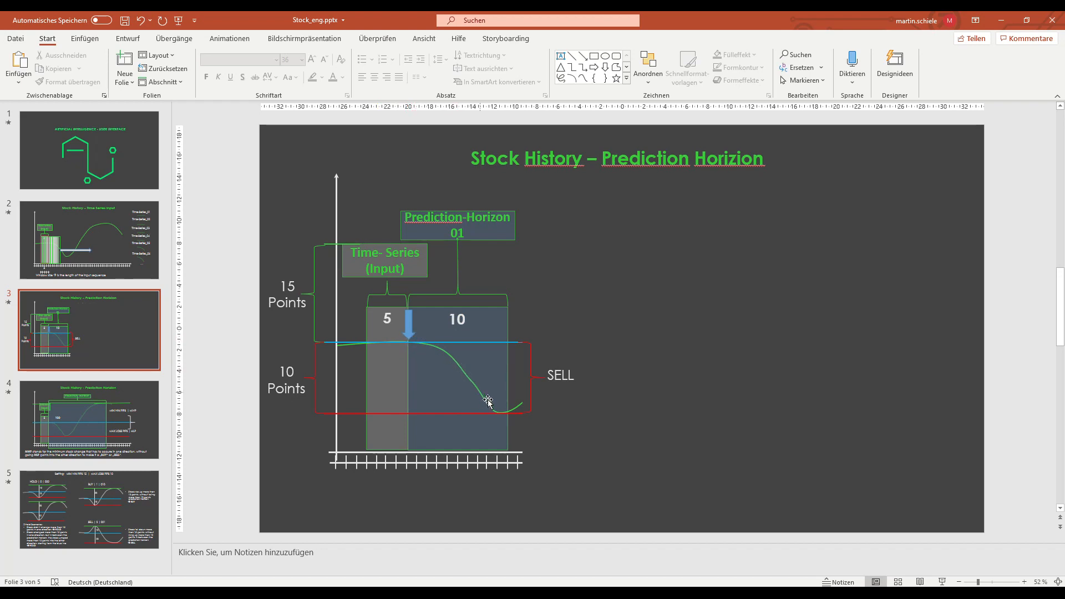
mouse_move(477, 390)
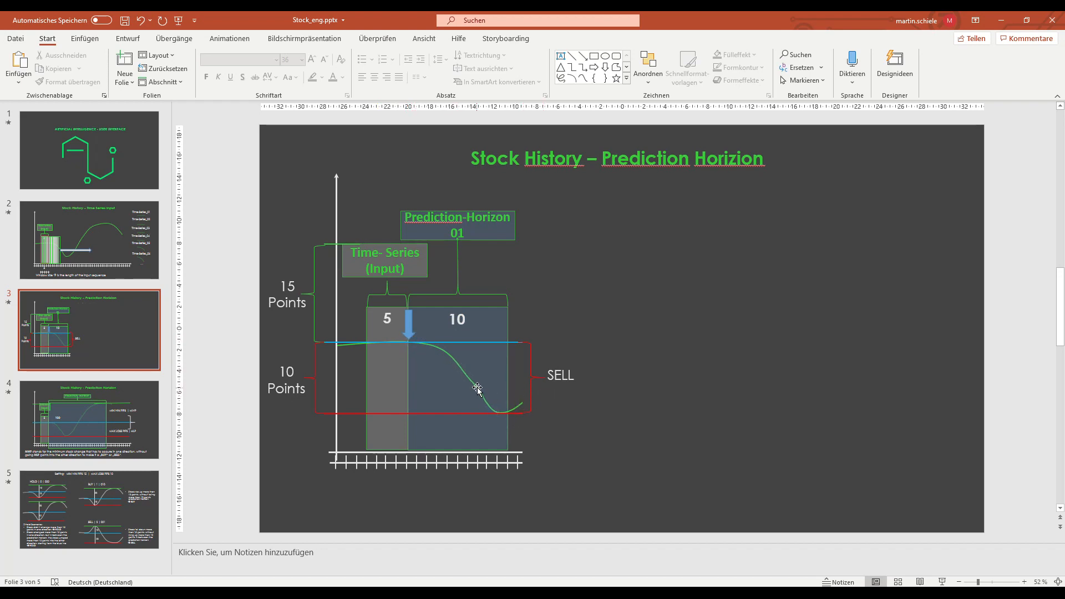
mouse_move(516, 392)
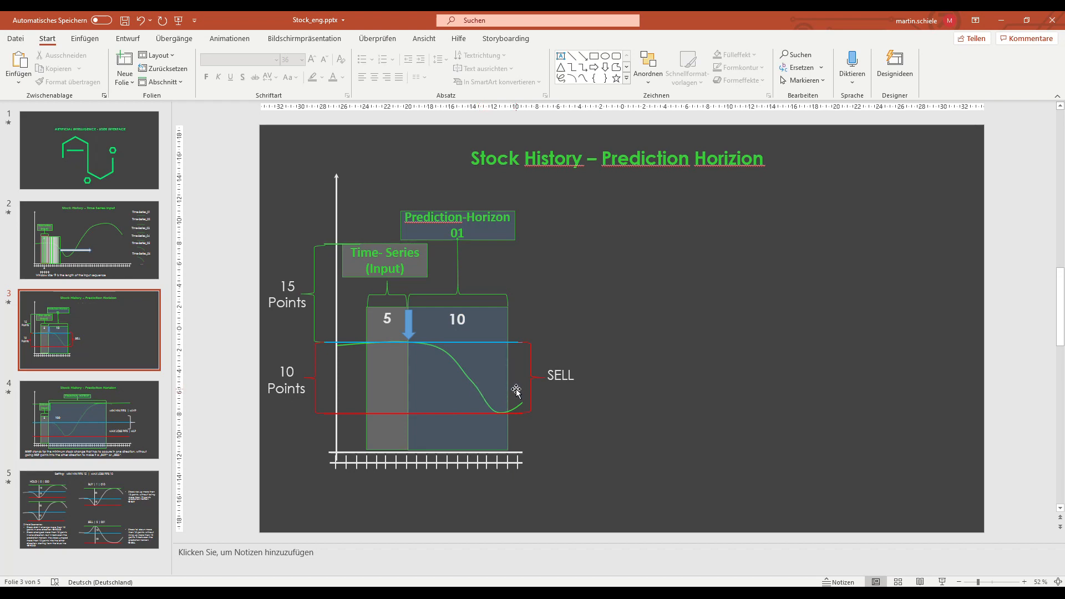
mouse_move(481, 392)
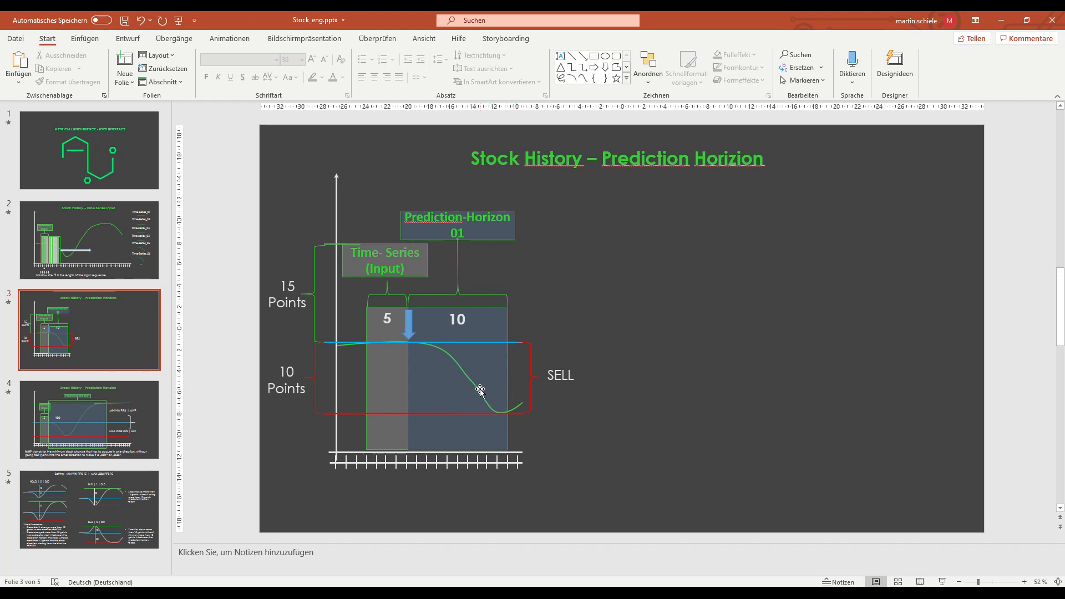
mouse_move(401, 348)
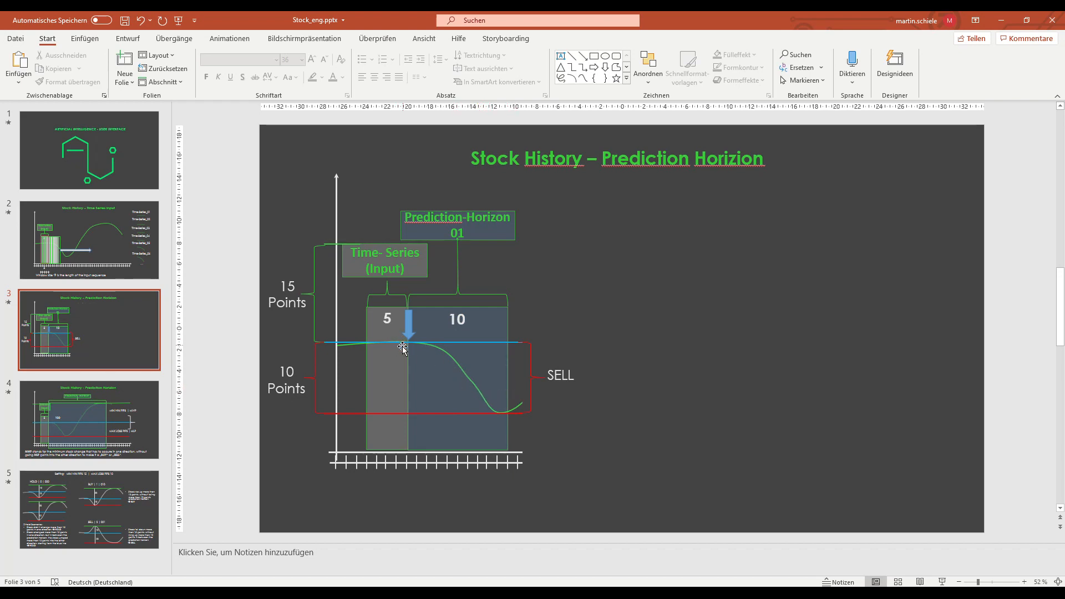
mouse_move(586, 367)
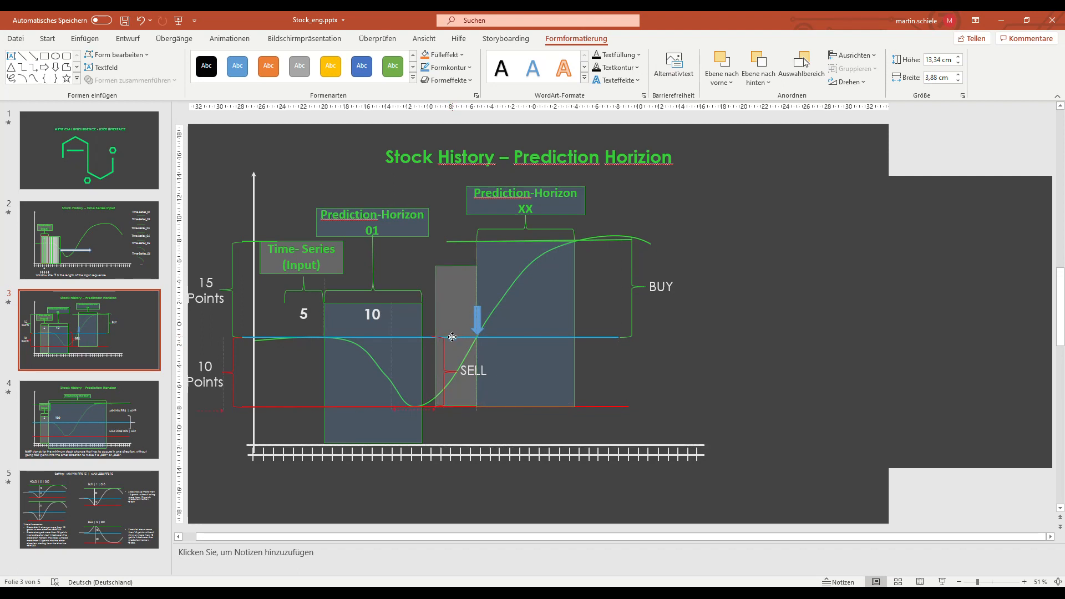
click(454, 337)
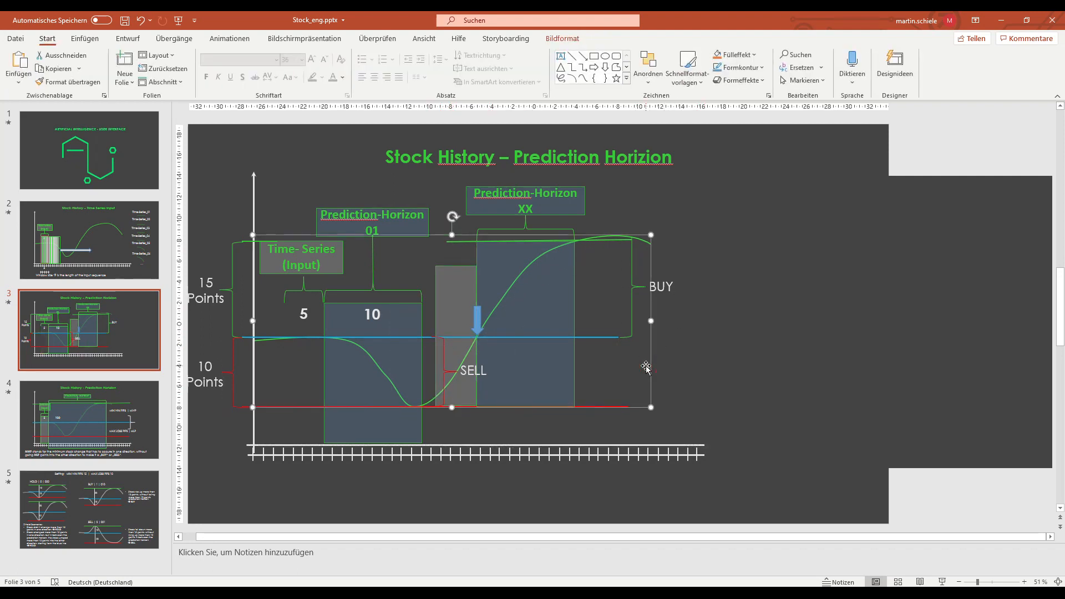
mouse_move(513, 428)
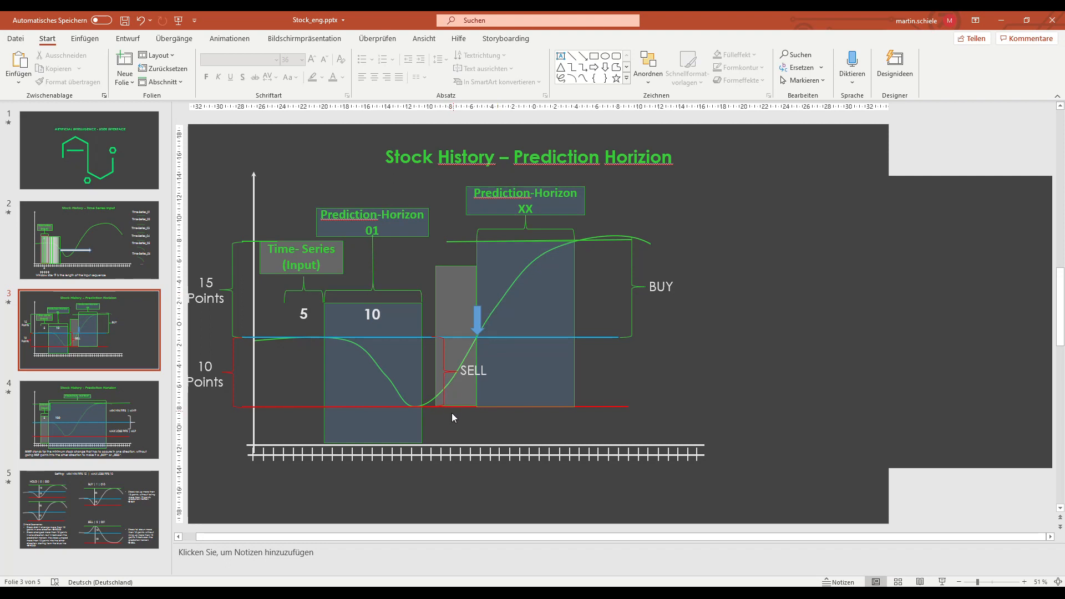
mouse_move(449, 414)
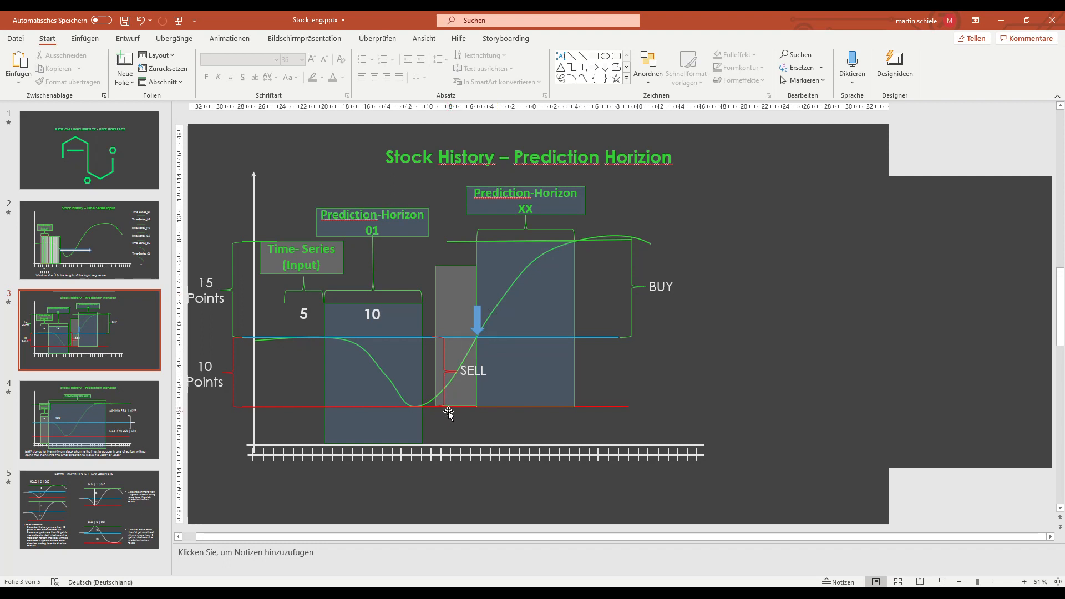
mouse_move(446, 422)
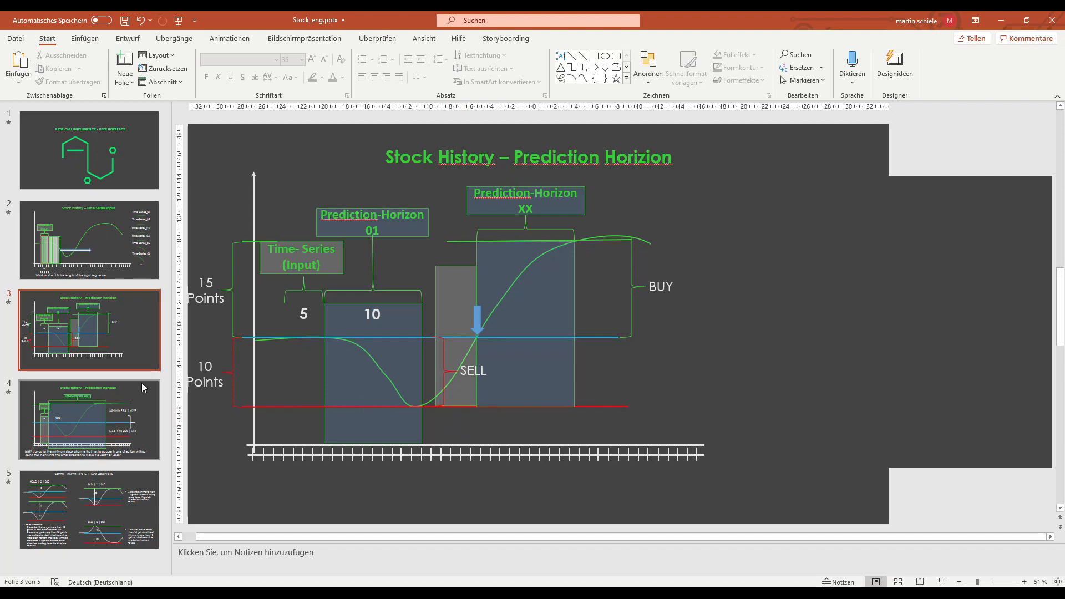
Step: Show slide 4 and place a blue down arrow where the 5-step input ends
click(89, 419)
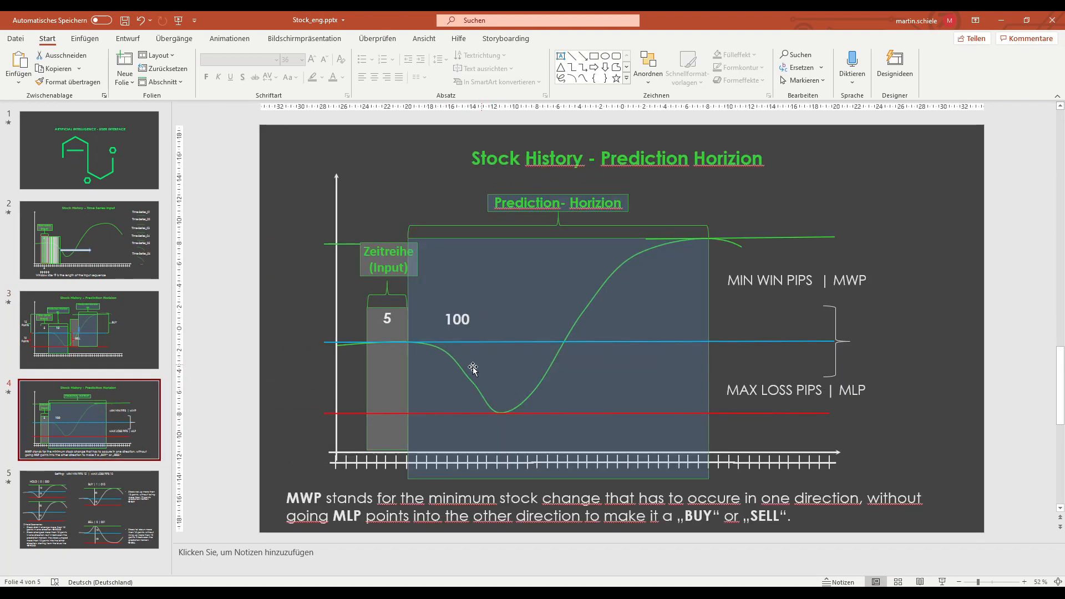
mouse_move(451, 356)
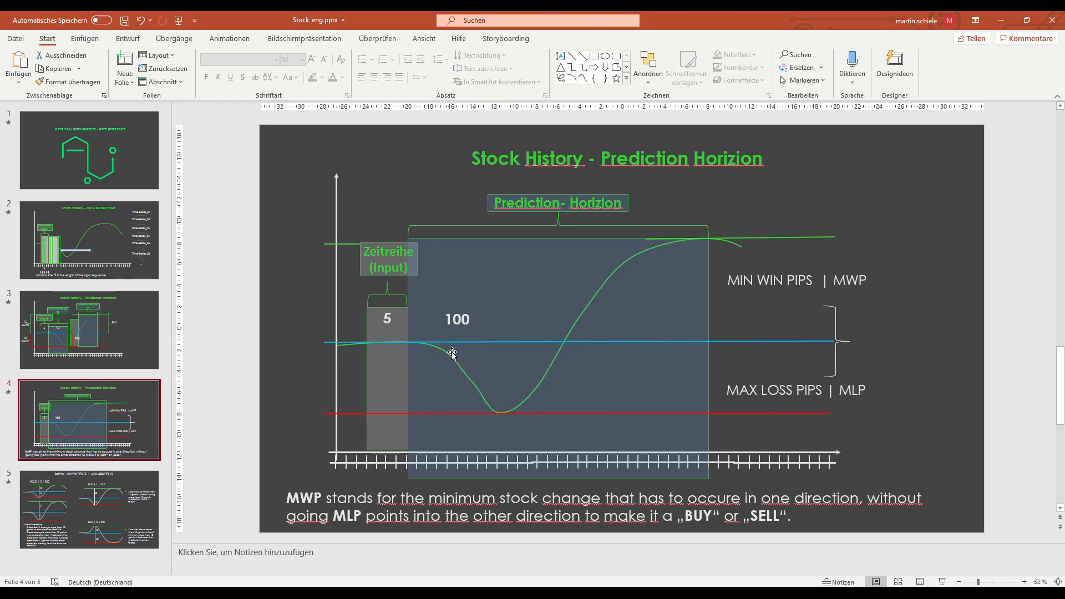
mouse_move(496, 413)
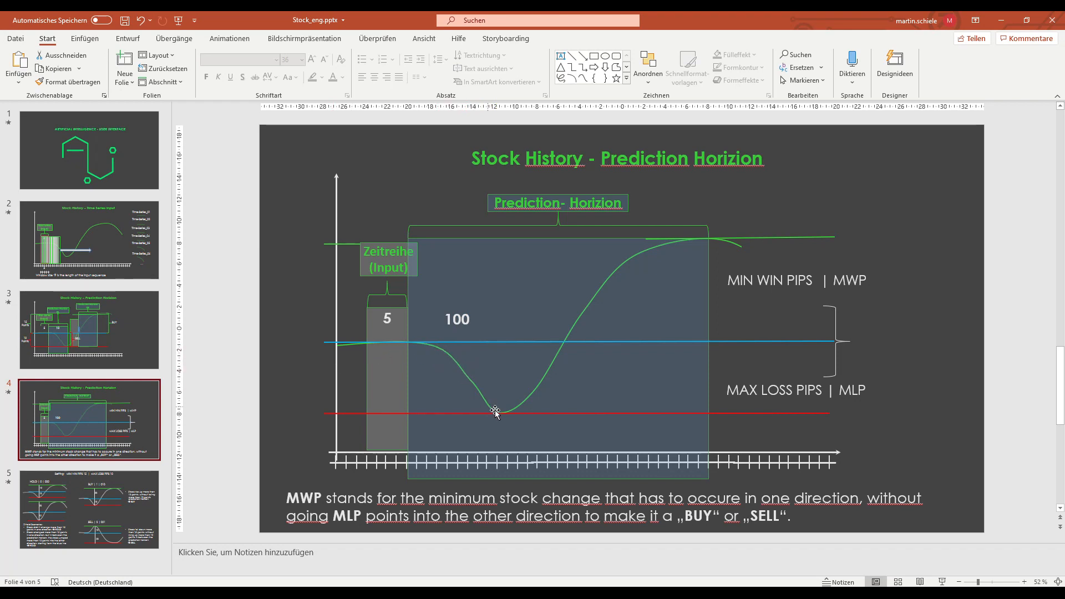
mouse_move(649, 284)
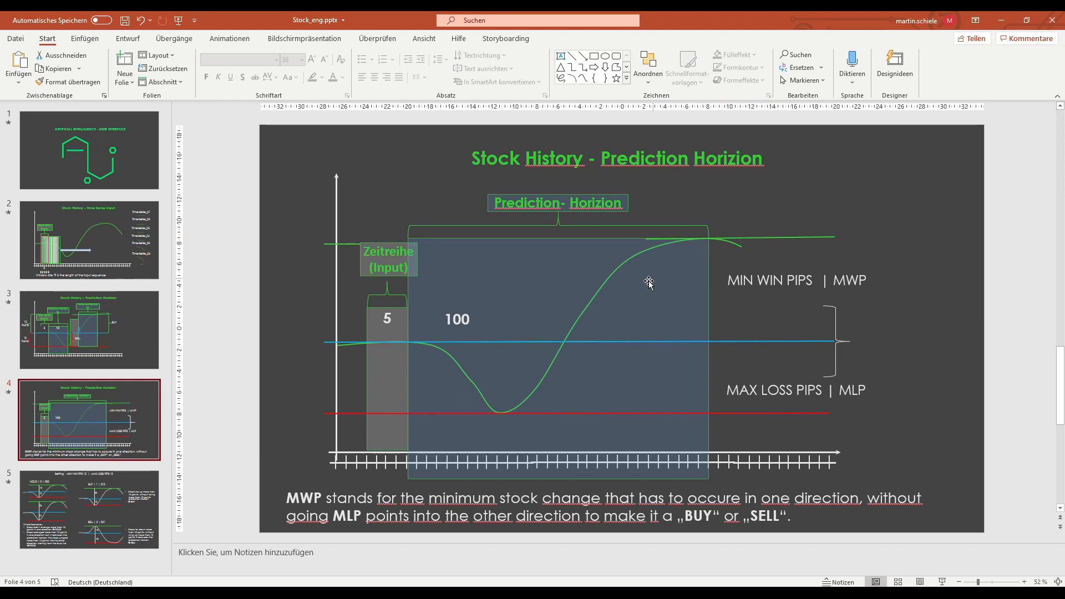
mouse_move(430, 345)
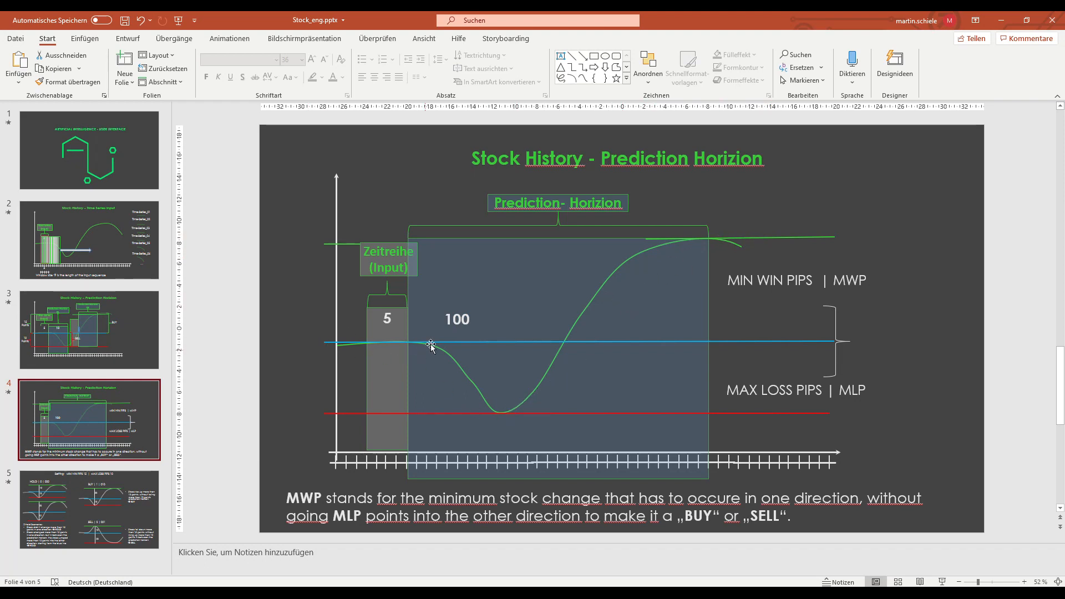
mouse_move(373, 346)
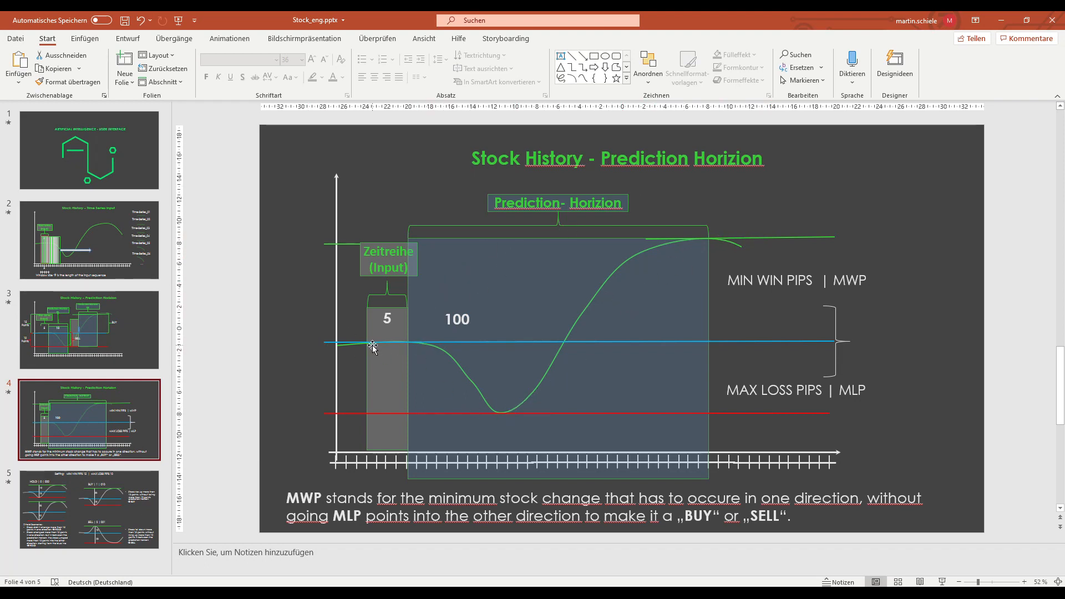
mouse_move(793, 304)
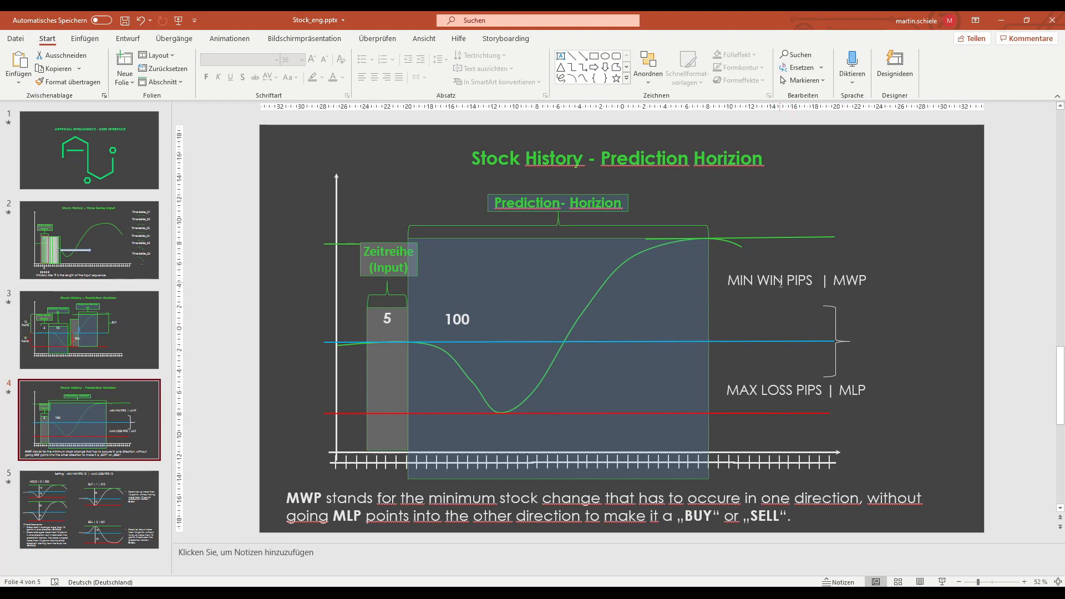
mouse_move(779, 298)
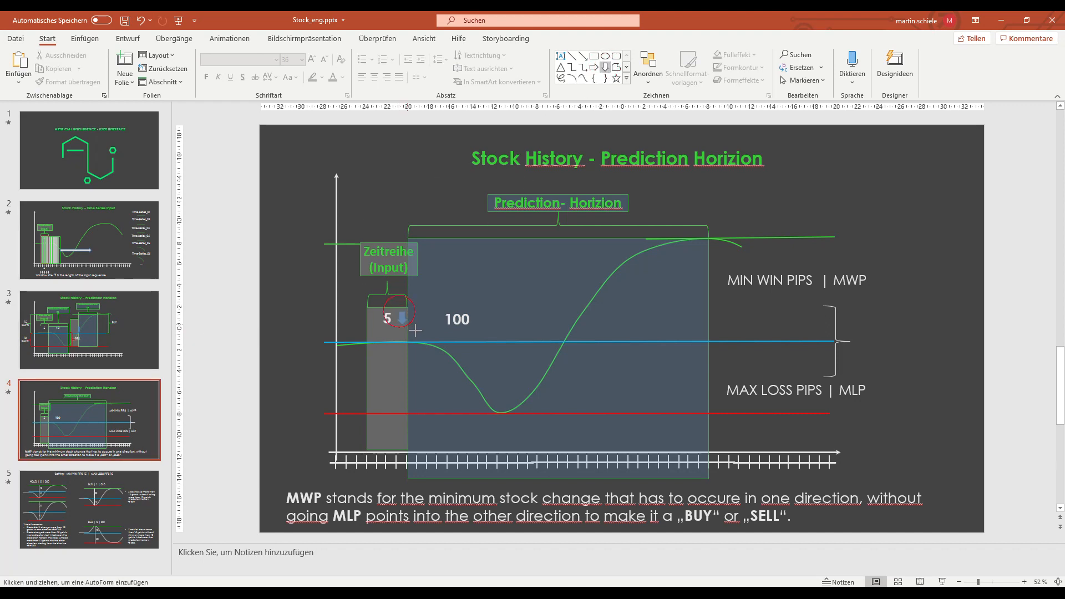
click(404, 320)
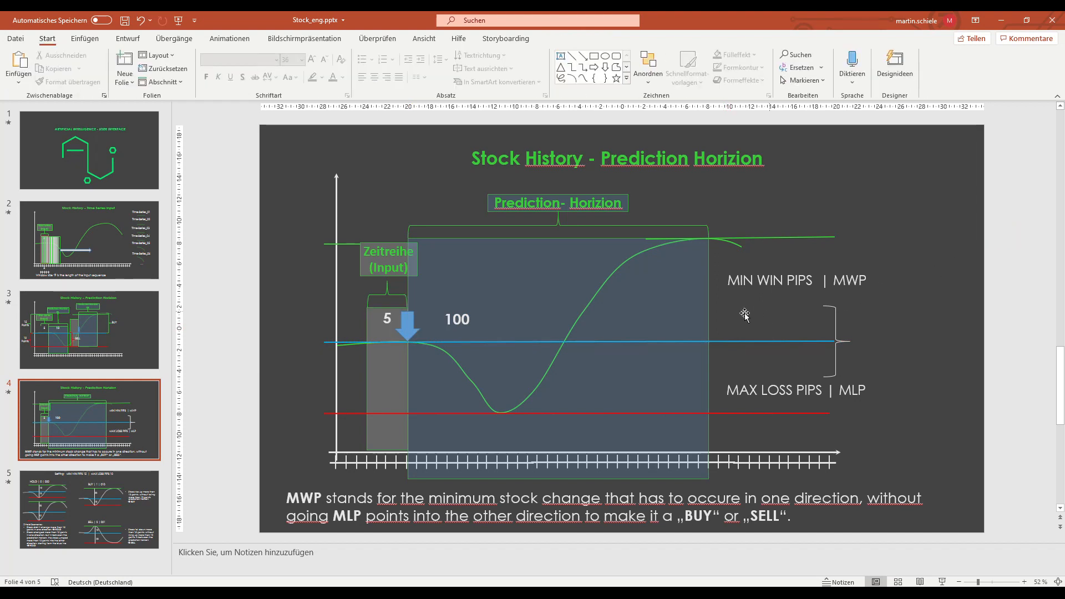
mouse_move(740, 237)
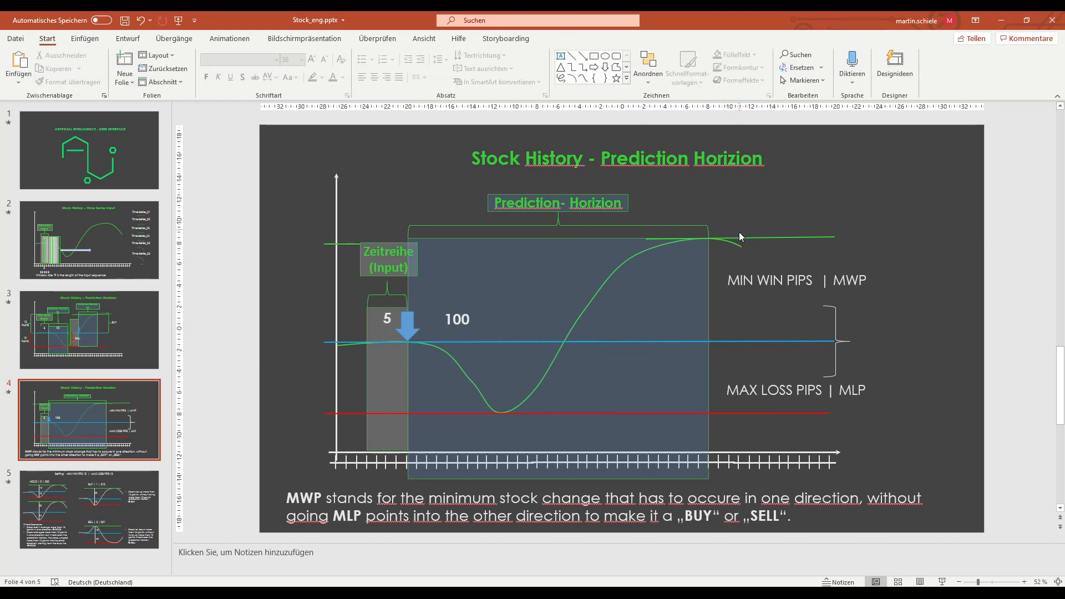
mouse_move(700, 328)
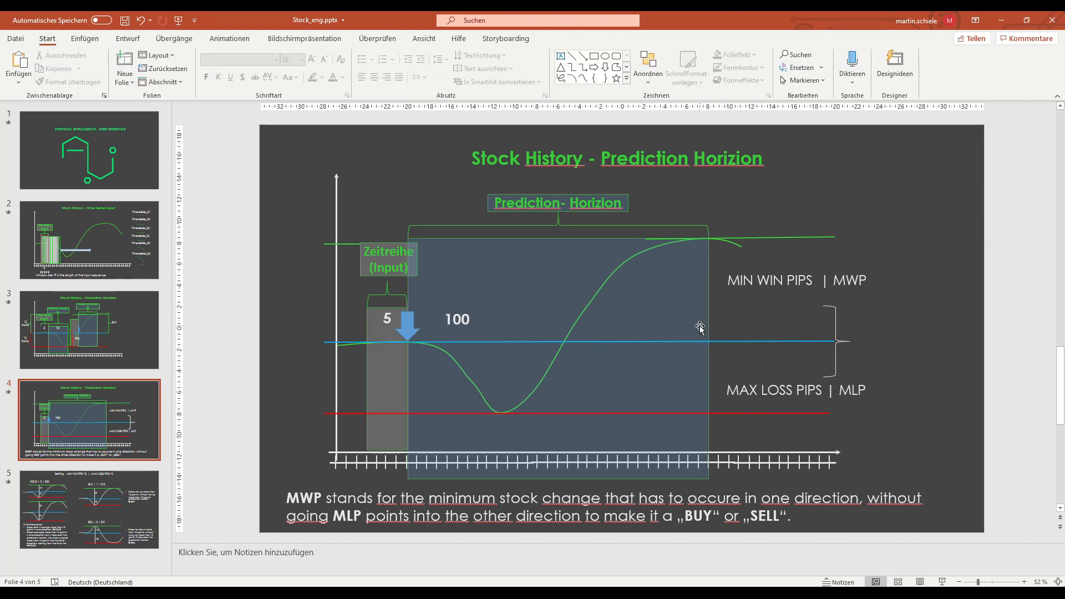
mouse_move(686, 376)
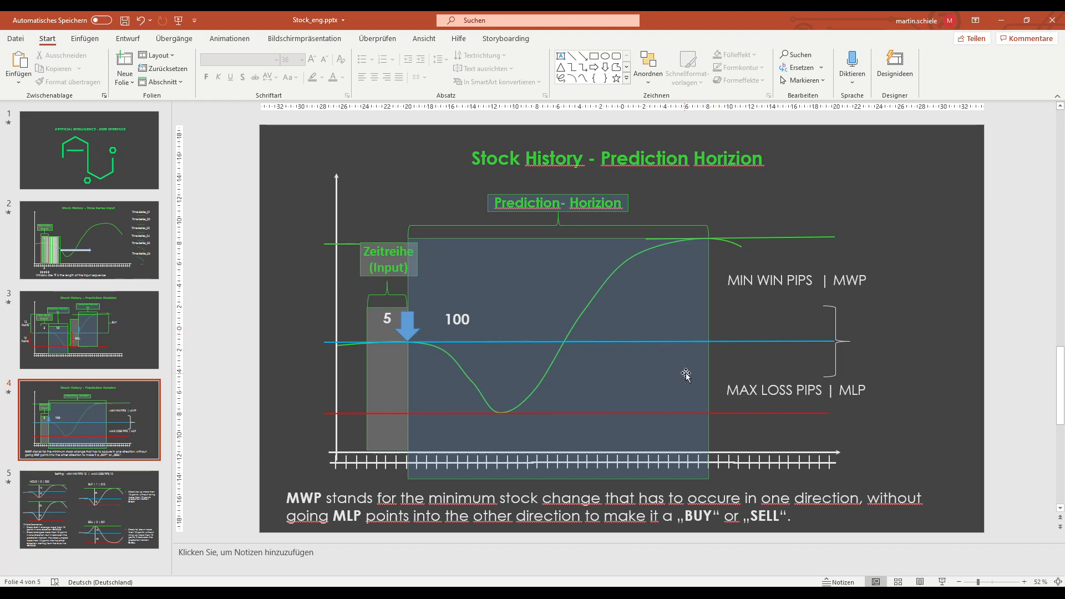
mouse_move(716, 387)
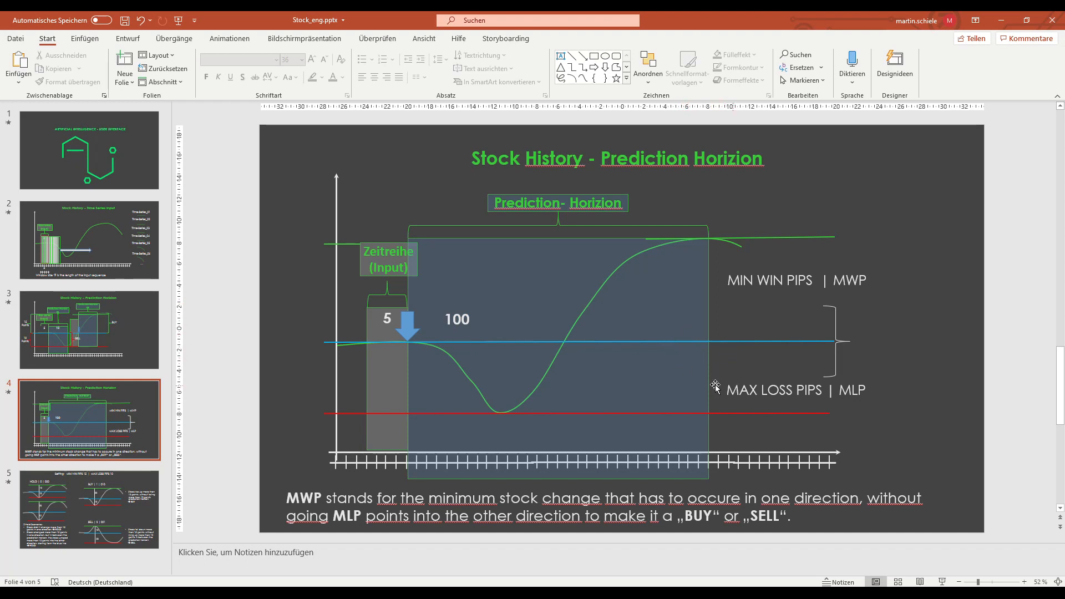
mouse_move(922, 362)
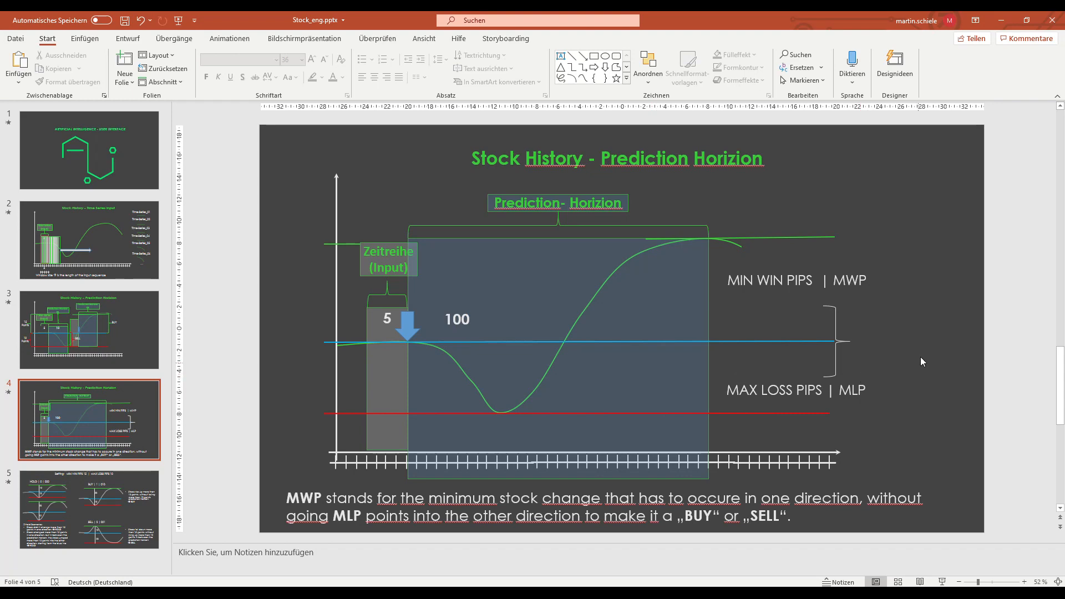
mouse_move(920, 345)
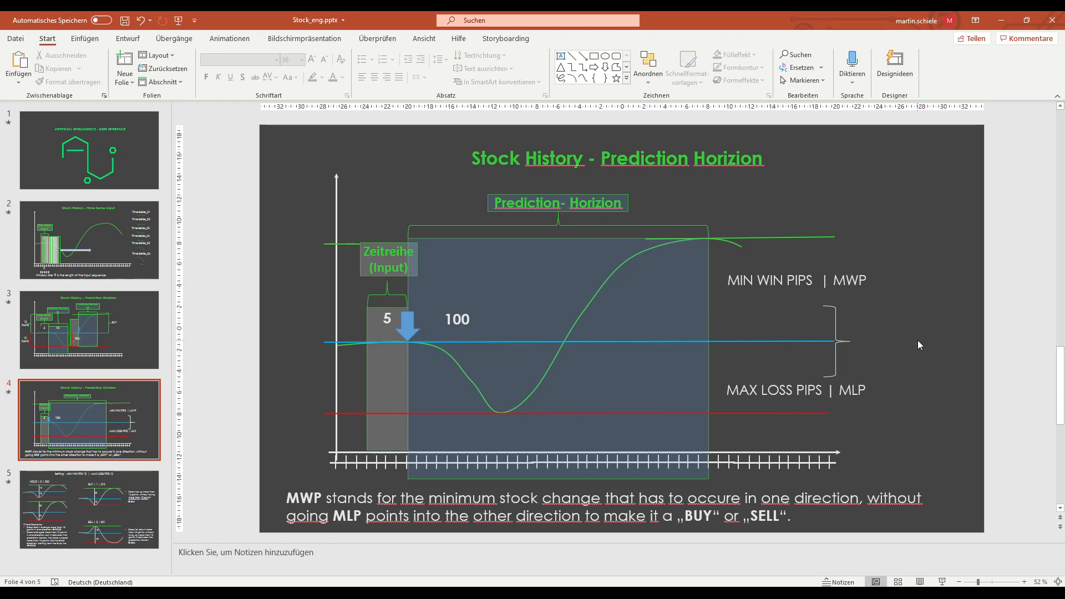
mouse_move(121, 501)
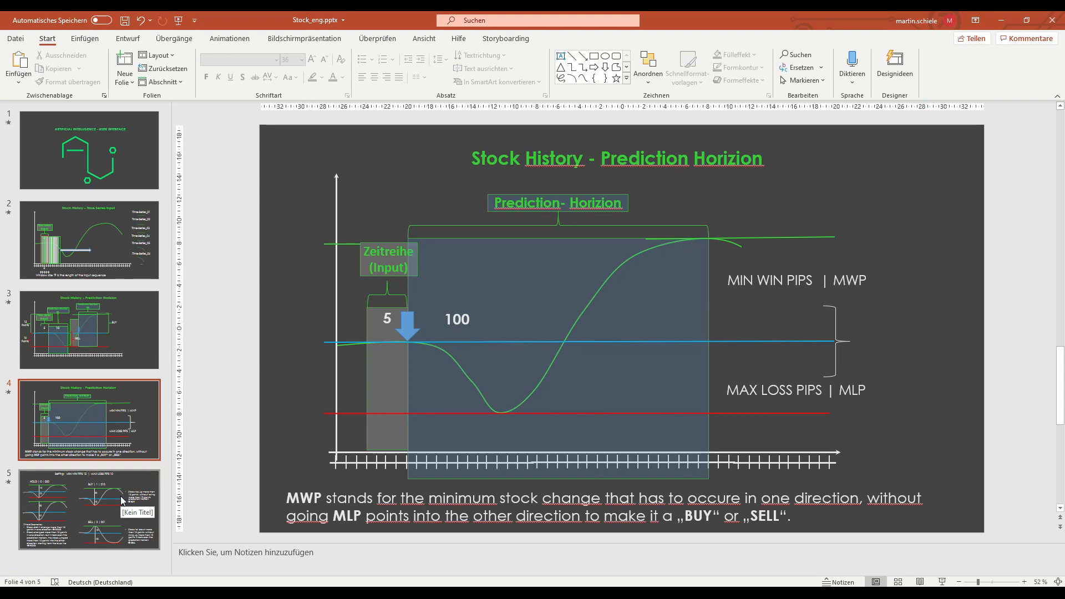
Step: Show slide 5 with the HOLD, BUY and SELL scenarios (MIN WIN PIPS 15, MAX LOSS PIPS 10)
click(89, 509)
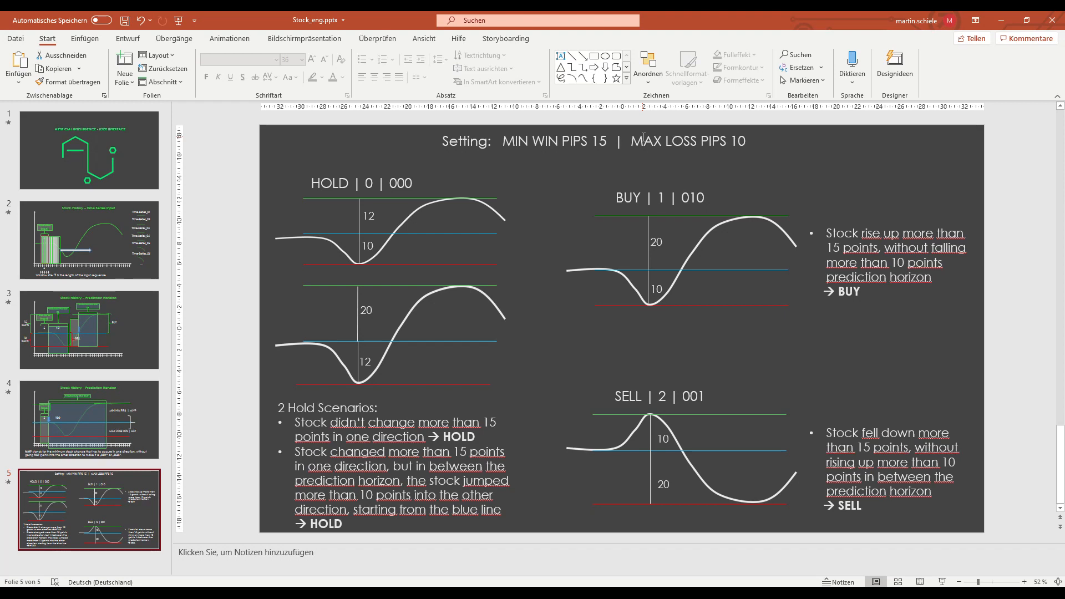
mouse_move(726, 61)
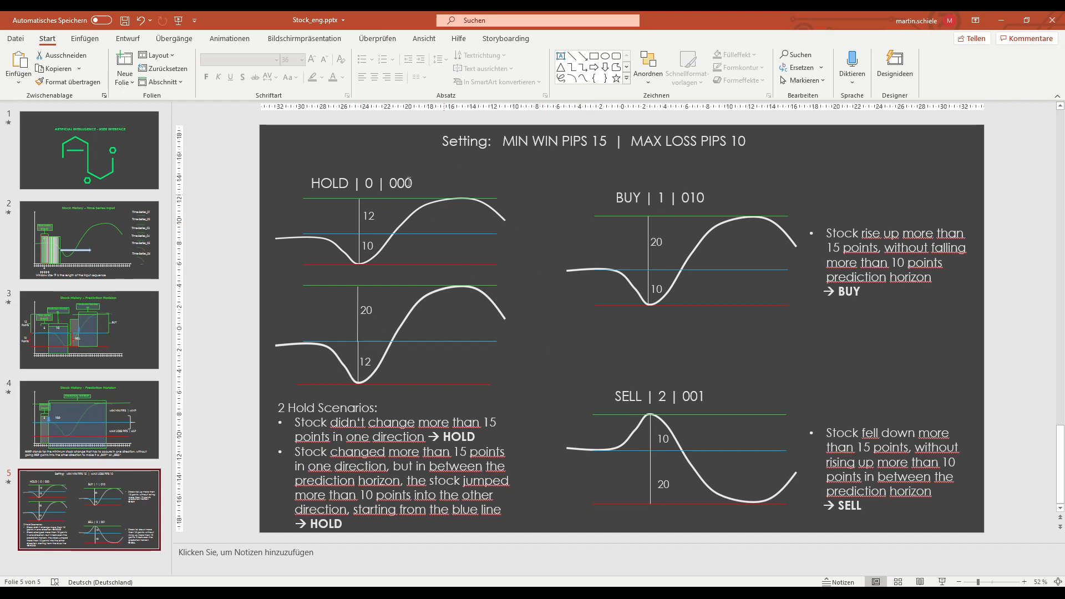
mouse_move(610, 229)
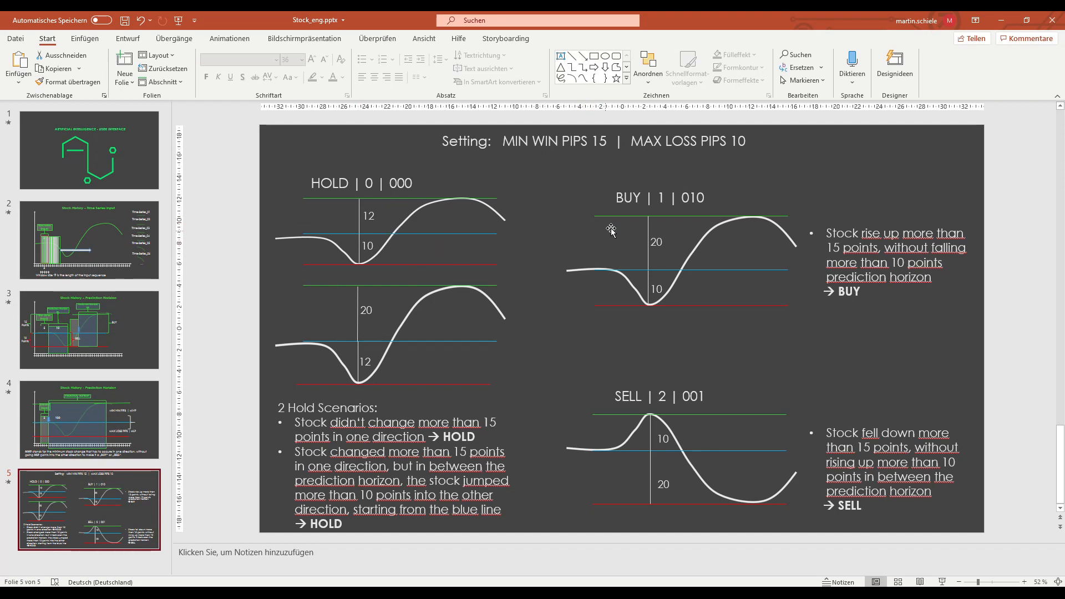
mouse_move(559, 162)
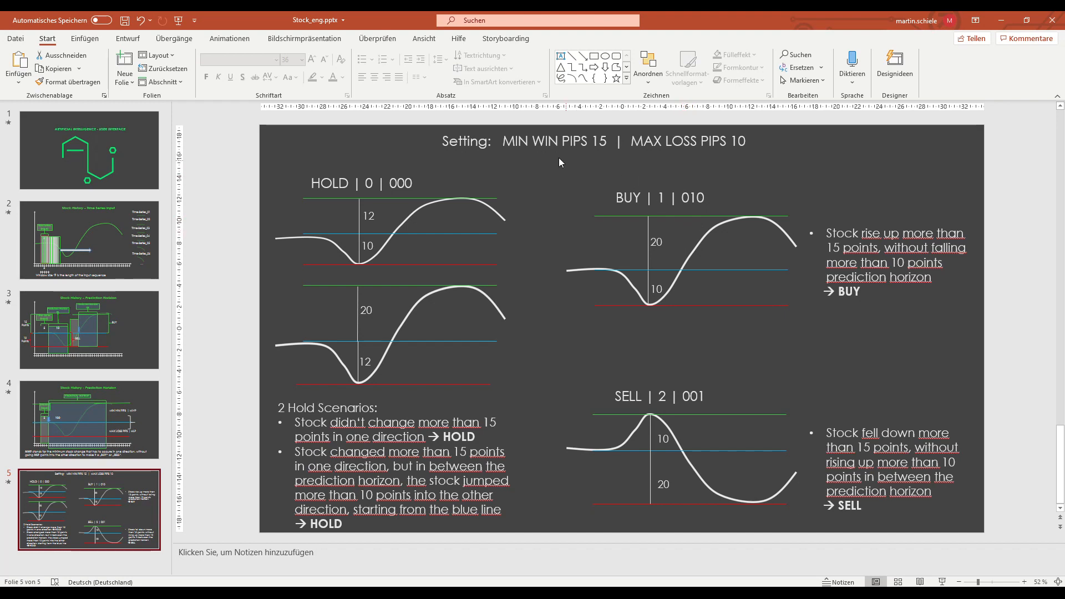
mouse_move(580, 154)
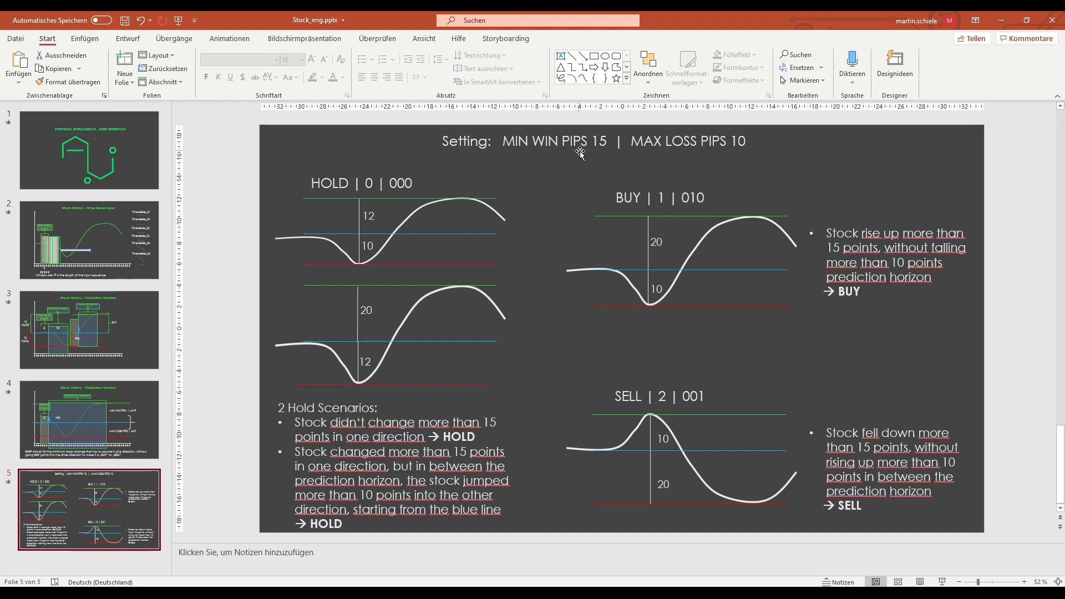
mouse_move(645, 263)
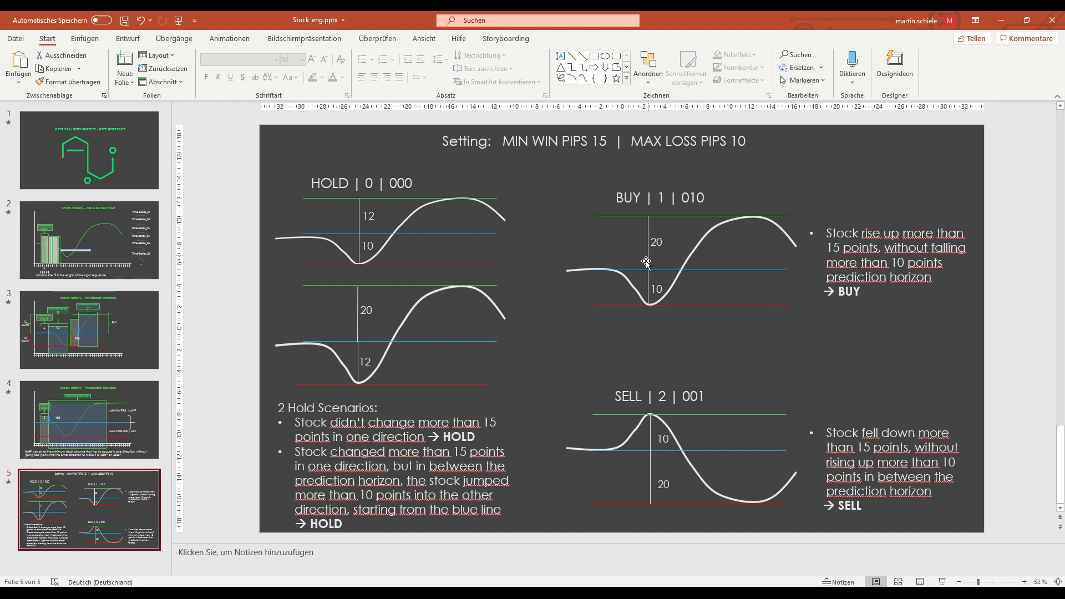
mouse_move(636, 187)
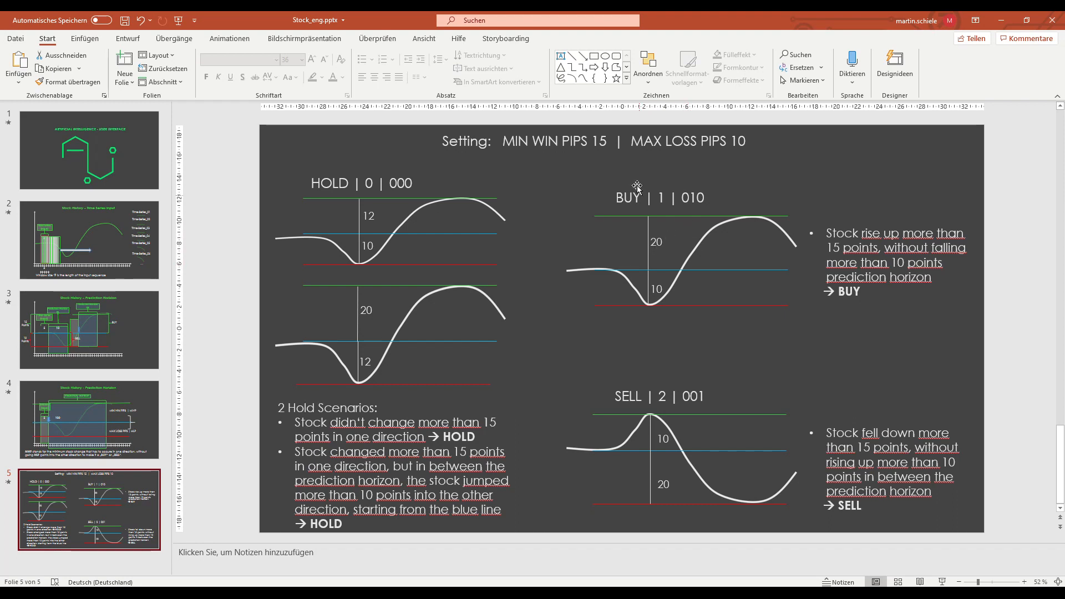
mouse_move(659, 226)
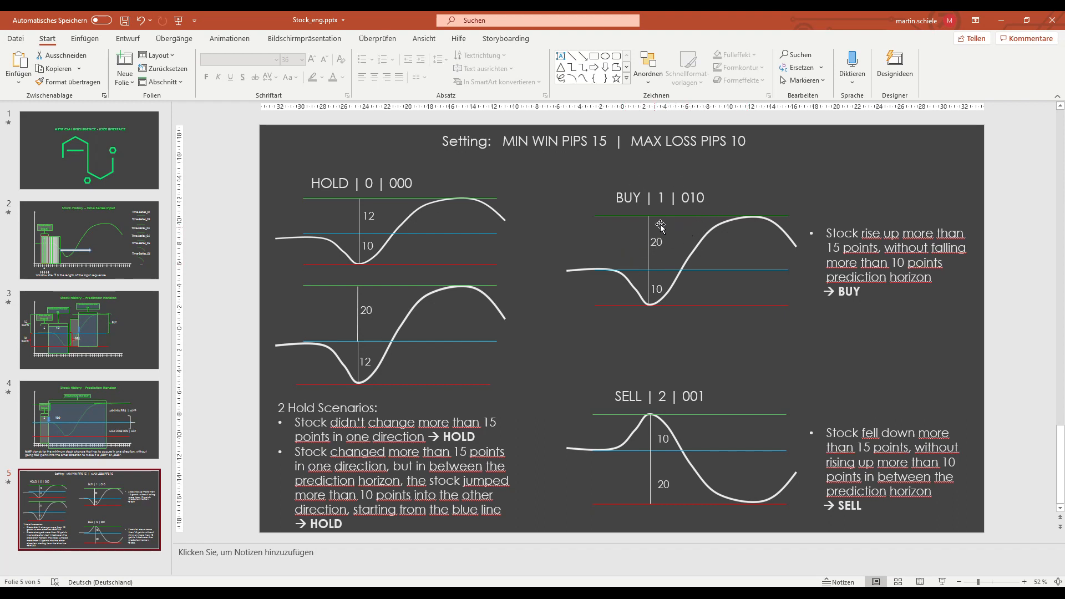
mouse_move(665, 278)
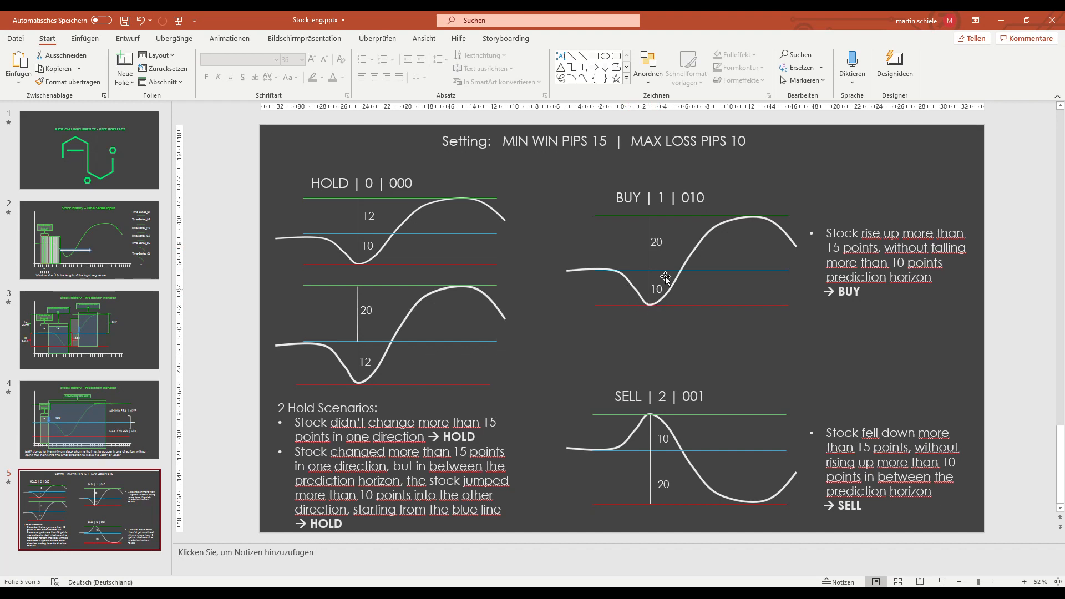
mouse_move(669, 247)
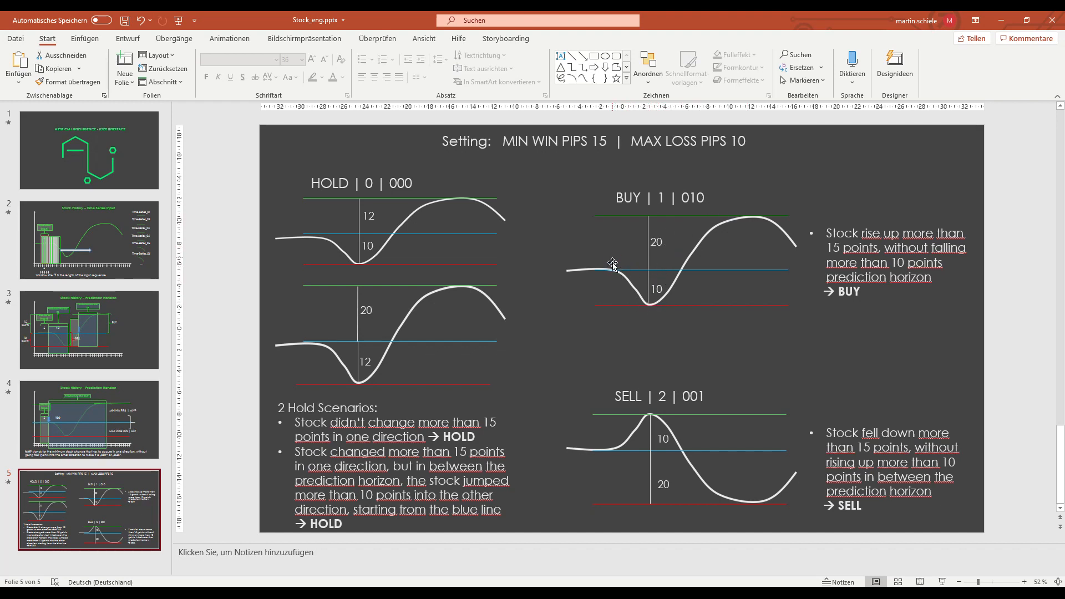
mouse_move(600, 92)
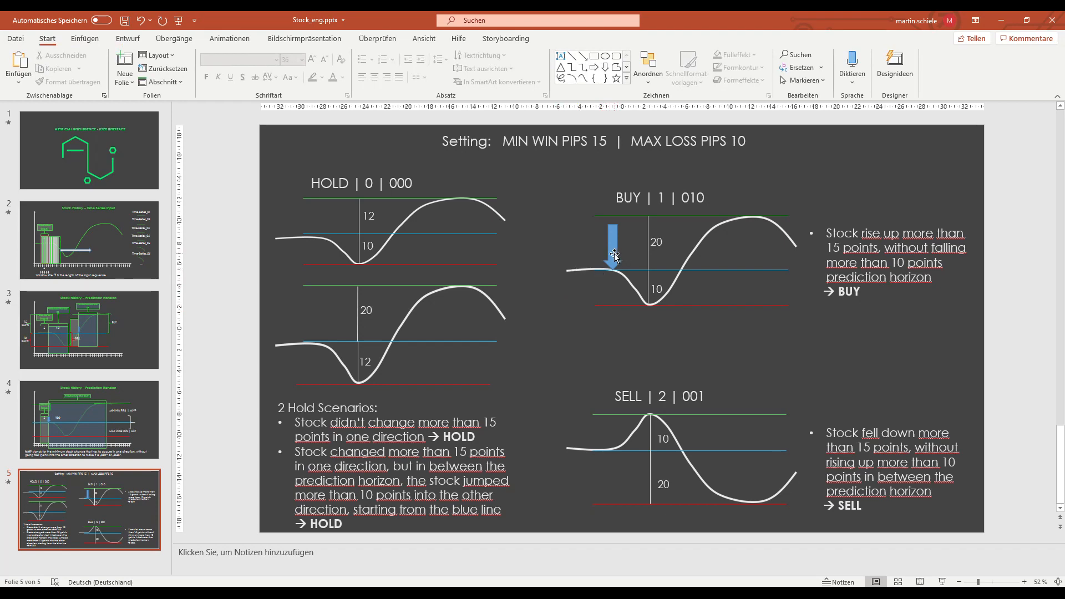
Step: Move the blue arrow from the BUY chart to the start of the SELL curve
click(613, 256)
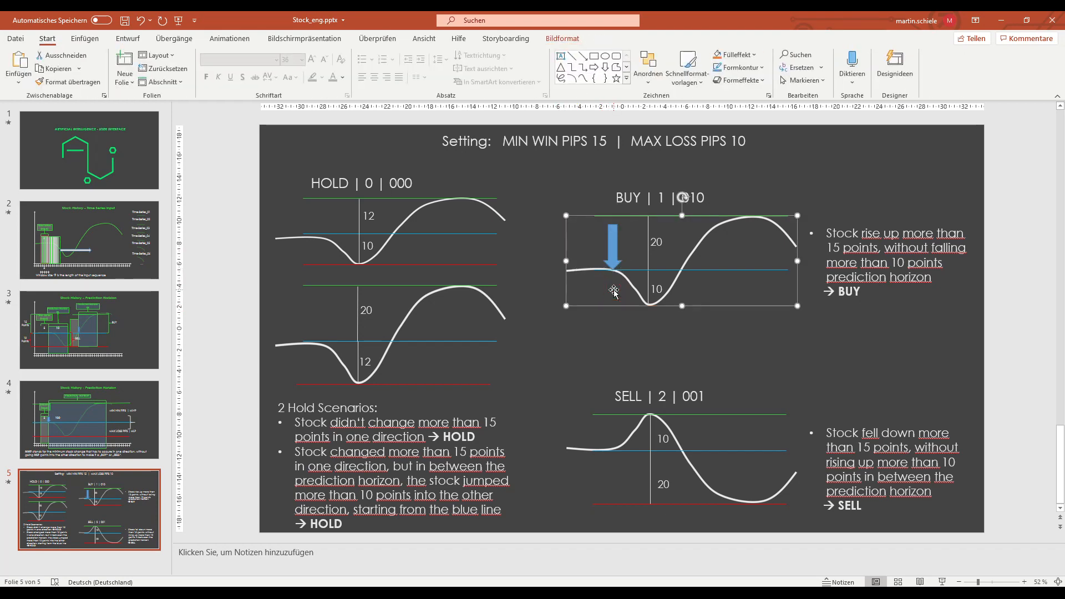
click(500, 380)
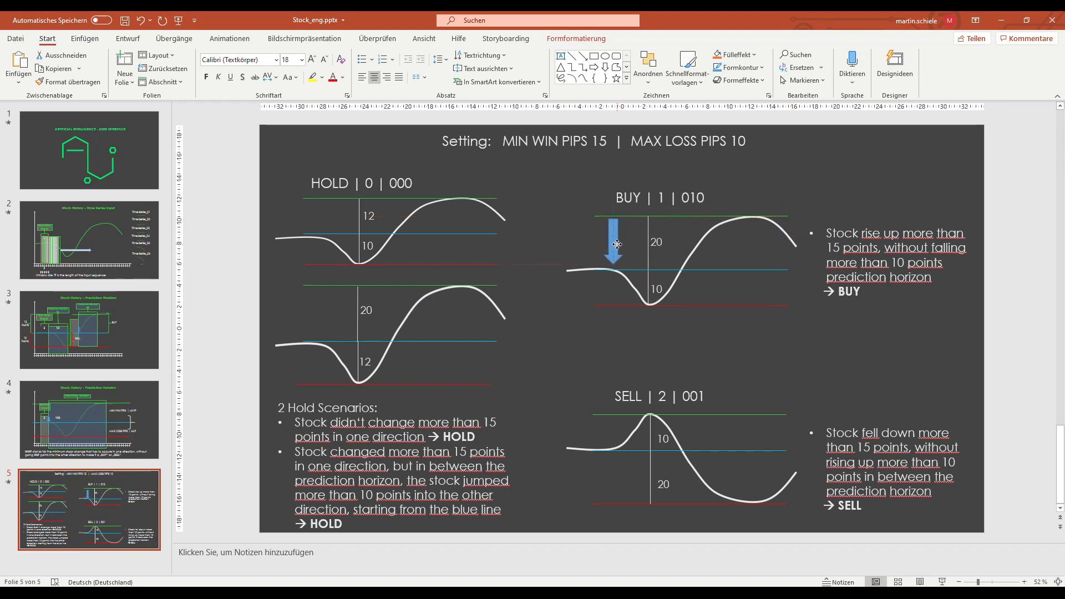
click(612, 244)
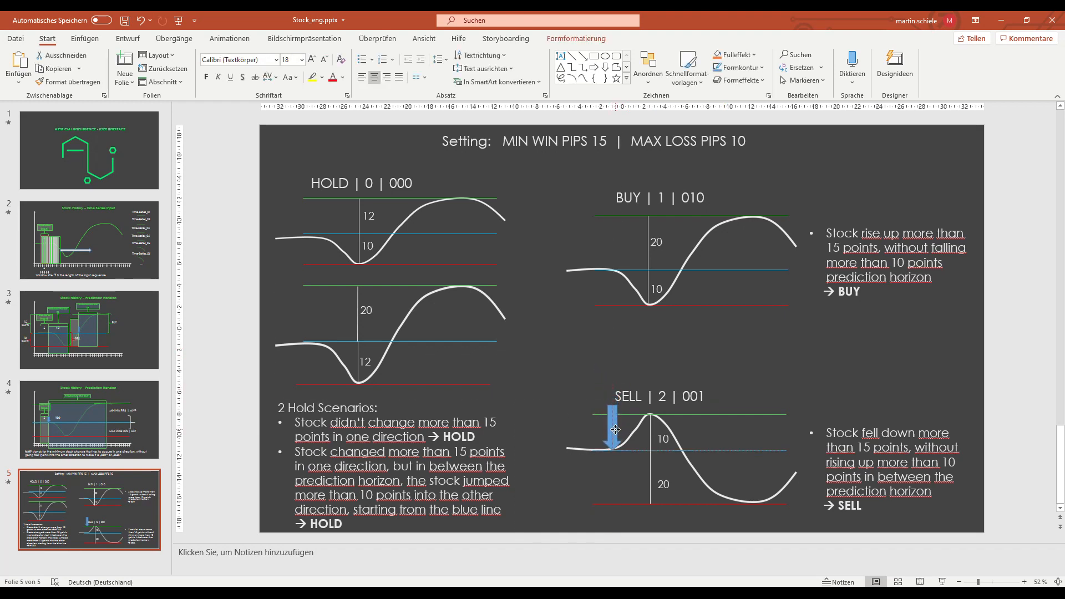
click(752, 358)
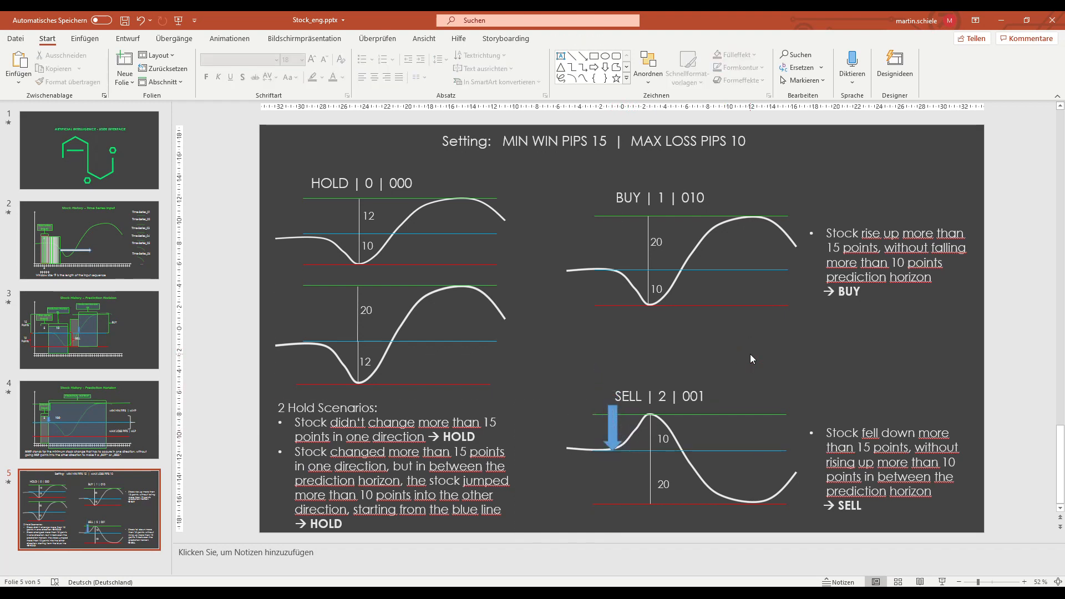
mouse_move(718, 504)
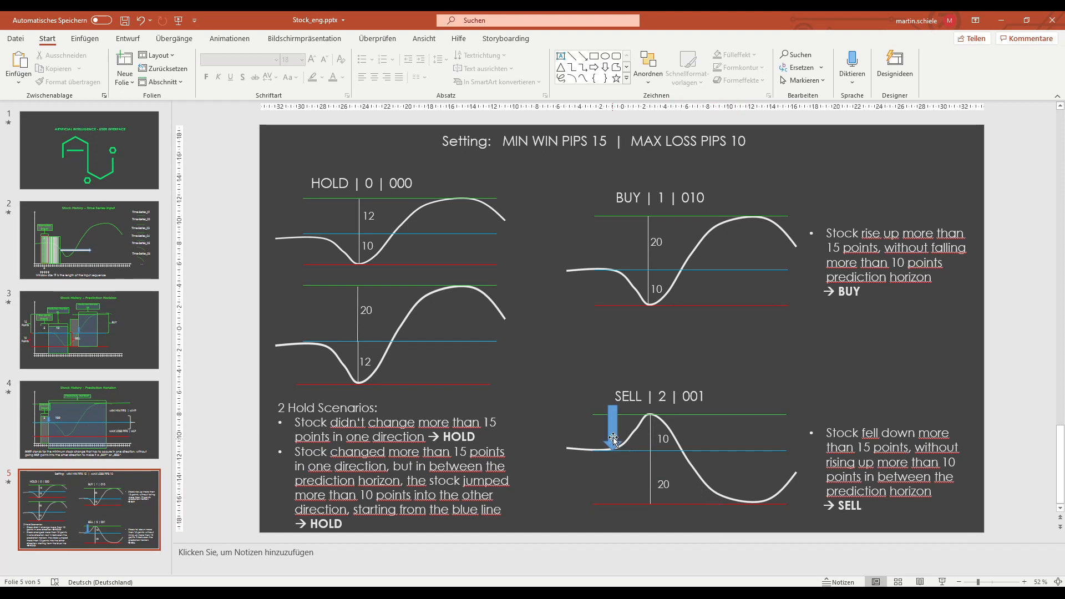
Step: Move the arrow to the HOLD chart, then delete it from the slide
click(611, 439)
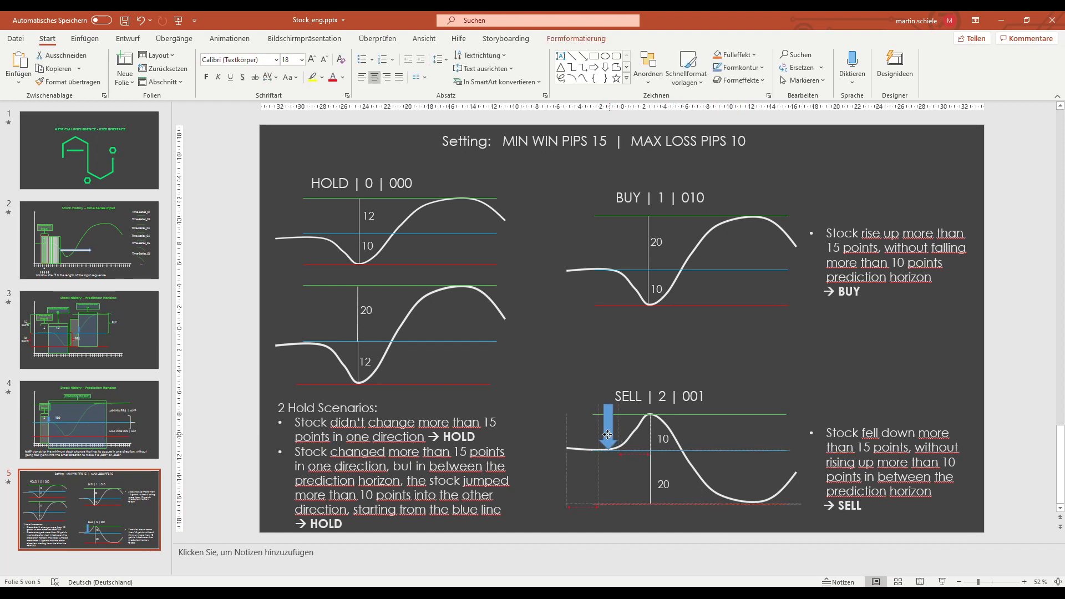
click(609, 435)
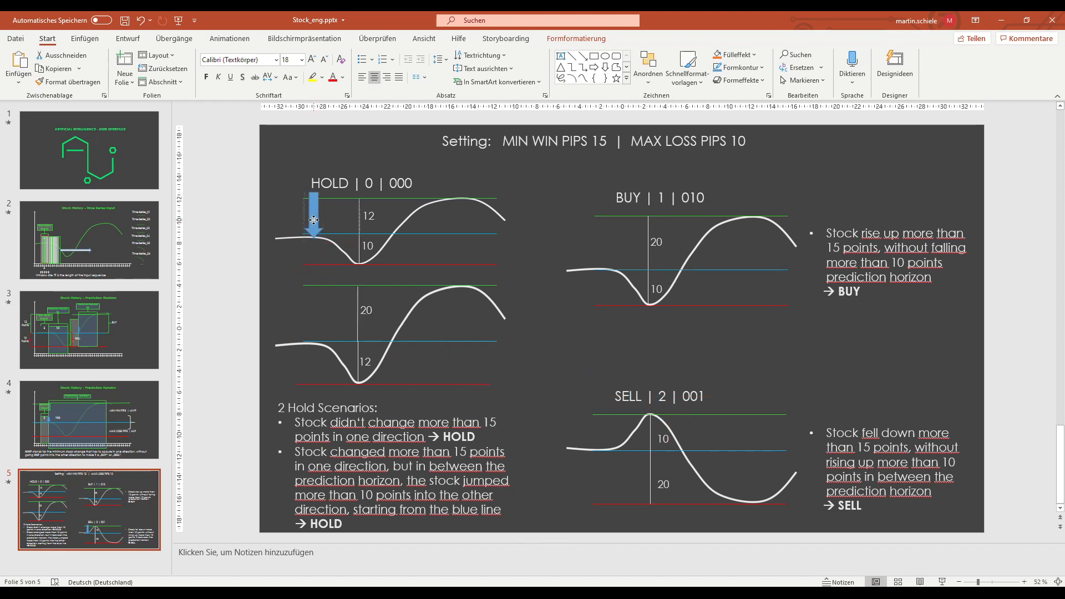
click(314, 217)
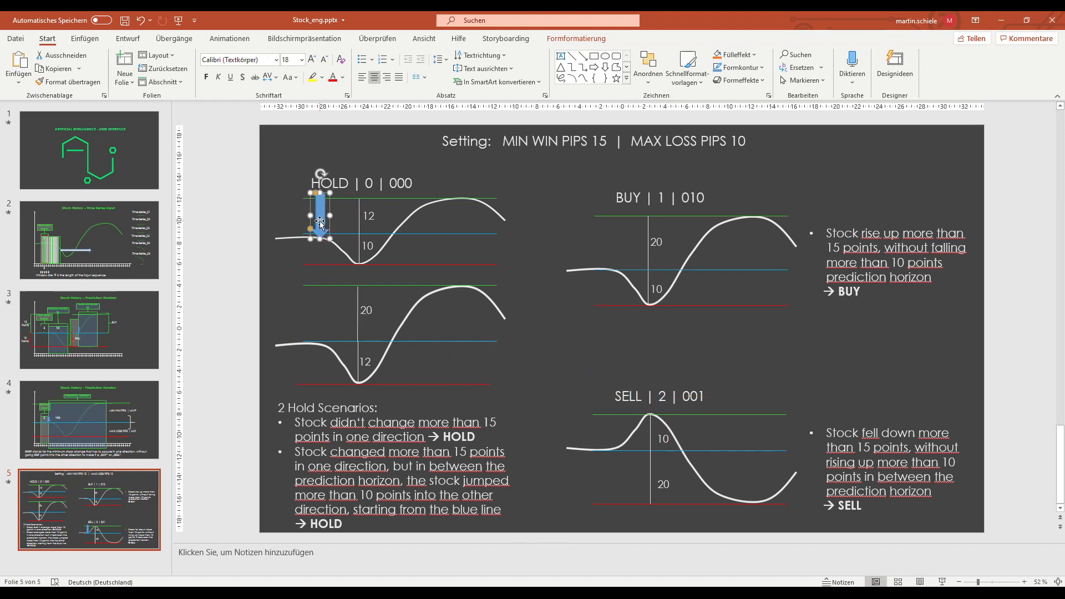
click(649, 298)
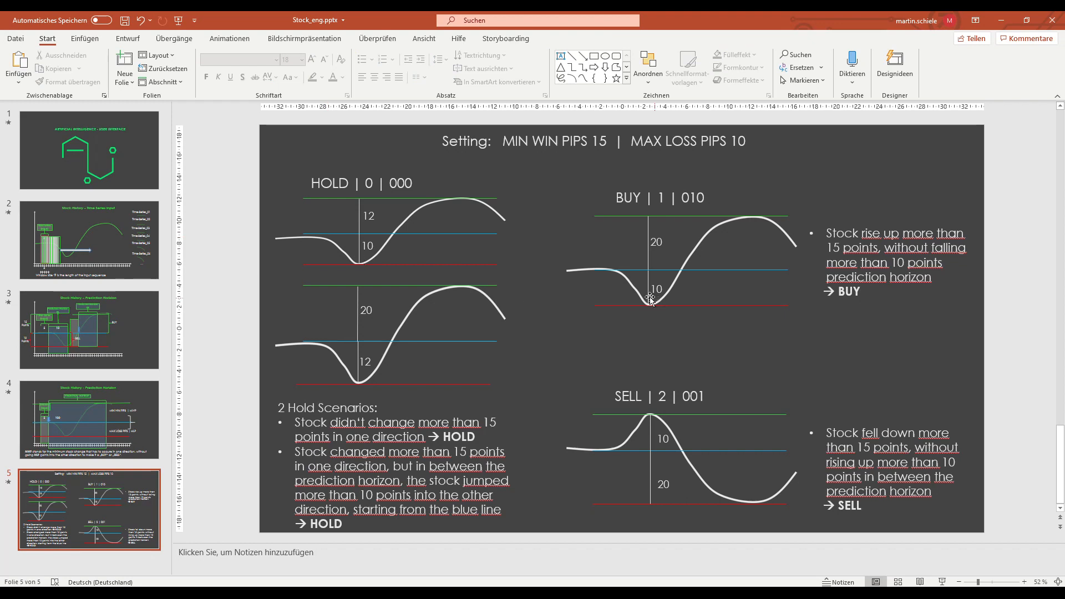
mouse_move(532, 253)
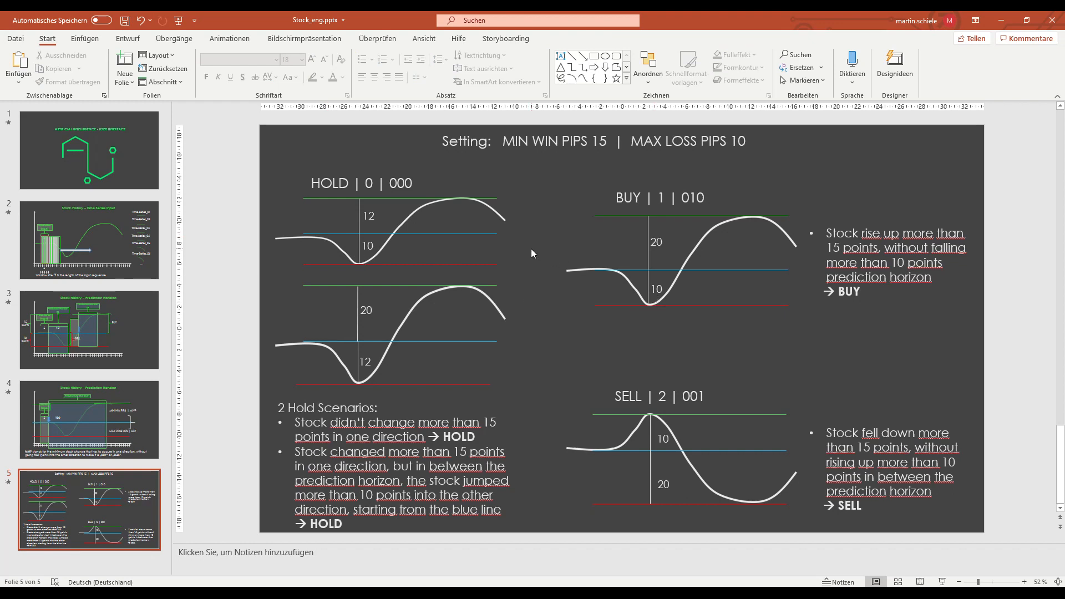
mouse_move(536, 256)
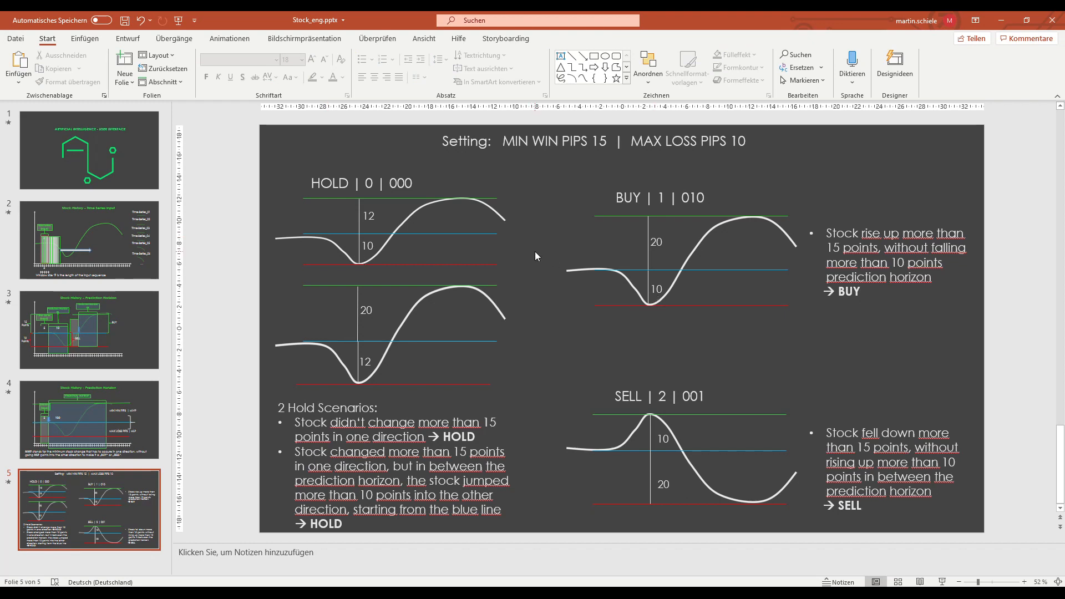
mouse_move(516, 306)
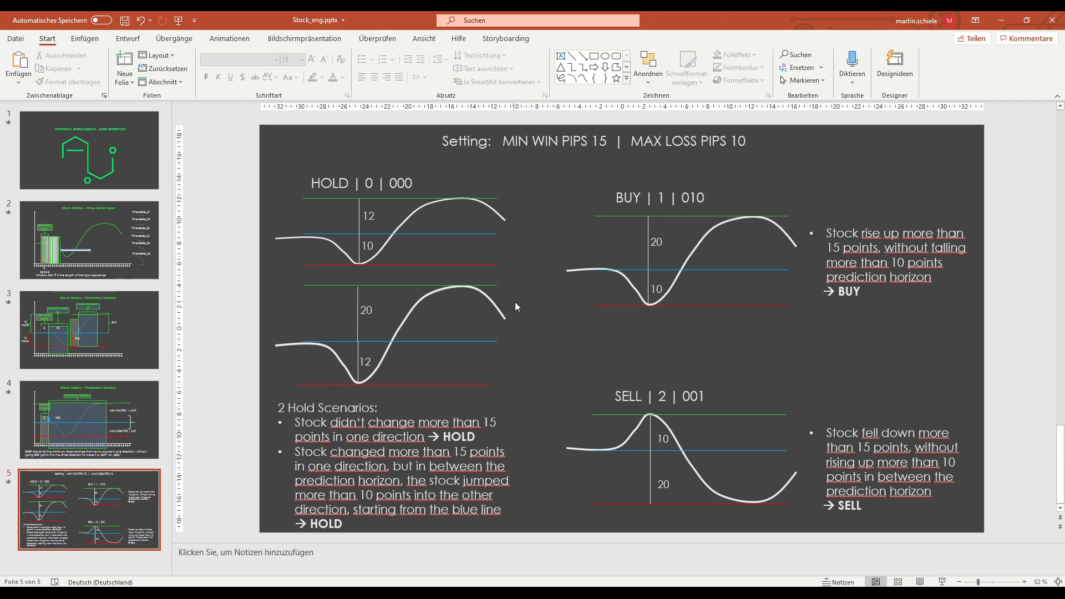
mouse_move(518, 322)
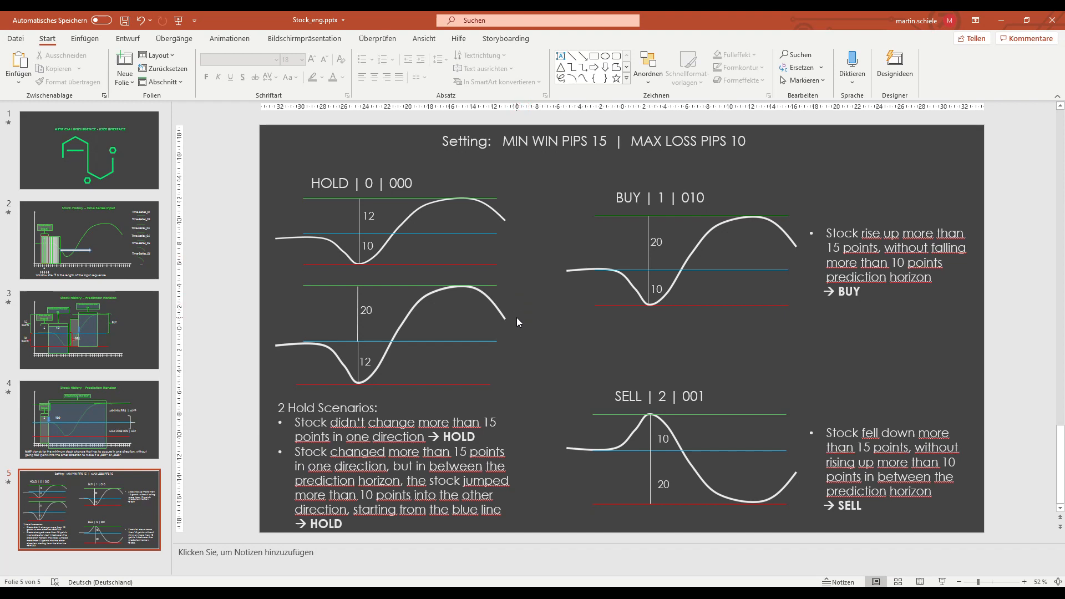
mouse_move(501, 531)
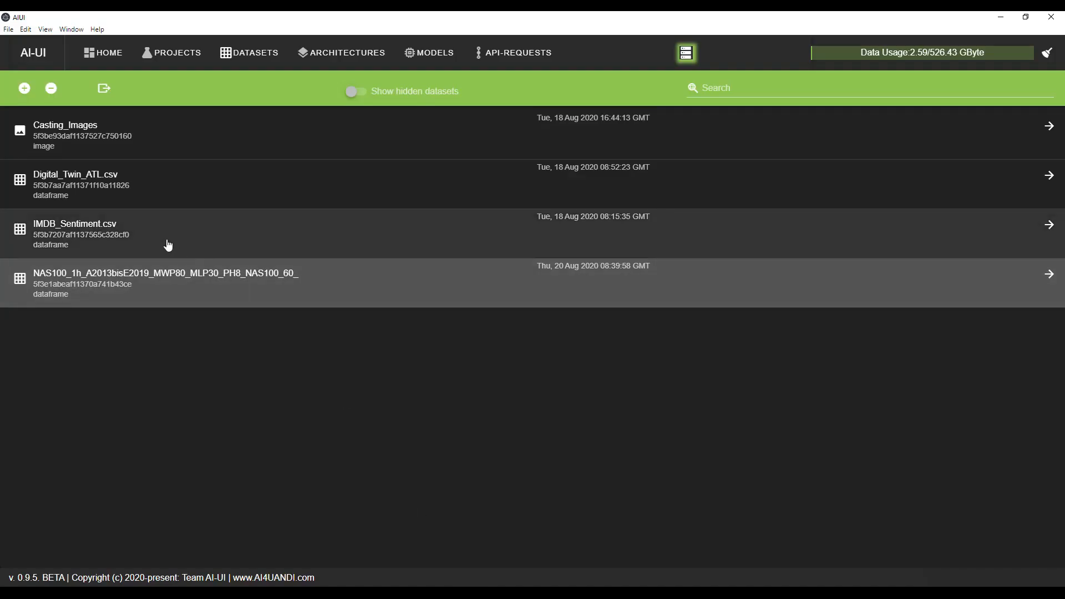
mouse_move(147, 268)
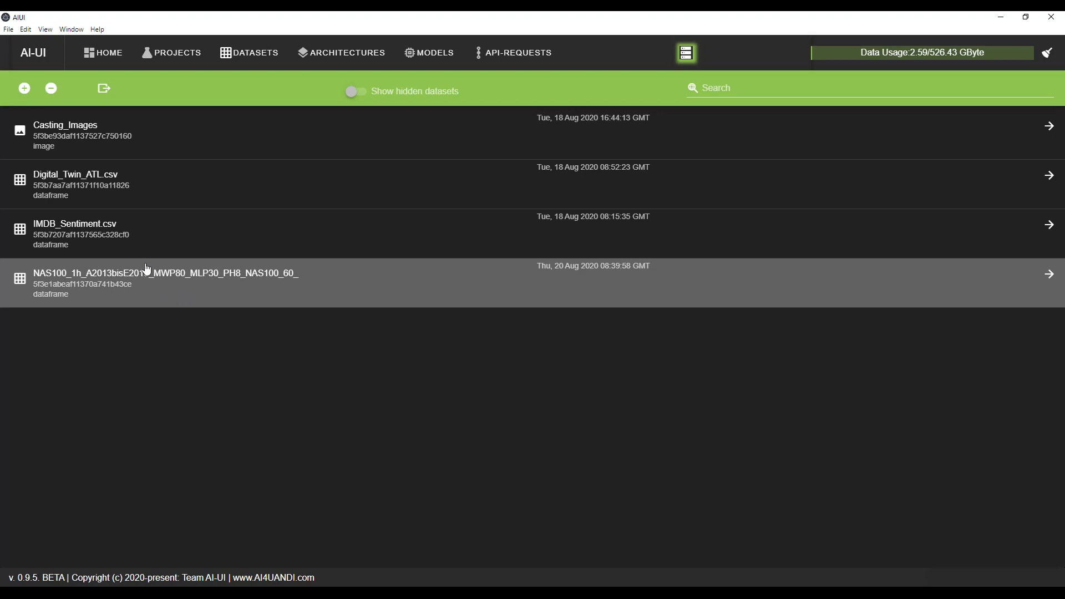
Step: Bring the AI-UI window back in front showing the Projects list
click(176, 52)
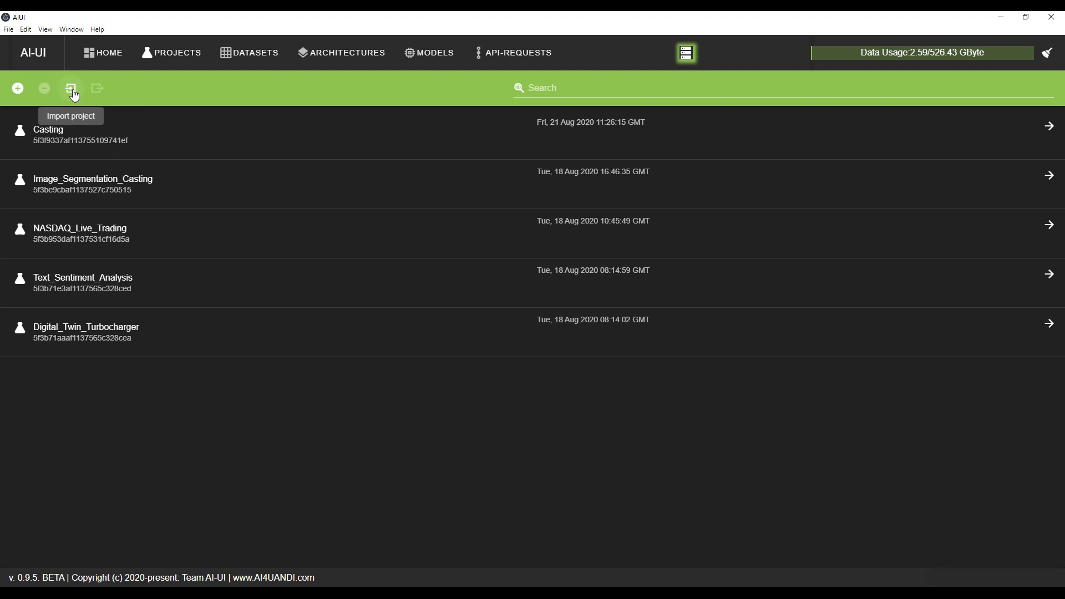
mouse_move(163, 229)
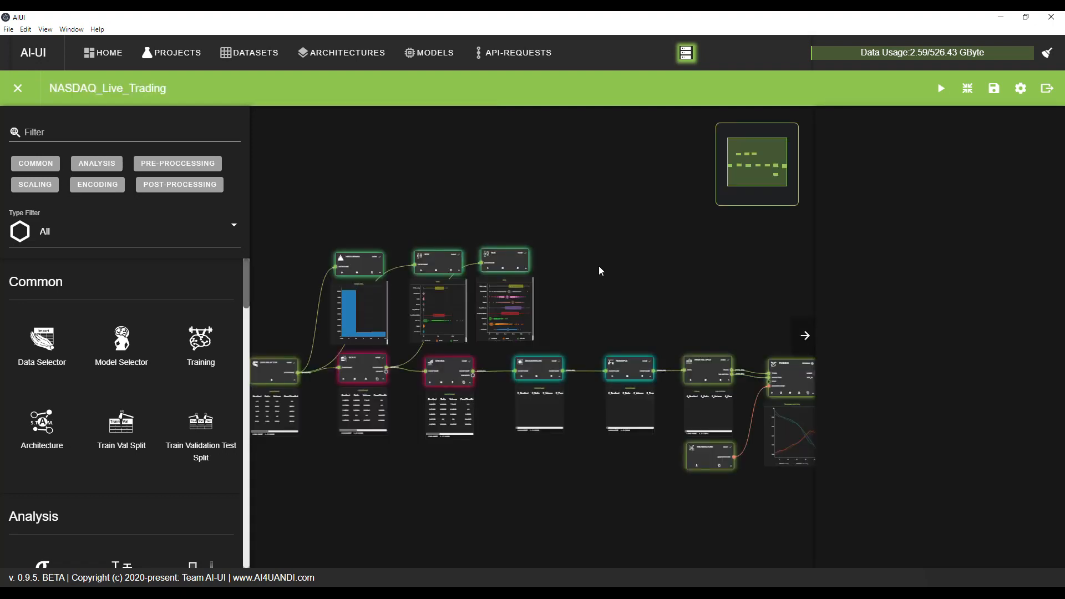
Step: Scroll through the NASDAQ_Live_Trading pipeline of processing nodes and charts
scroll(down, 3)
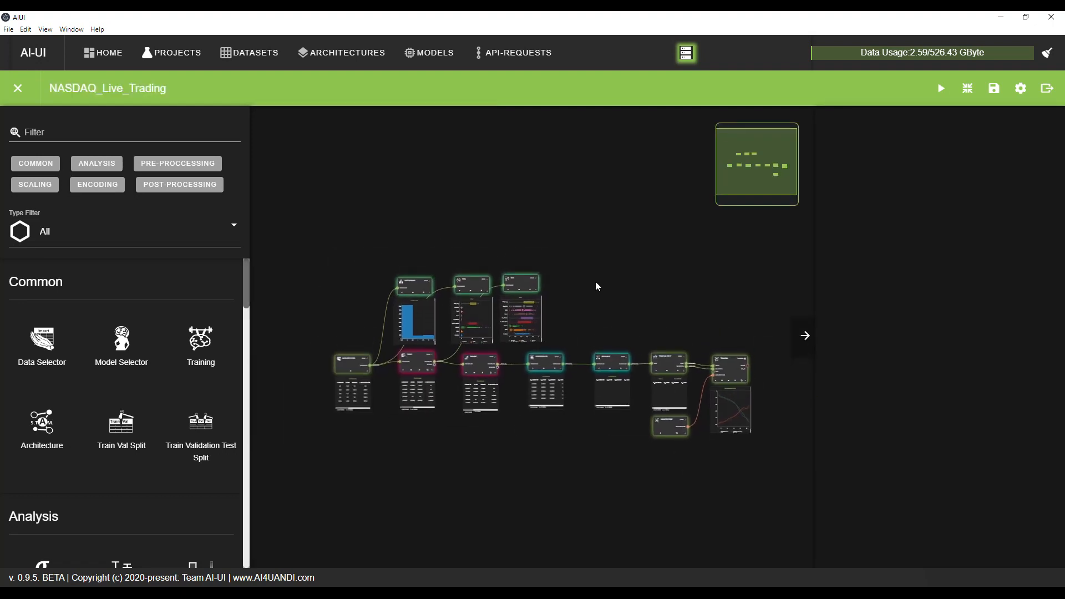